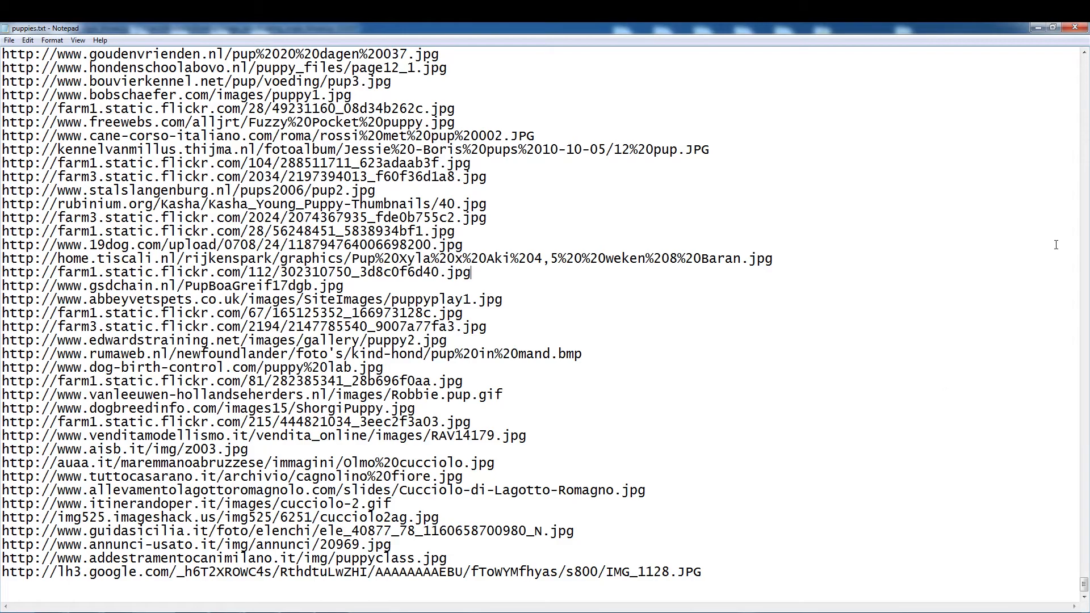
- Bring up image_downloading_single_thread.py and walk through download_image, which fetches each link via a session and saves a numbered jpg
scroll("down", 3)
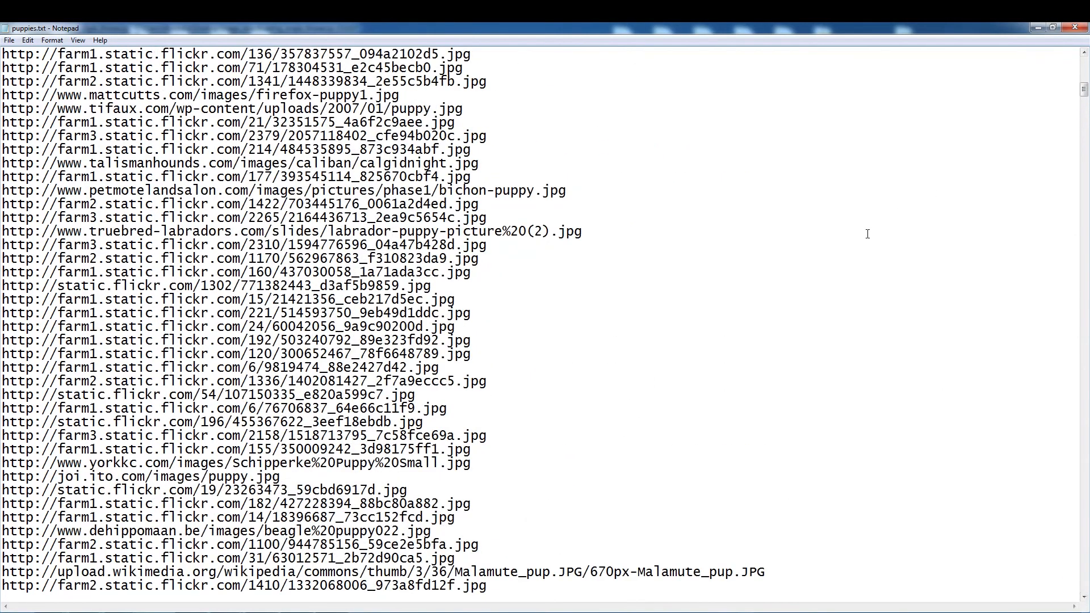
mouse_move(854, 240)
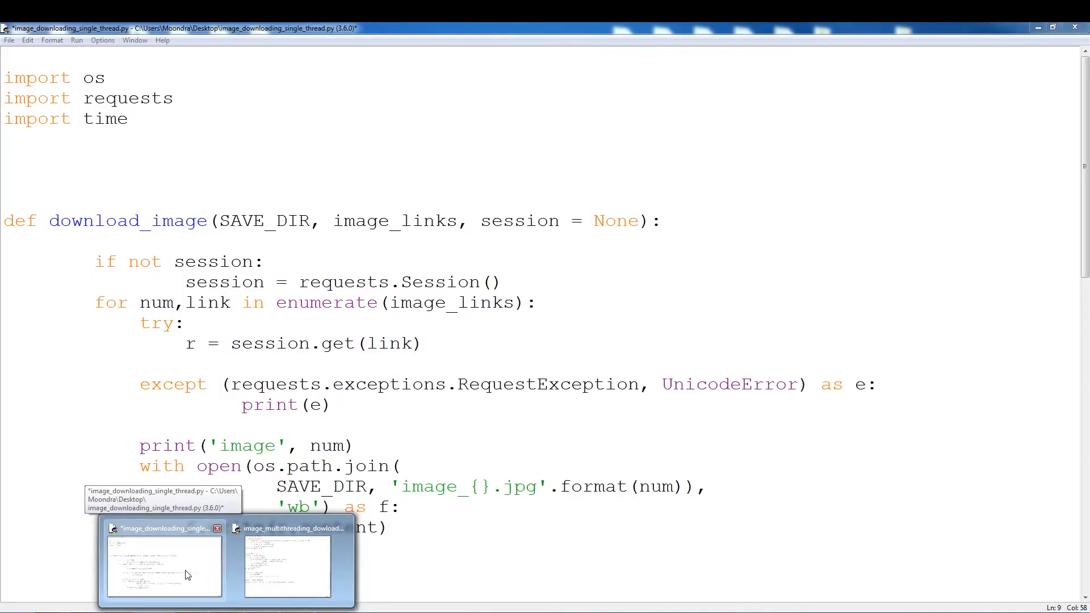
left_click(164, 563)
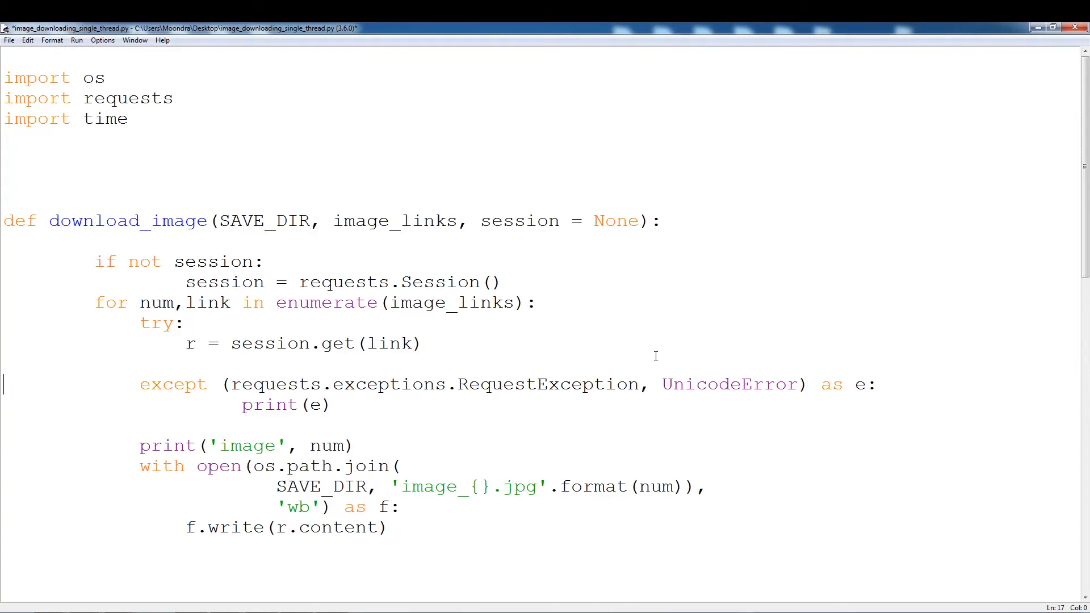
left_click(538, 302)
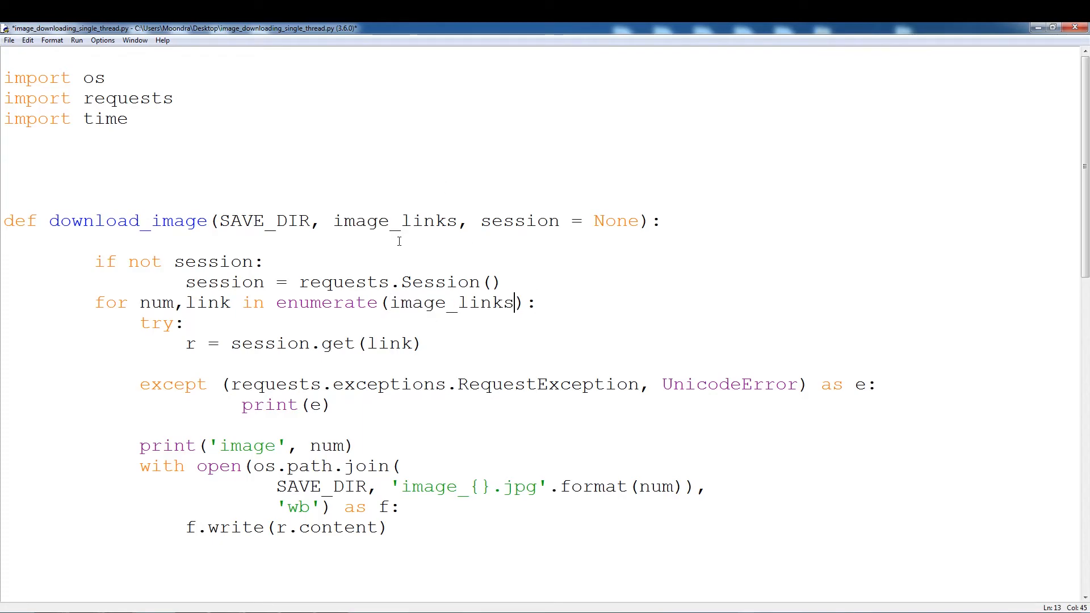
mouse_move(392, 266)
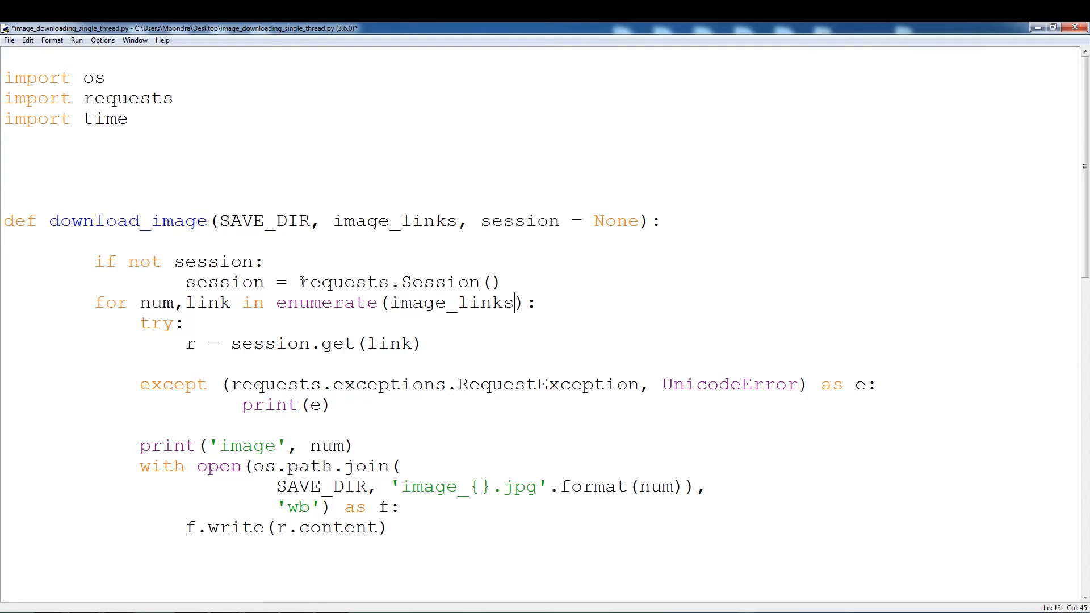
left_click(504, 281)
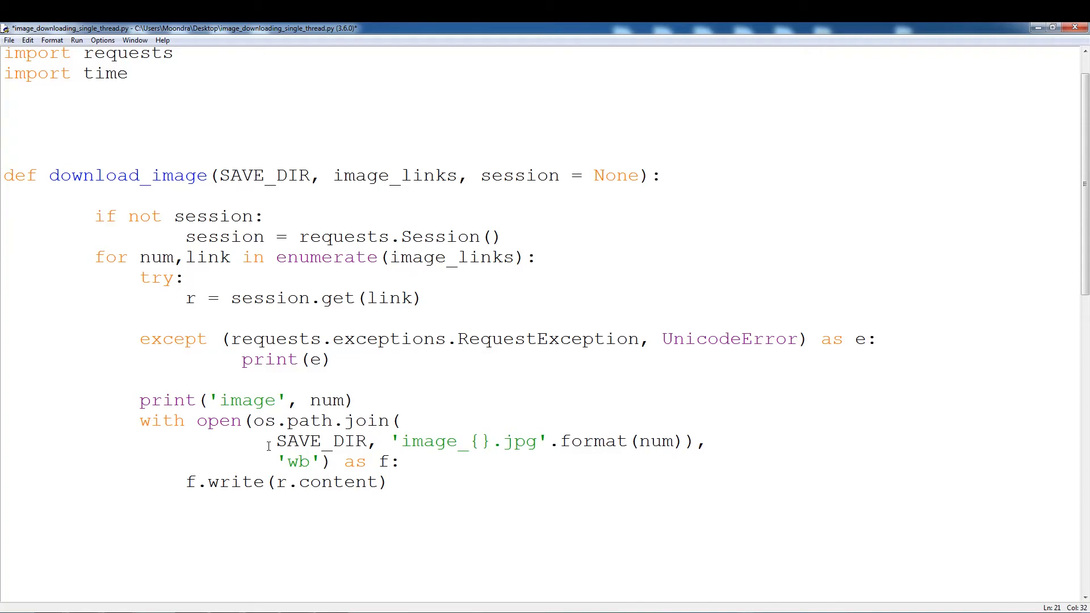
left_click(403, 441)
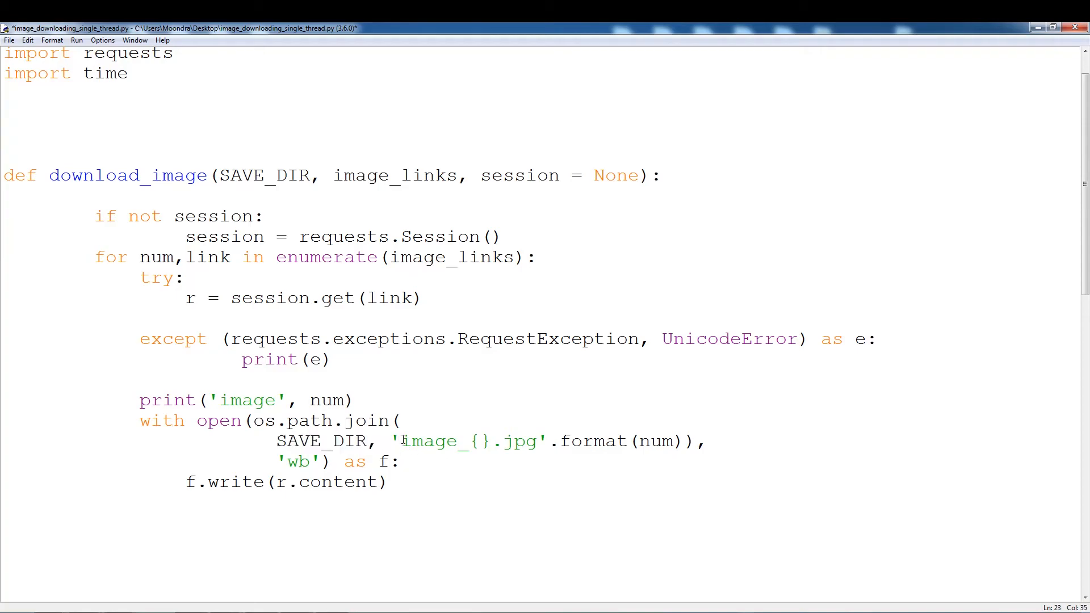
left_click(177, 278)
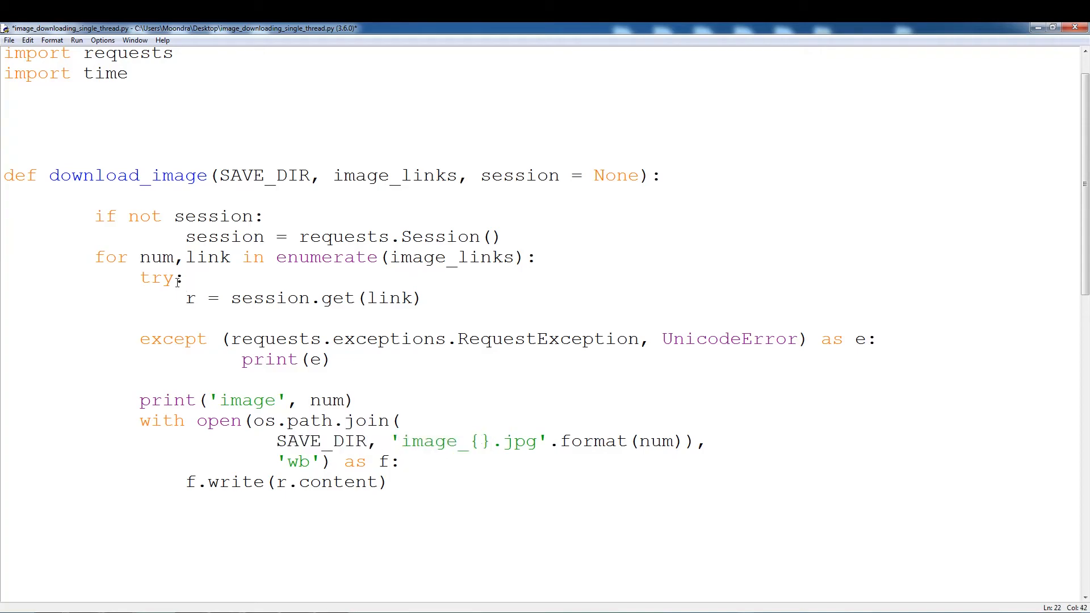
left_click(374, 400)
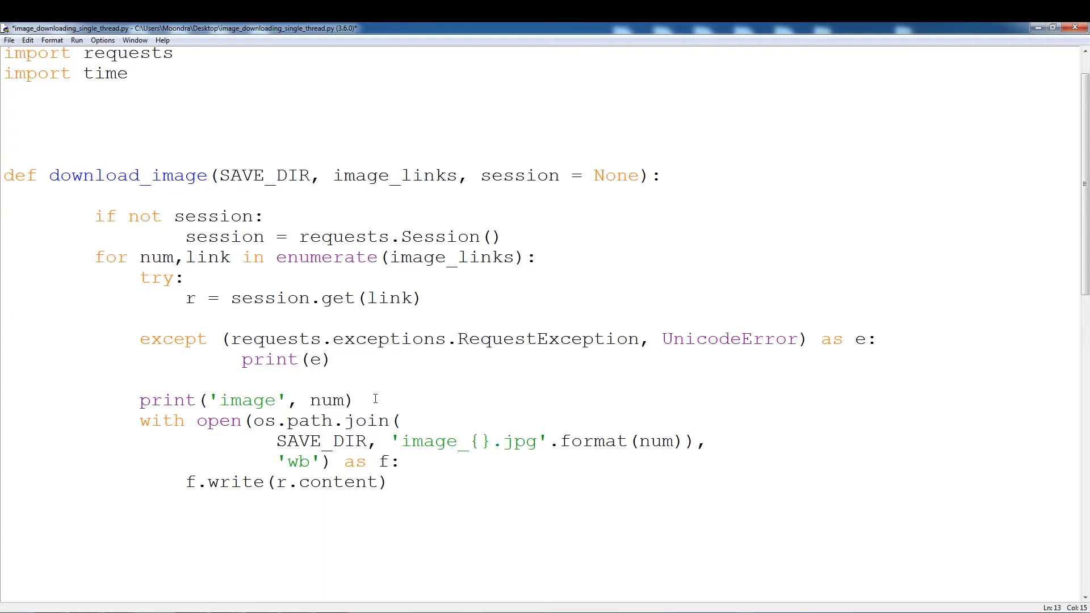
left_click(429, 481)
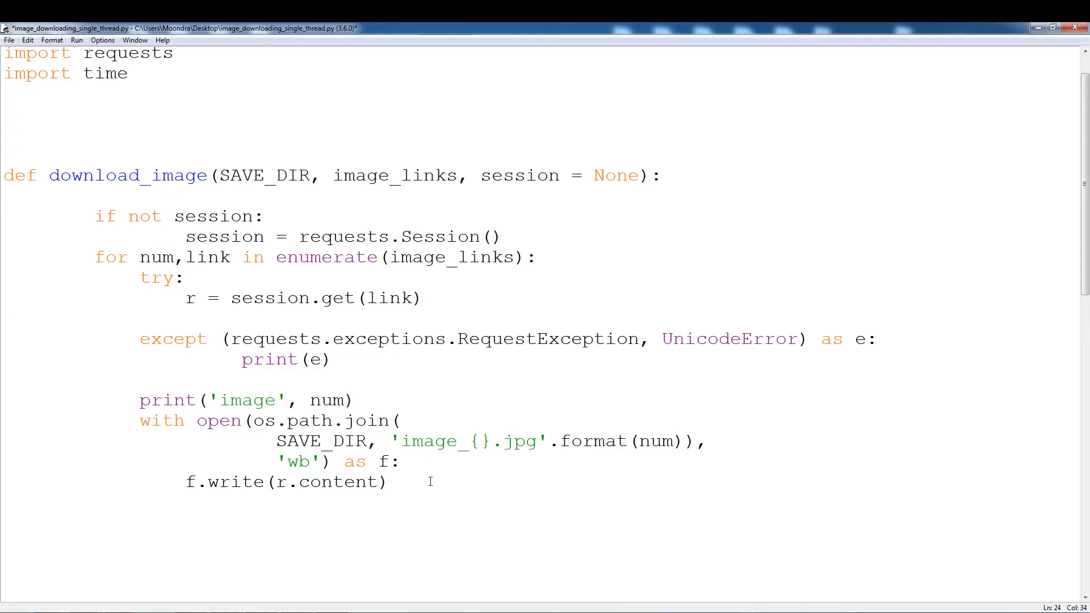
left_click(390, 482)
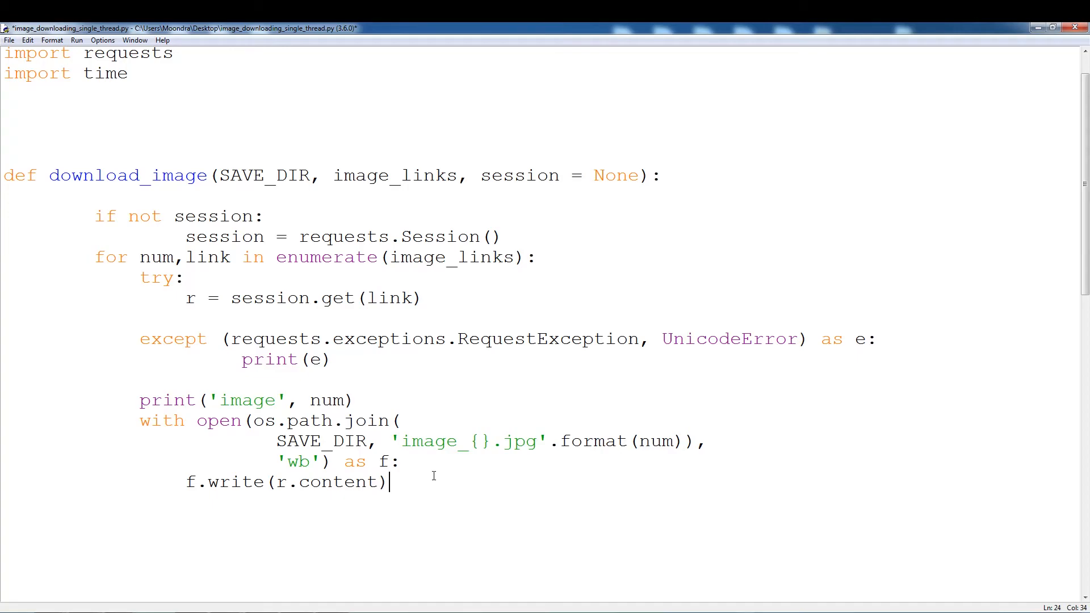
- Review the main section's SAVE_DIR and the image_links list read from puppies.txt
scroll("down", 3)
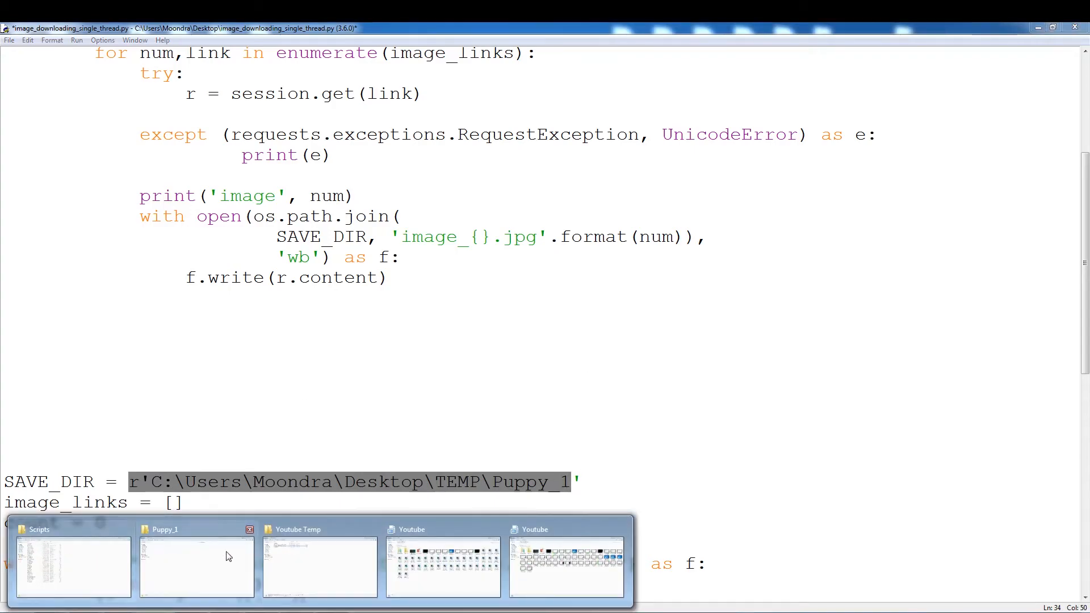
left_click(197, 563)
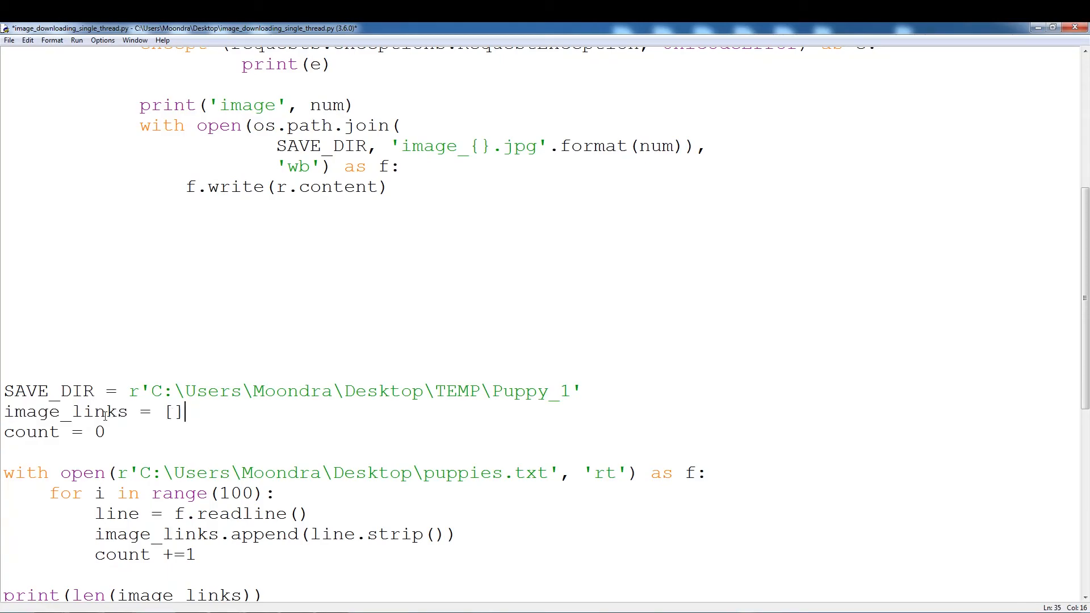
scroll("down", 3)
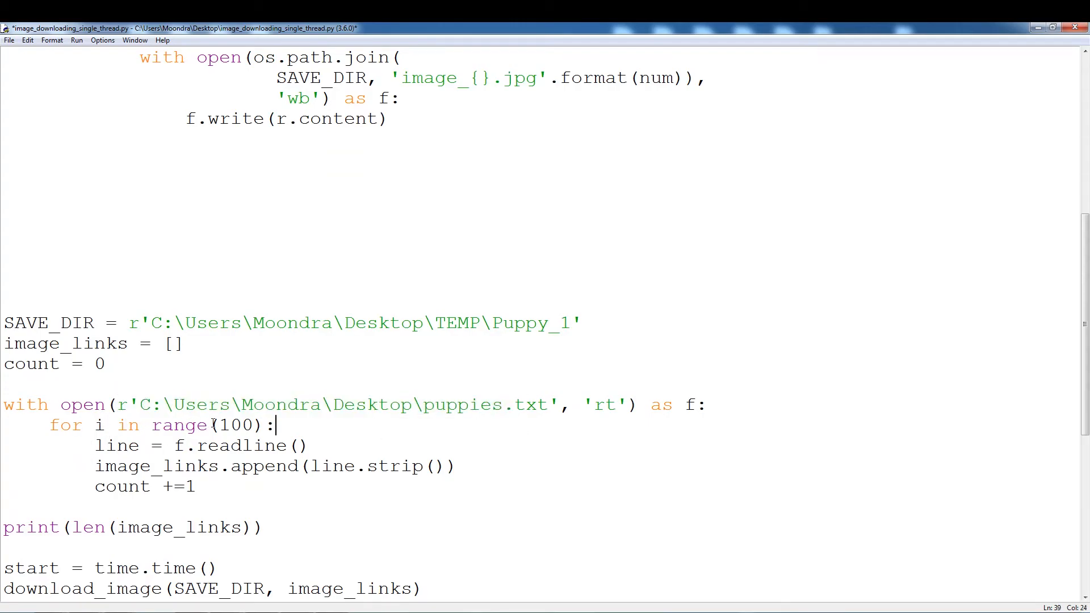
double_click(236, 425)
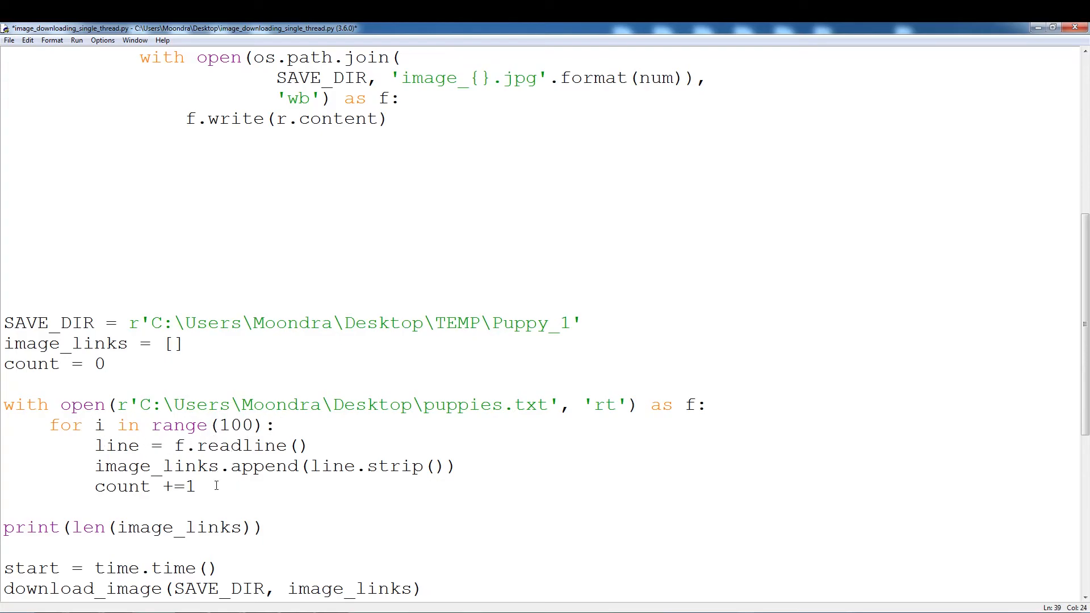
double_click(156, 466)
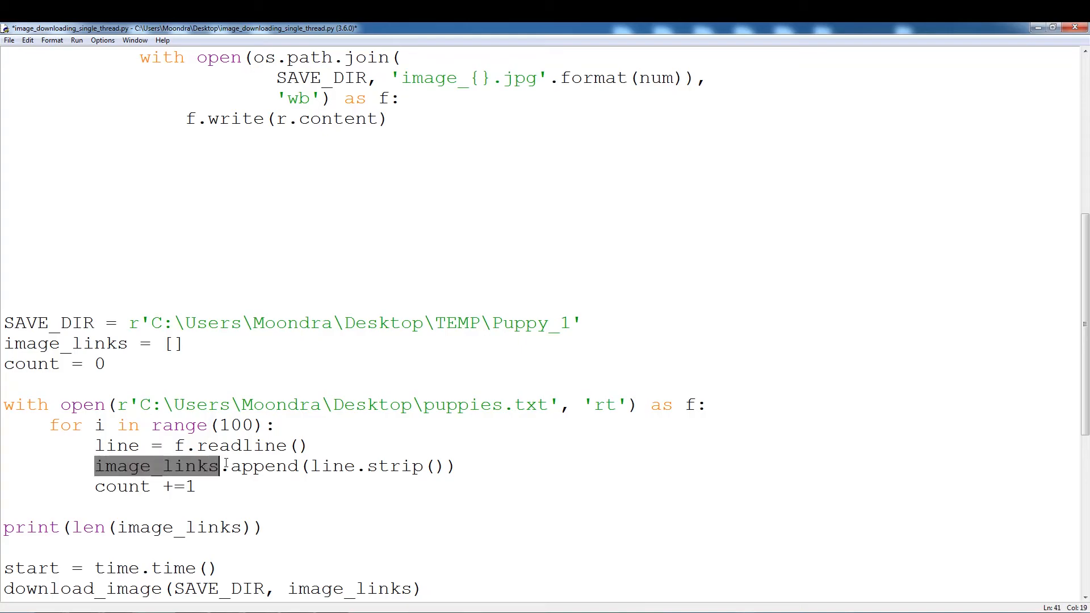
- Review the timing code around download_image and the duration print before running the script
scroll("down", 3)
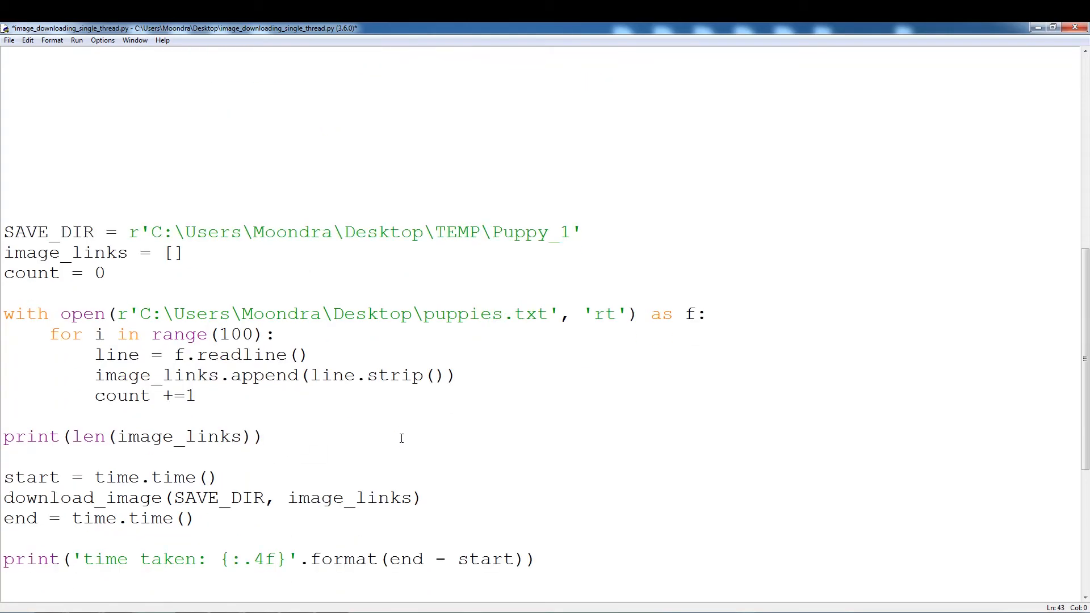
scroll("up", 3)
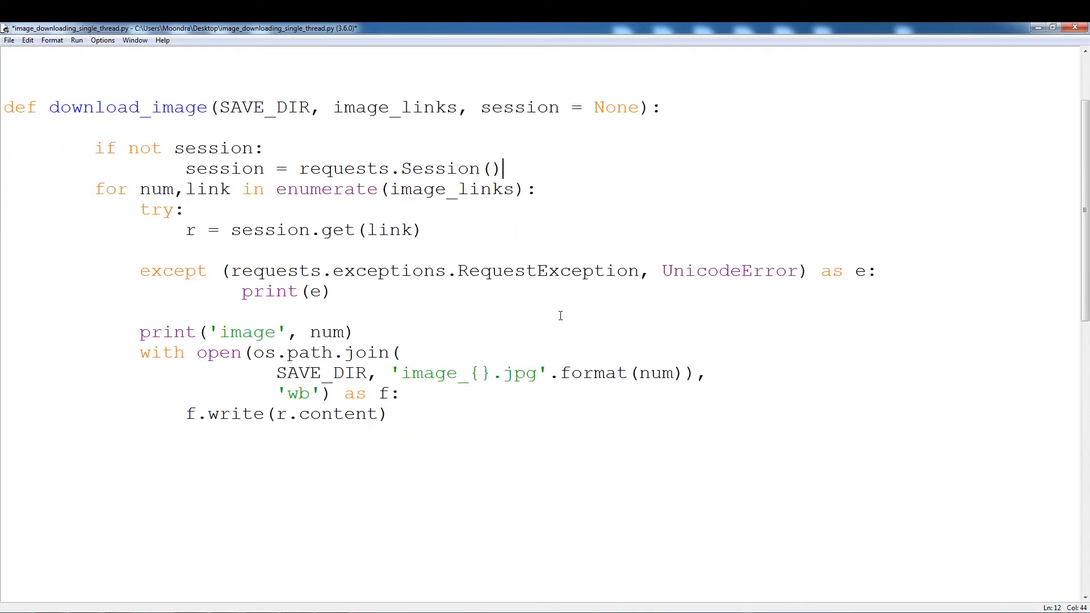
scroll("down", 3)
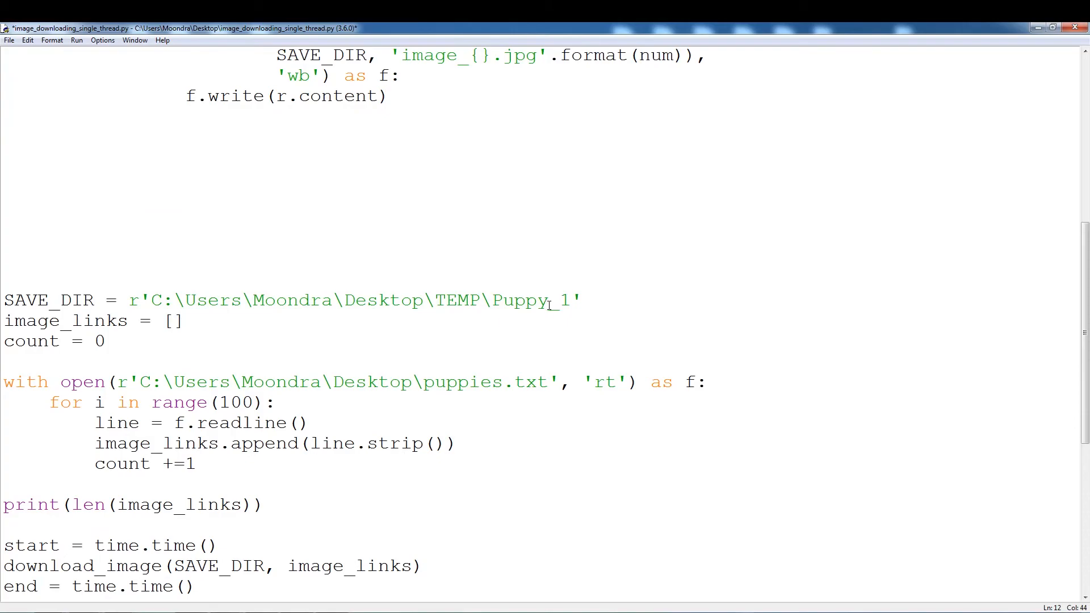
left_click(250, 402)
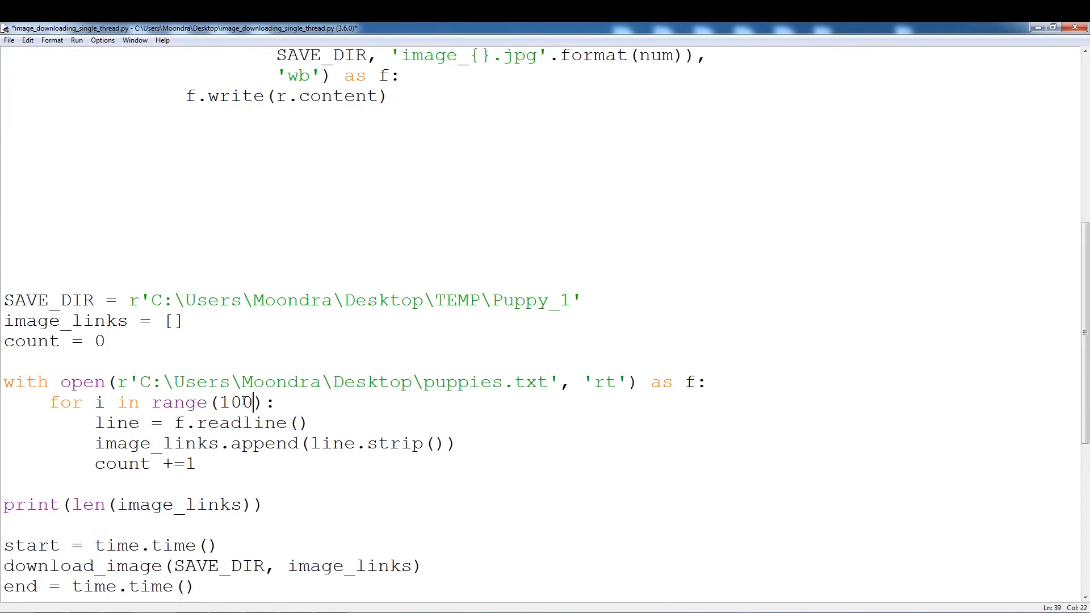
scroll("down", 3)
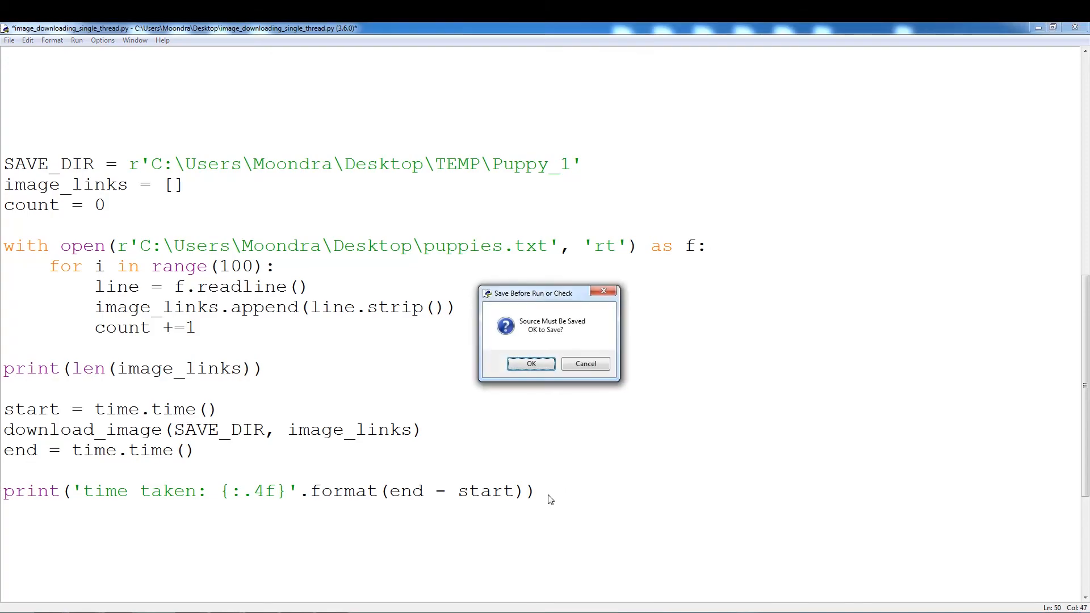
- Save the script so the run starts and enlarge the Python Shell to watch the output
left_click(530, 363)
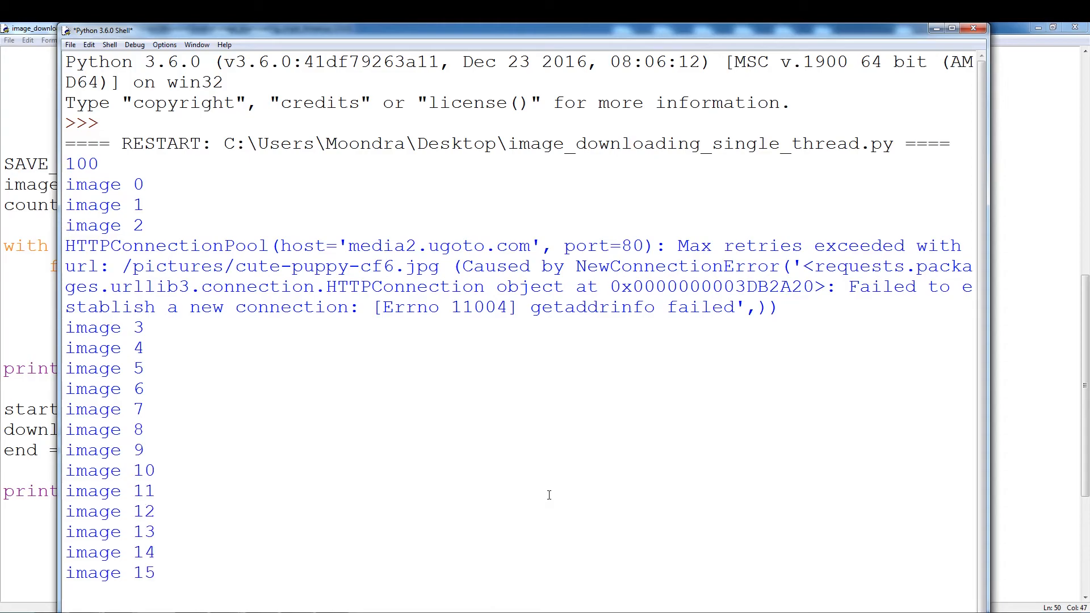
scroll("down", 3)
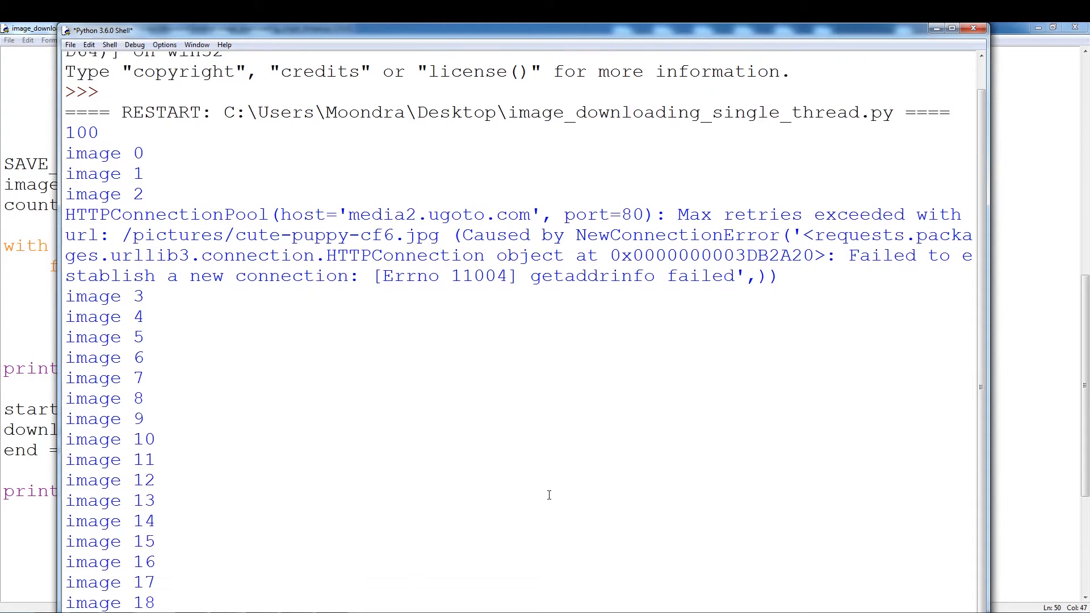
scroll("down", 3)
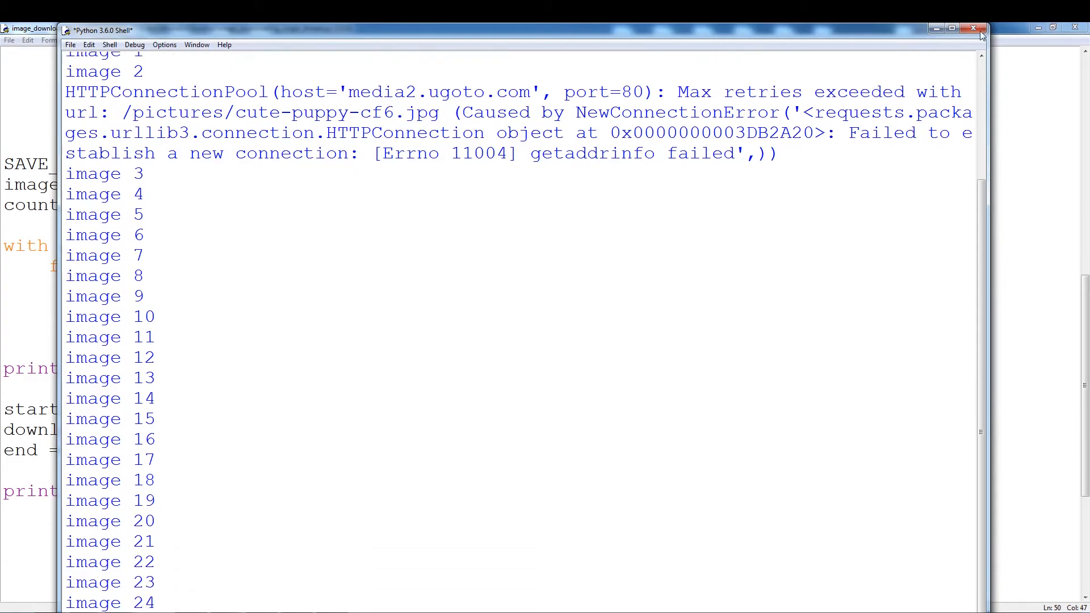
left_click(952, 28)
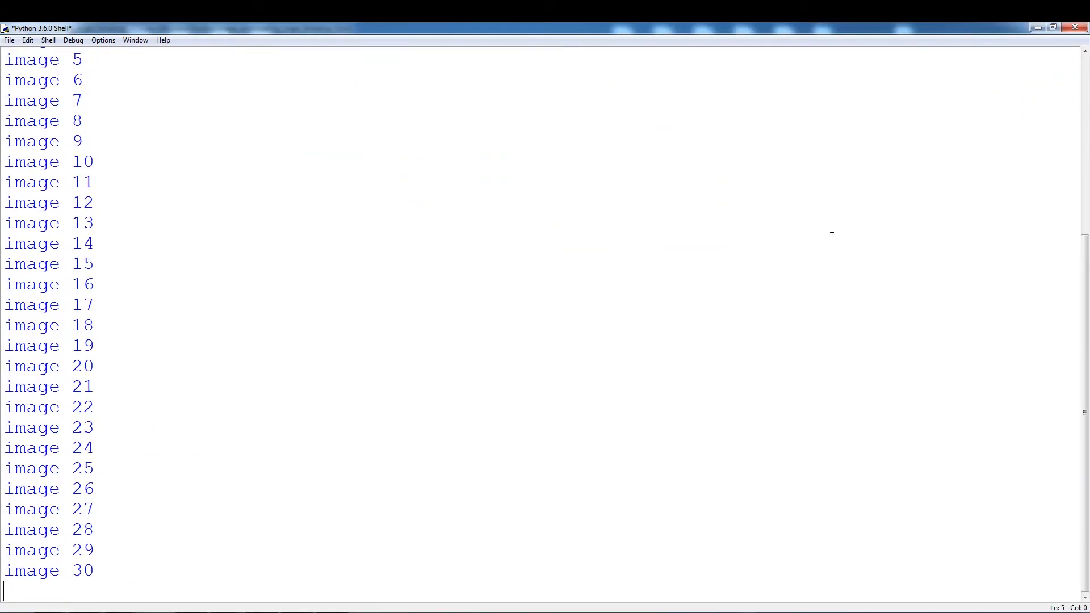
- Follow the shell output through image 99 until 'time taken: 44.8410' and the prompt appear
scroll("down", 3)
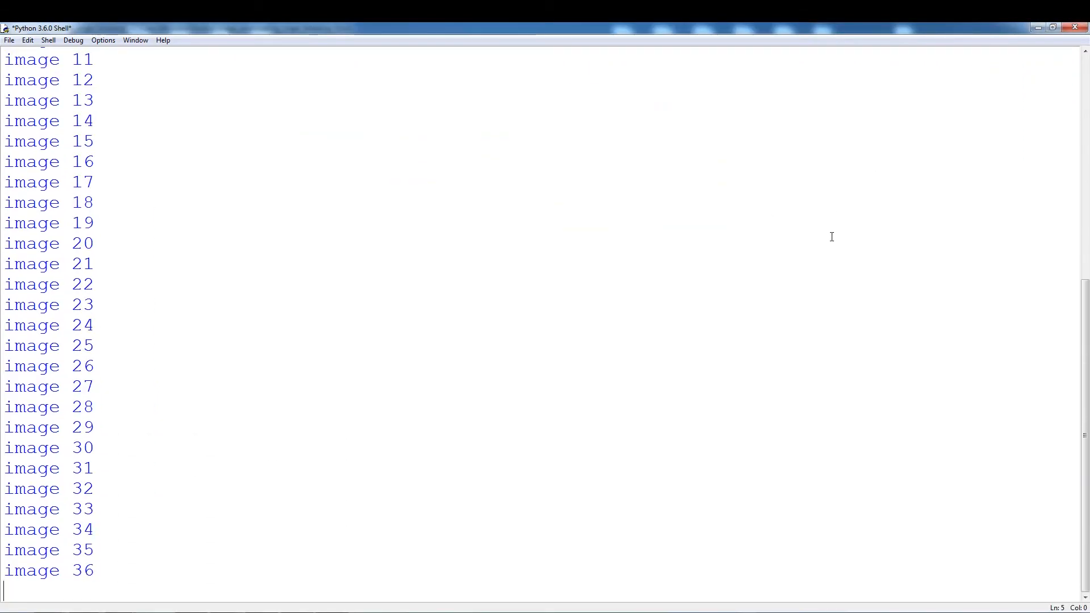
scroll("down", 3)
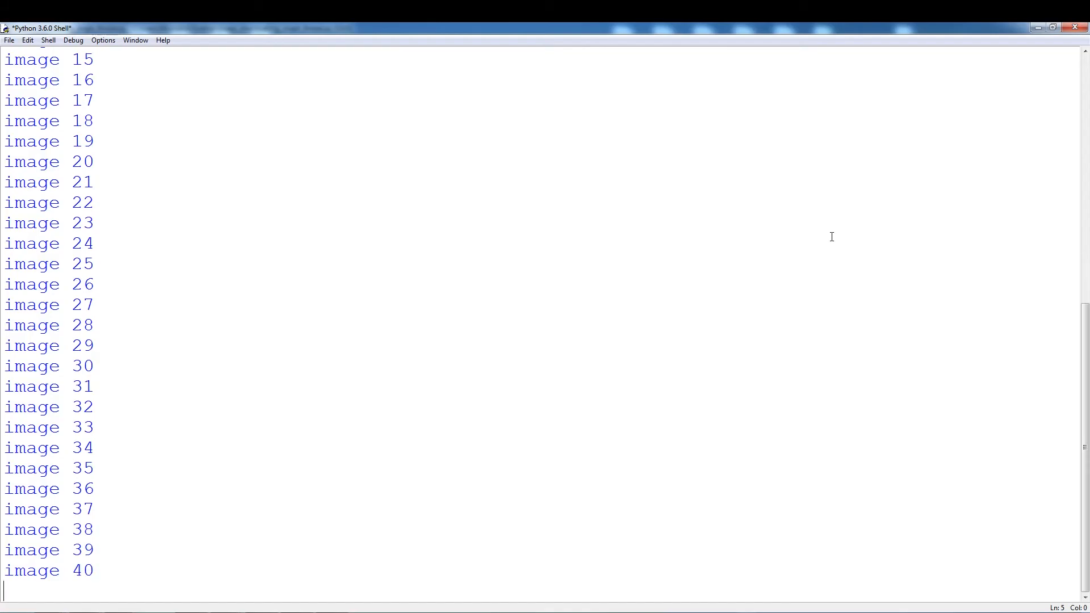
scroll("down", 3)
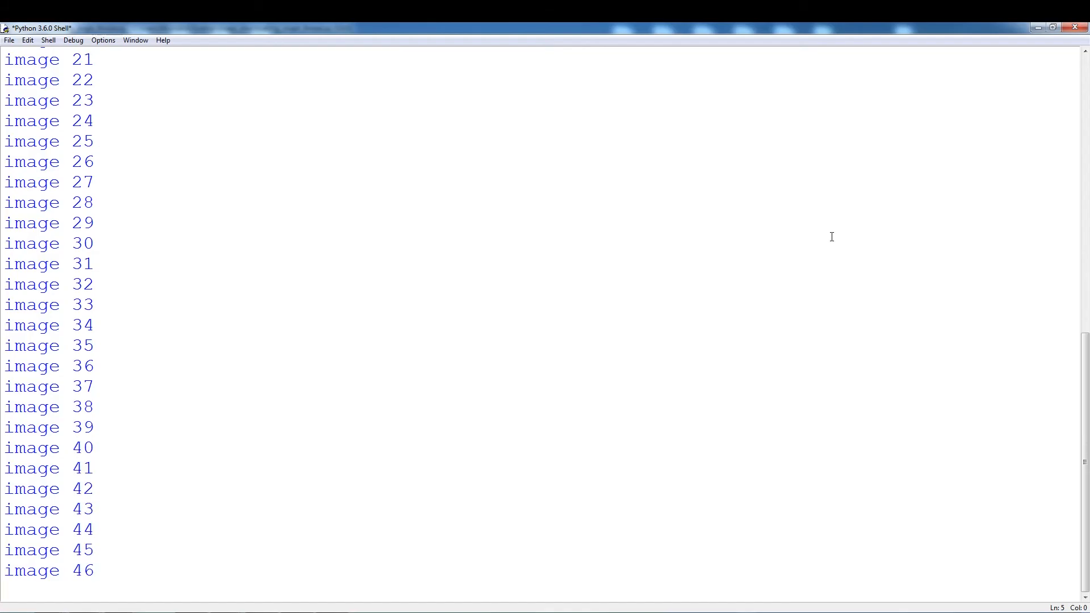
scroll("down", 3)
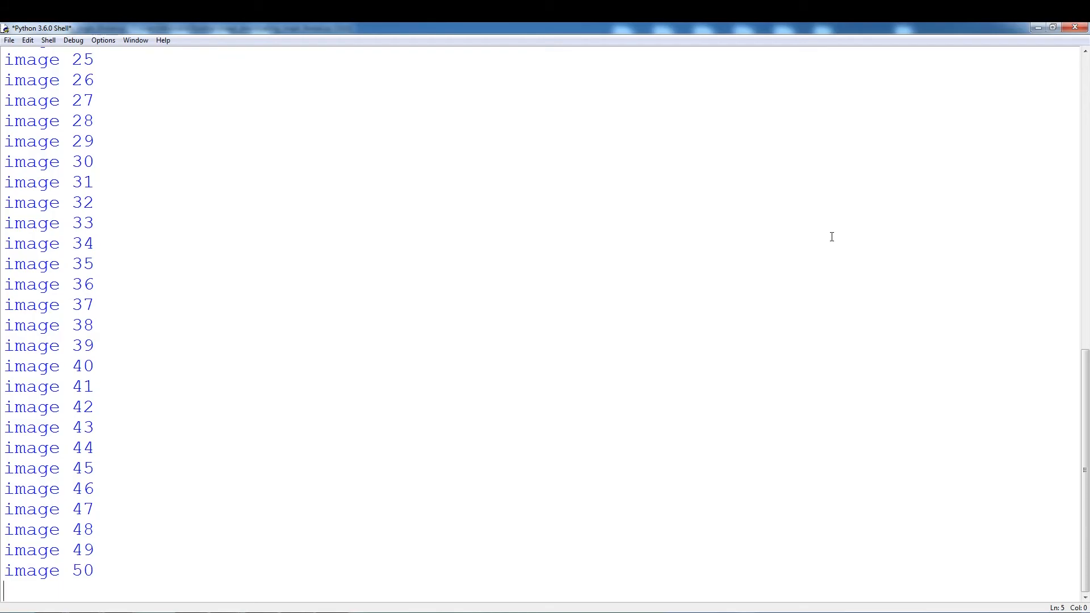
scroll("down", 3)
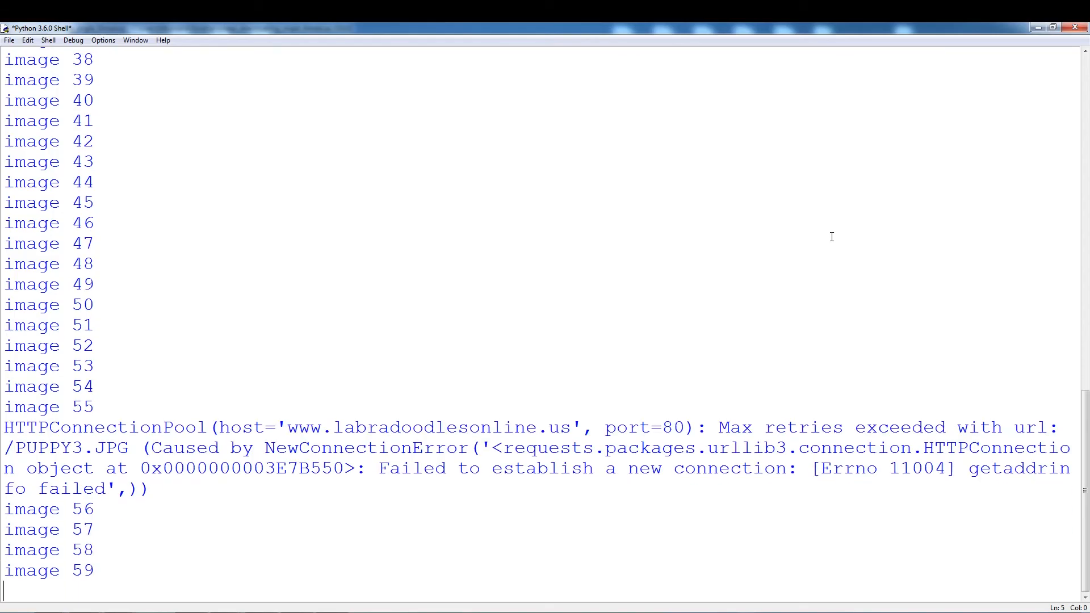
scroll("down", 3)
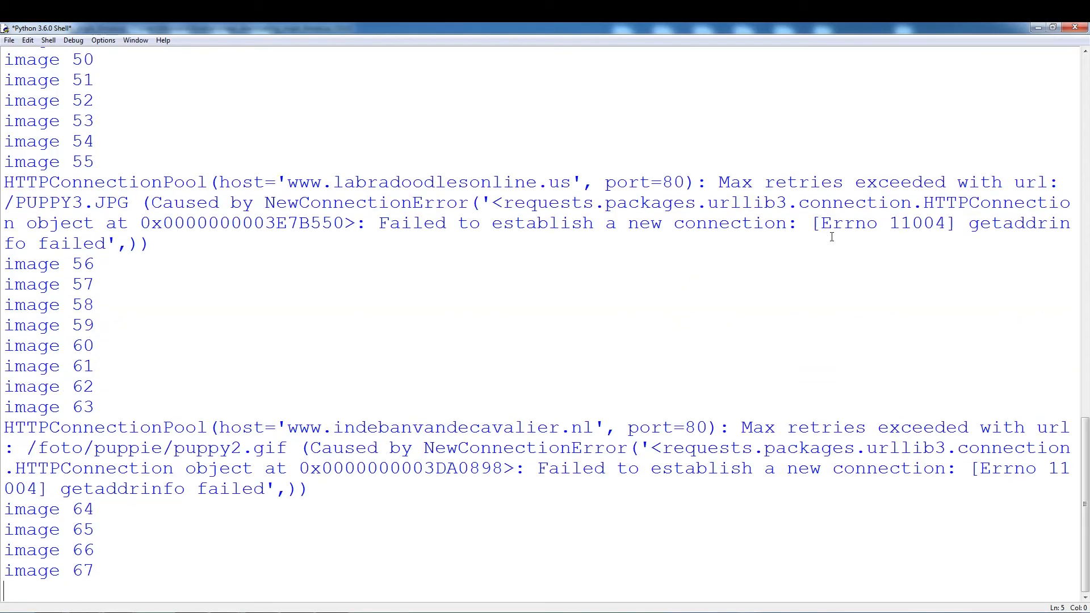
scroll("down", 3)
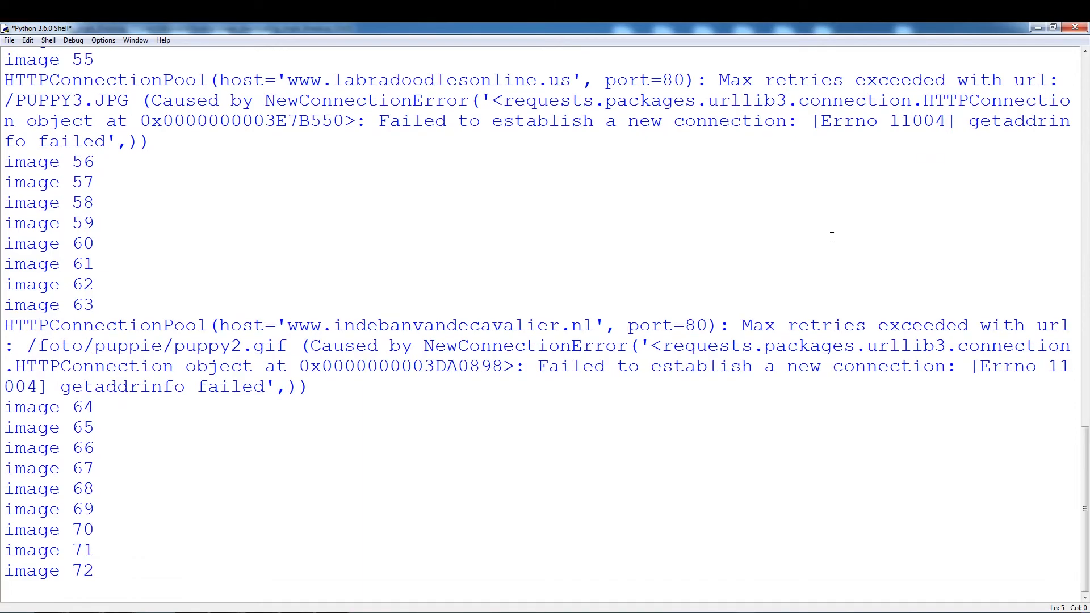
scroll("down", 3)
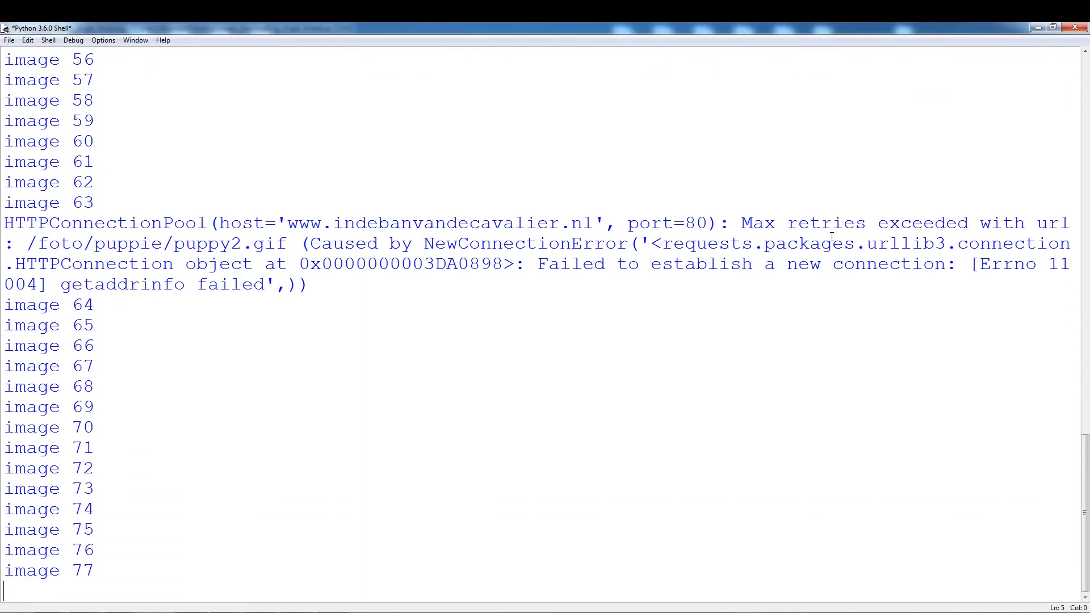
scroll("down", 3)
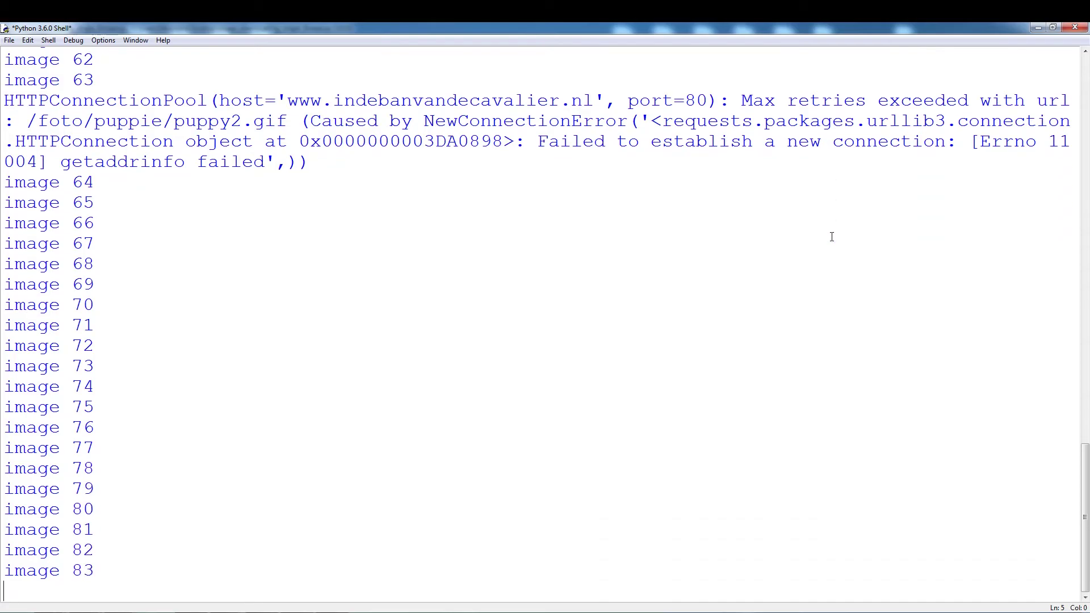
scroll("down", 3)
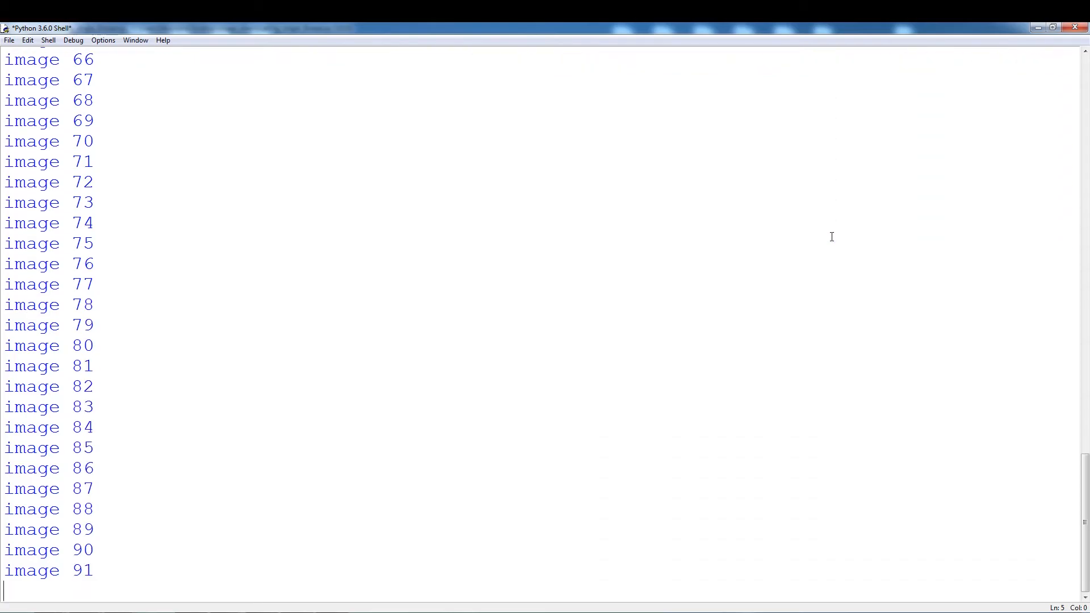
scroll("down", 3)
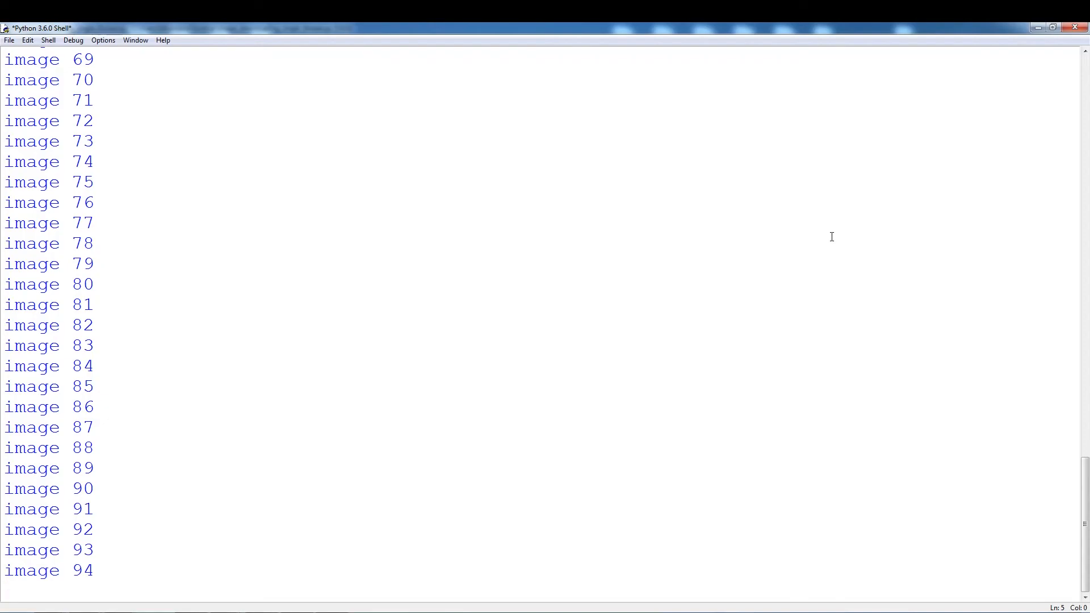
scroll("down", 3)
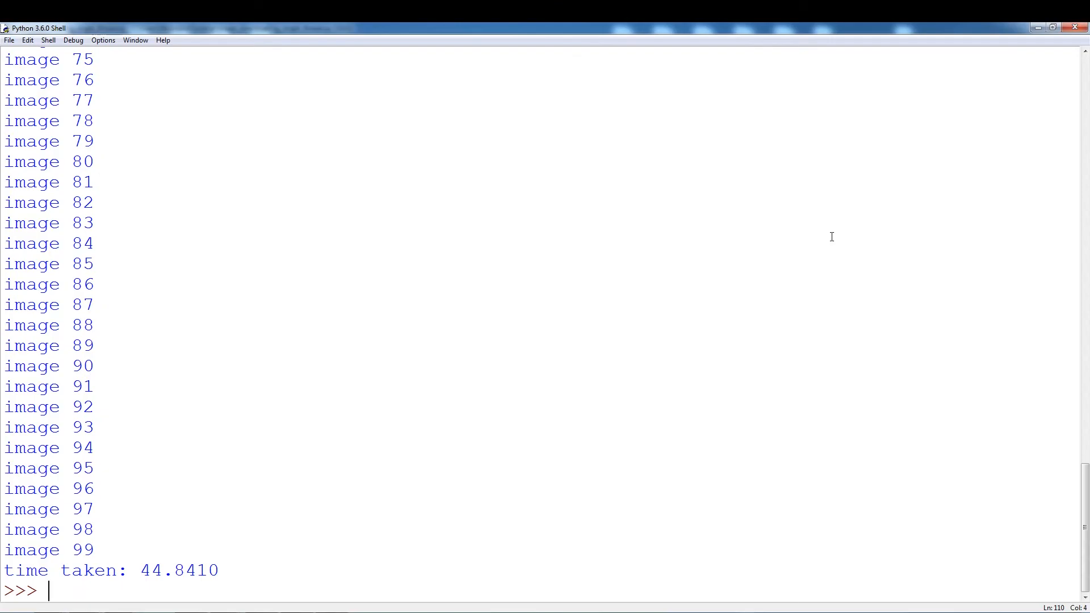
mouse_move(23, 562)
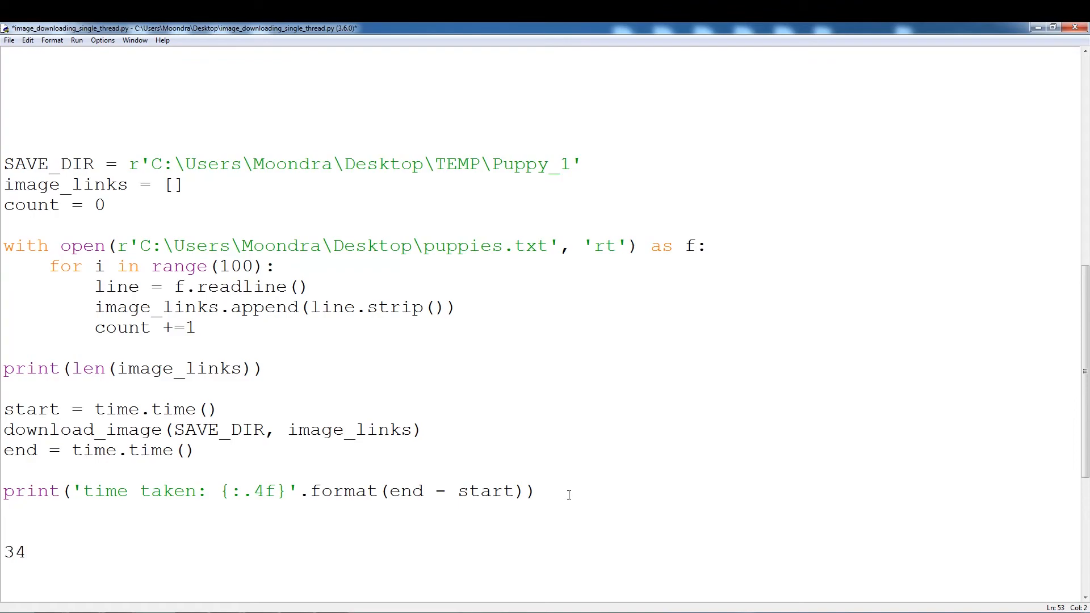
- Add '#time taken: 44.8410' at the bottom of the single-thread script and switch toward the Puppy_1 folder
type("#time taken: 44.8410")
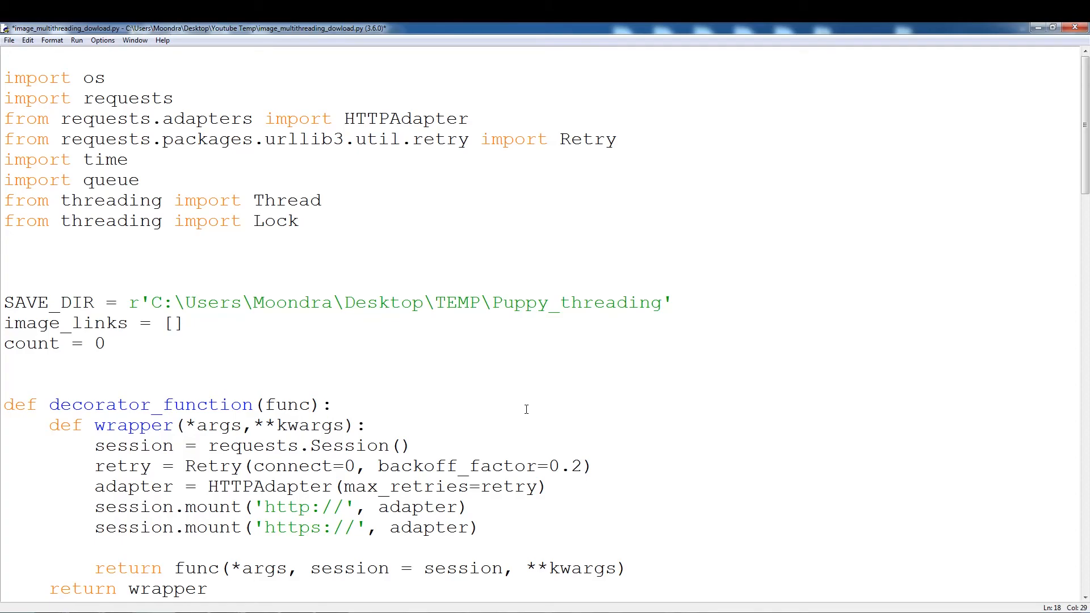
left_click(332, 404)
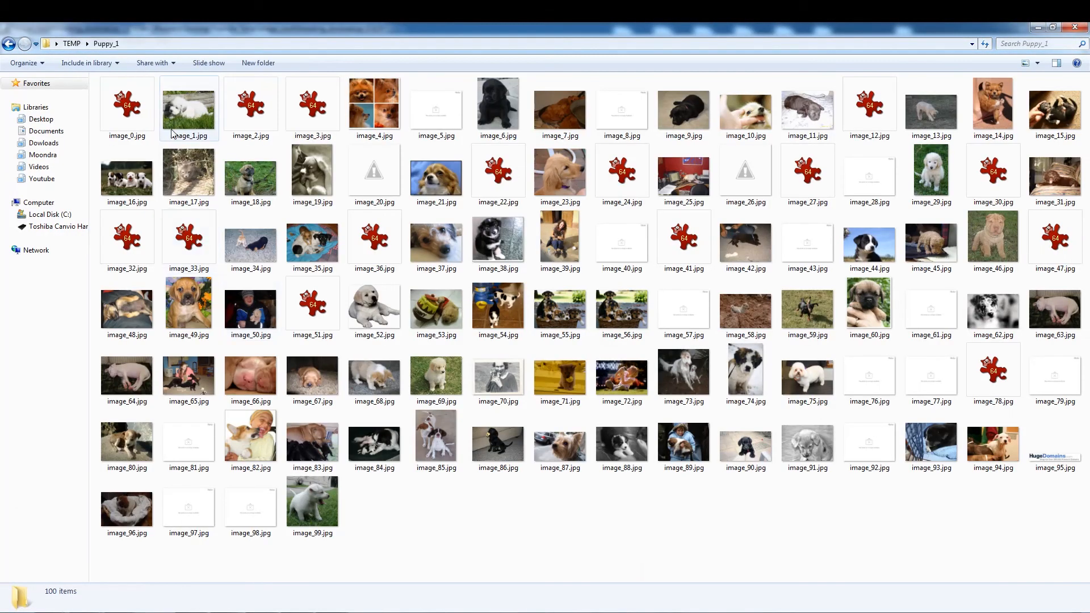
- Inspect the details of image_5 (blank), image_27 and image_20 (broken), then go back up to the TEMP folder
left_click(497, 240)
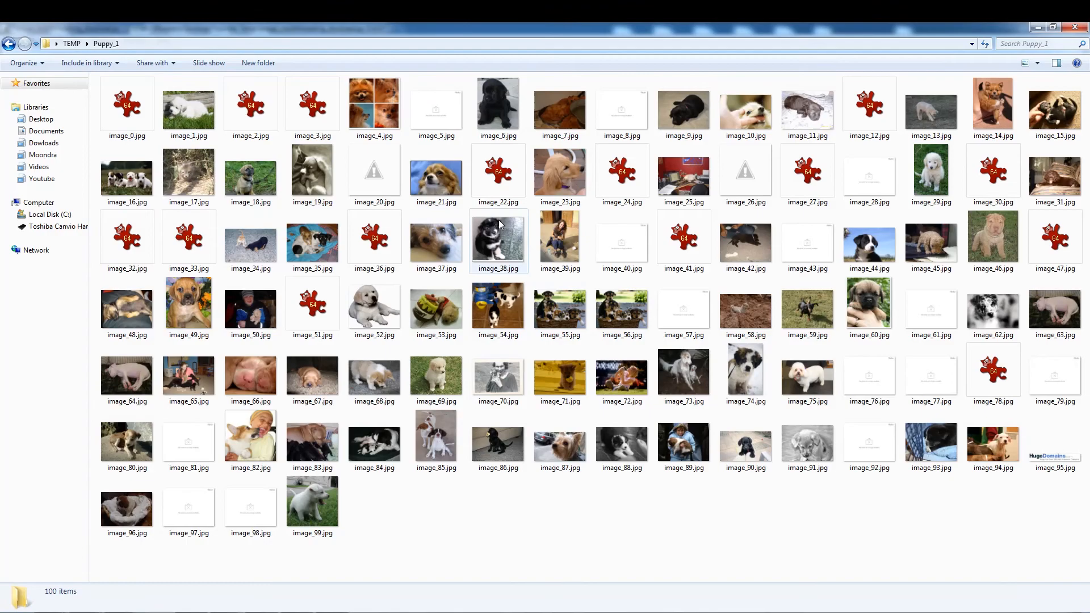
mouse_move(590, 485)
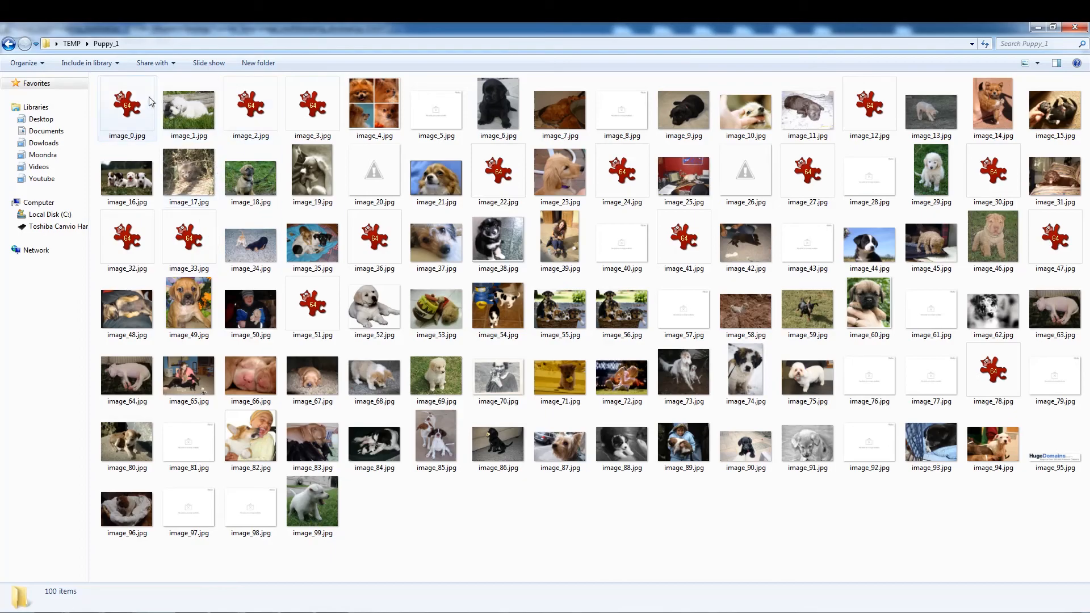
left_click(436, 108)
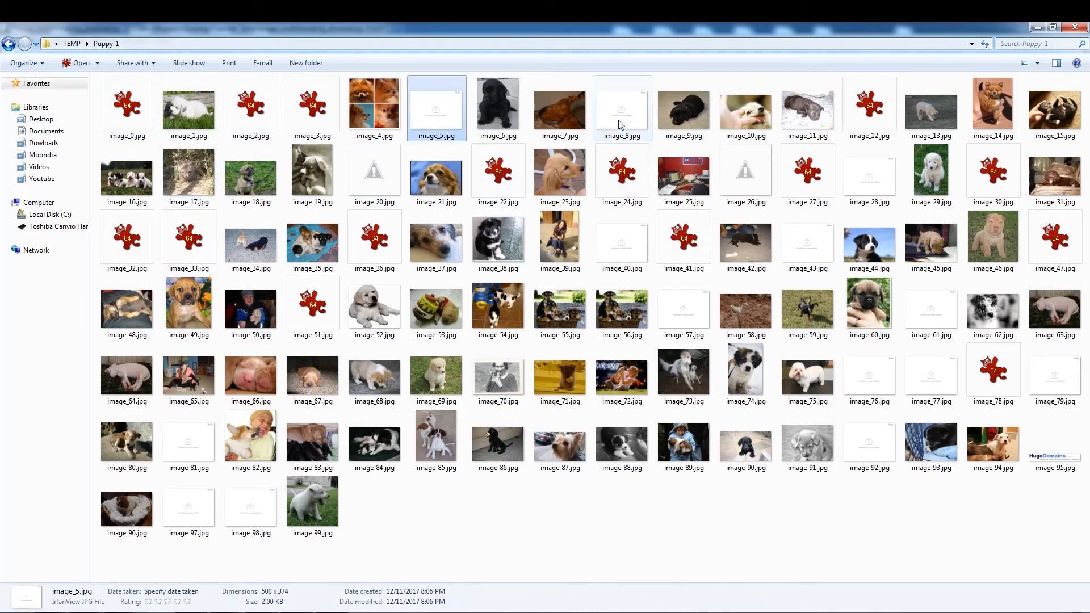
left_click(807, 174)
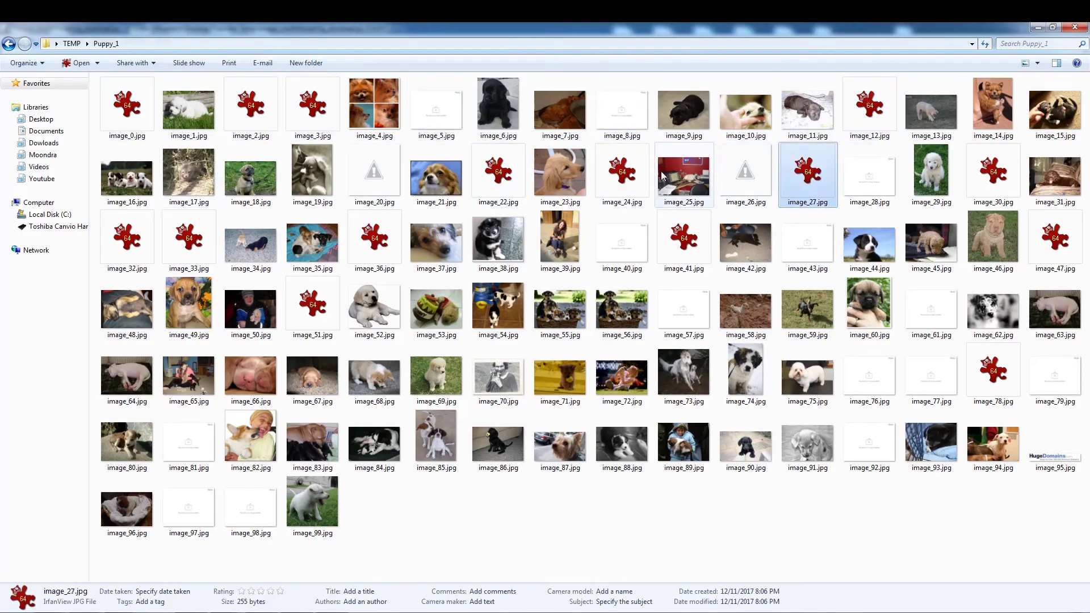
left_click(373, 171)
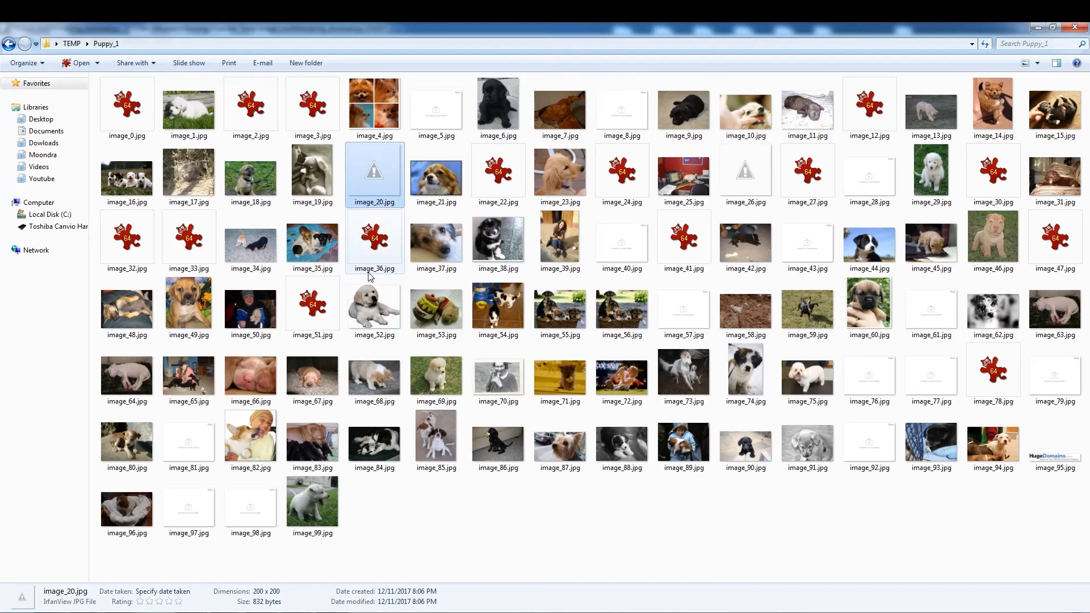
left_click(436, 107)
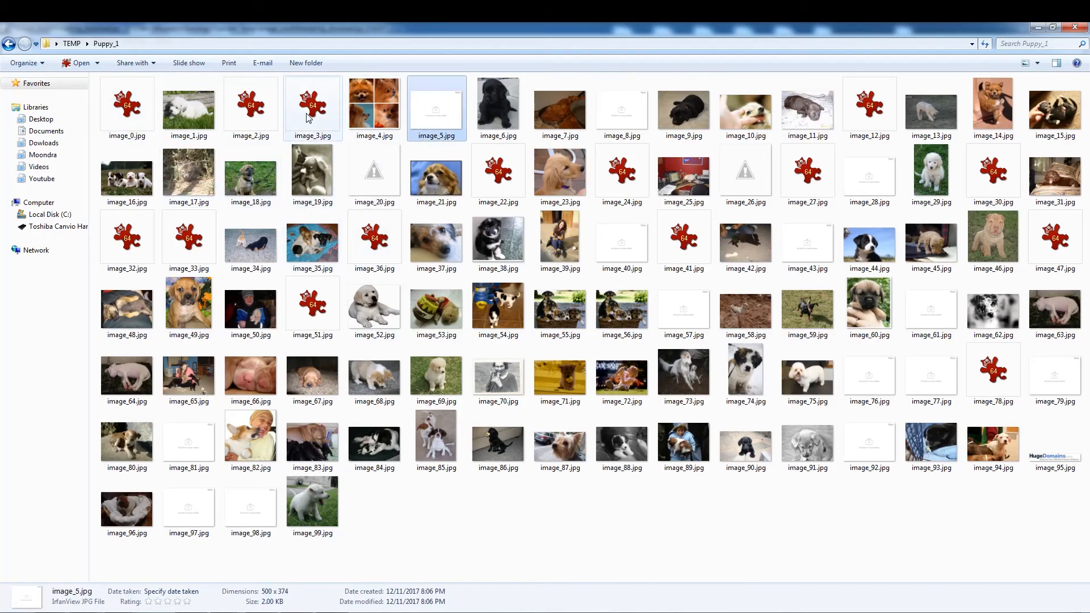
left_click(250, 105)
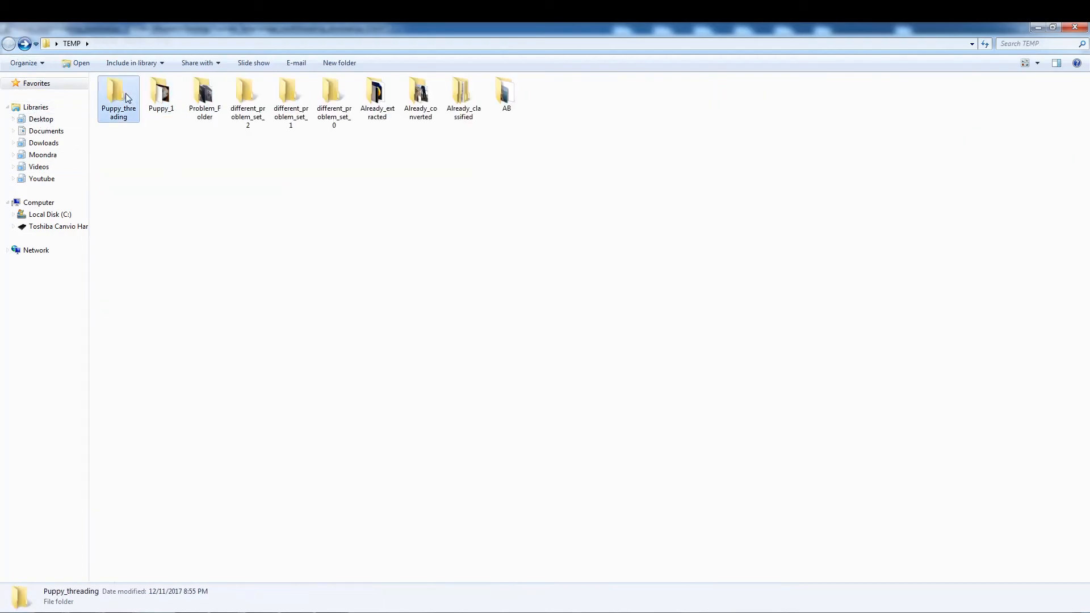
double_click(118, 98)
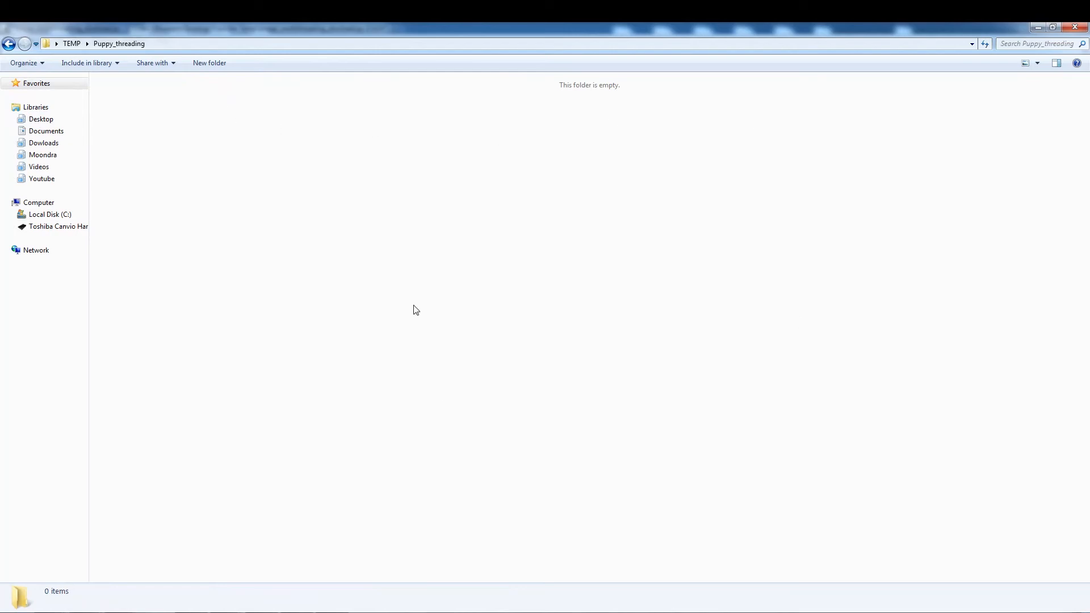
mouse_move(262, 228)
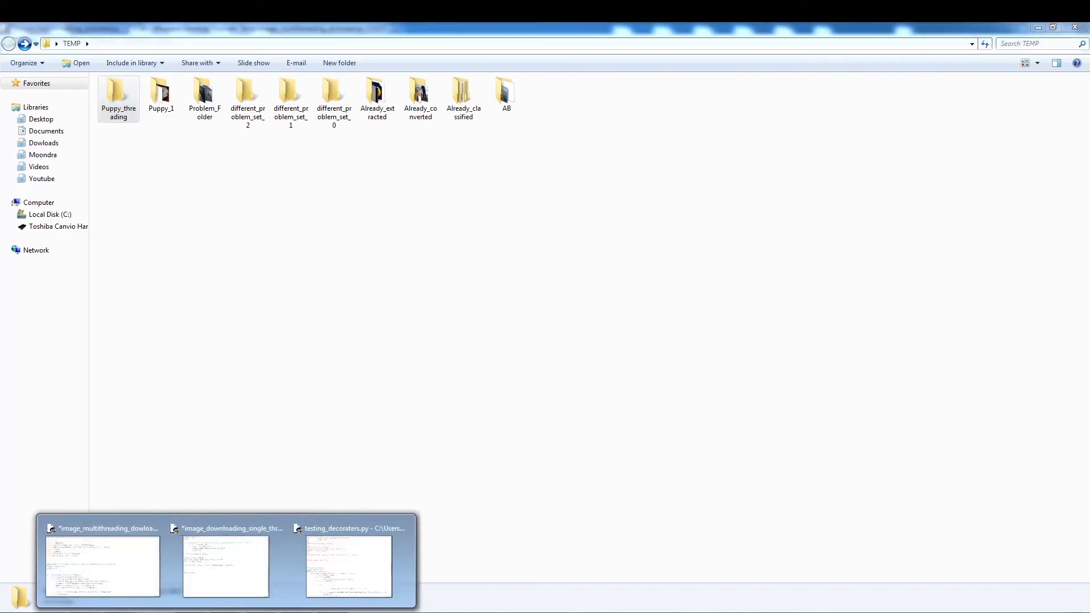
- In the multithreading script change the thread loop from range(1) to range(12)
left_click(101, 566)
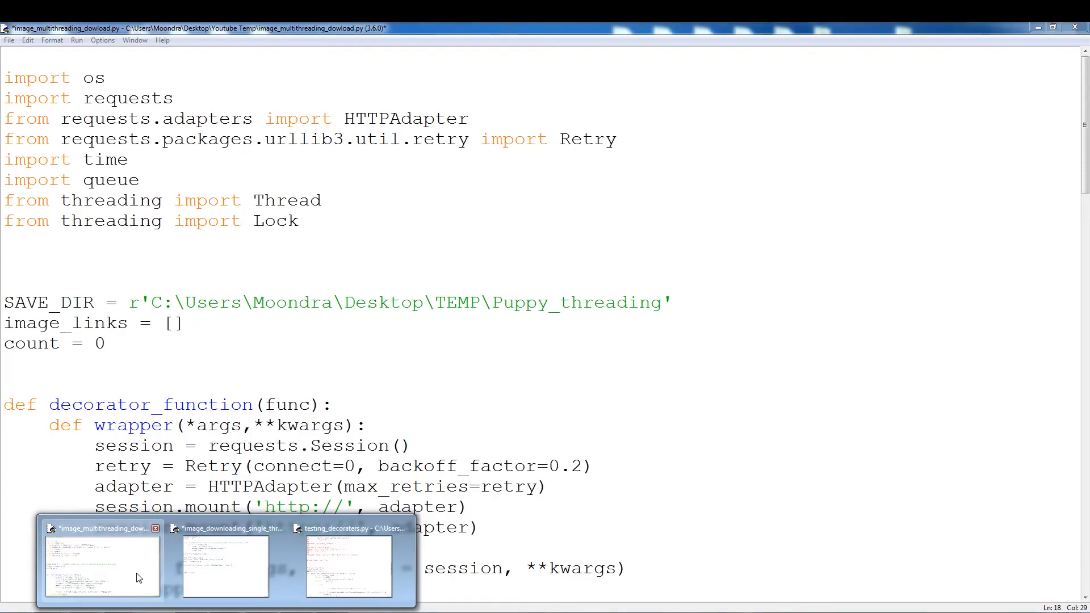
mouse_move(245, 562)
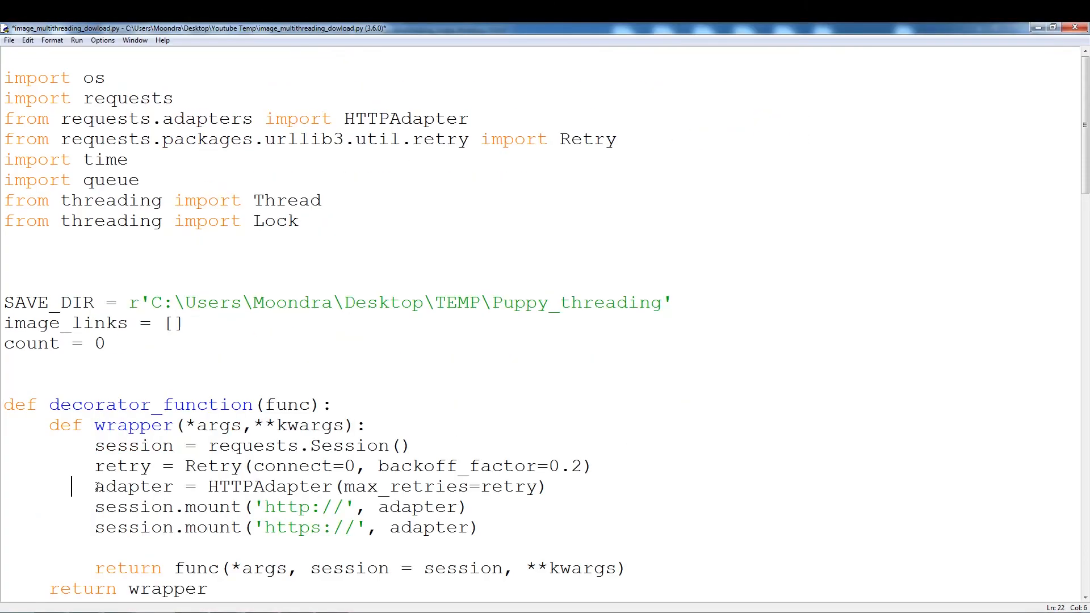
scroll("down", 3)
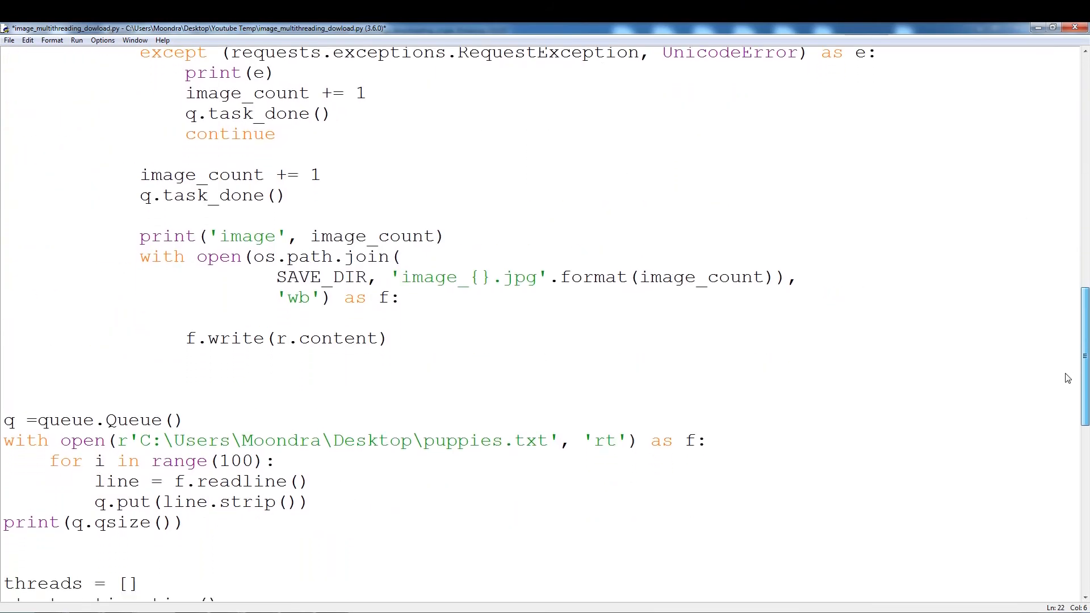
scroll("down", 3)
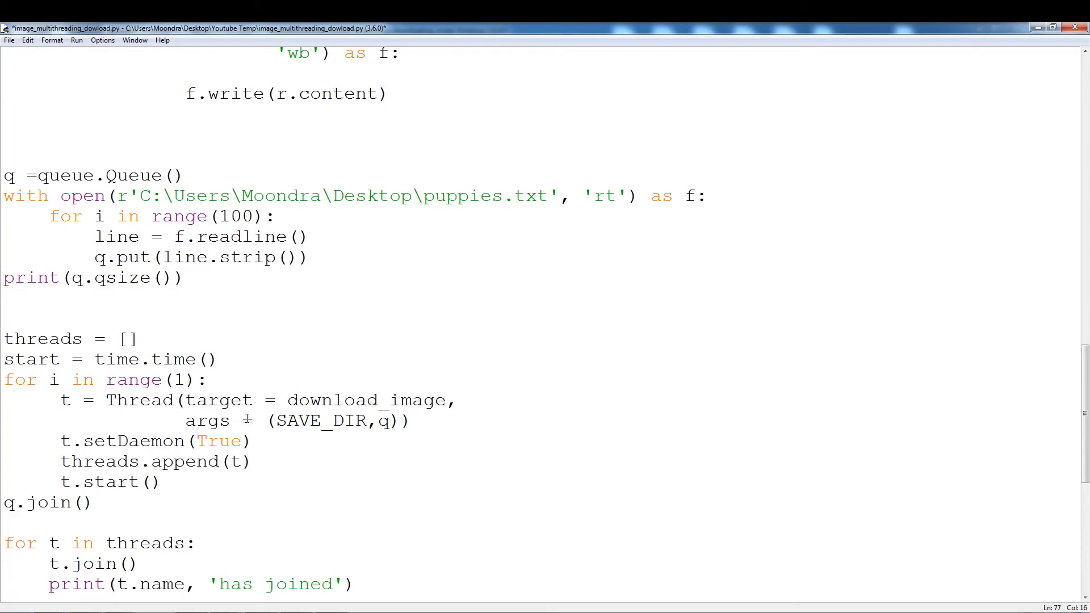
type("2")
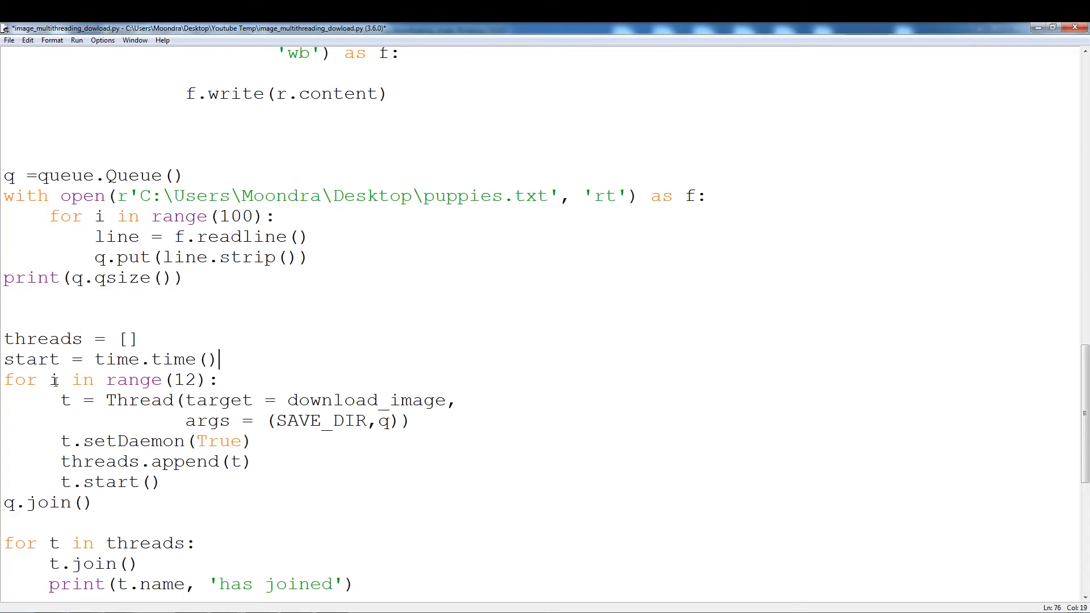
scroll("down", 3)
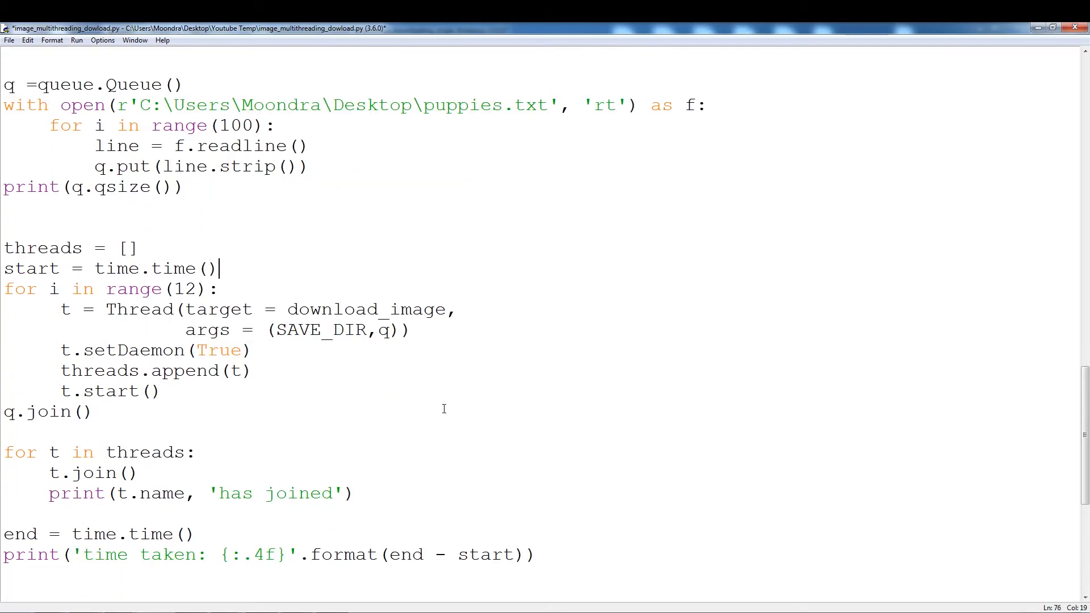
scroll("down", 3)
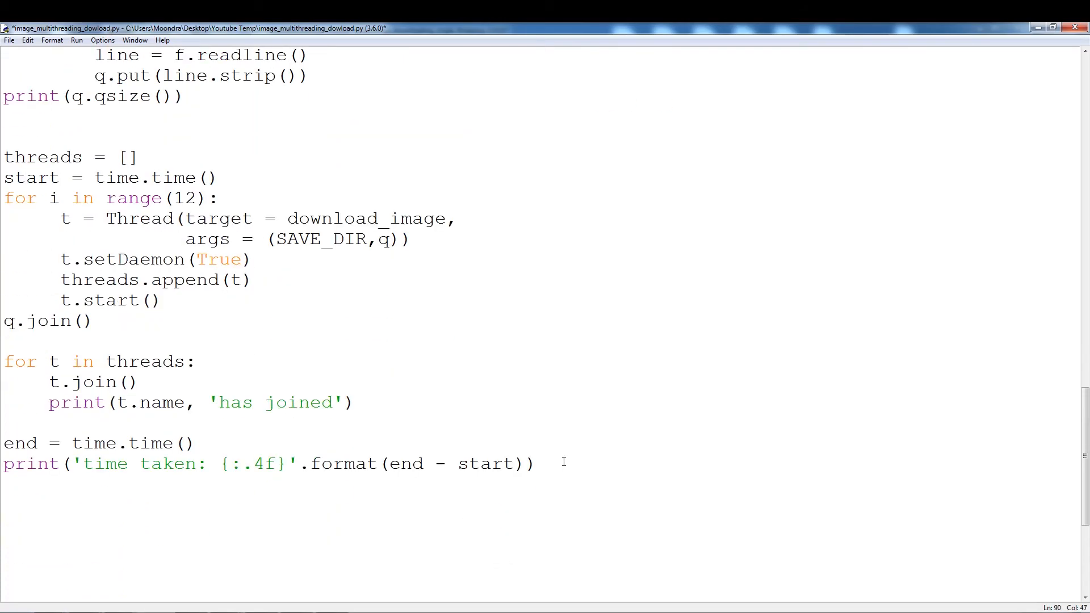
left_click(535, 463)
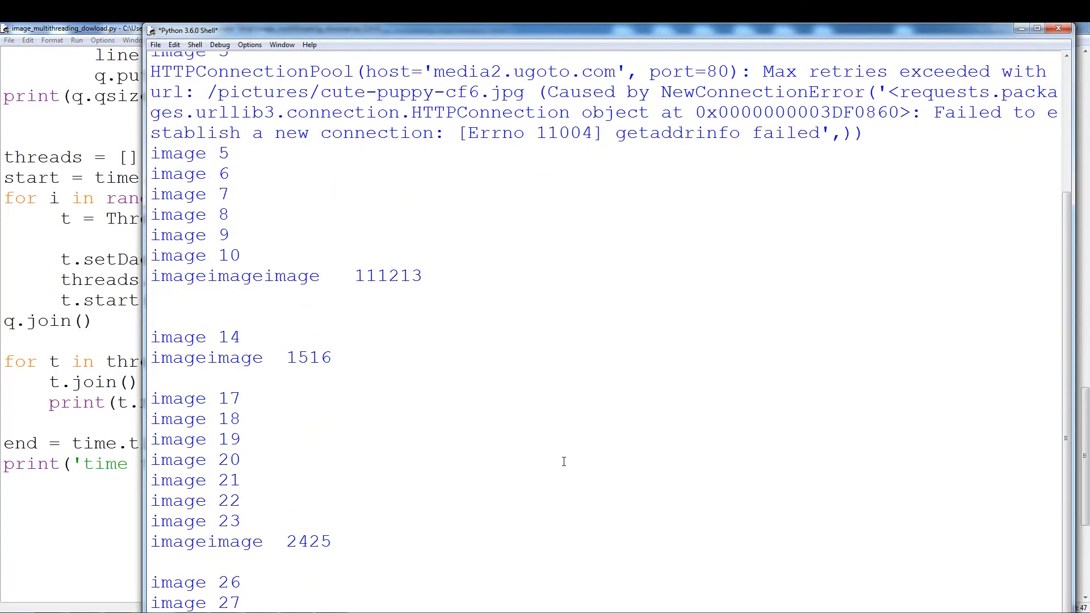
- Watch the 12-thread run finish with Thread-12 joined and time taken 7.4640
scroll("down", 3)
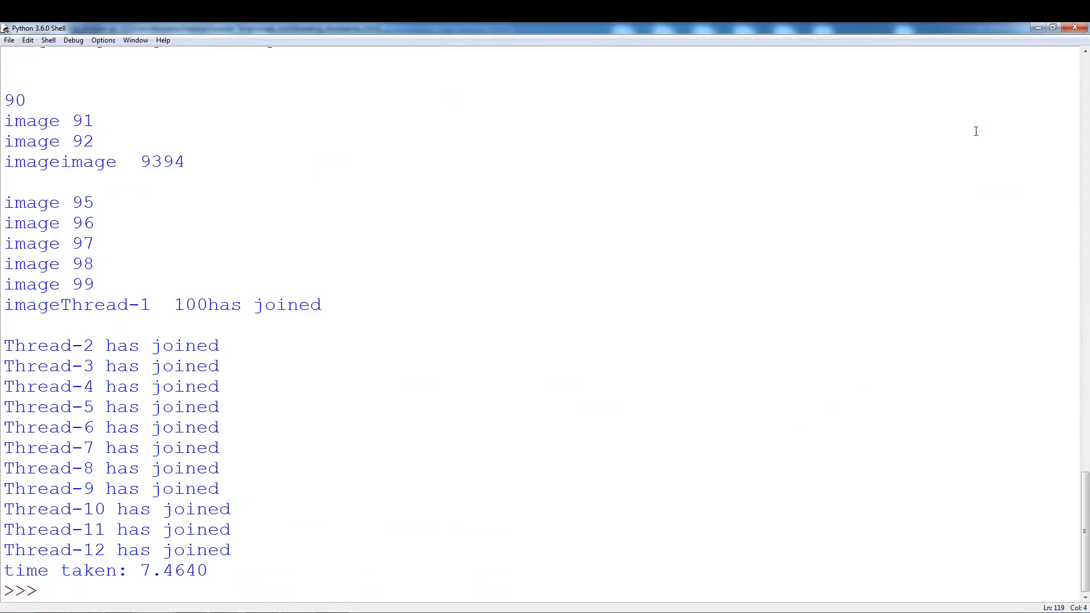
mouse_move(347, 416)
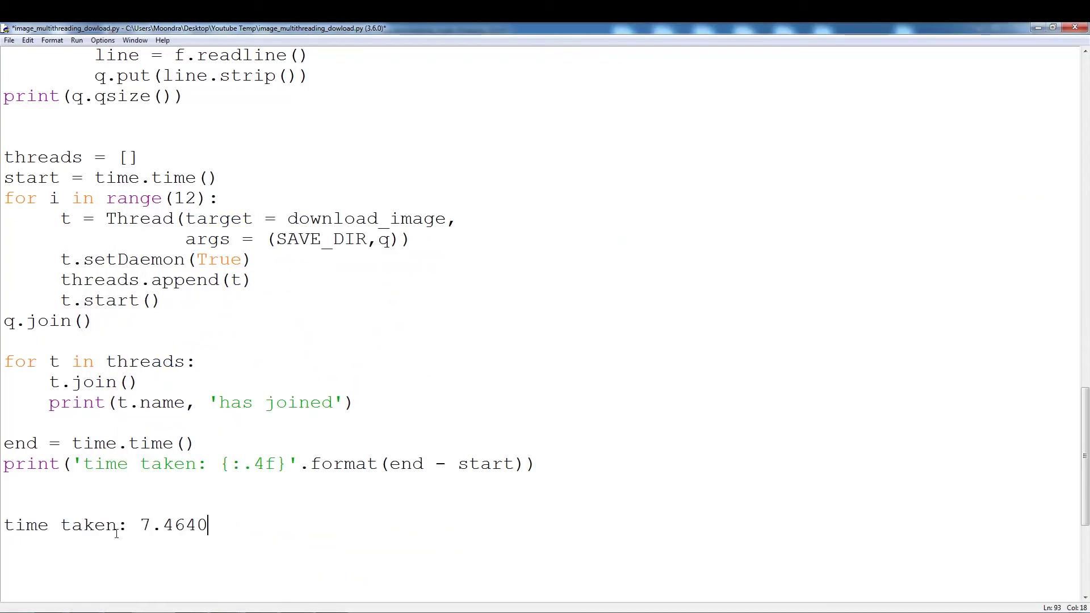
- Comment the timing note line, set the thread loop to range(15) and run the module with F5
left_click(5, 524)
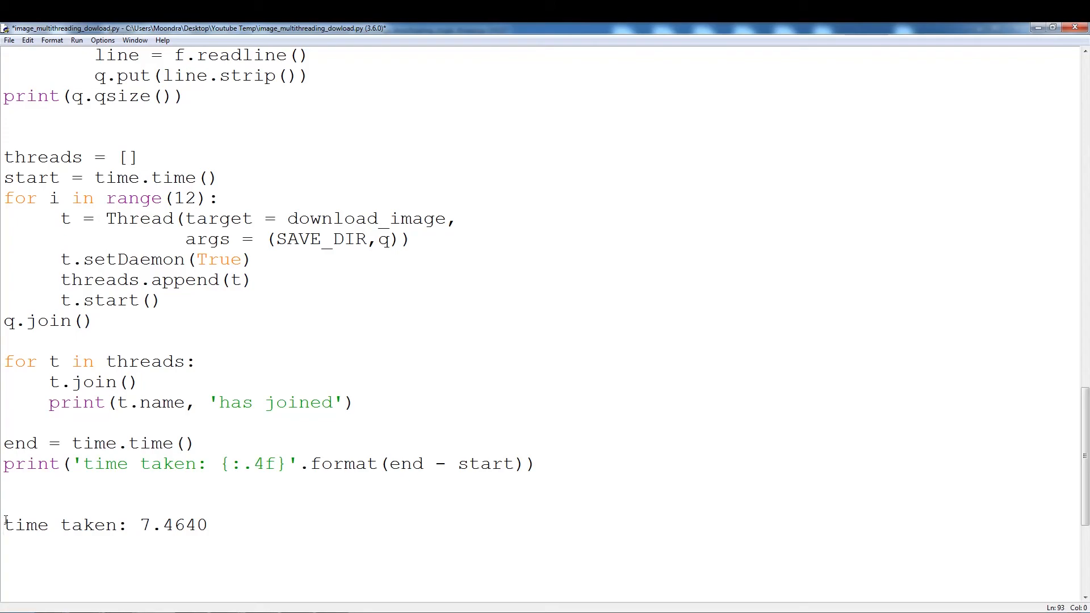
type("#")
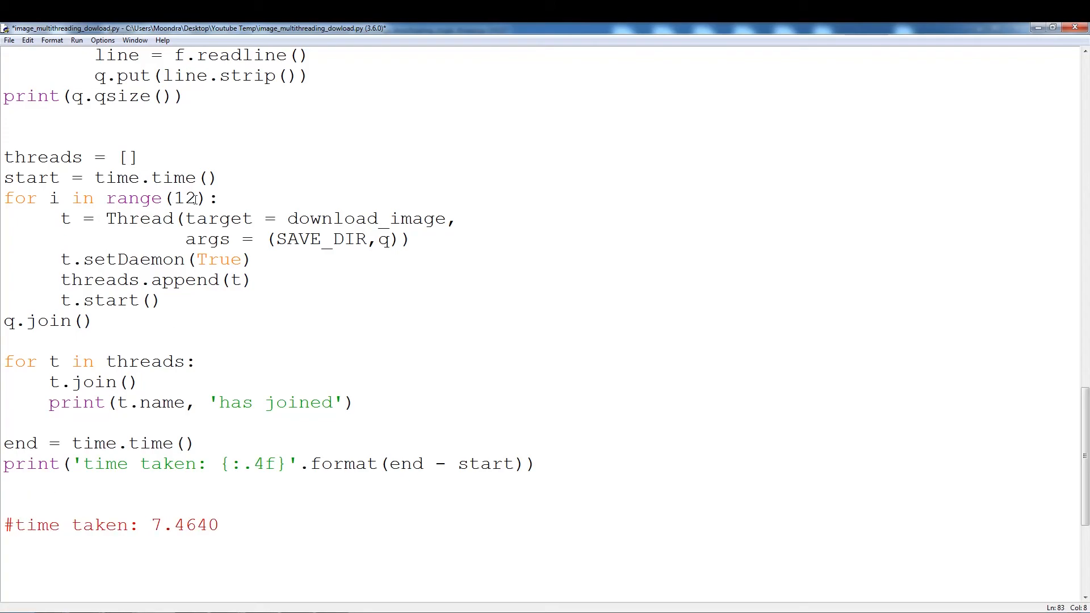
type("15")
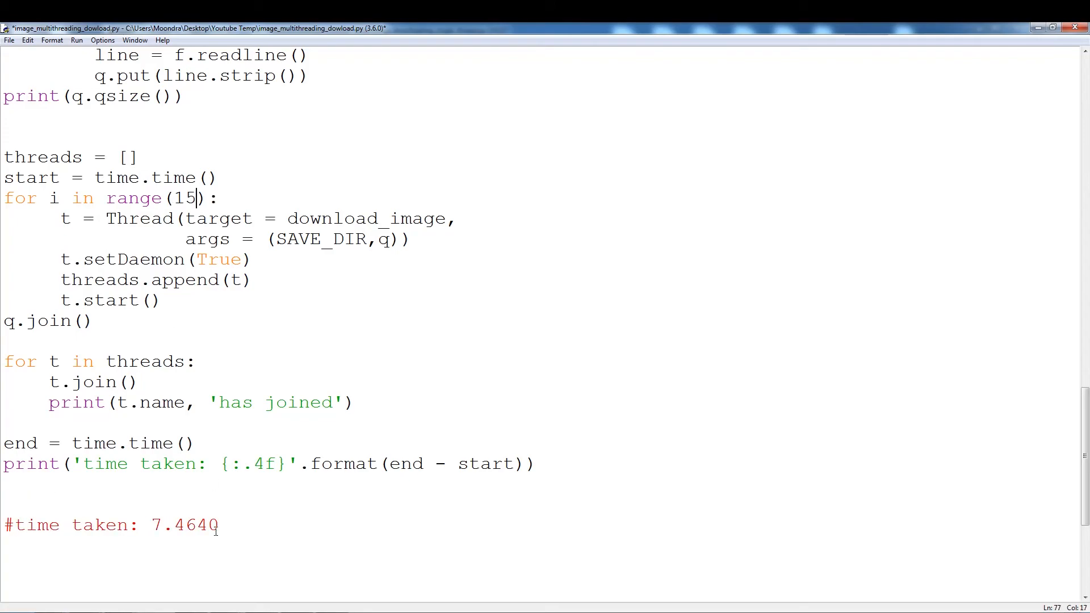
key("F5")
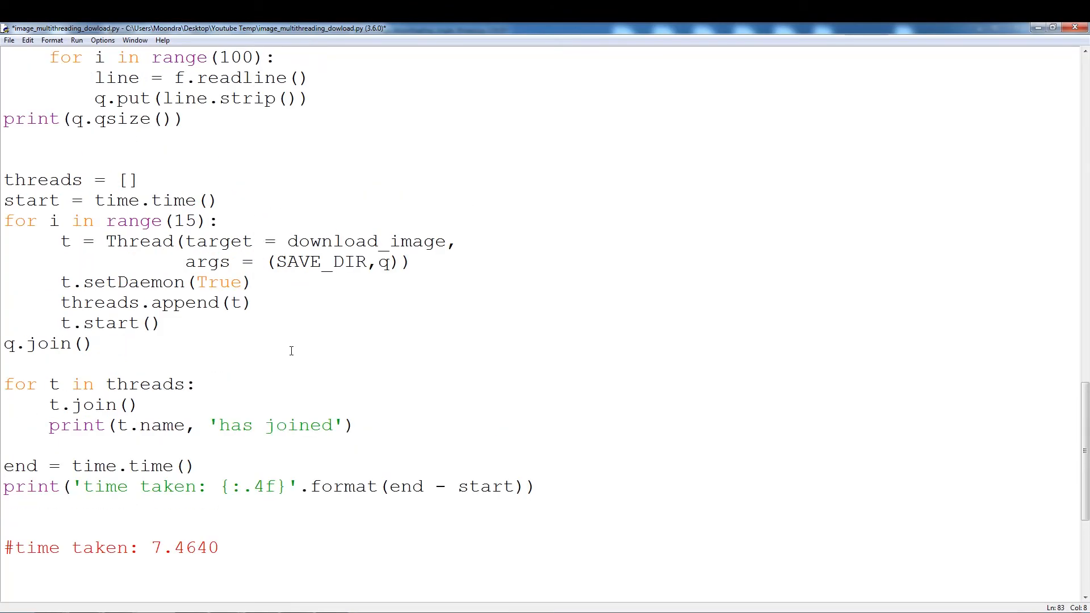
- Look over the q.join(), t.setDaemon and t.join() lines while the save prompt waits
left_click(93, 343)
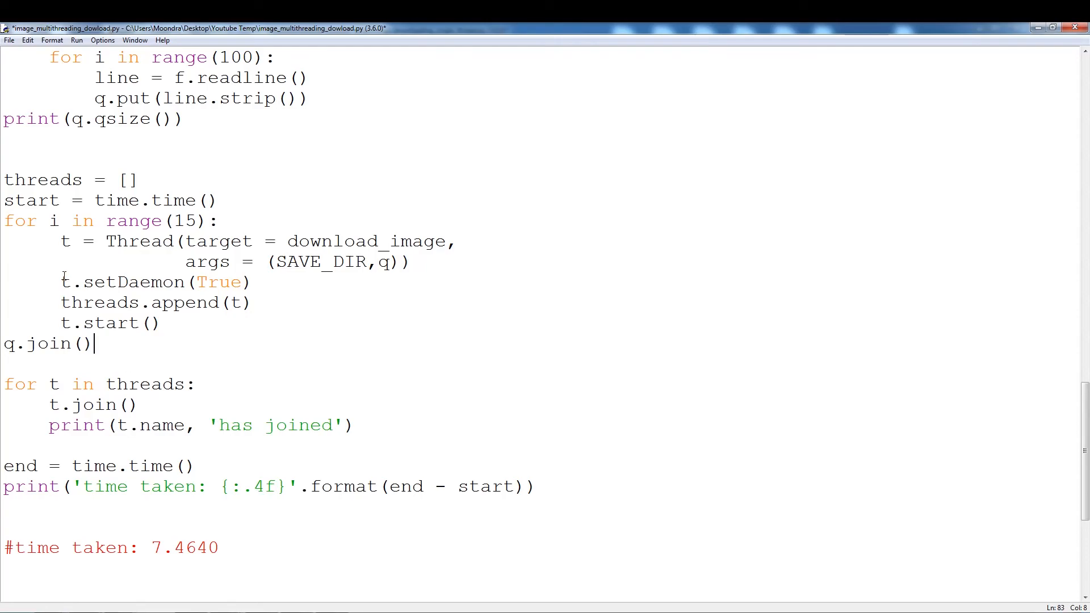
left_click(187, 333)
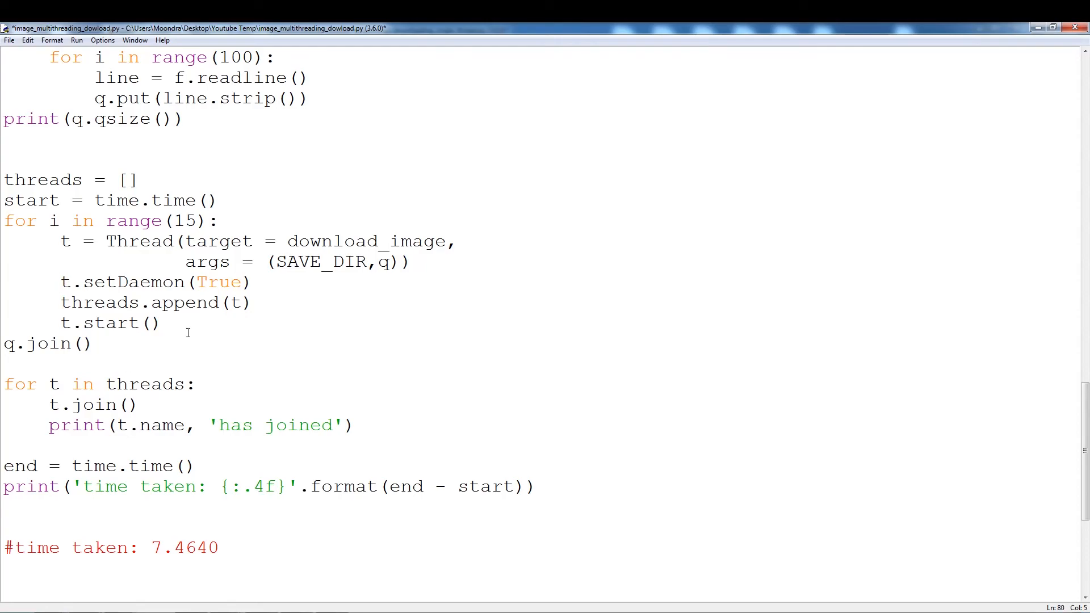
left_click(61, 283)
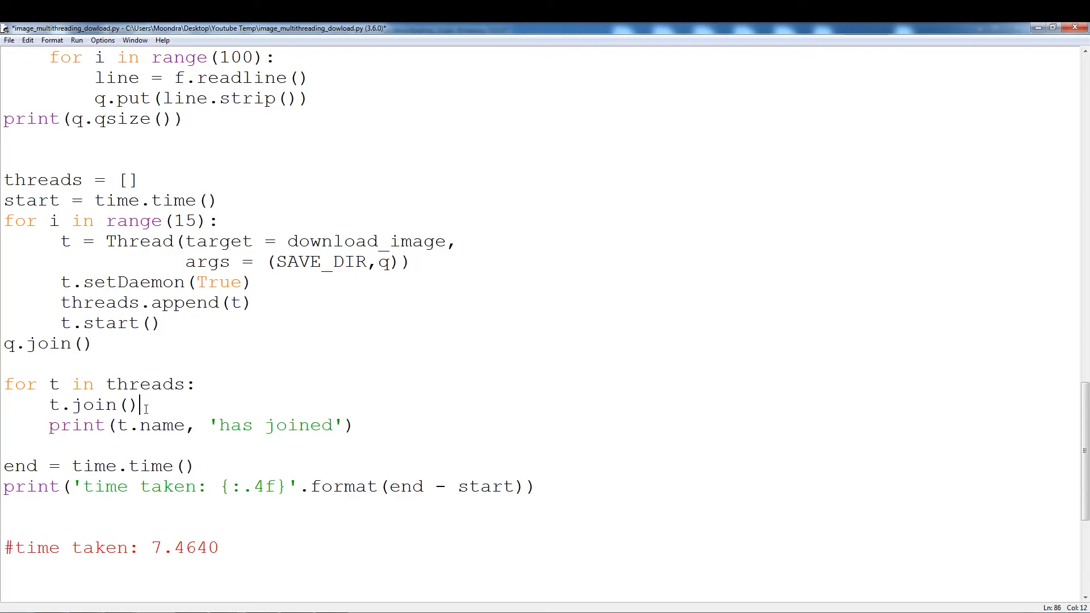
scroll("up", 3)
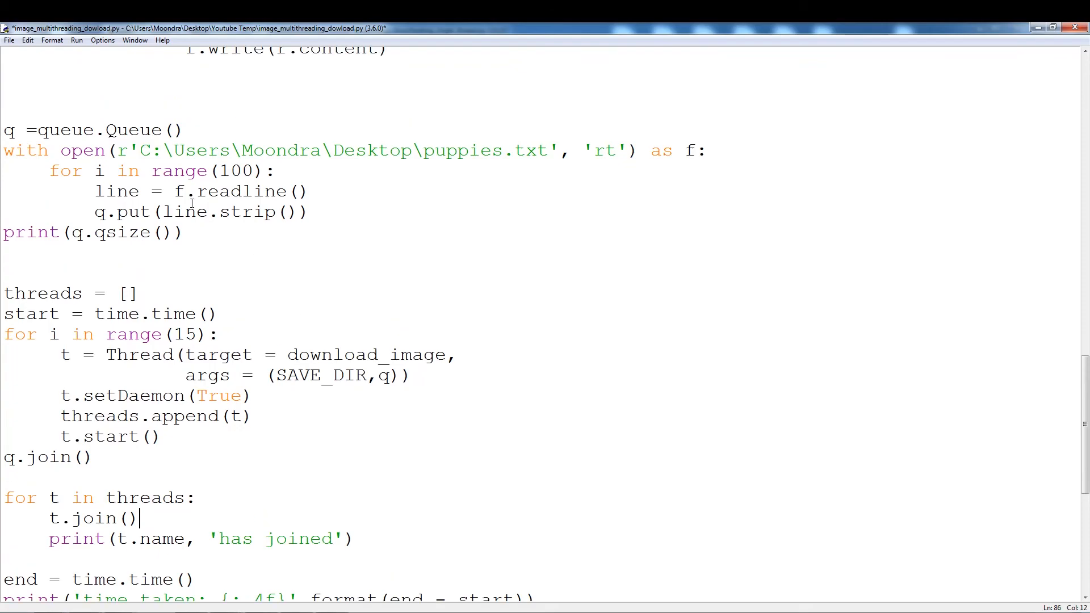
scroll("down", 3)
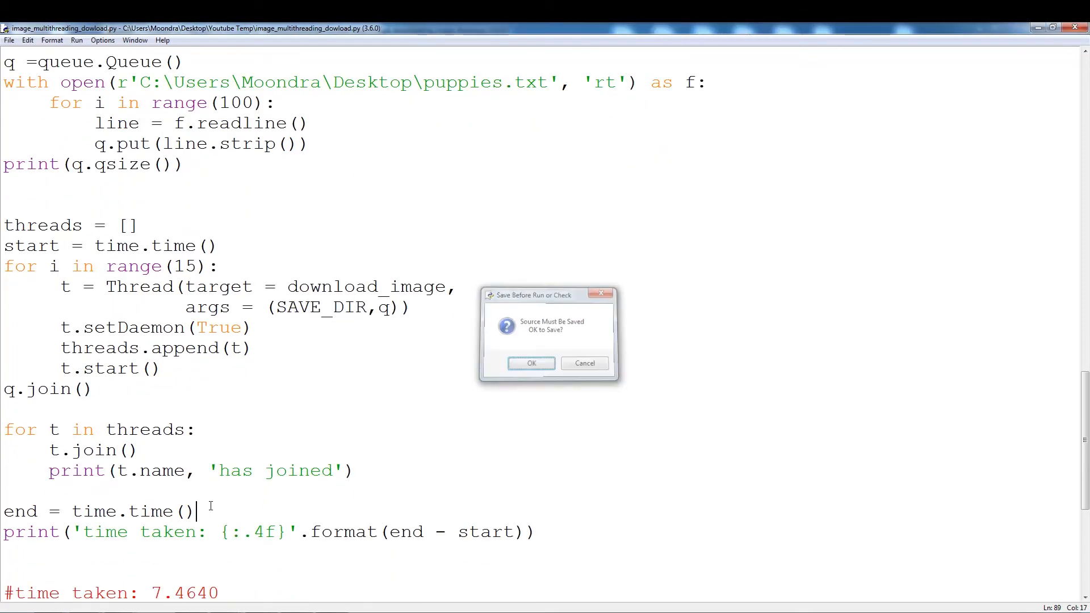
- Save and run the 15-thread version, enlarging the shell to read all threads joined and time taken 5.0860
left_click(530, 363)
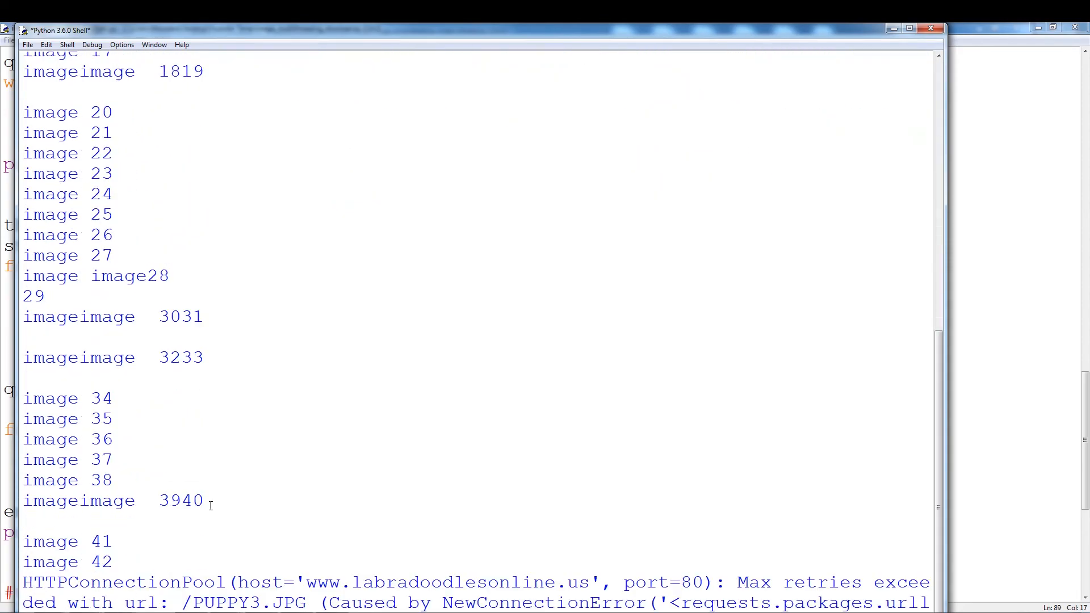
scroll("down", 3)
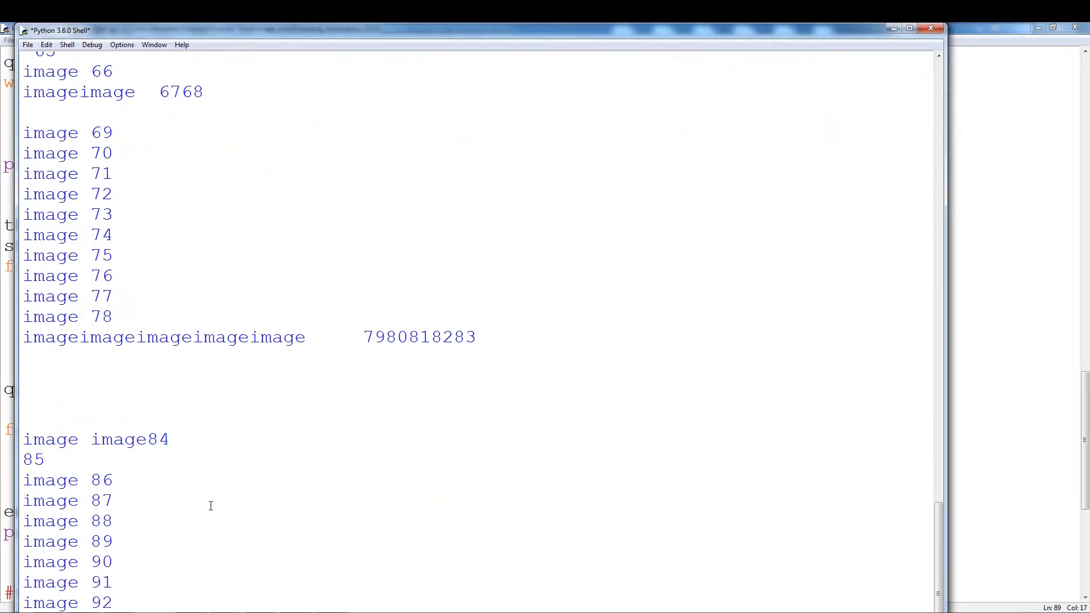
scroll("down", 3)
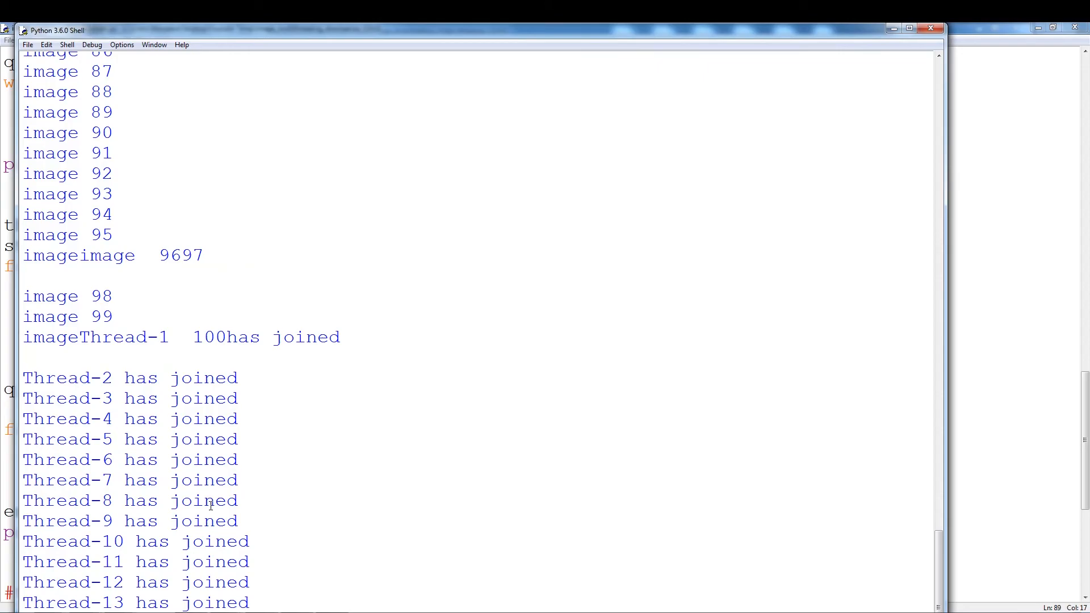
left_click(908, 27)
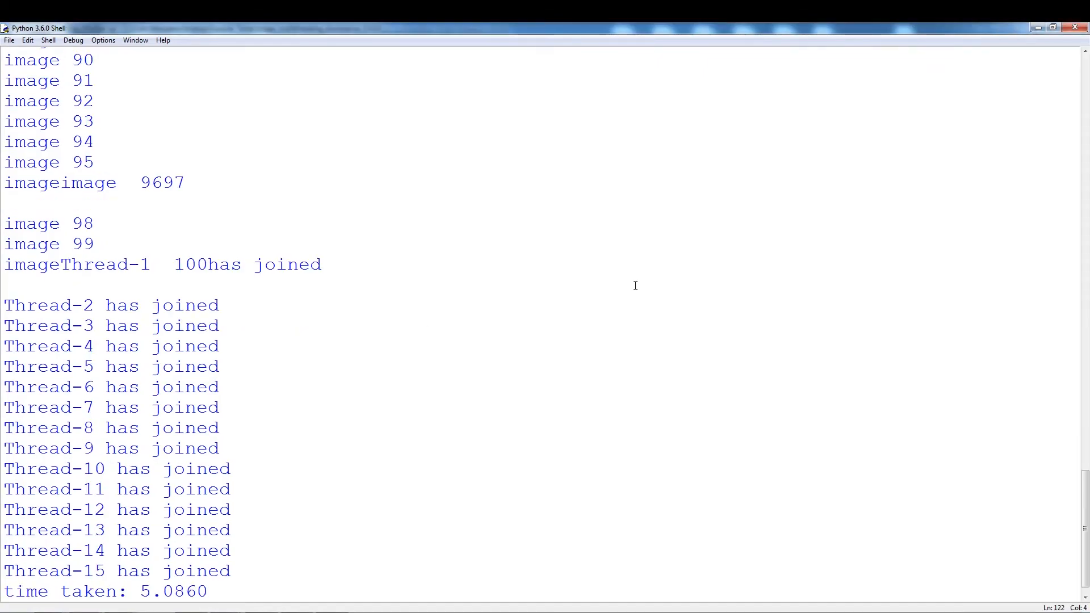
scroll("down", 3)
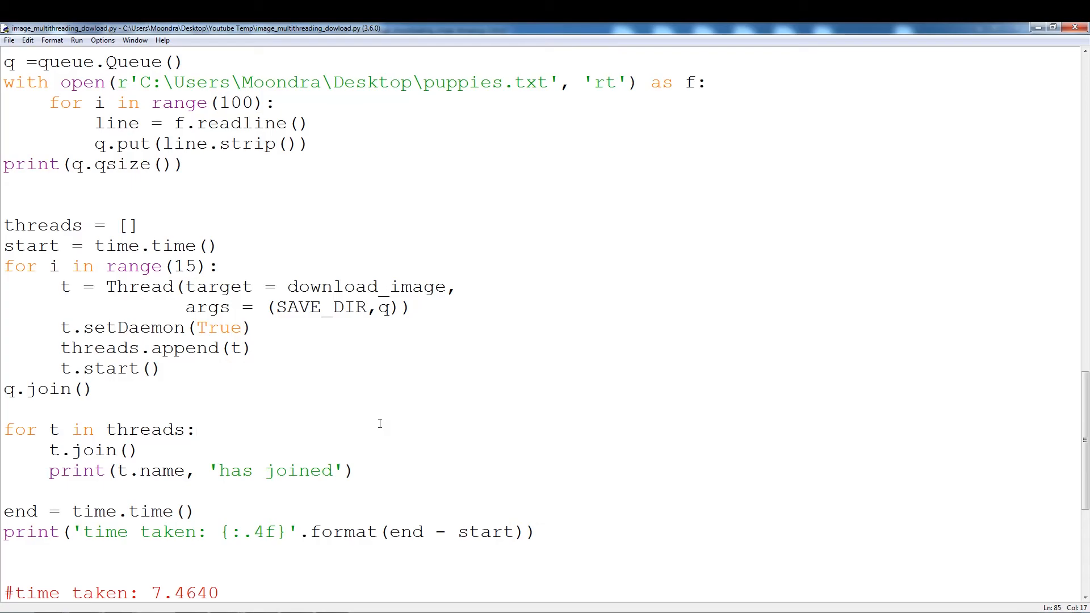
- Paste 'time taken: 5.0860' below the '#time taken: 7.4640' comment at the end of the script
left_click(196, 429)
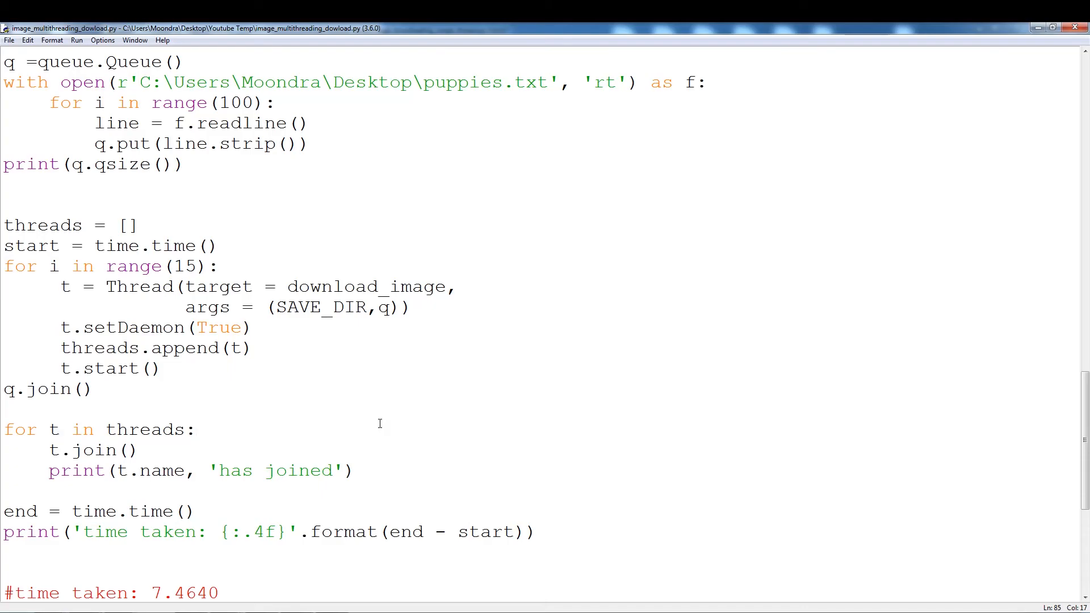
left_click(196, 429)
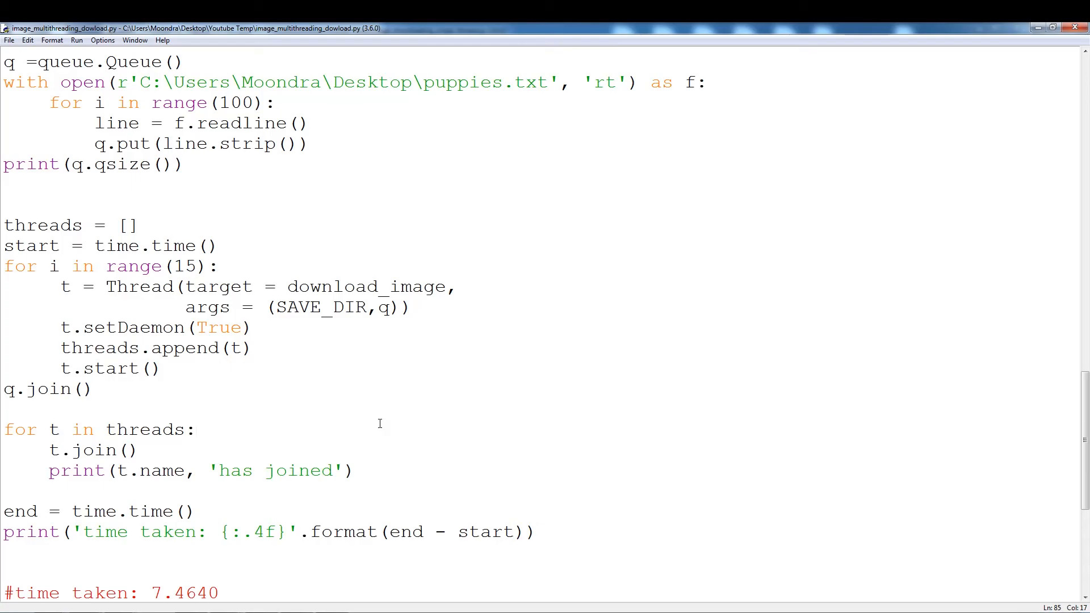
scroll("down", 3)
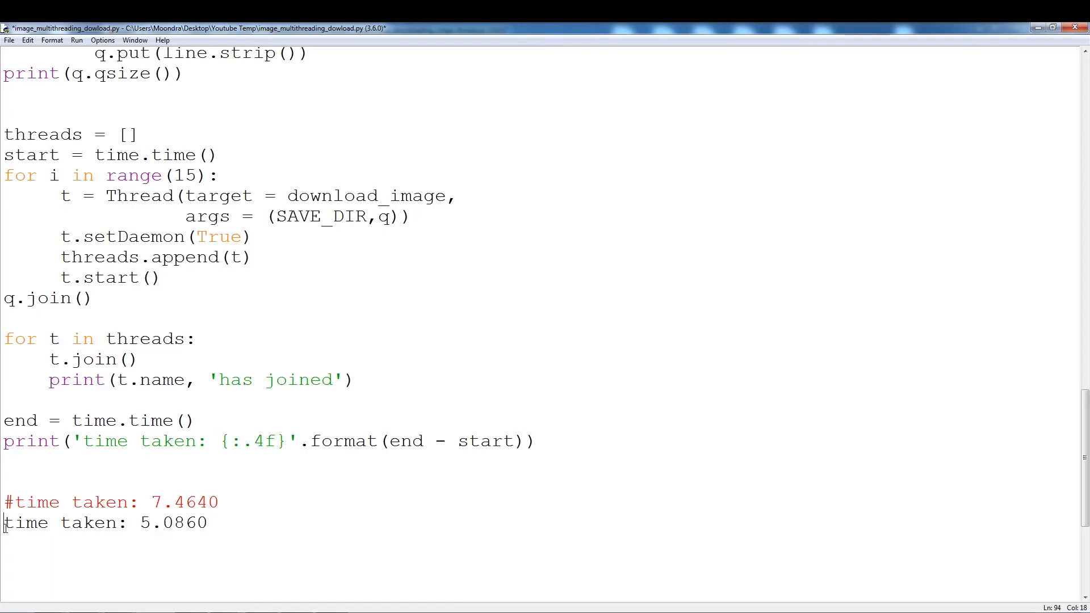
- Comment out the 5.0860 timing line and change the file-reading loop to range(200)
type("#")
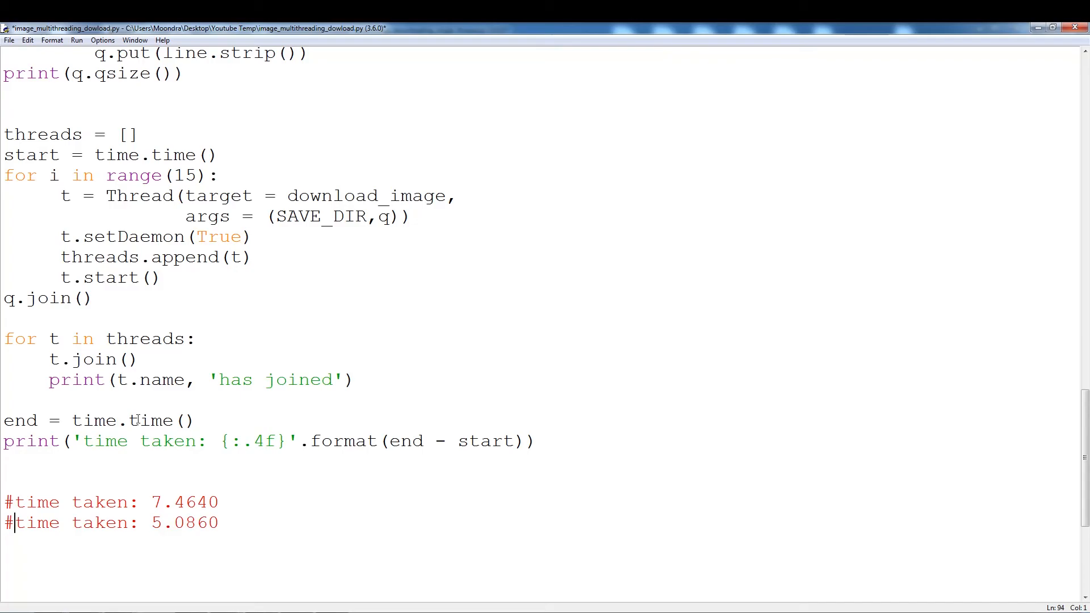
scroll("up", 3)
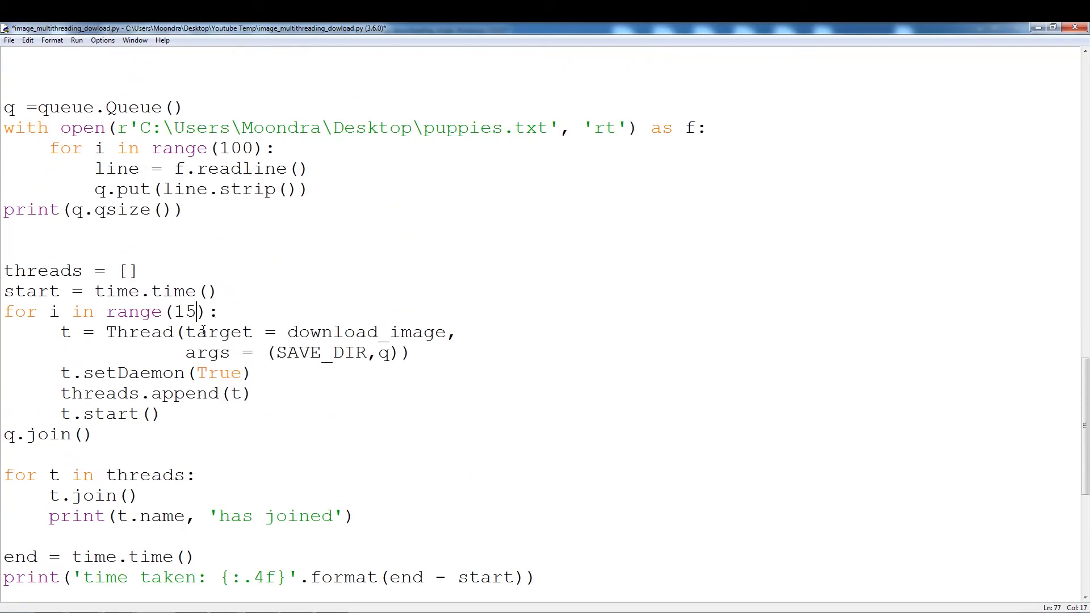
scroll("up", 3)
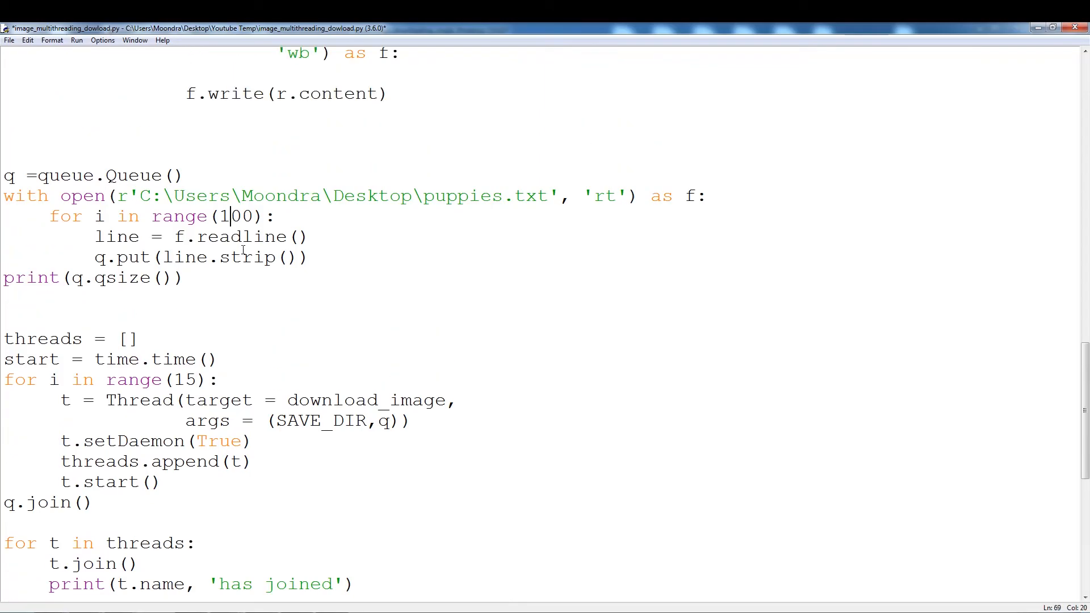
type("2")
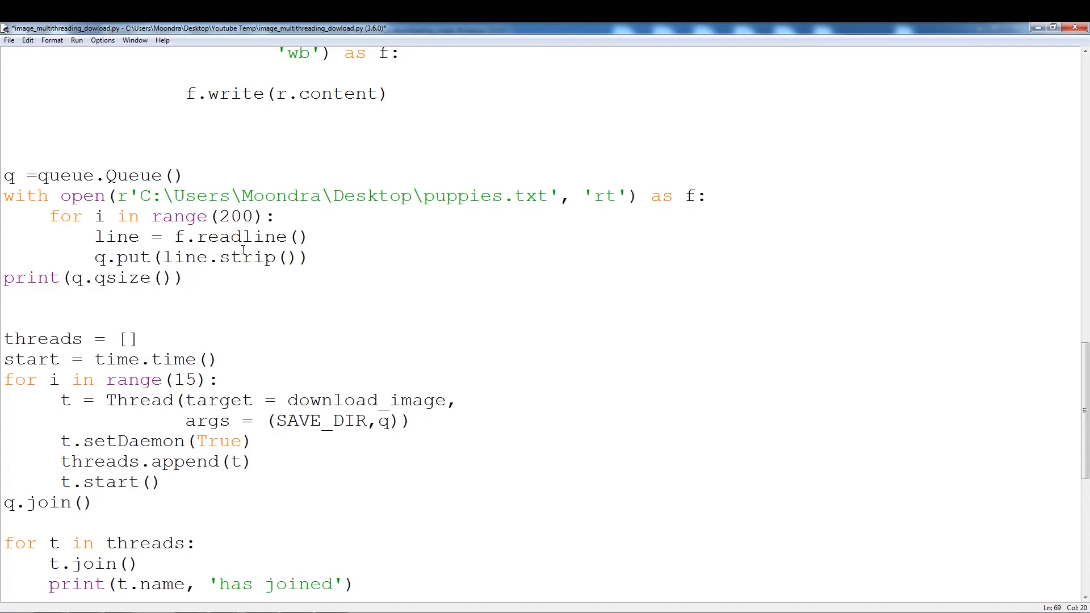
- Comment out the t.setDaemon(True) line so the threads are no longer daemons
left_click(230, 216)
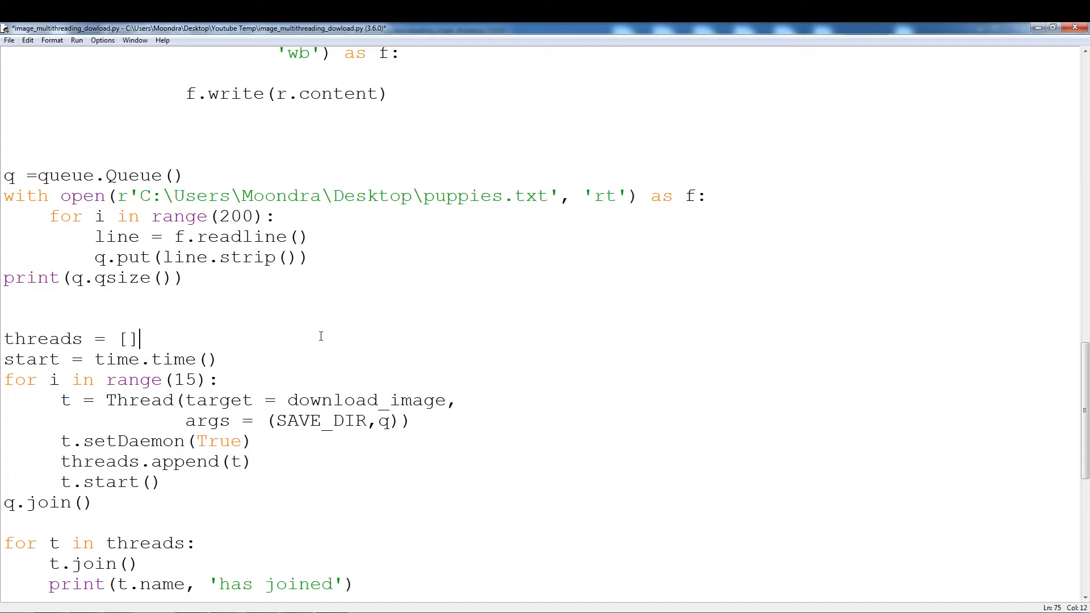
mouse_move(500, 377)
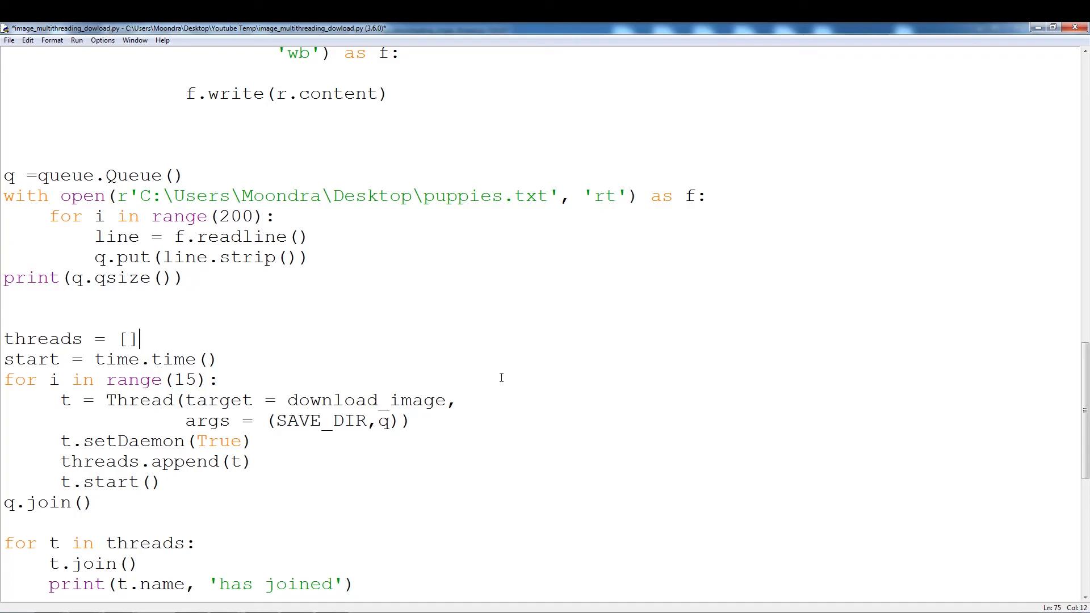
scroll("down", 3)
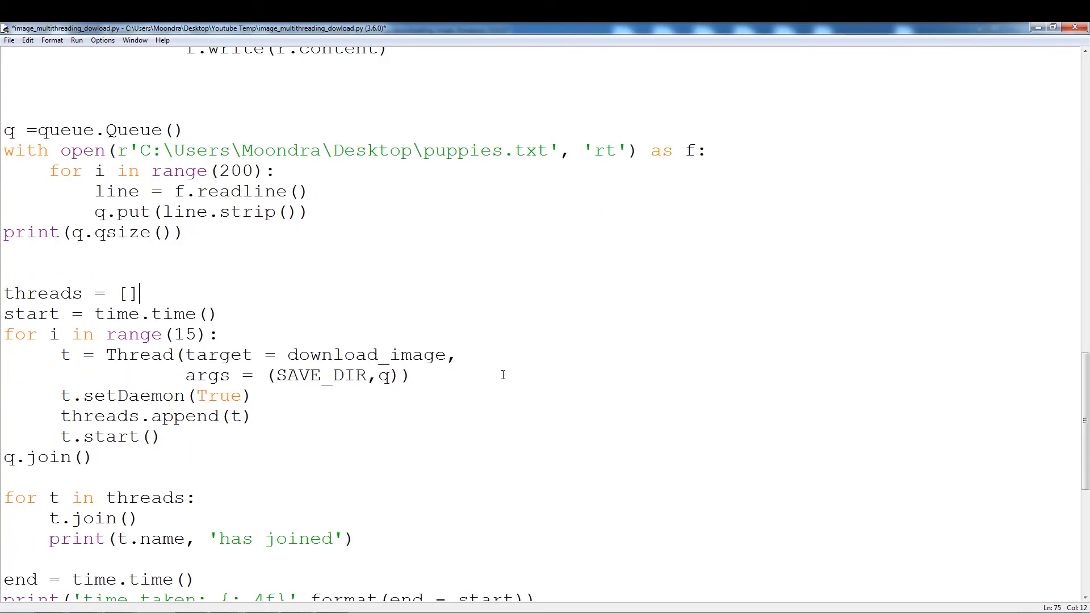
scroll("up", 3)
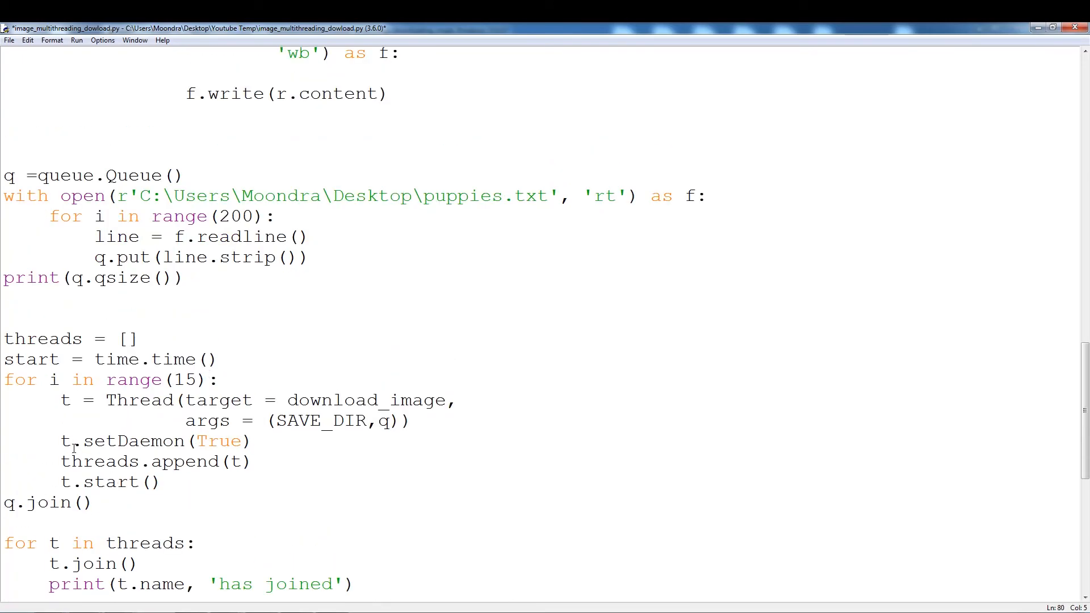
type("#")
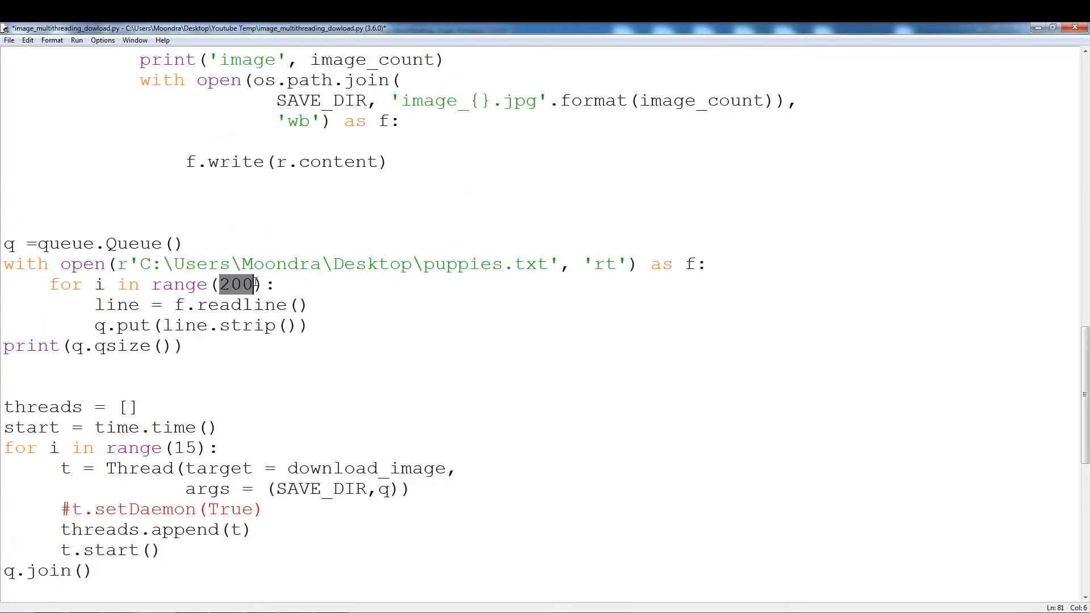
left_click(408, 382)
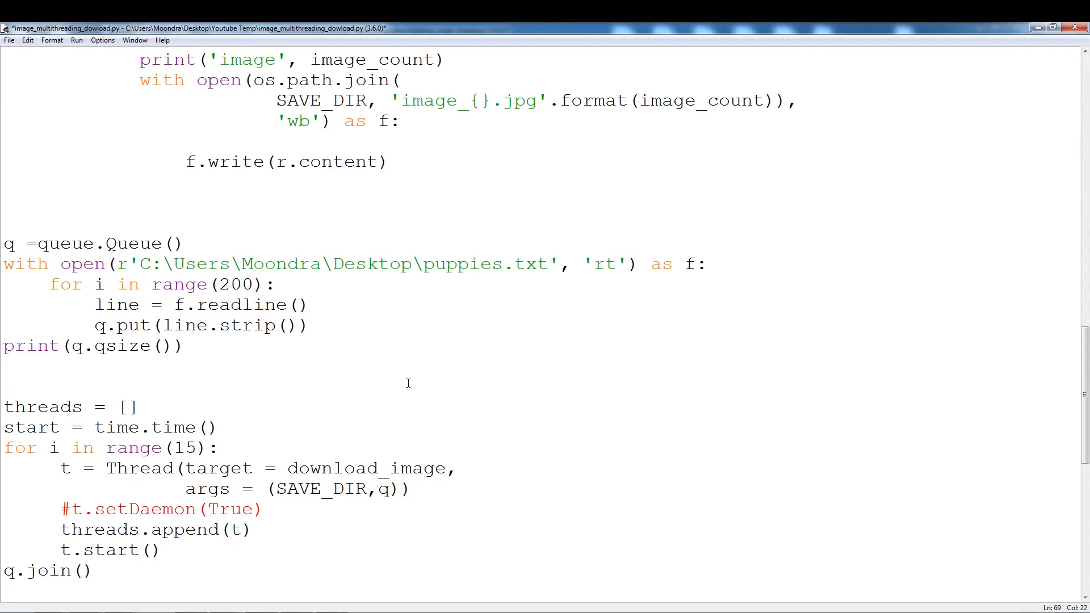
- Review the script and launch a run, bringing up the save prompt
scroll("down", 3)
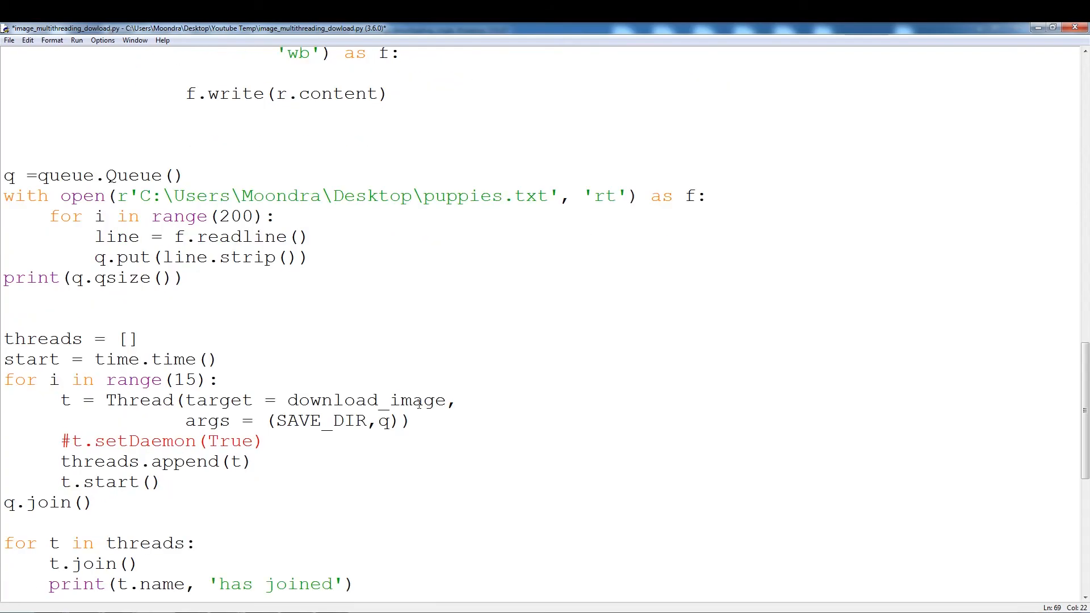
left_click(255, 216)
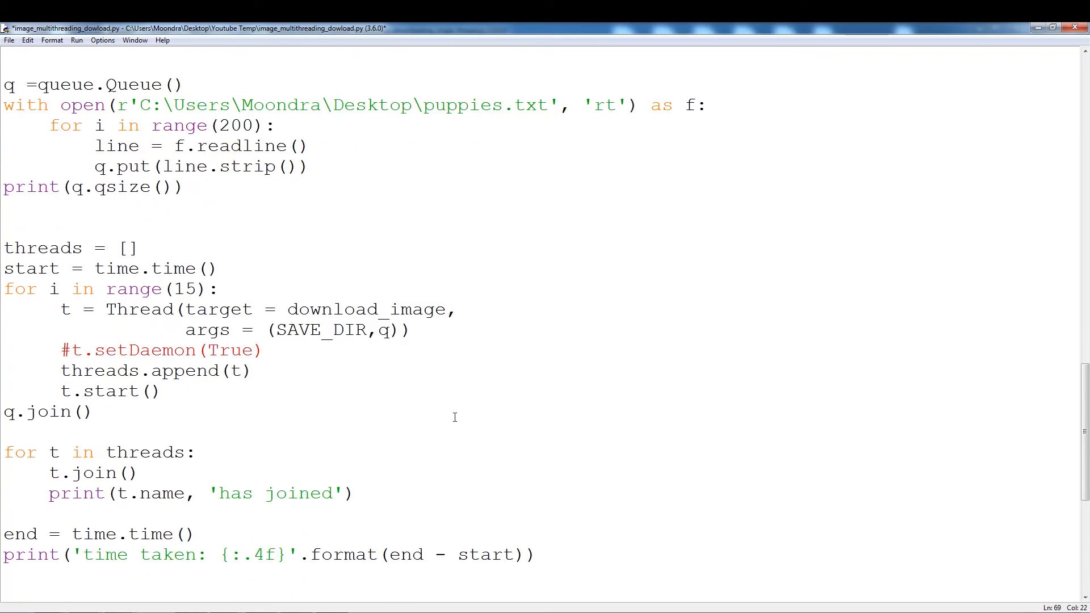
scroll("down", 3)
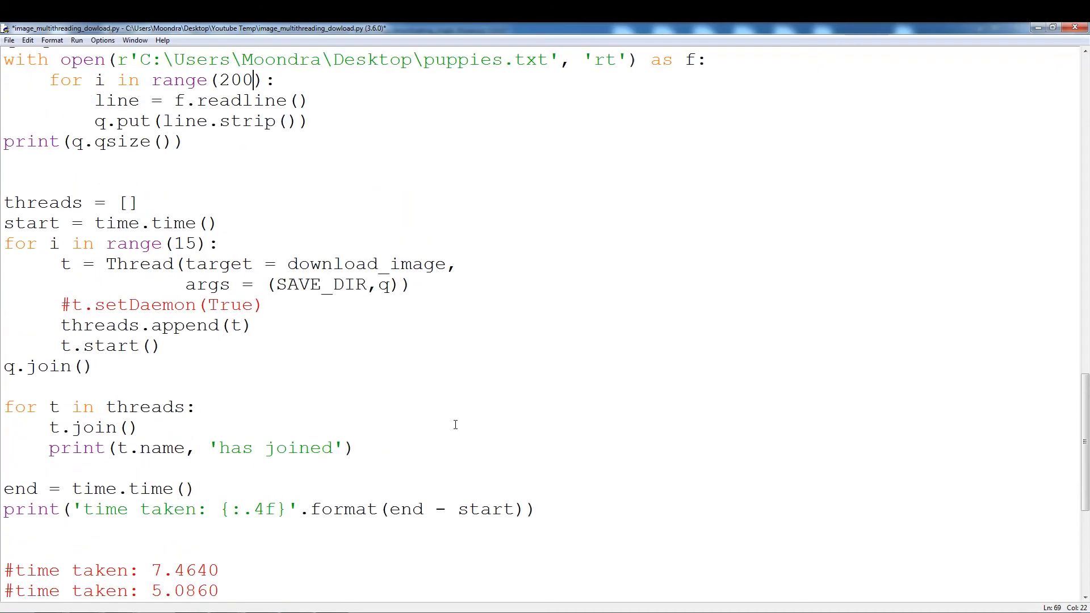
scroll("up", 3)
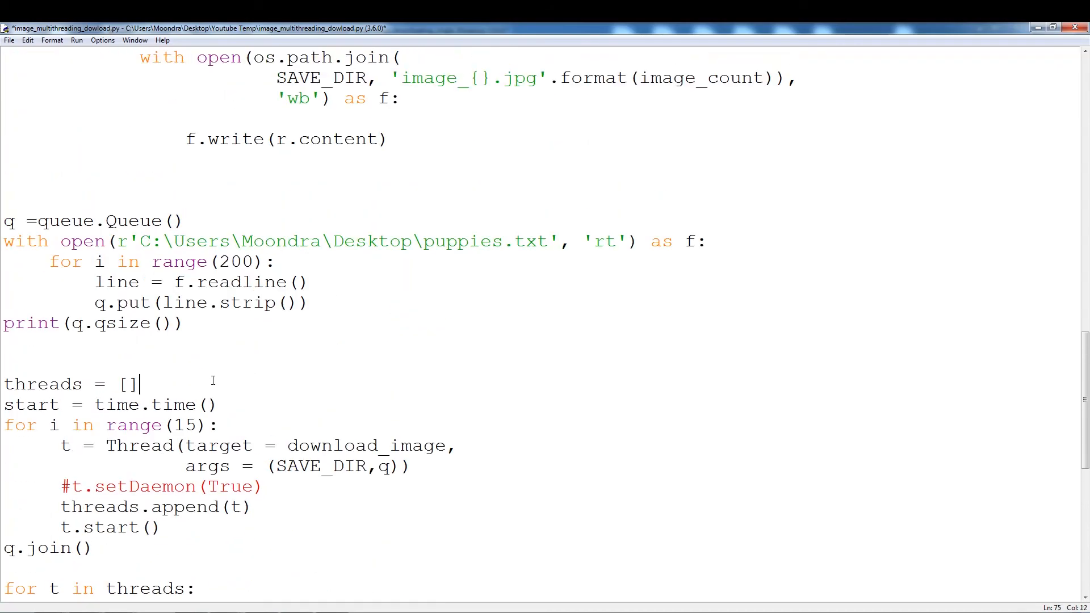
left_click(76, 40)
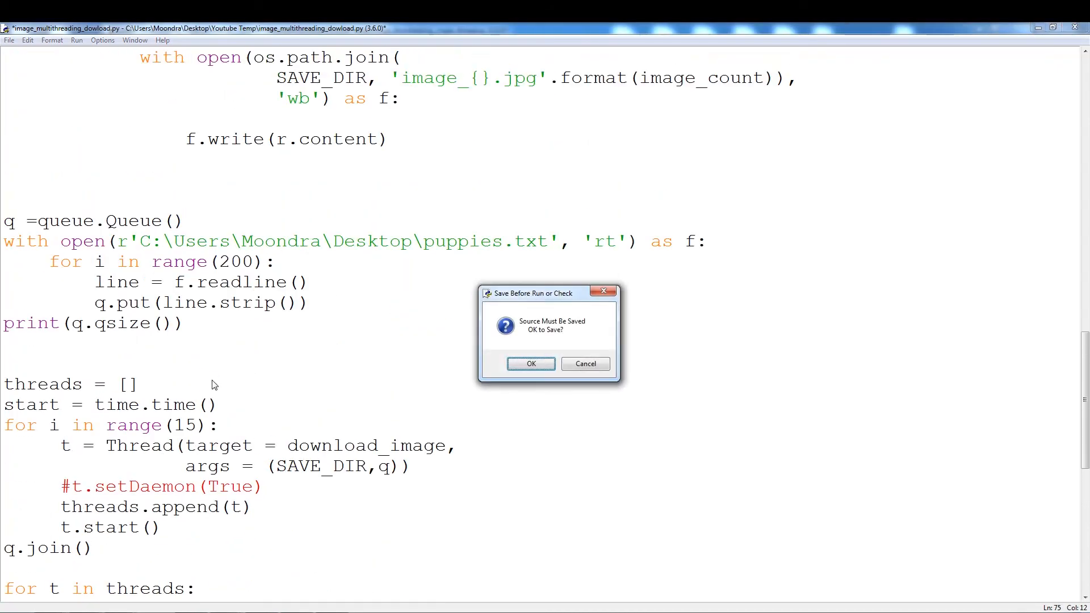
- Save and run the 200-link version, scrolling the shell output past image 180 and its connection errors
left_click(530, 364)
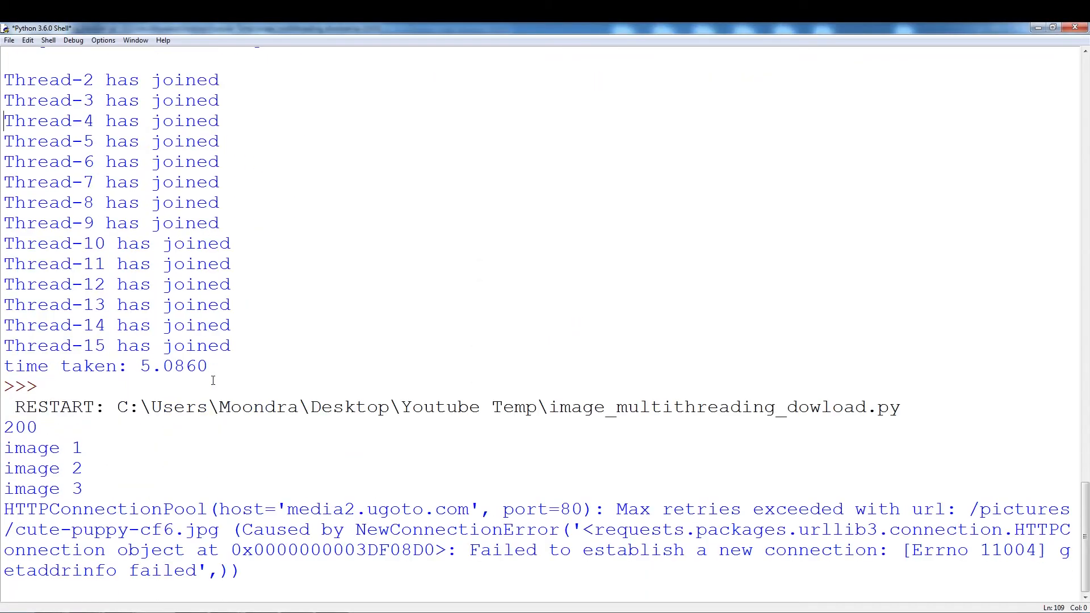
scroll("down", 3)
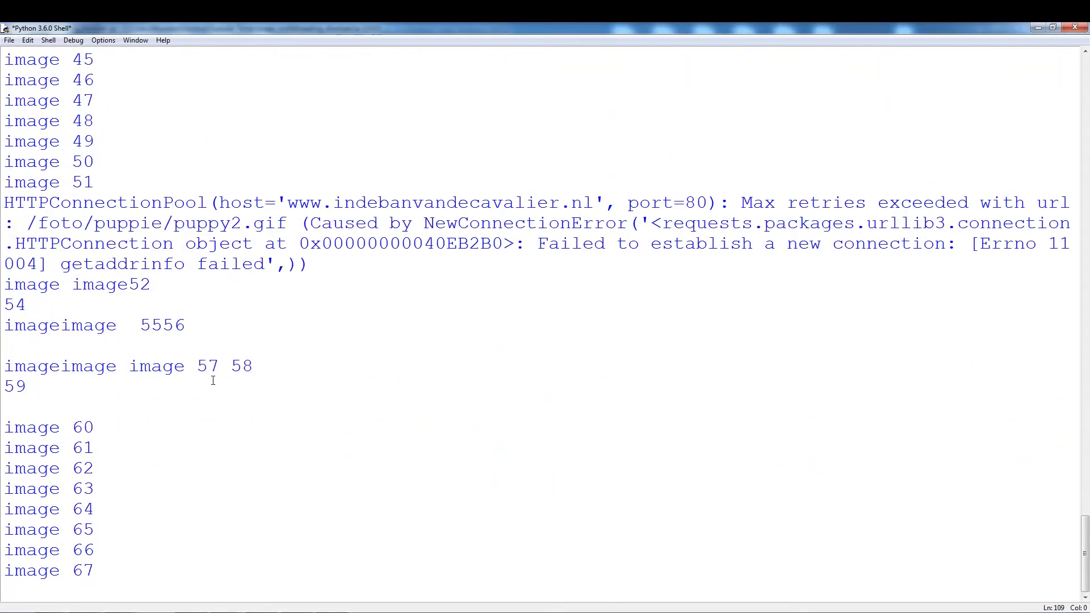
scroll("down", 3)
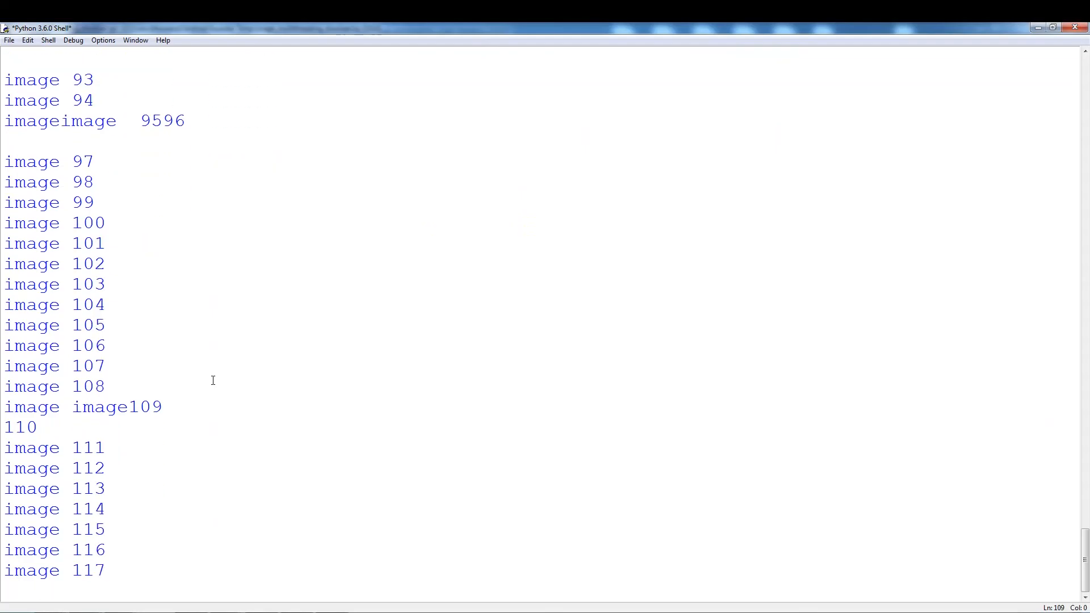
scroll("down", 3)
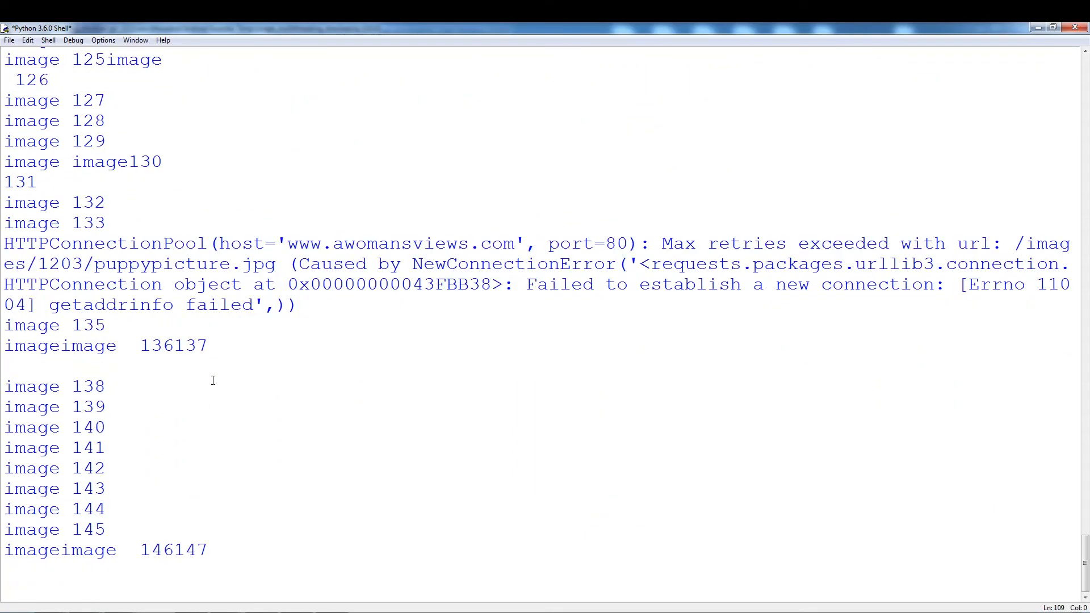
scroll("down", 3)
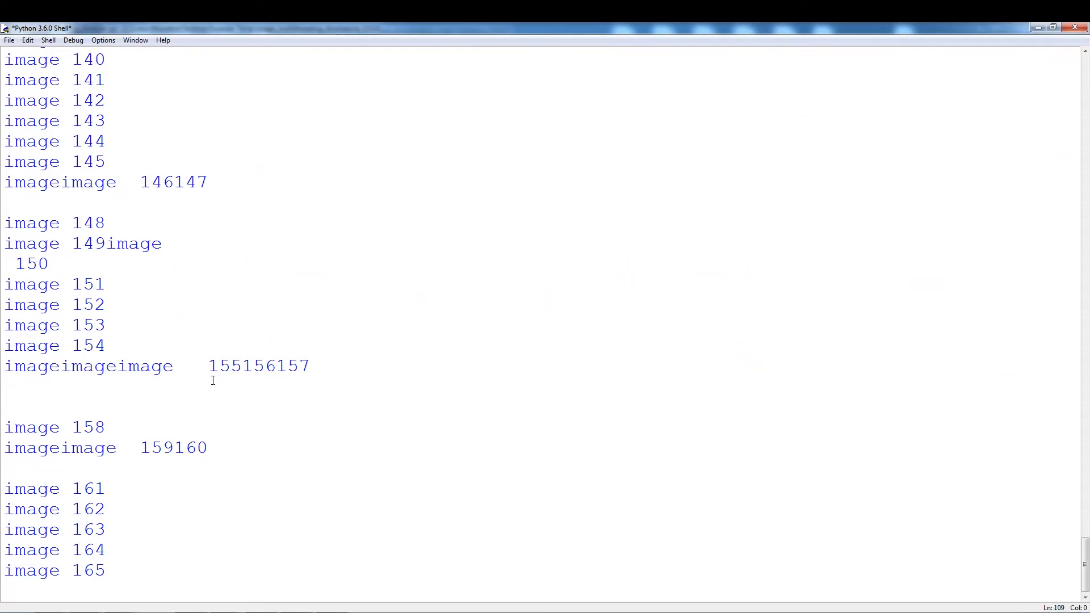
scroll("down", 3)
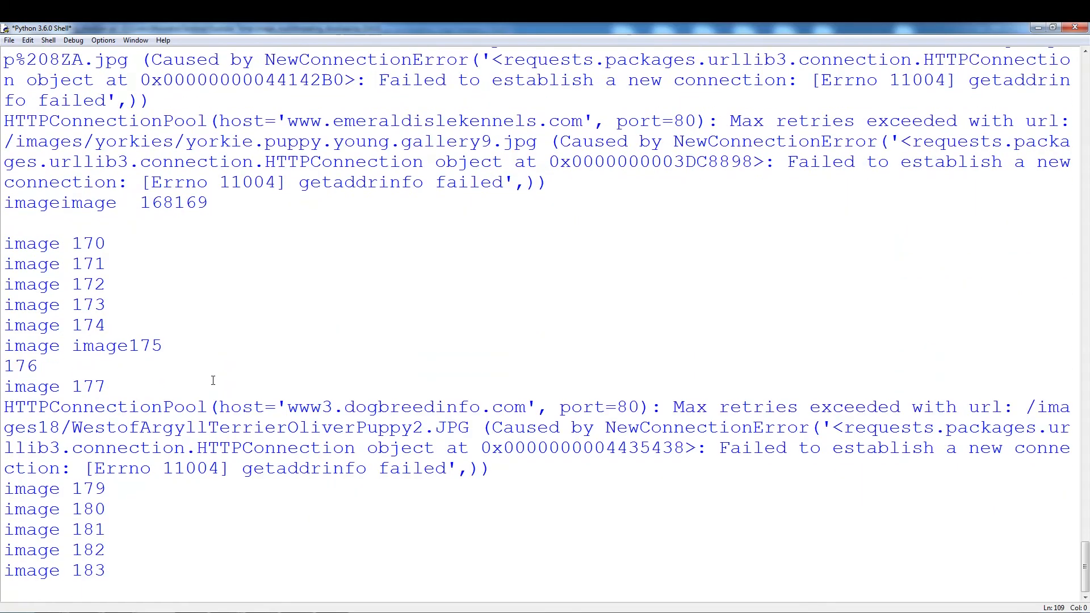
scroll("down", 3)
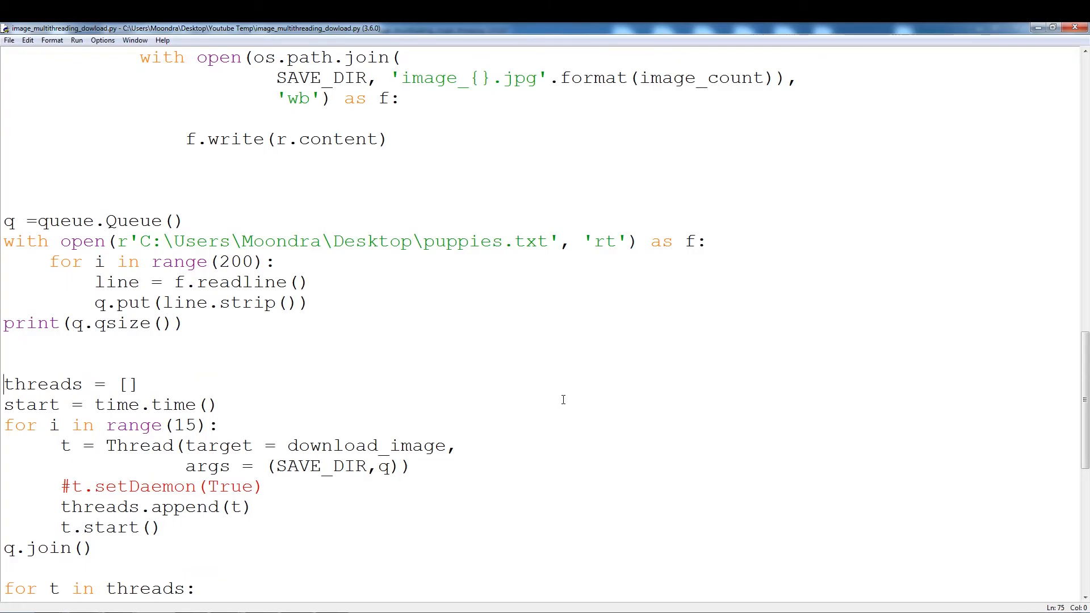
- Re-enable t.setDaemon(True), comment out q.join() and the thread-join loop, and start a run
left_click(71, 486)
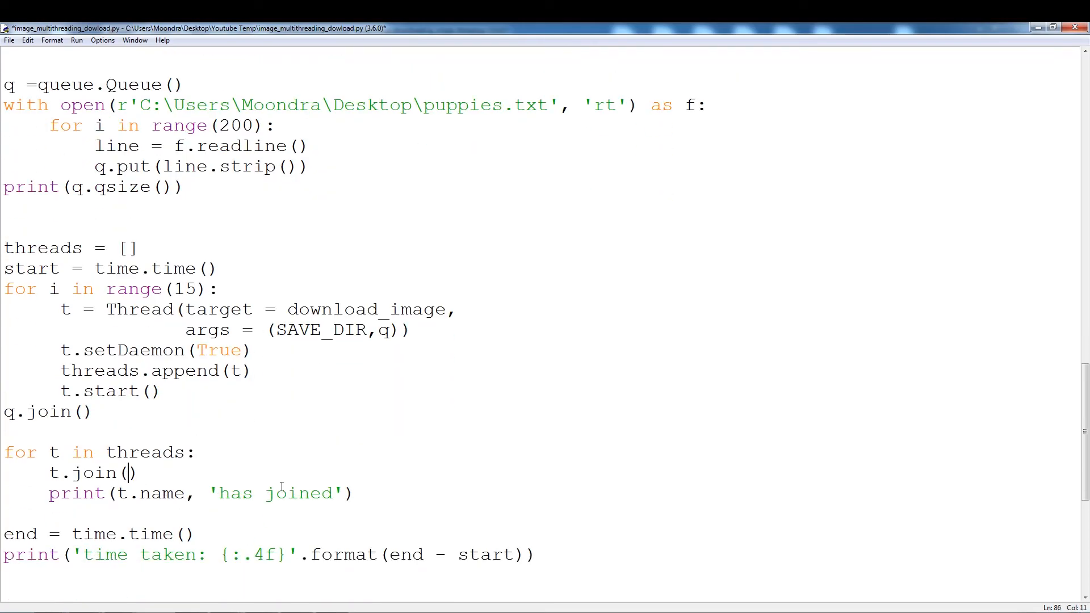
scroll("up", 3)
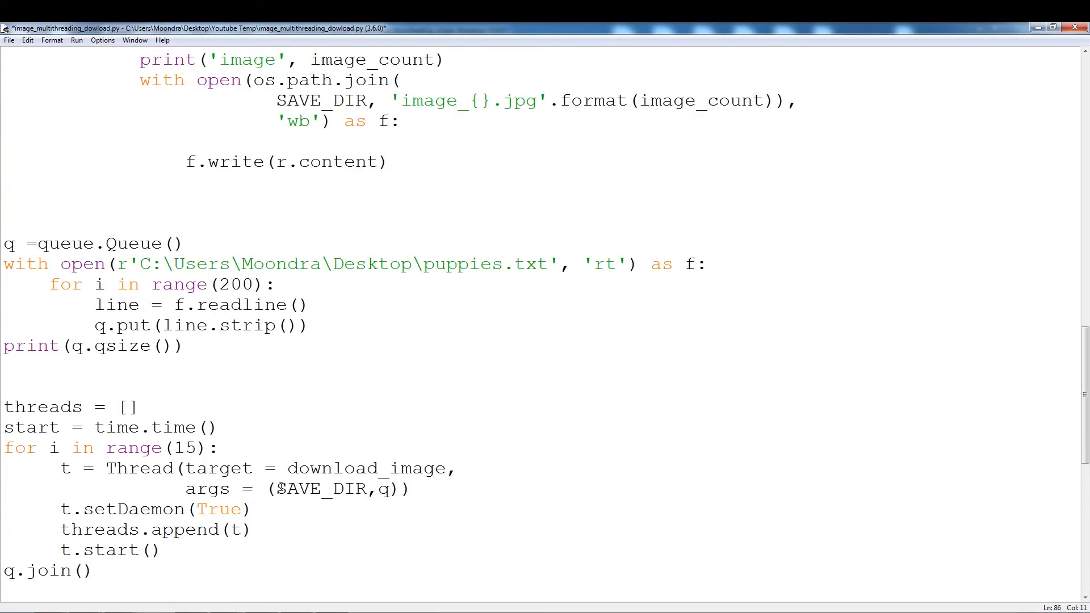
scroll("down", 3)
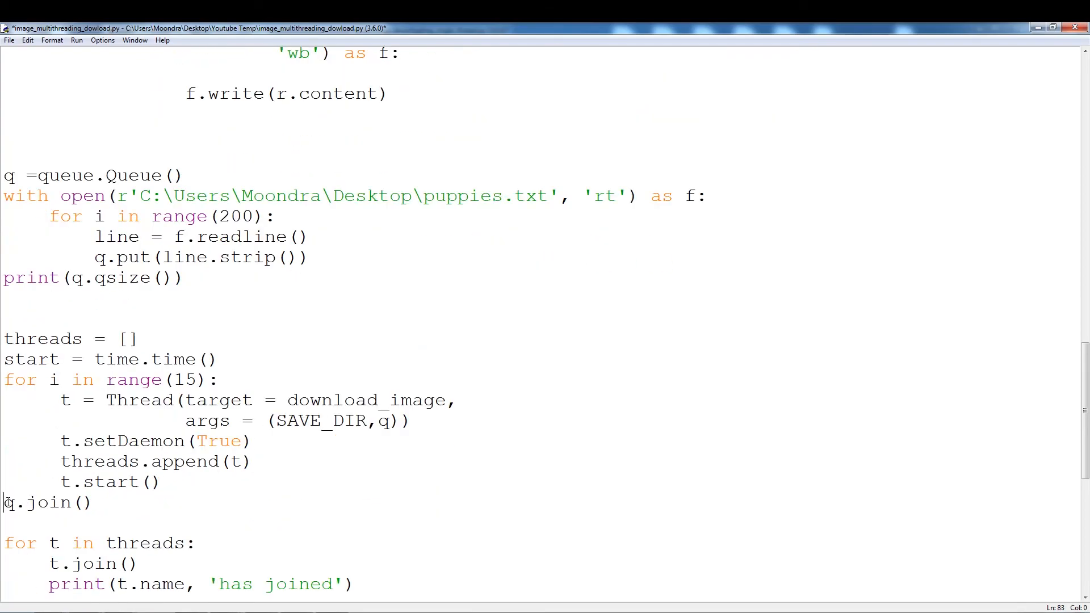
type("#")
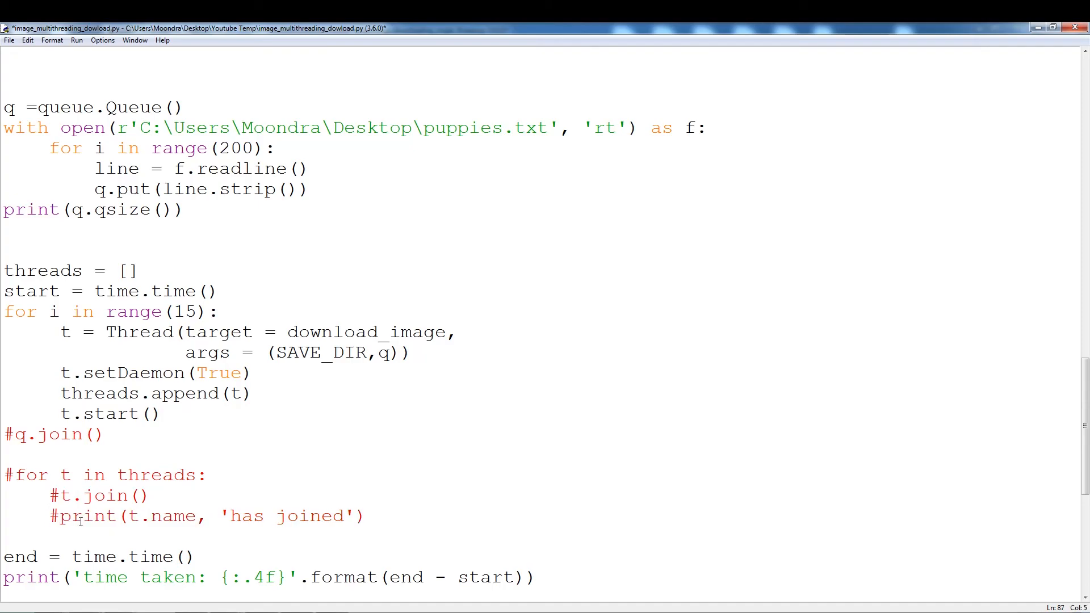
scroll("down", 3)
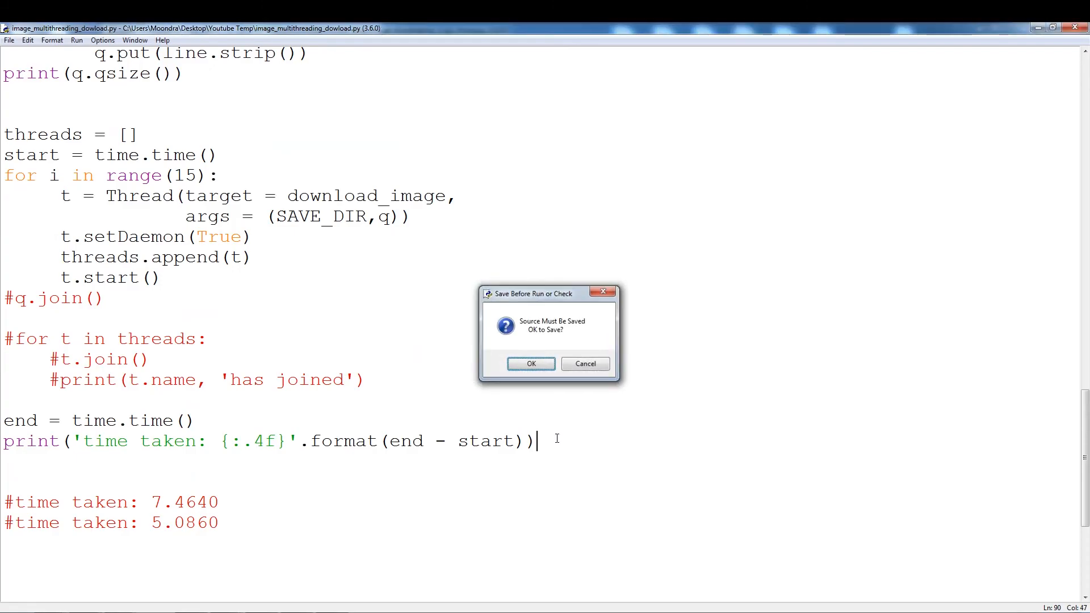
- Confirm the save, watch the maximized shell print images through 200, then return to the script
left_click(530, 364)
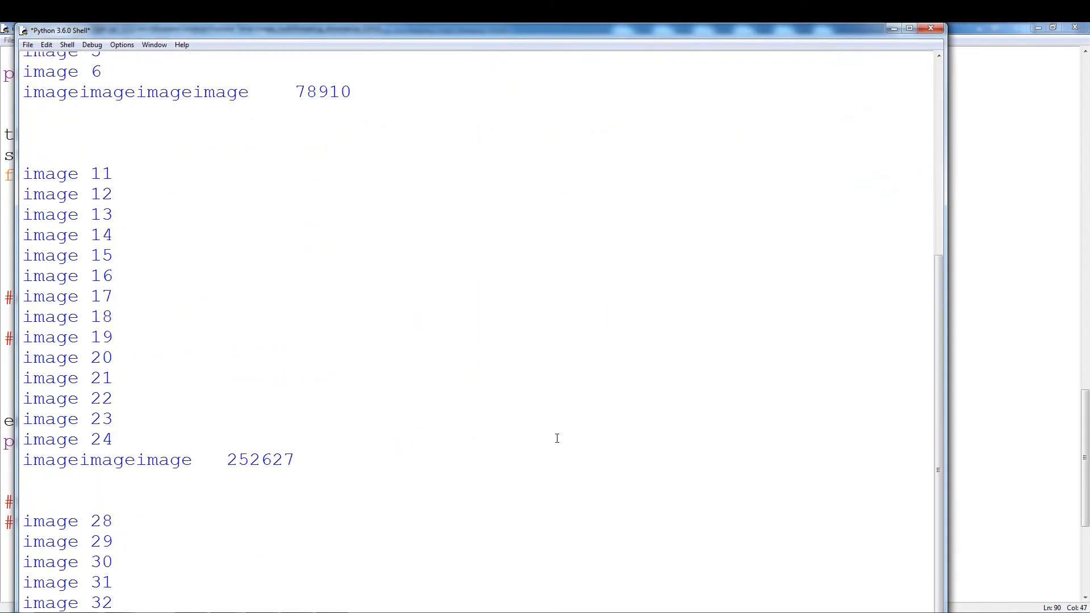
scroll("down", 3)
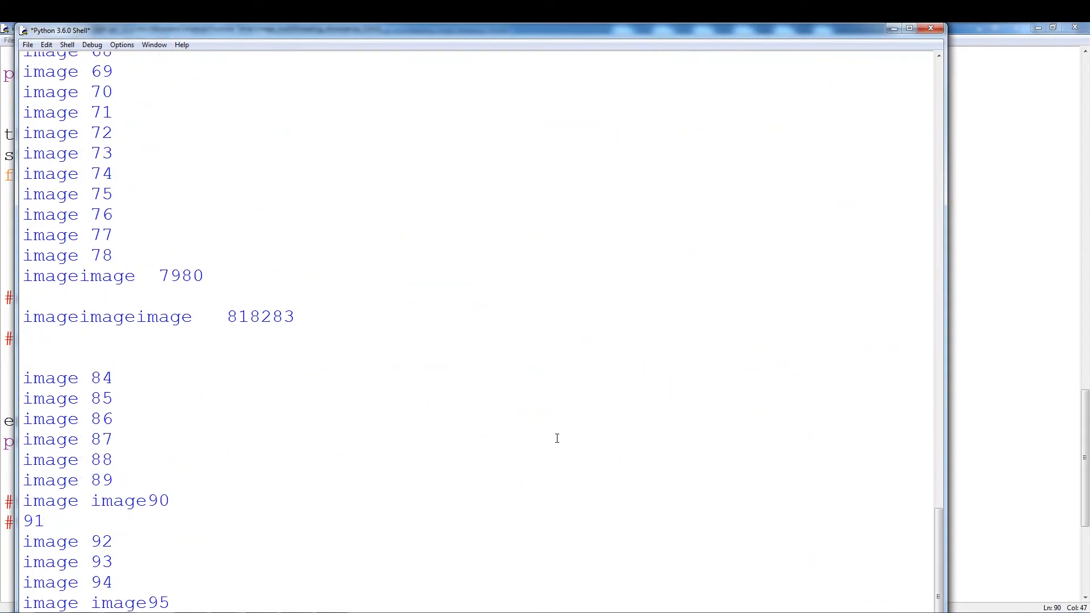
scroll("down", 3)
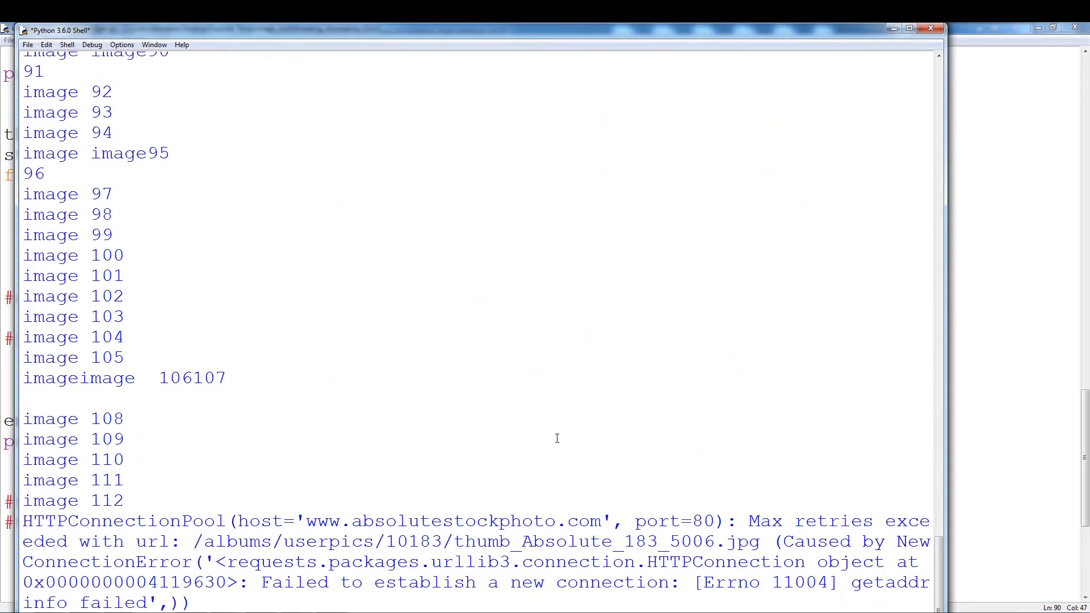
scroll("down", 3)
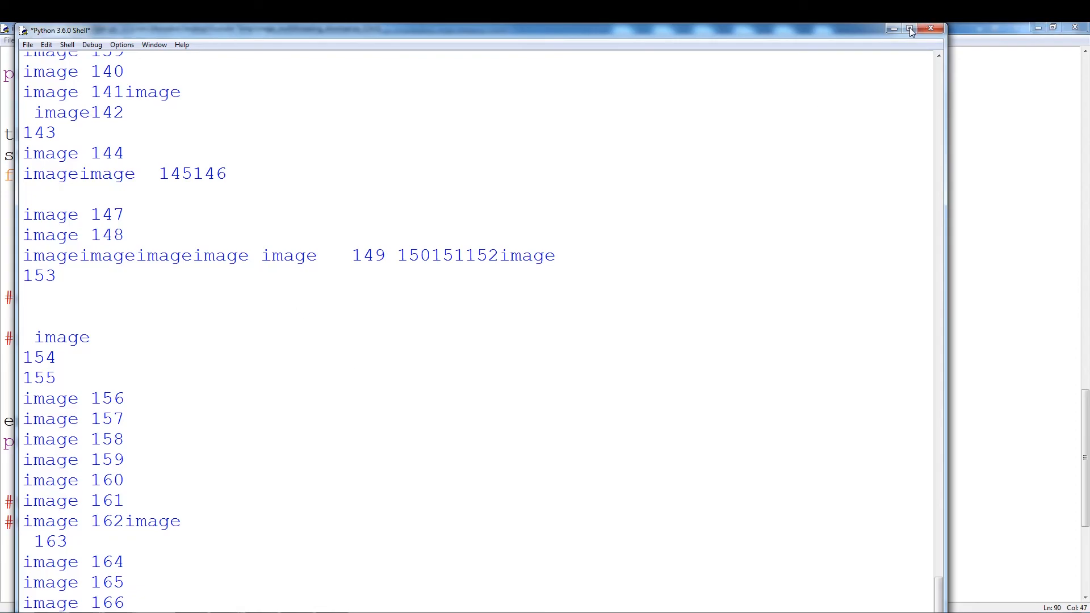
left_click(910, 28)
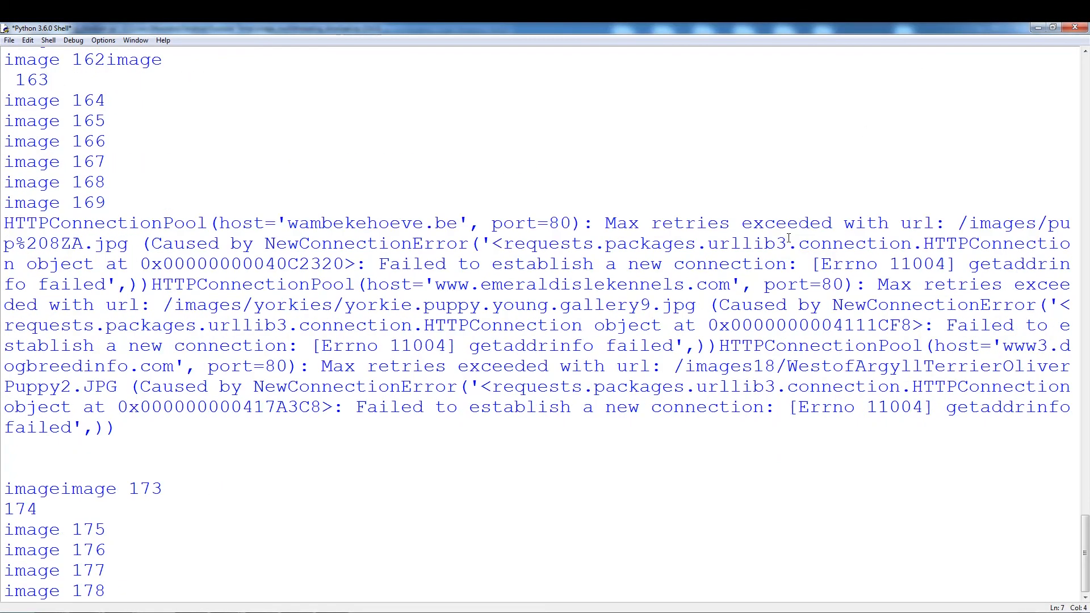
scroll("down", 3)
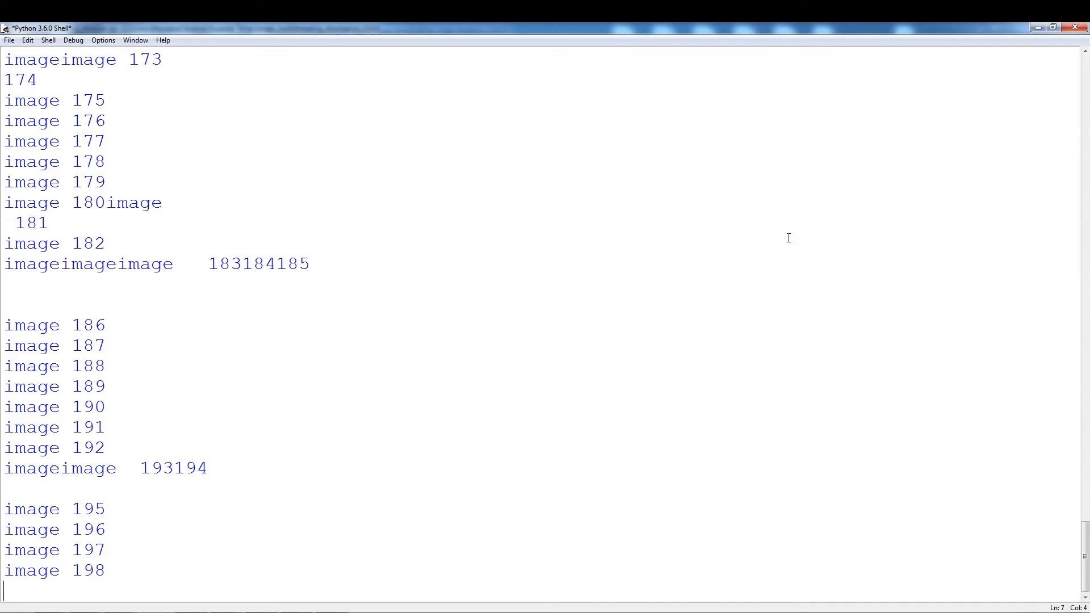
scroll("down", 3)
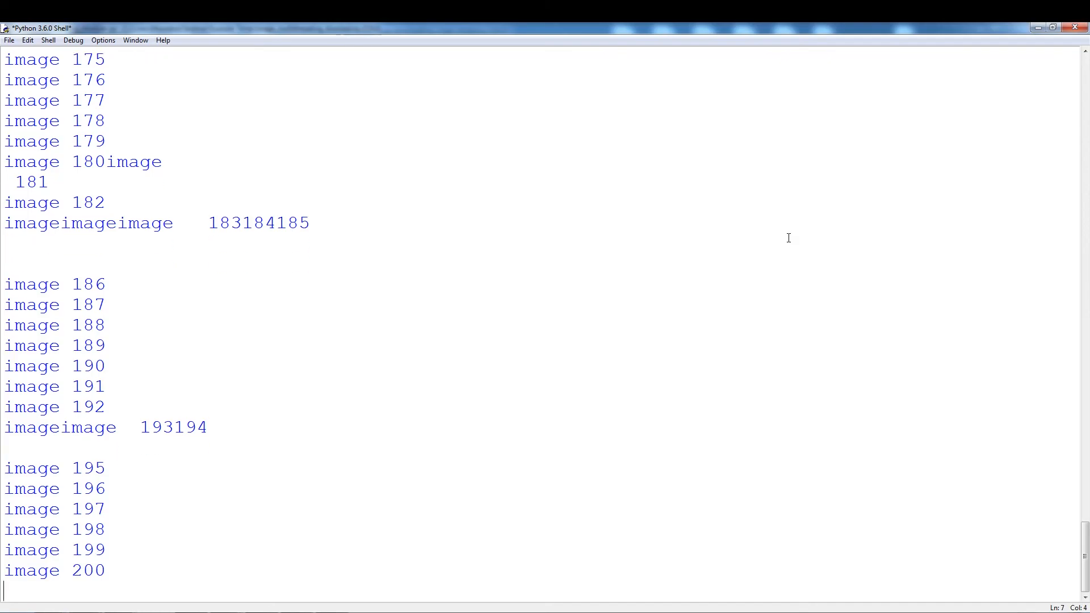
mouse_move(649, 161)
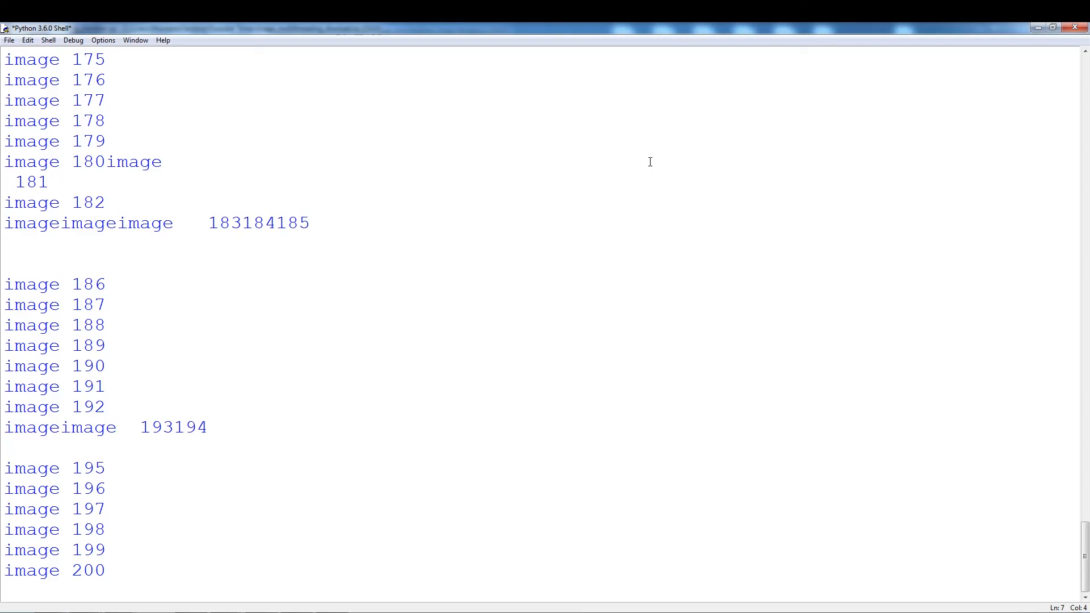
mouse_move(600, 331)
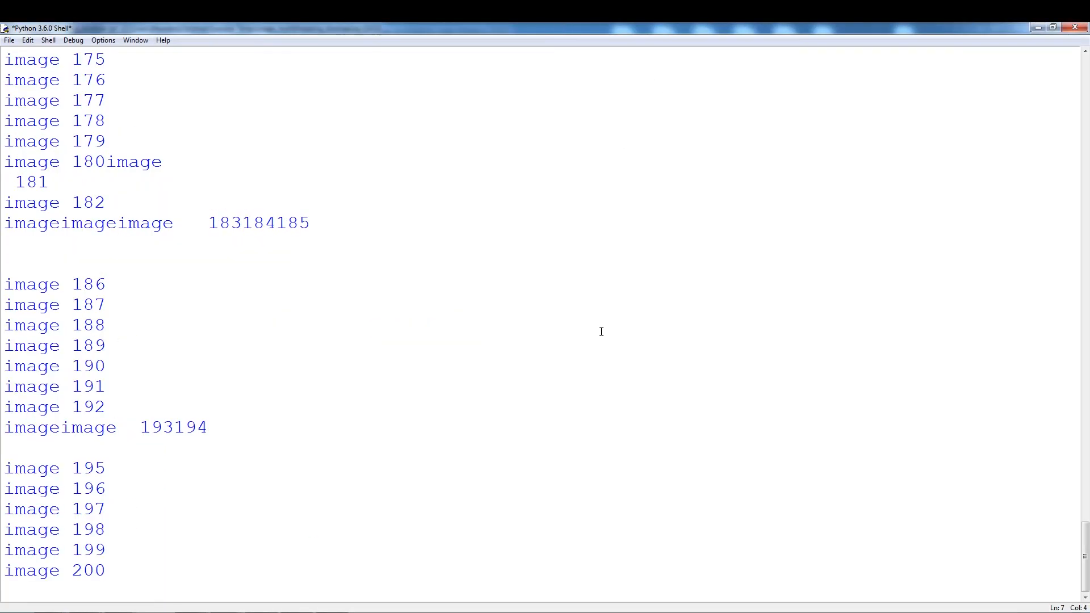
key("ctrl+c")
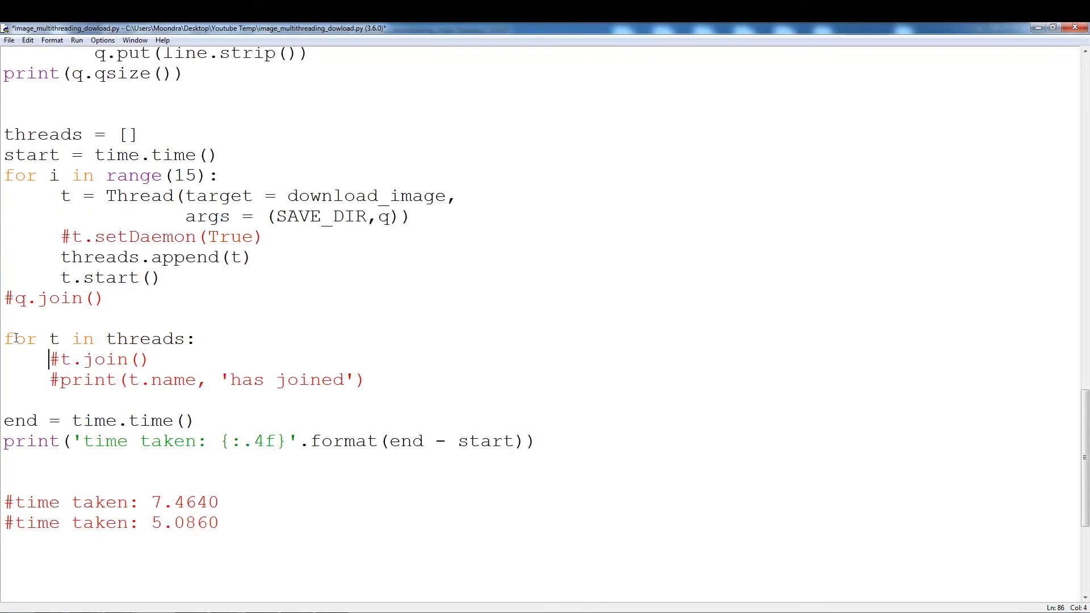
- Uncomment t.join() and run: 200 images, 15 threads joined, time taken 65.3280
key("Delete")
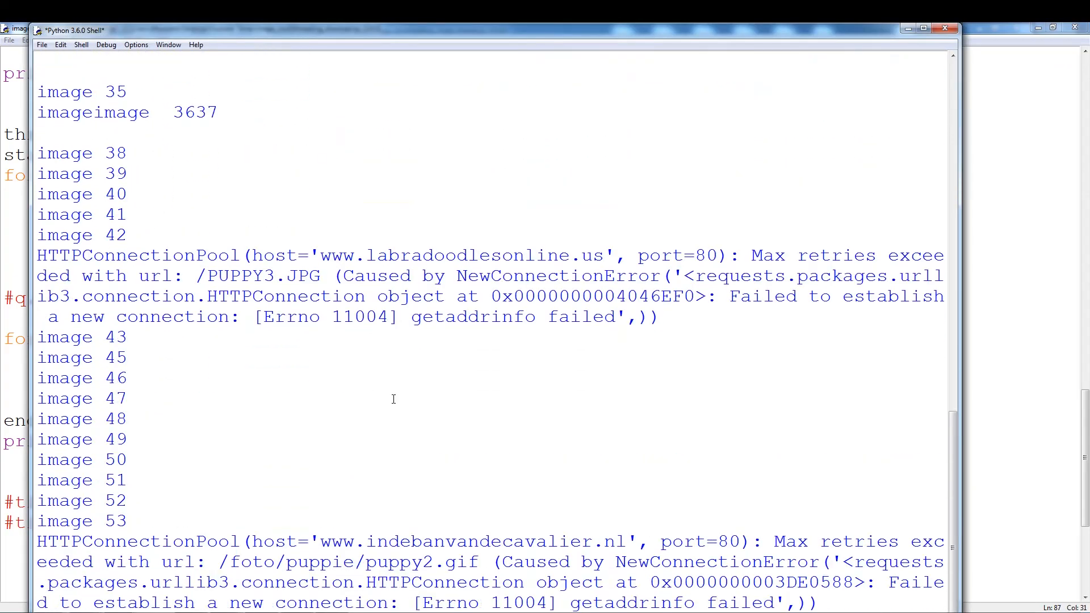
scroll("down", 3)
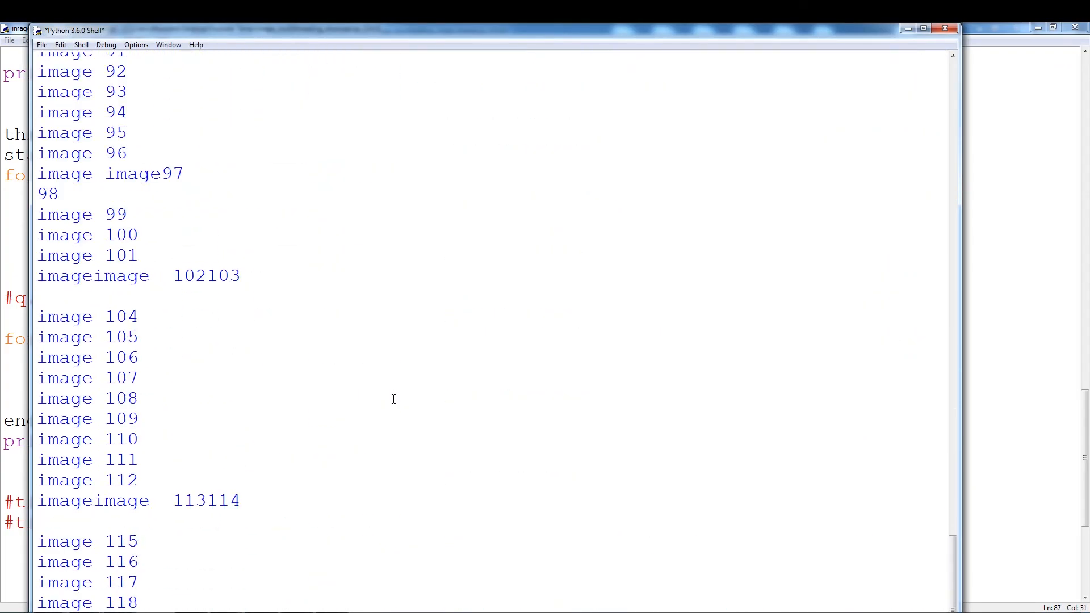
scroll("down", 3)
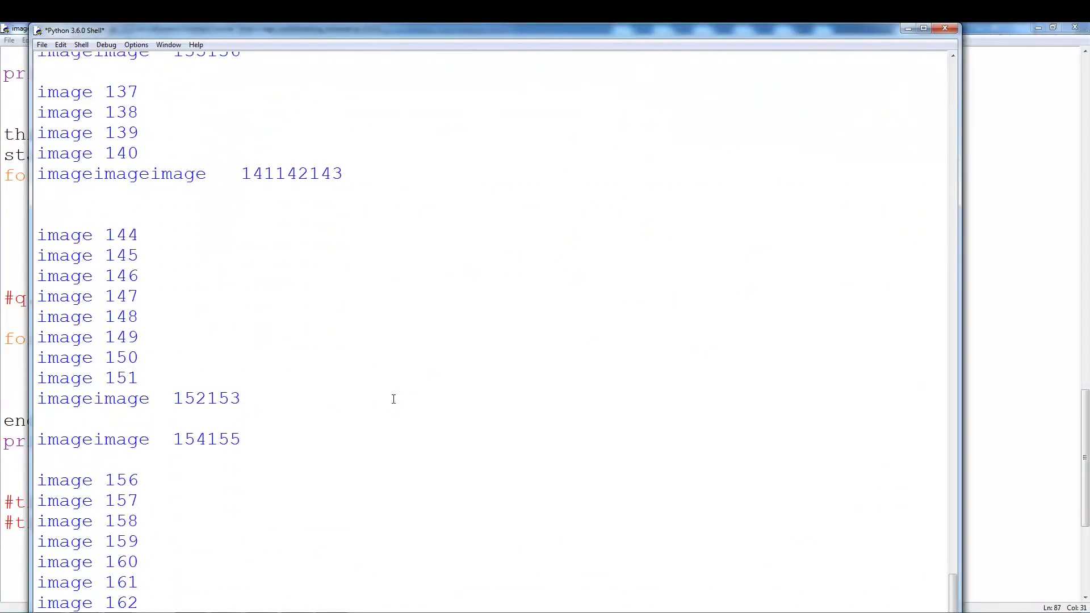
scroll("down", 3)
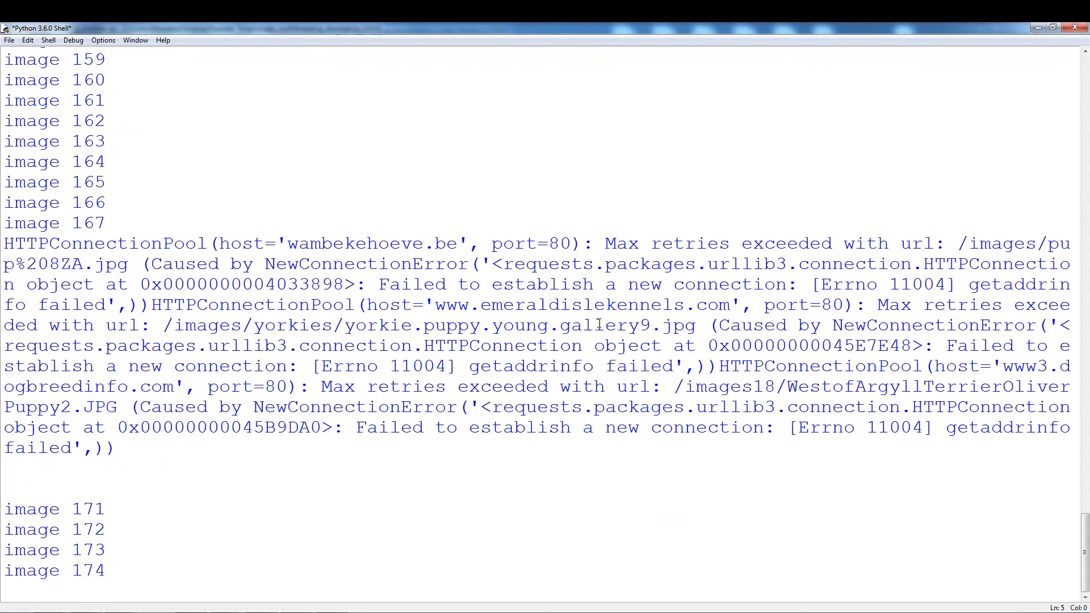
scroll("down", 3)
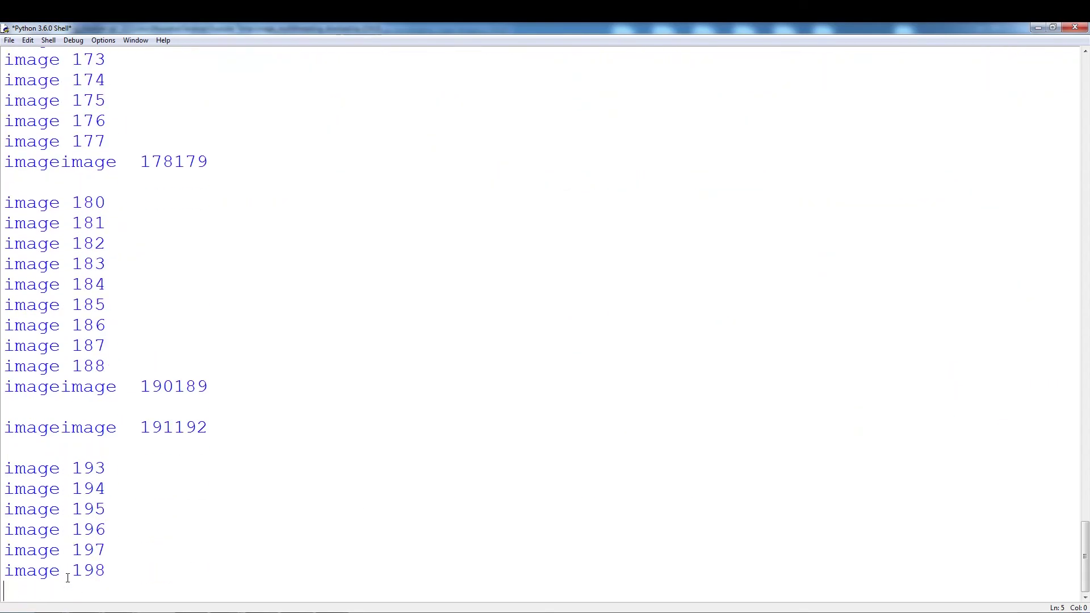
double_click(89, 570)
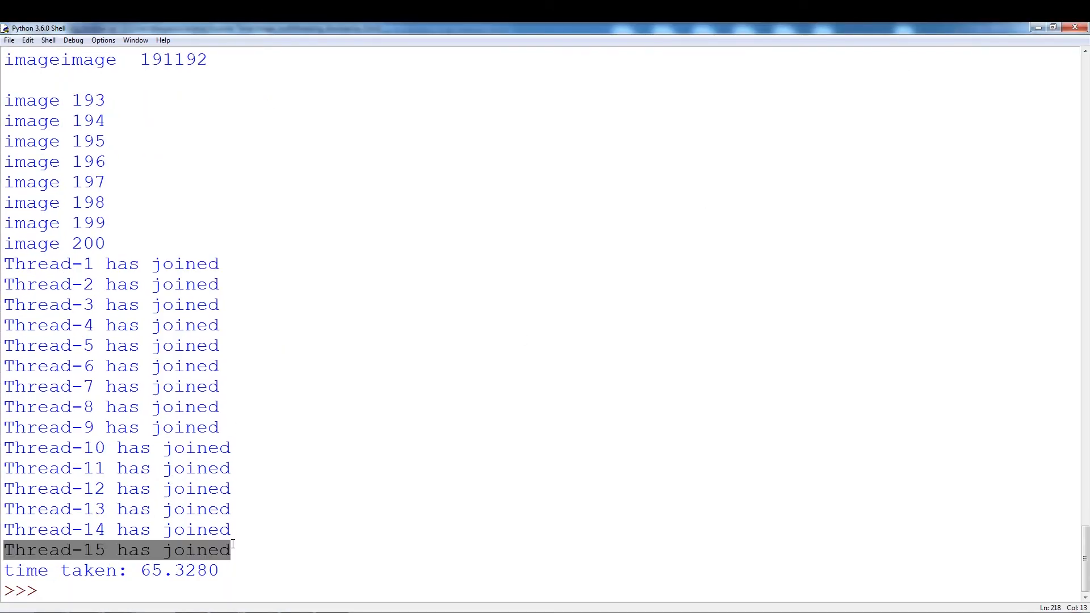
left_click(196, 447)
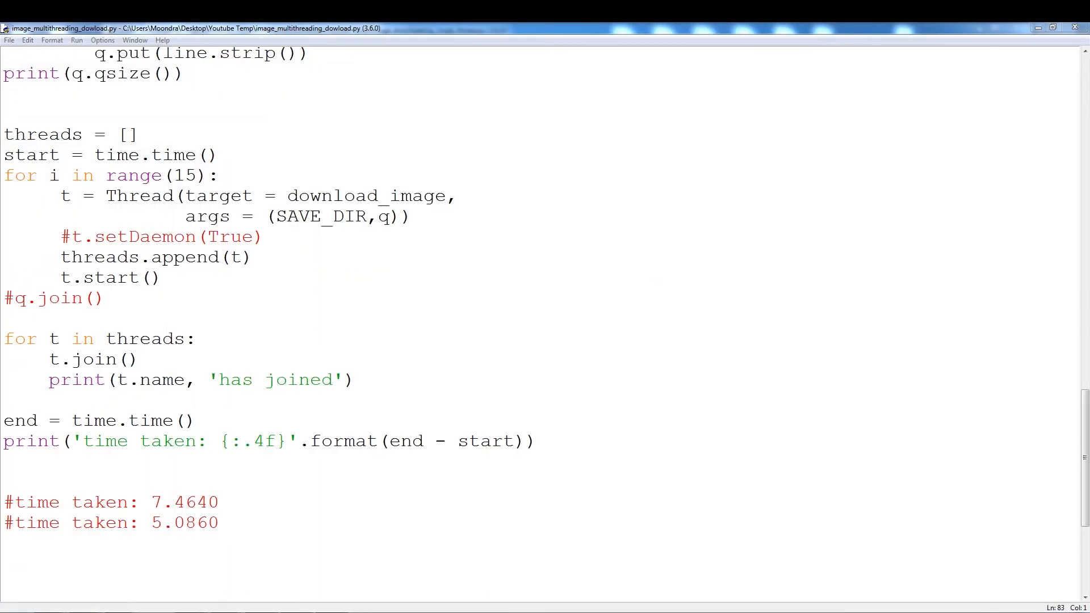
- Review the Retry session setup and set the thread-creation loop to range(20)
scroll("up", 3)
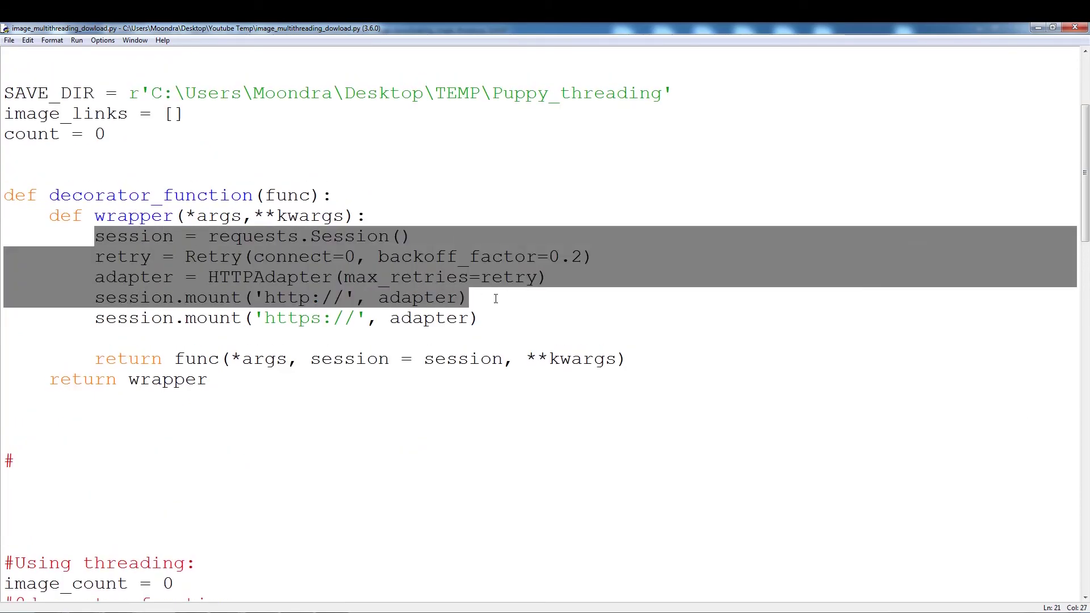
left_click(202, 236)
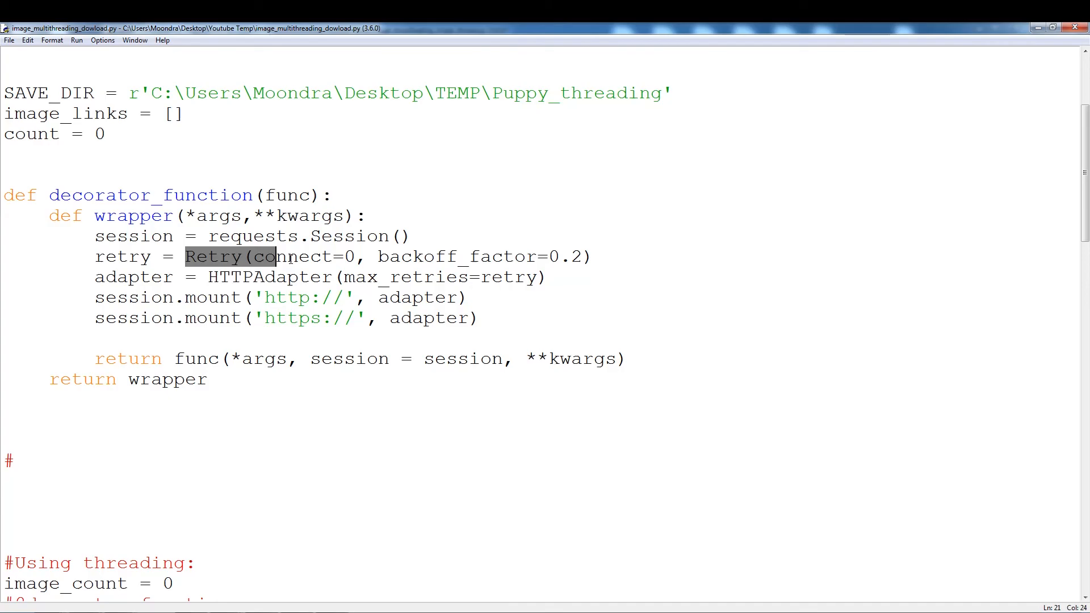
left_click(233, 297)
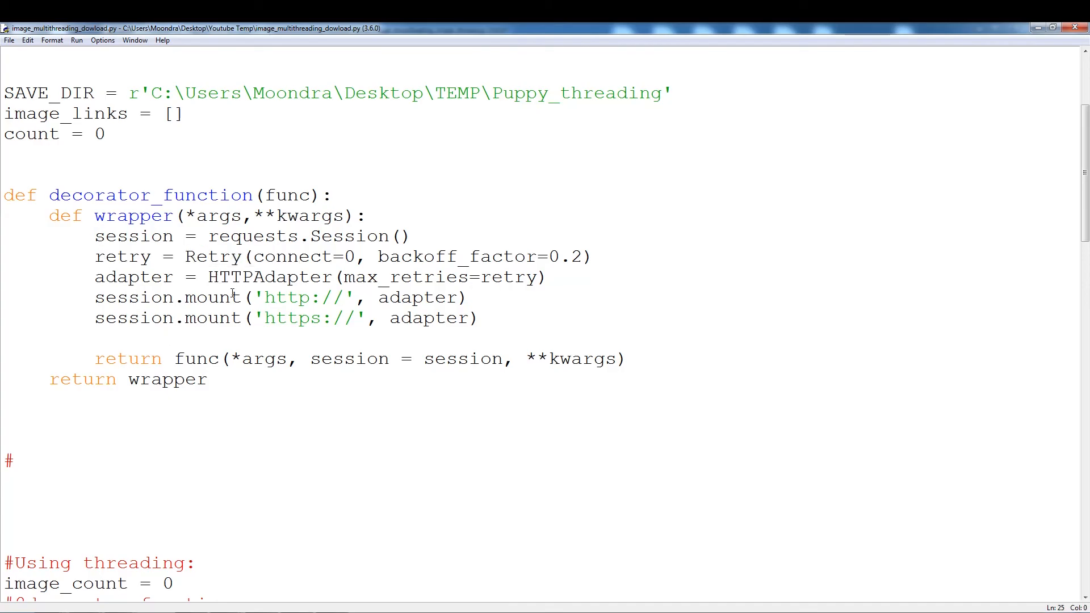
left_click(181, 379)
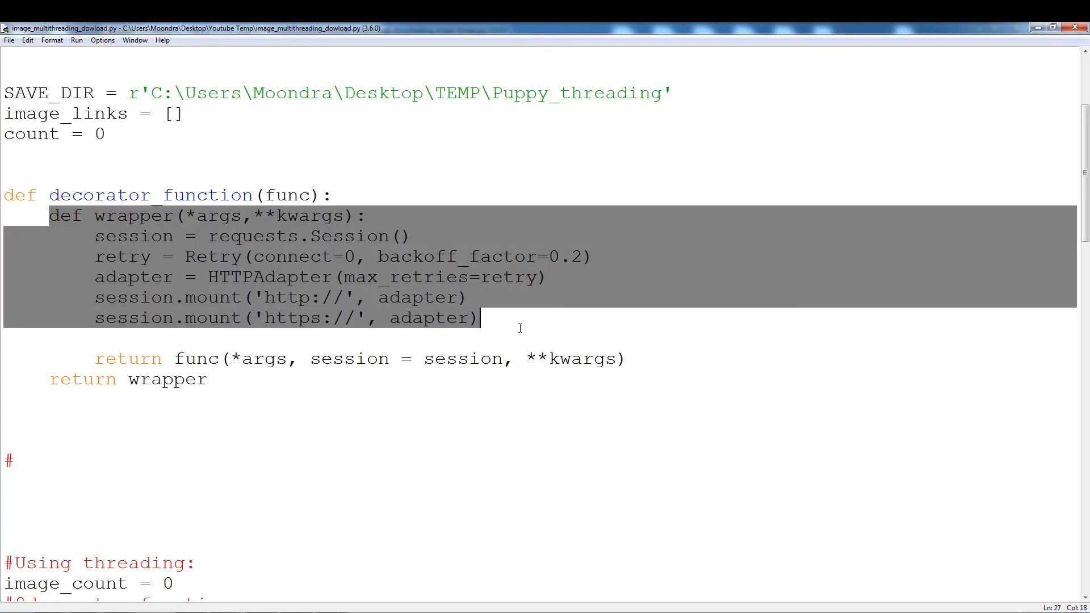
scroll("down", 3)
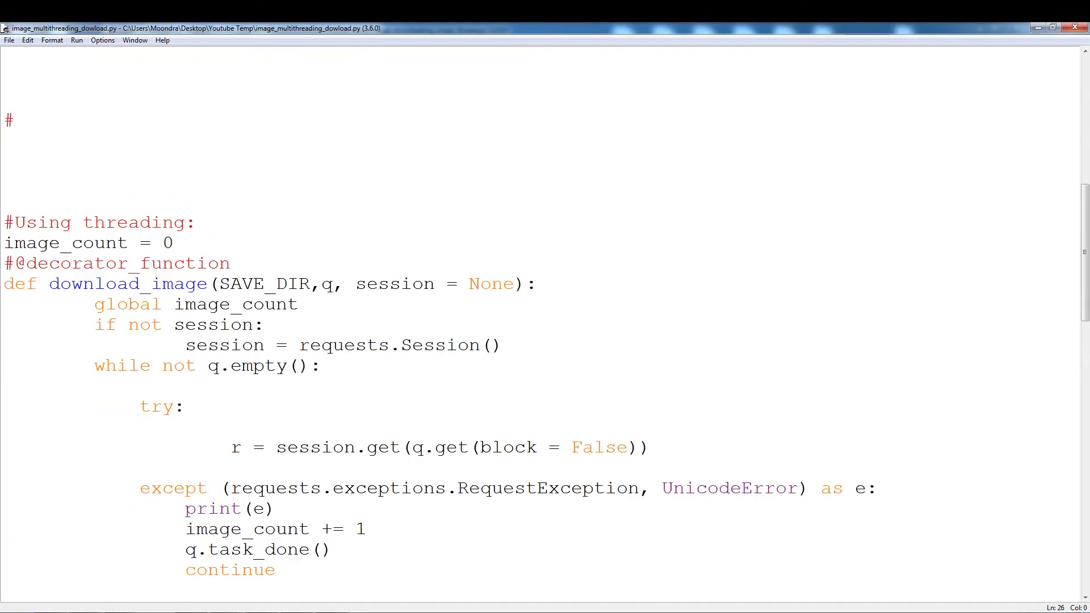
scroll("down", 3)
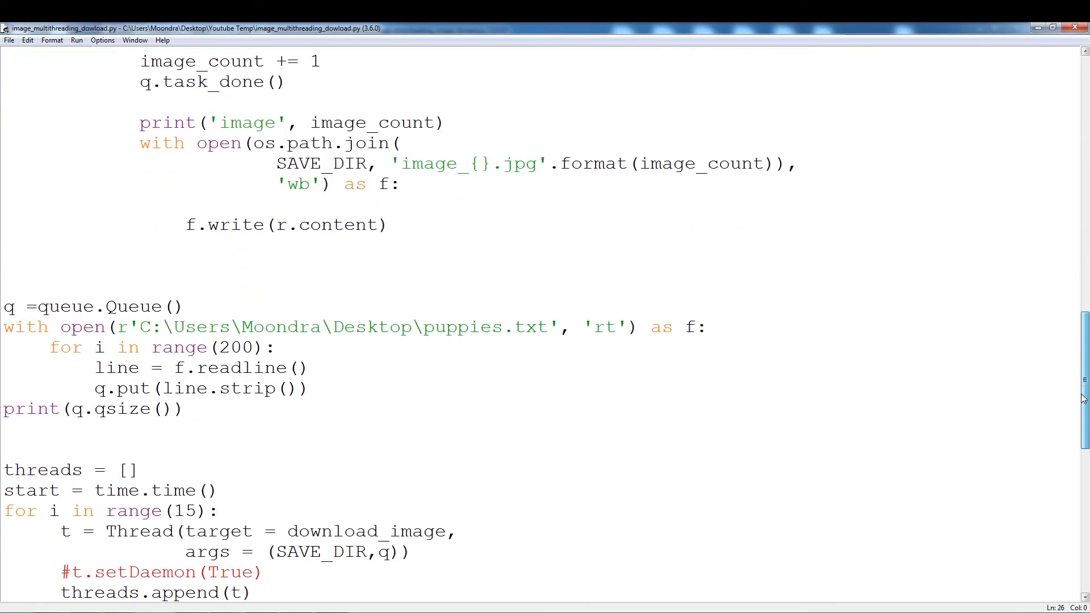
scroll("down", 3)
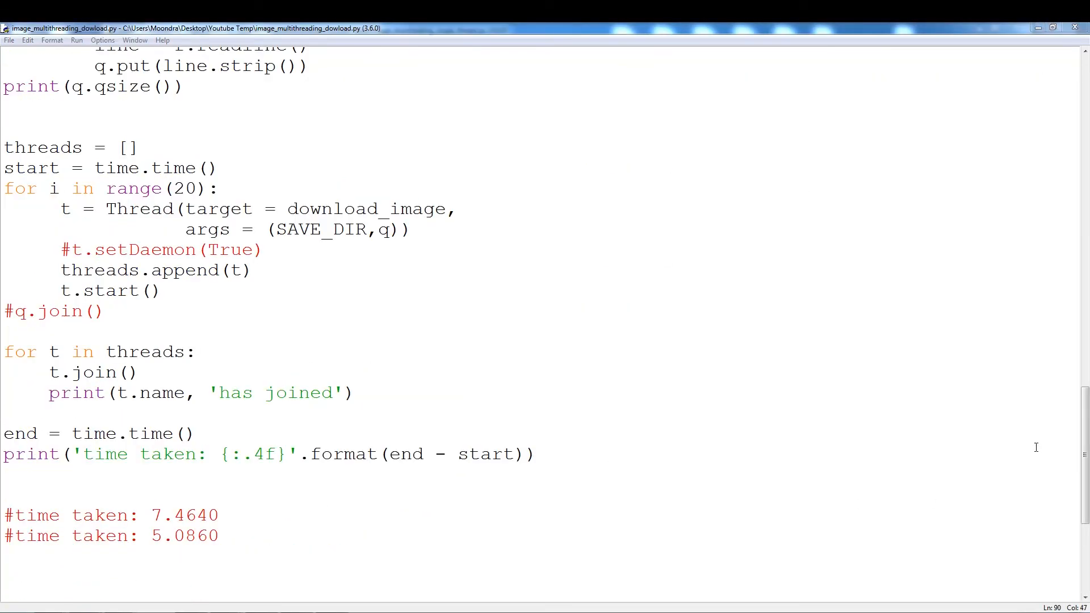
scroll("up", 3)
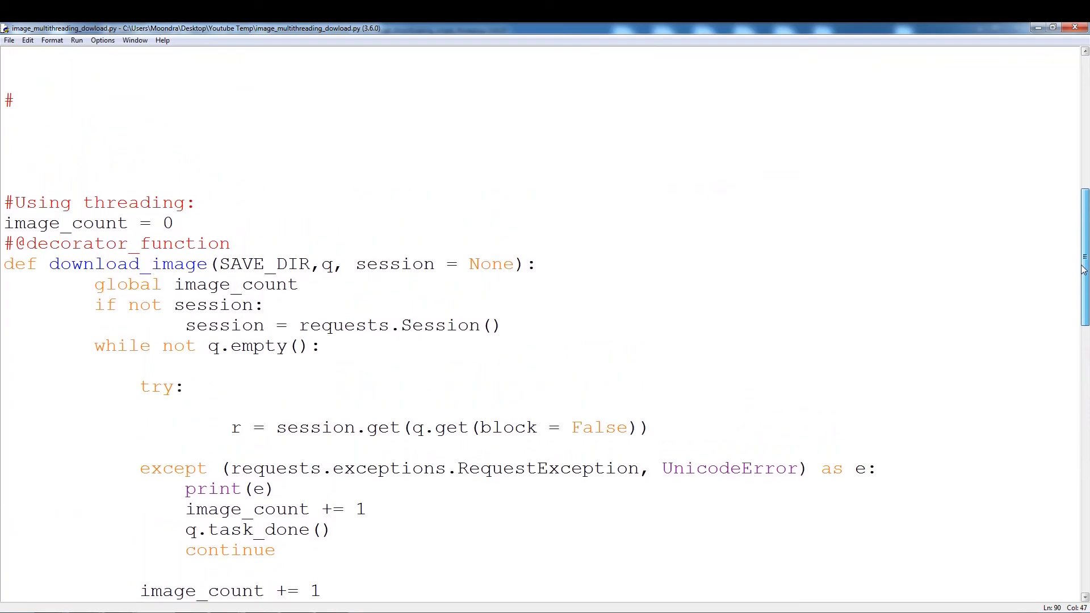
scroll("up", 3)
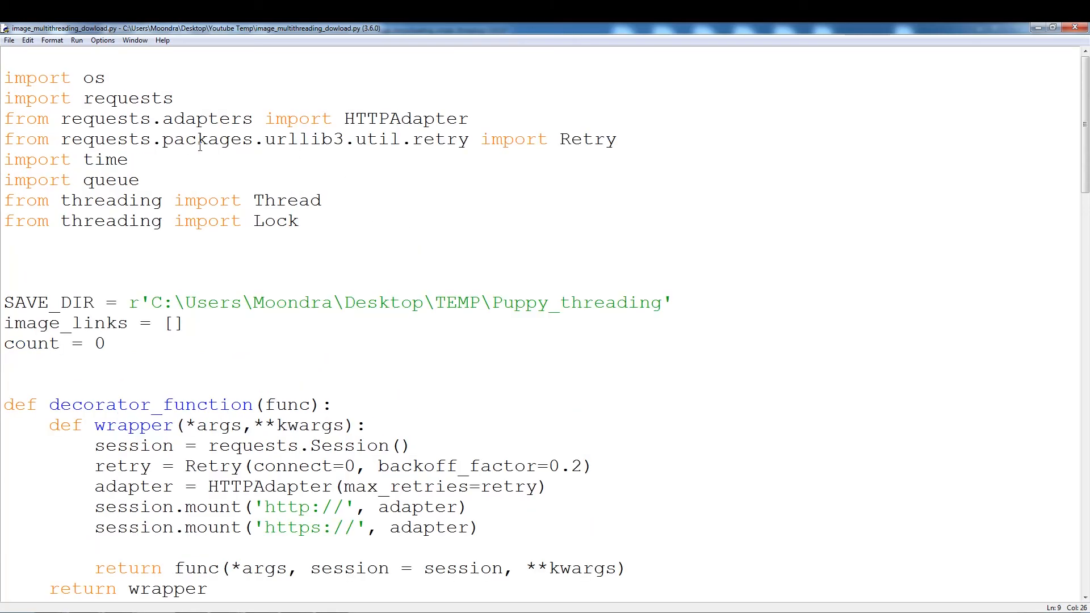
left_click(115, 97)
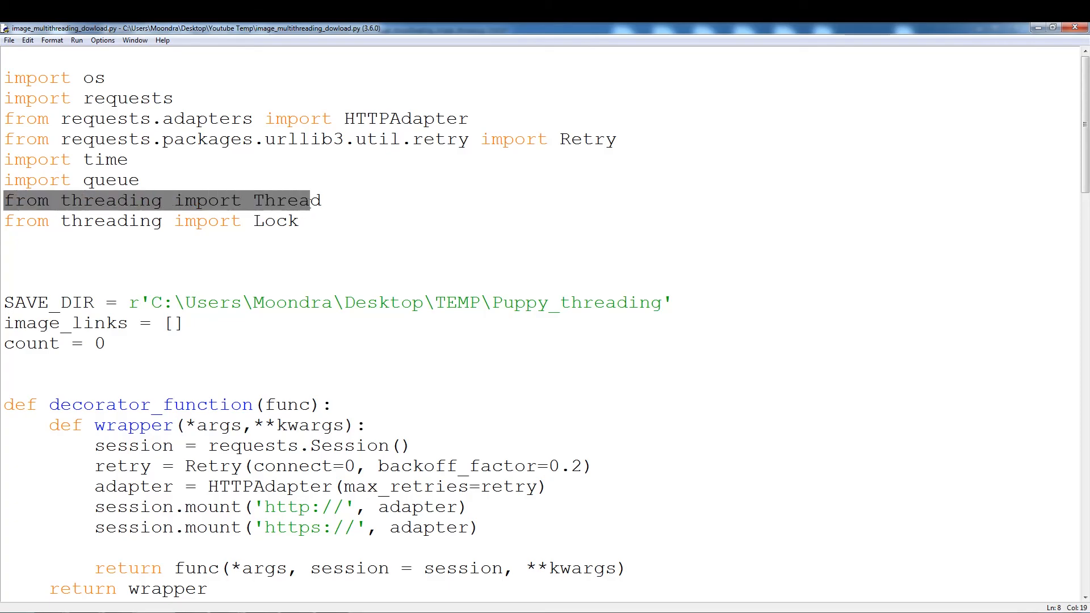
double_click(274, 220)
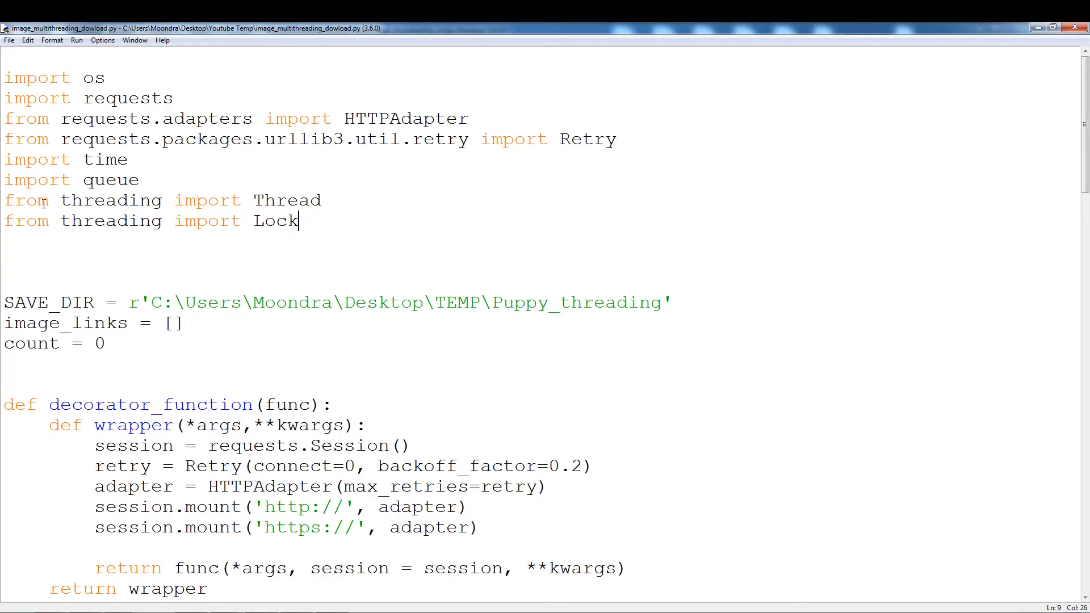
left_click(143, 180)
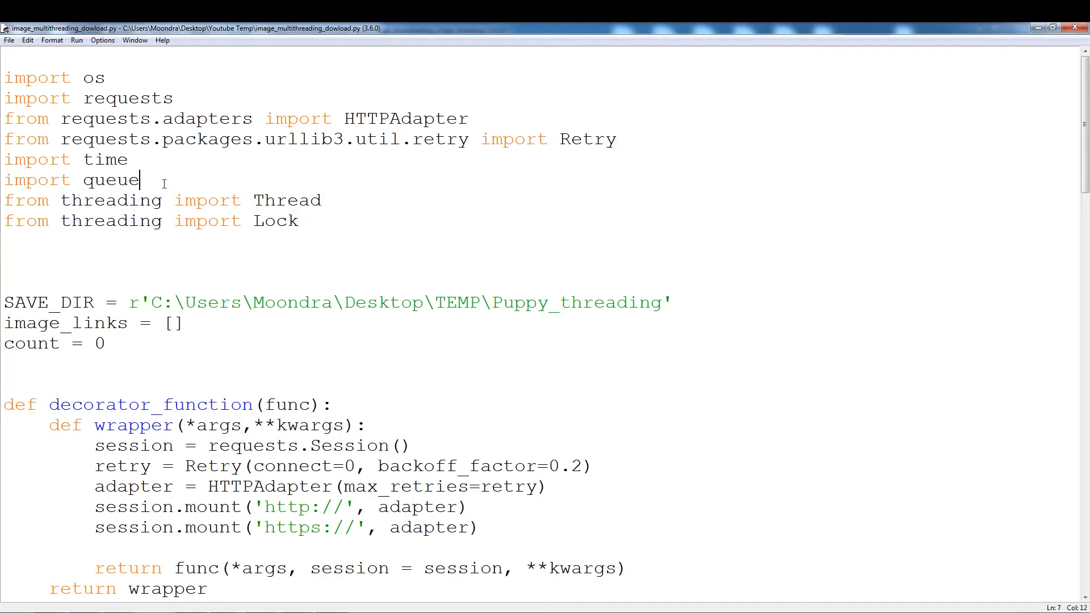
left_click(188, 322)
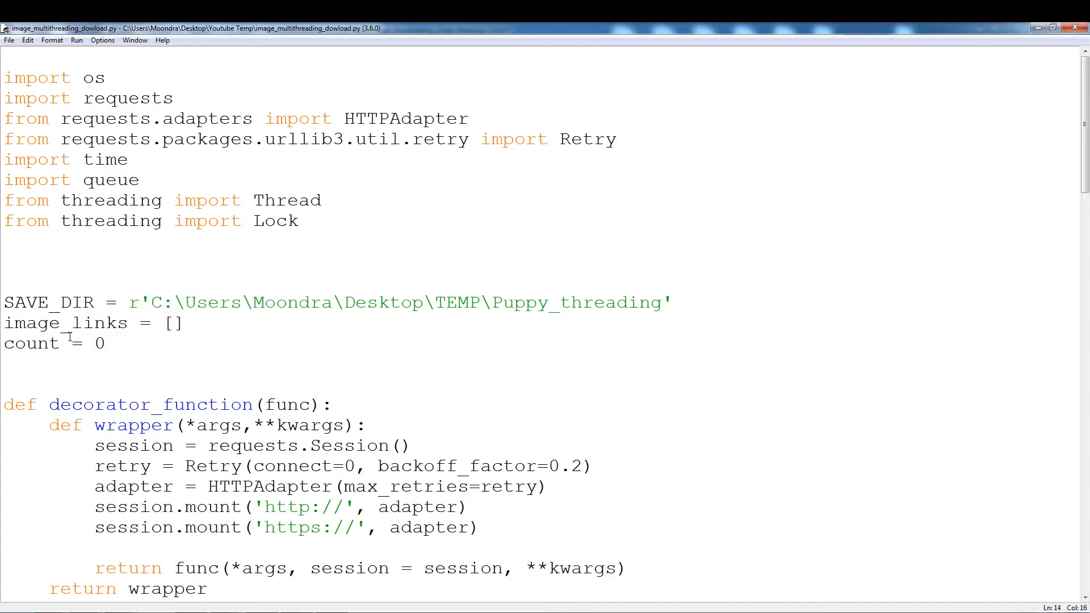
left_click(121, 342)
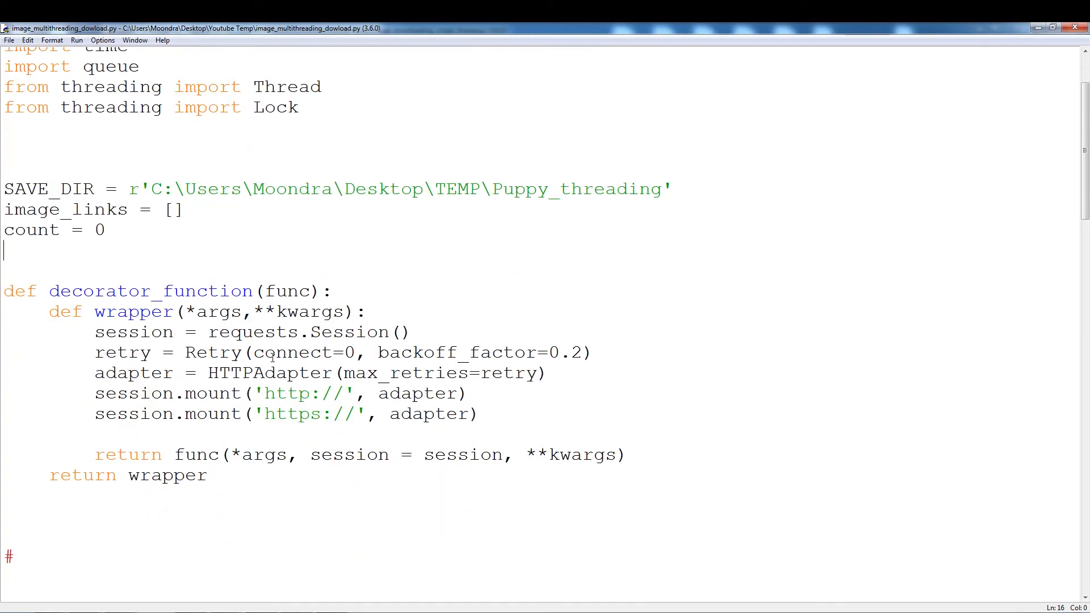
scroll("down", 3)
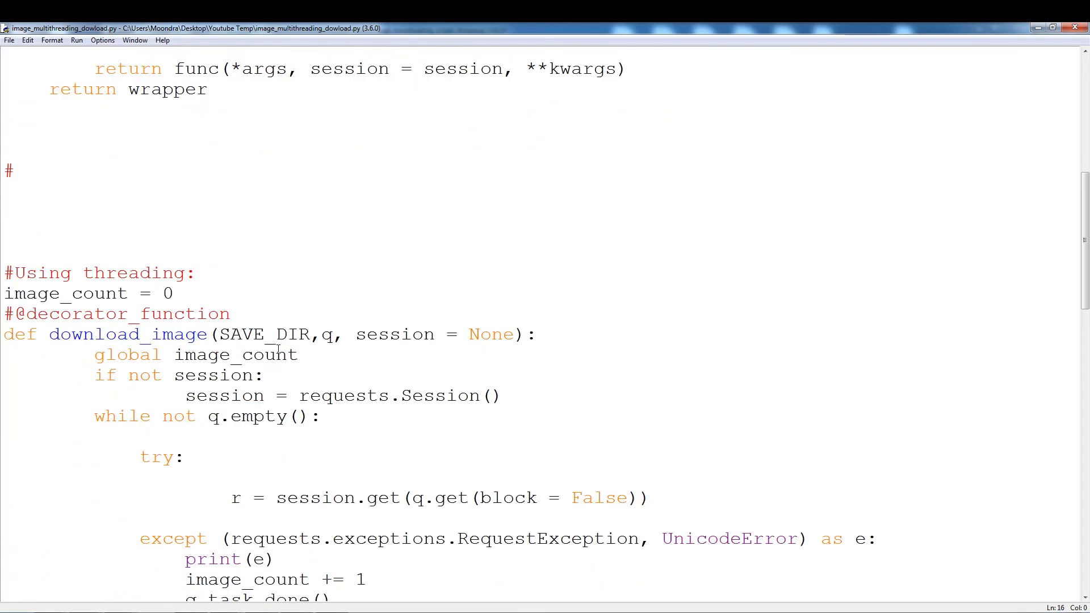
scroll("down", 3)
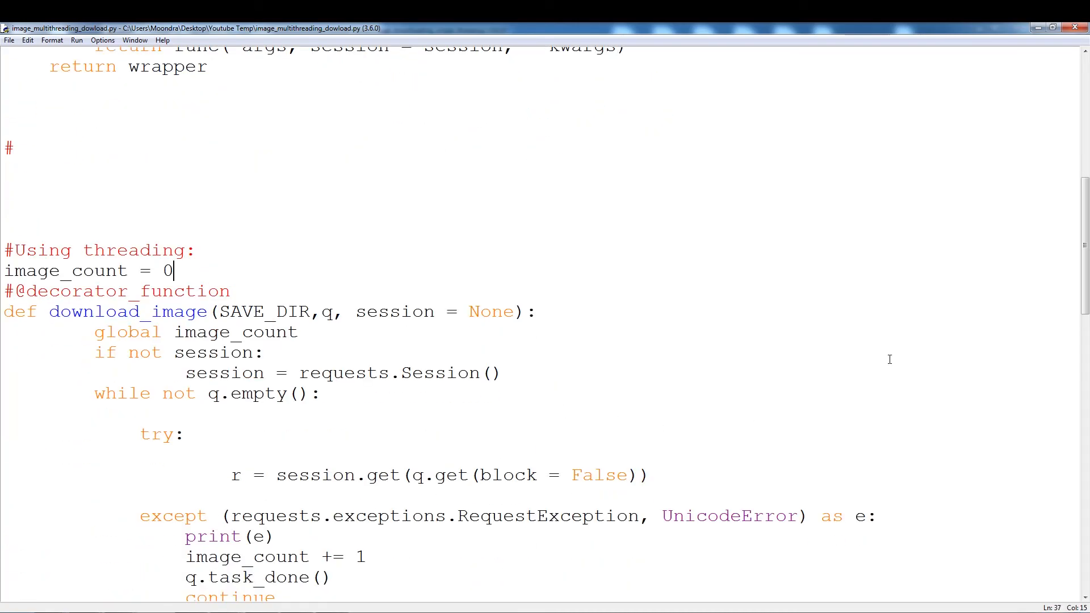
scroll("down", 3)
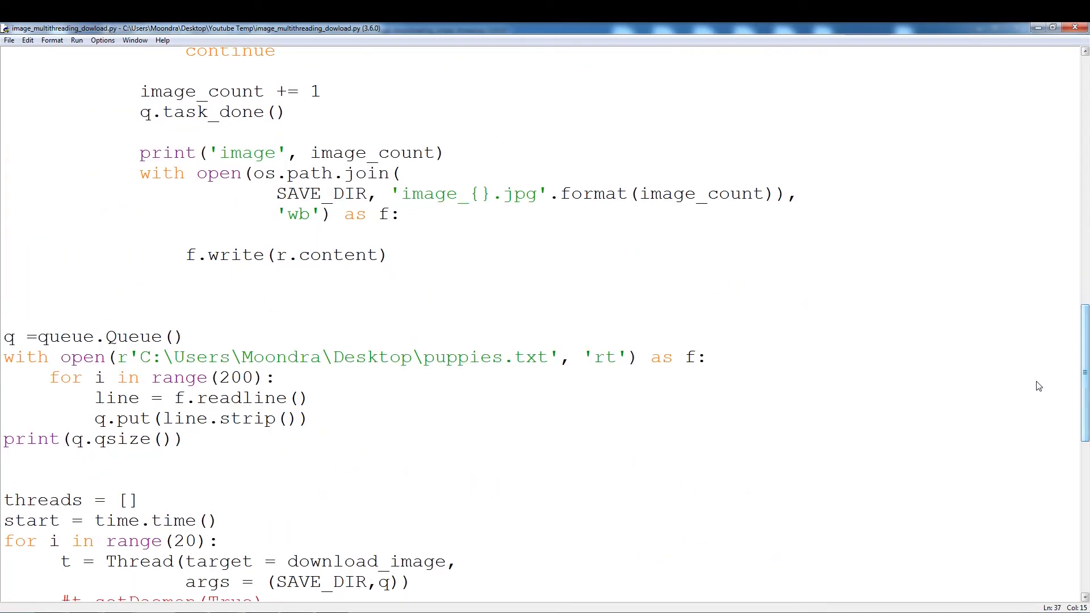
left_click(3, 479)
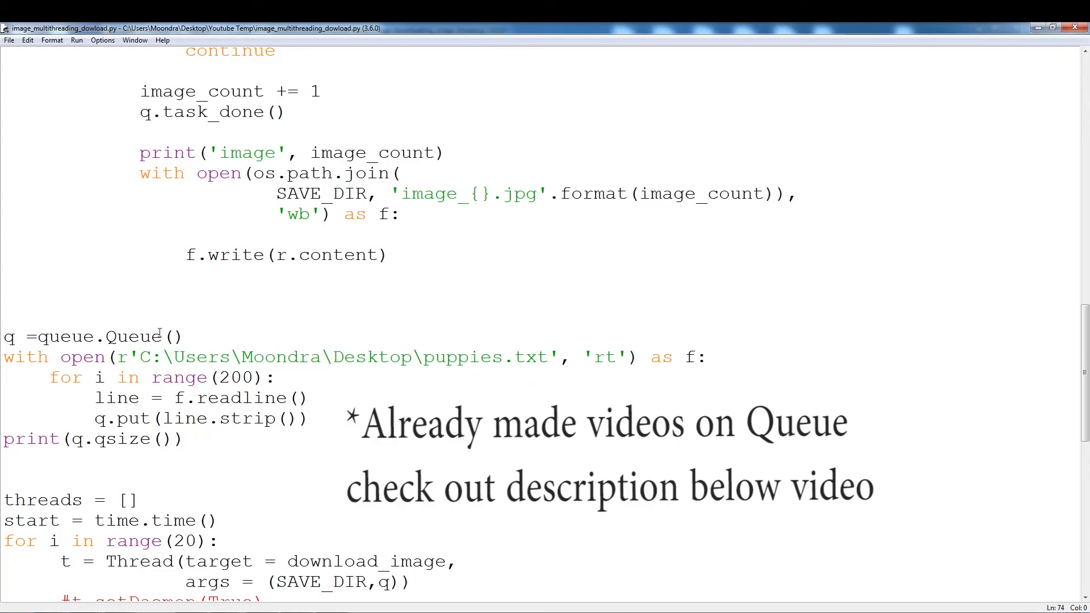
mouse_move(174, 394)
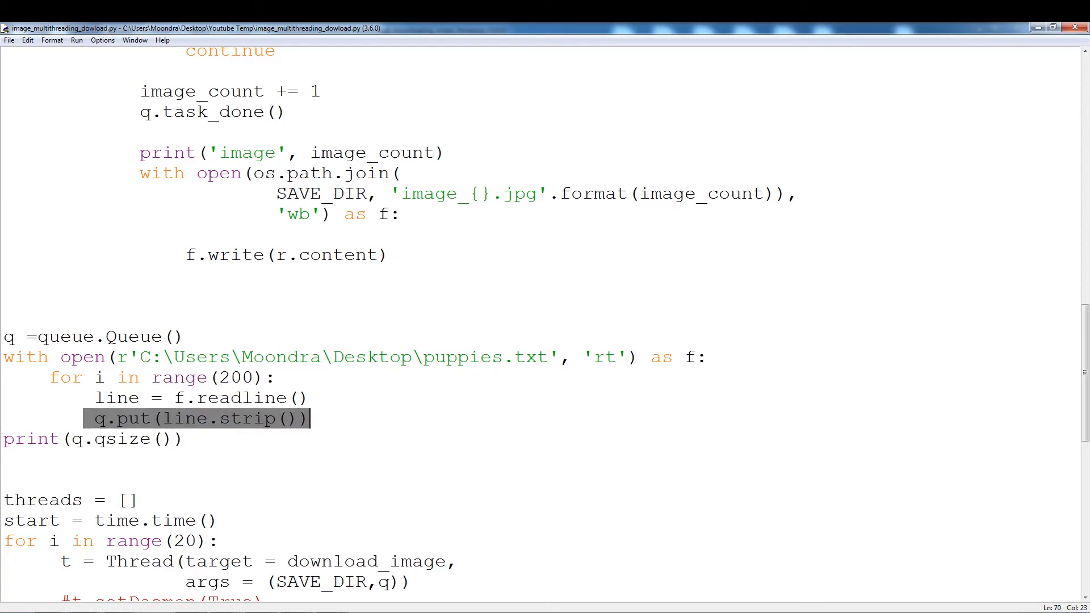
left_click(250, 418)
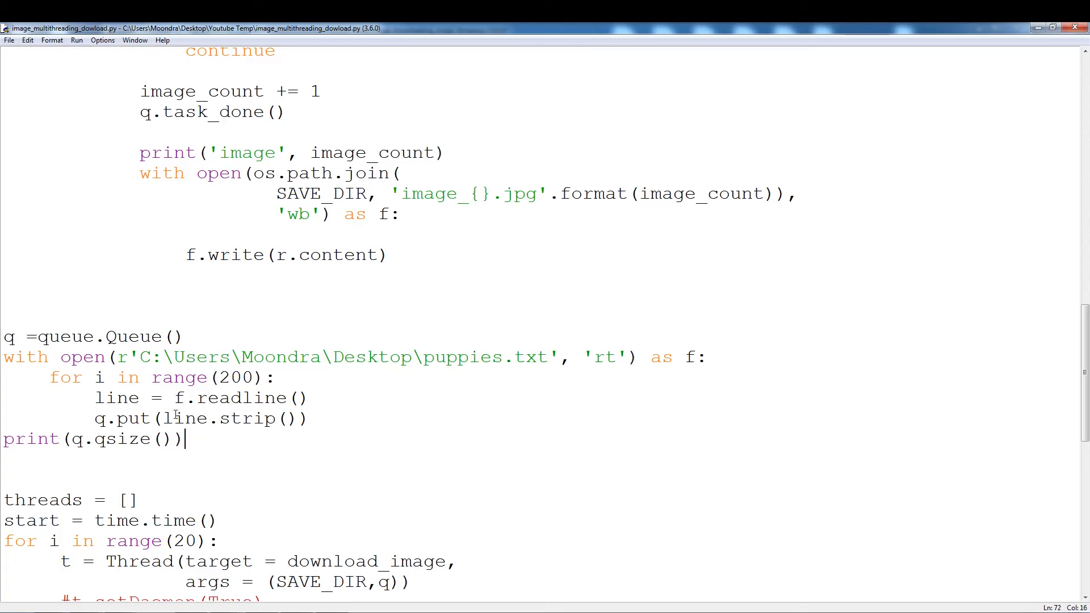
double_click(250, 417)
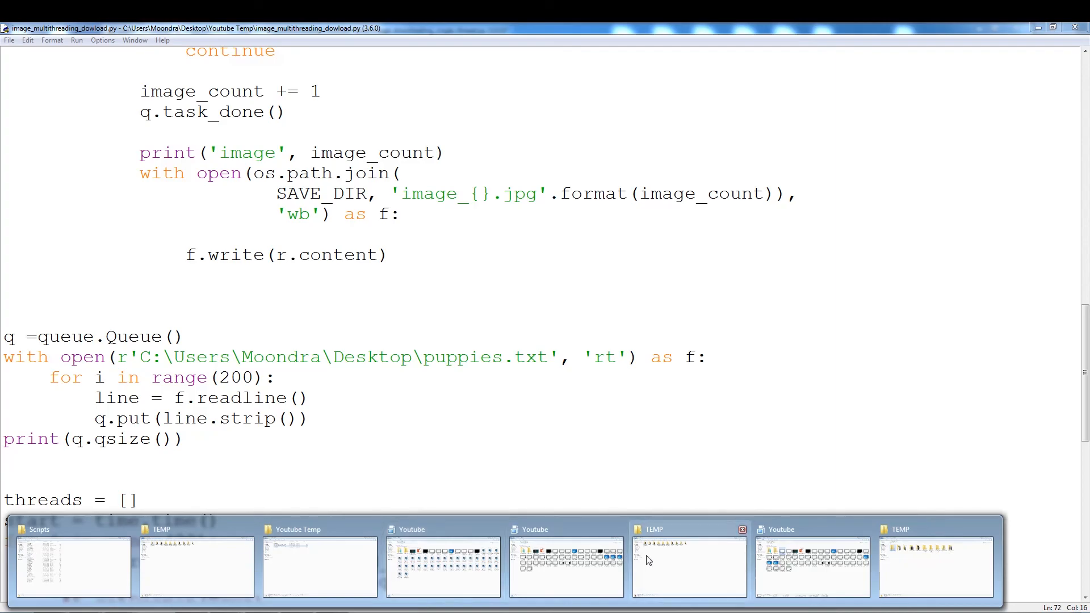
- Browse the Puppy_threading folder's 200 downloaded images, then return to the downloader script
left_click(687, 563)
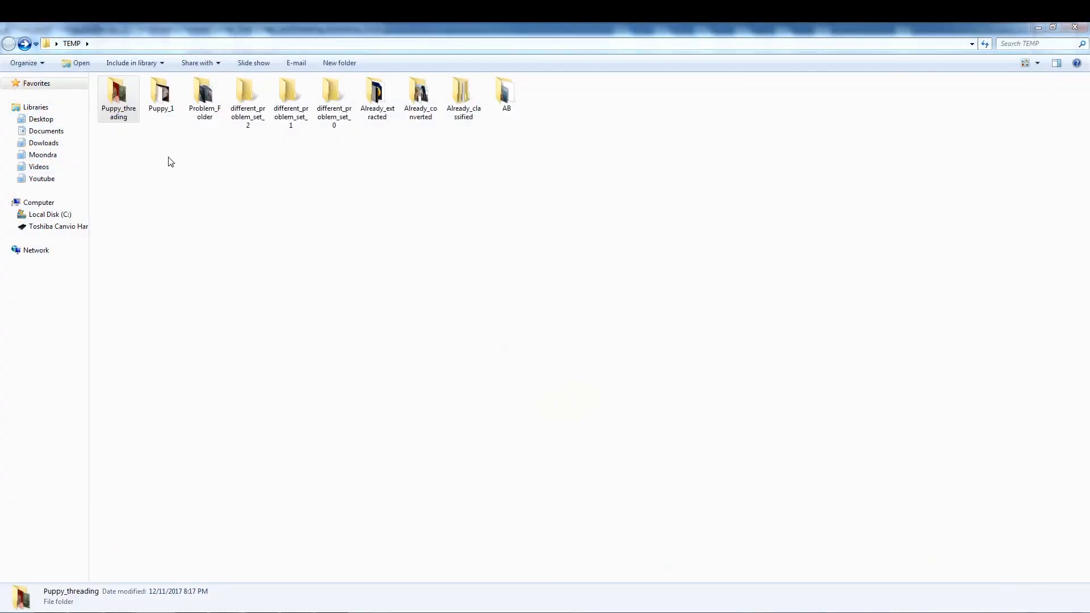
double_click(118, 94)
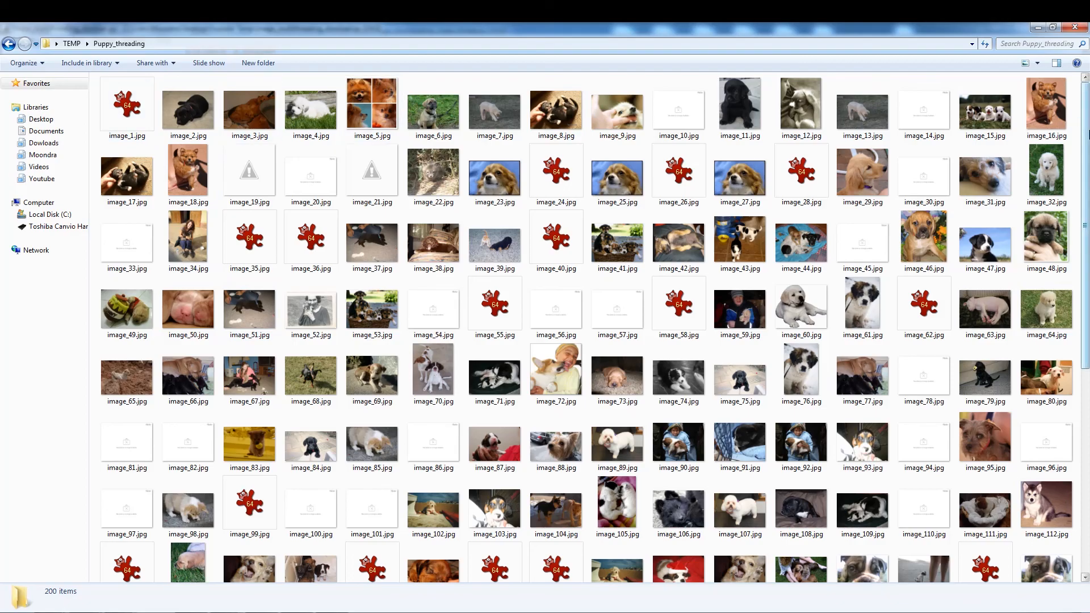
scroll("down", 3)
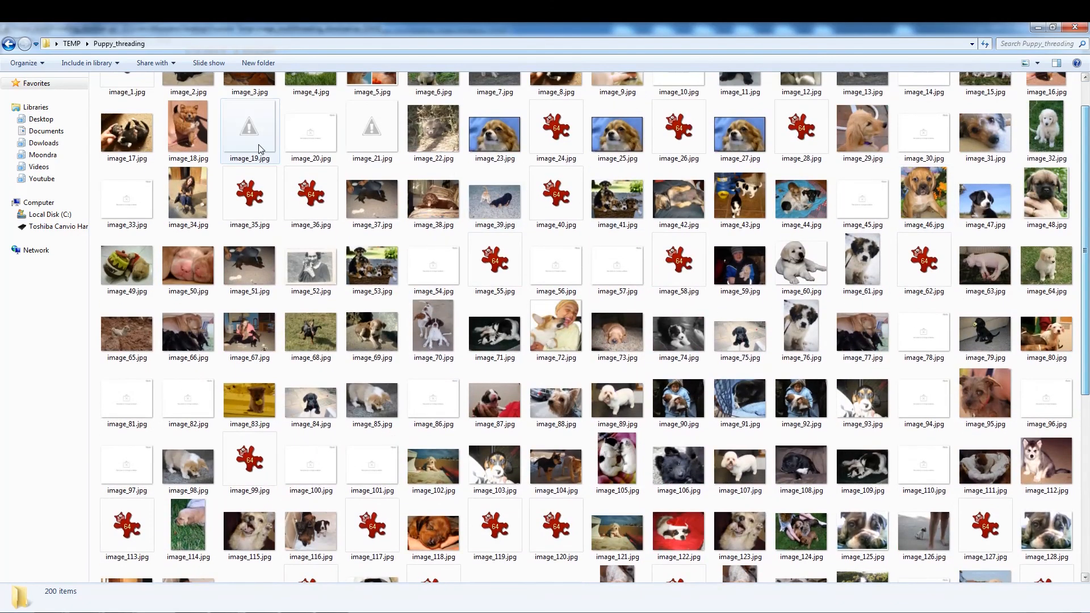
scroll("up", 3)
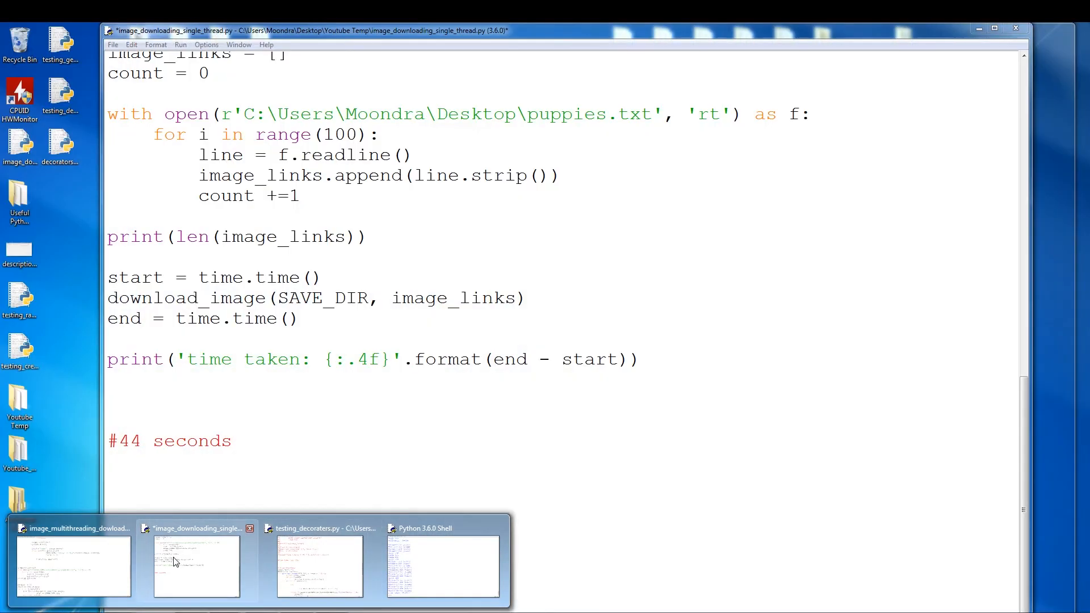
left_click(72, 563)
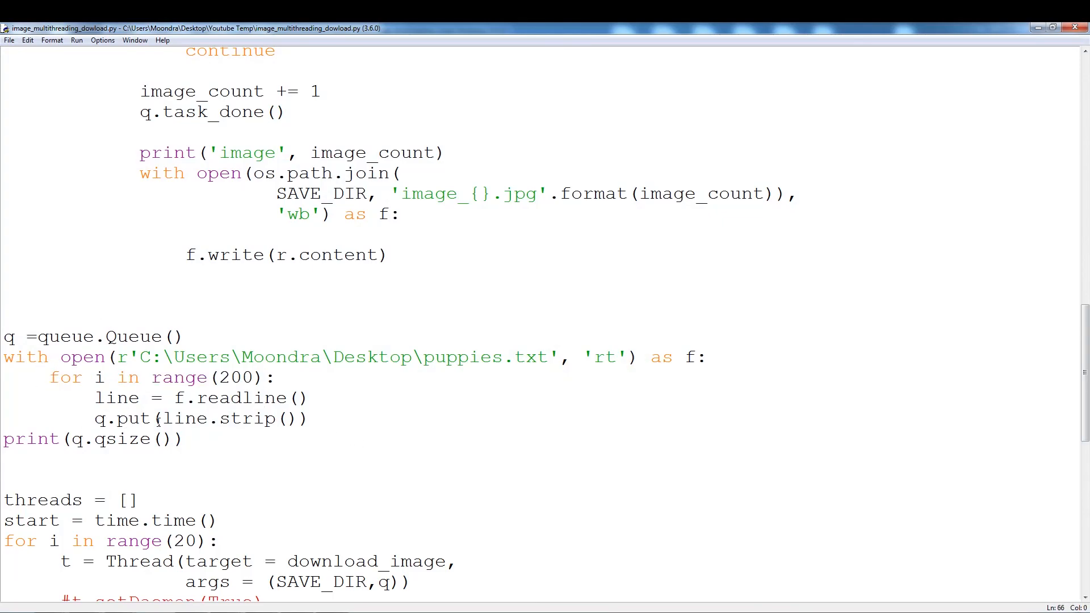
- Change print(q.qsize()) into assert(q.qsize()) = 200 below the queue-loading loop
left_click(185, 438)
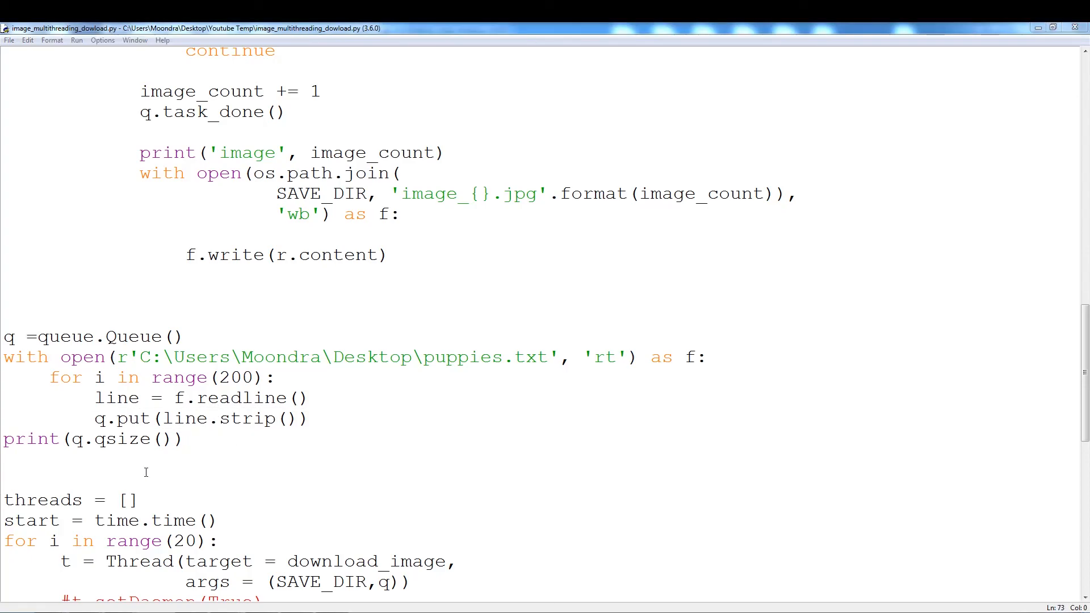
left_click(197, 438)
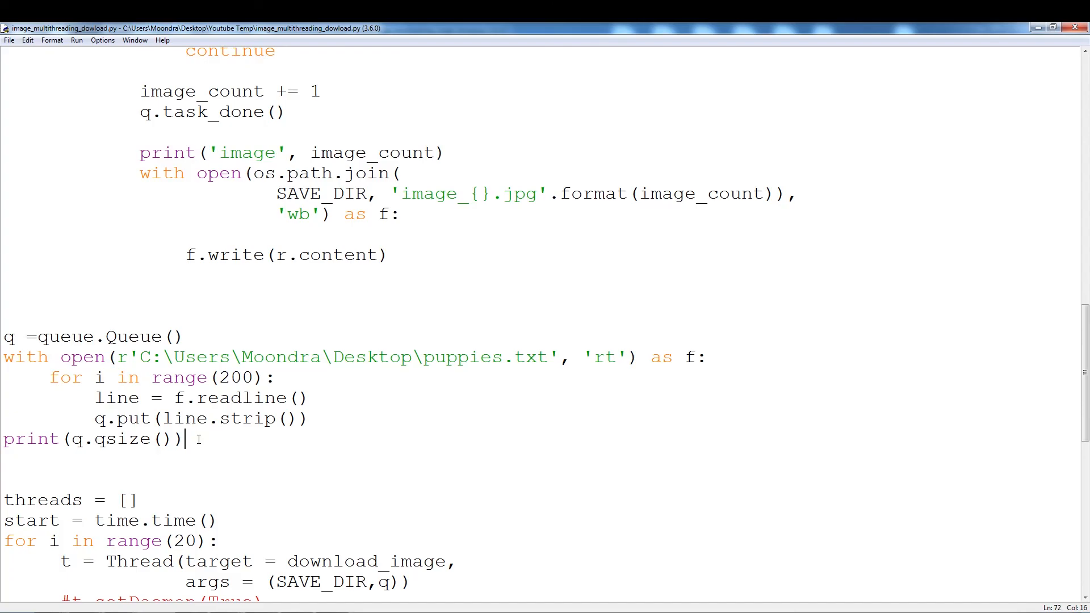
left_click(61, 438)
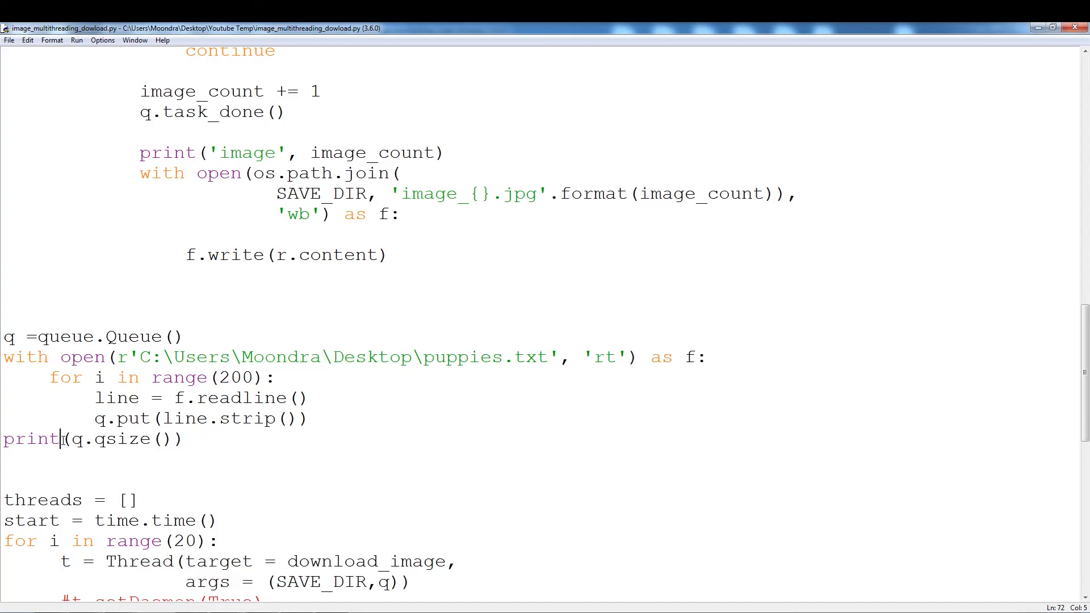
type("asse")
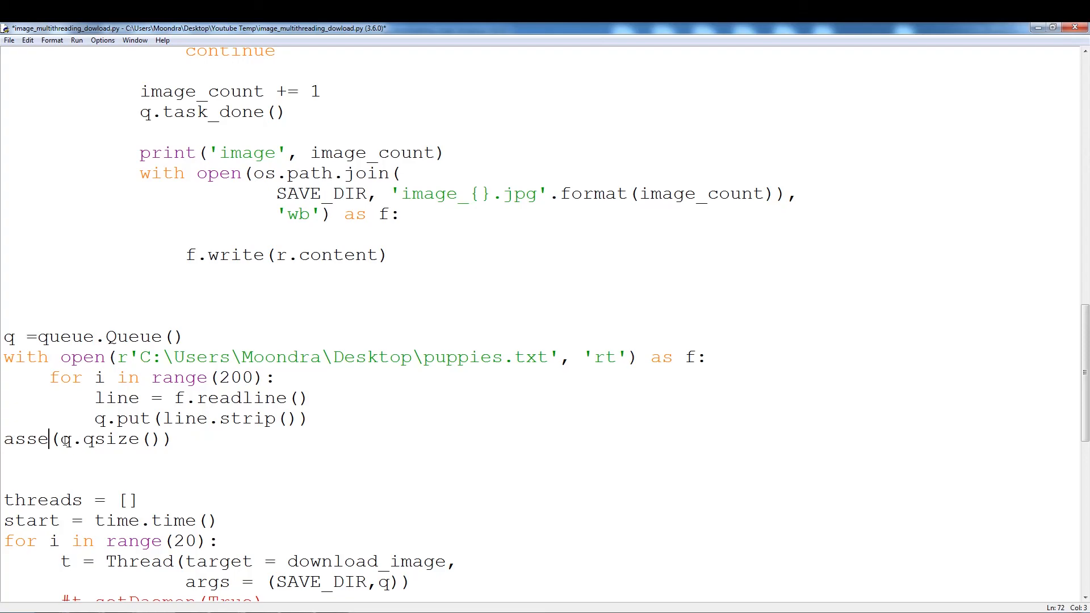
type("rt")
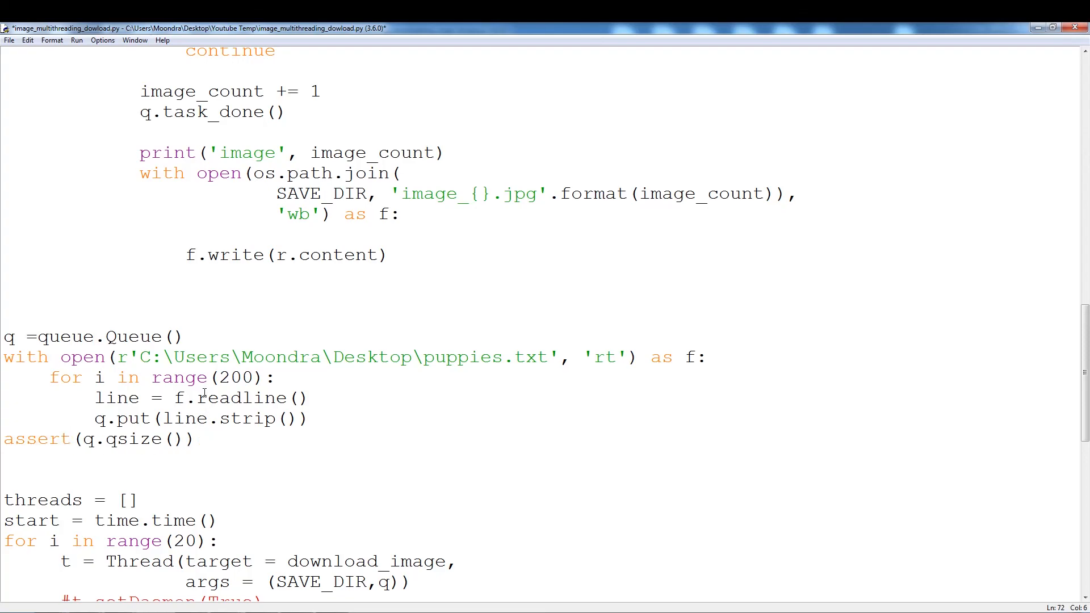
right_click(236, 377)
type(" =")
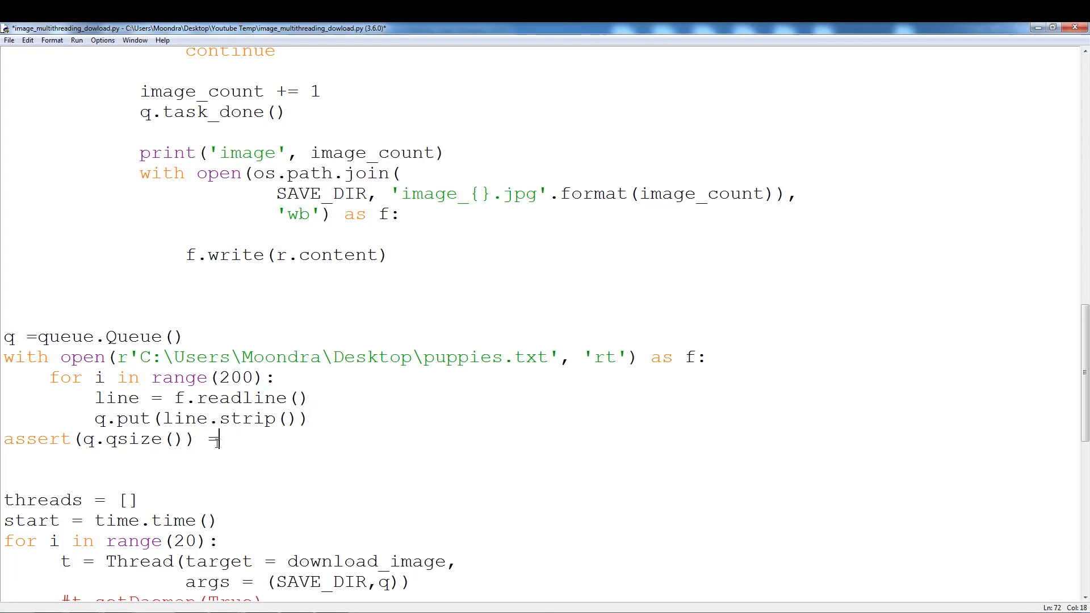
type("200")
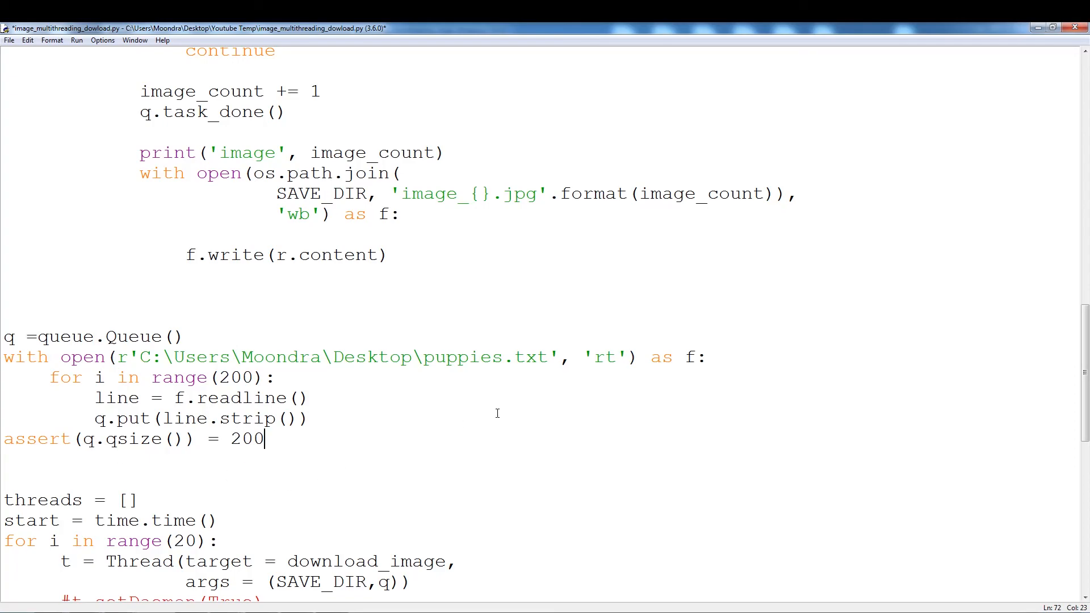
scroll("up", 3)
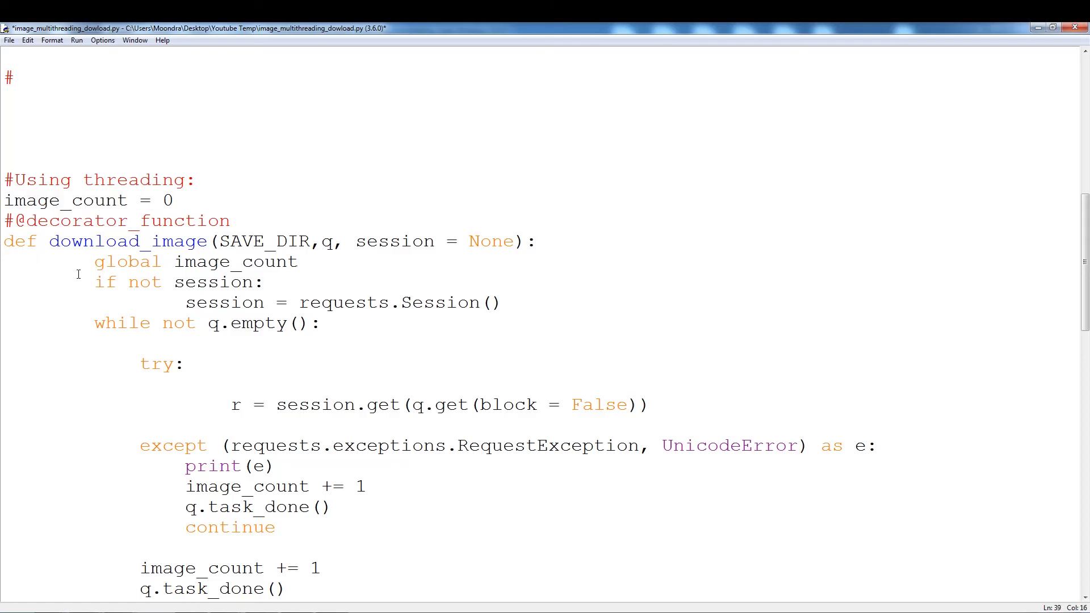
left_click(298, 262)
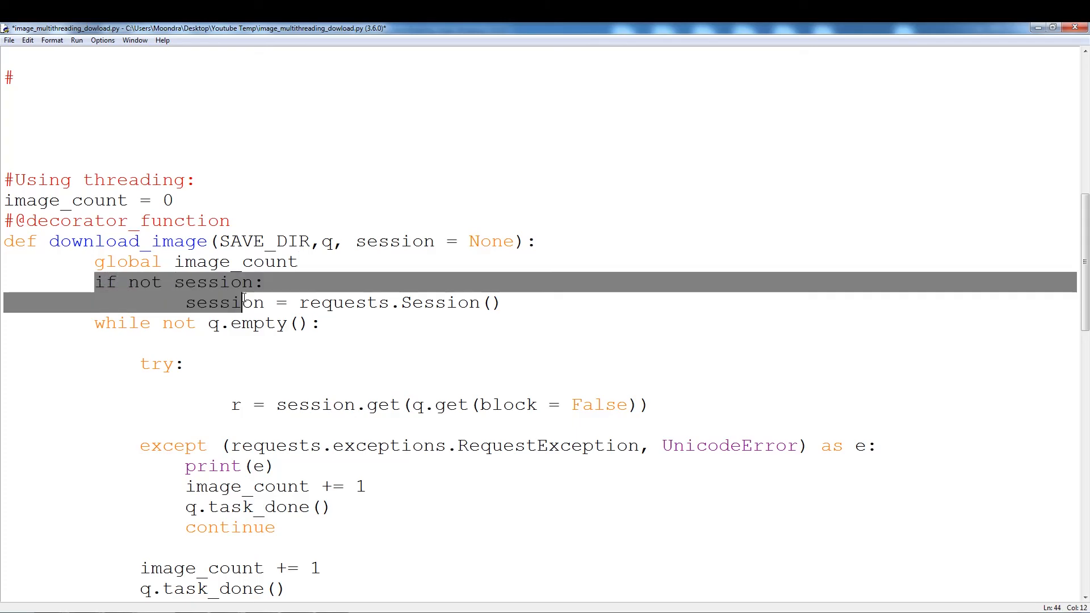
left_click(500, 302)
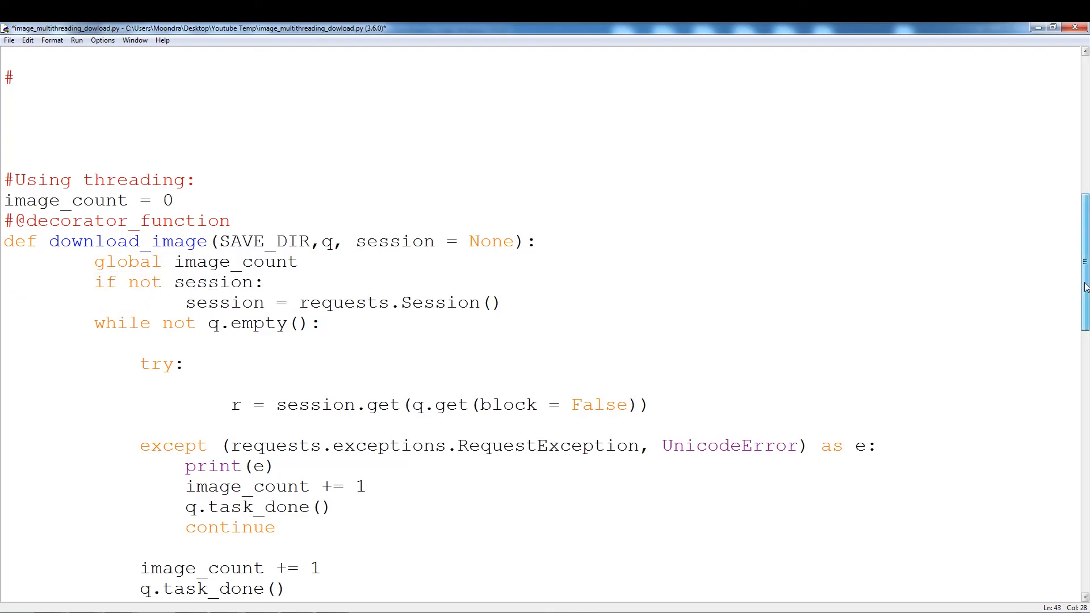
scroll("up", 3)
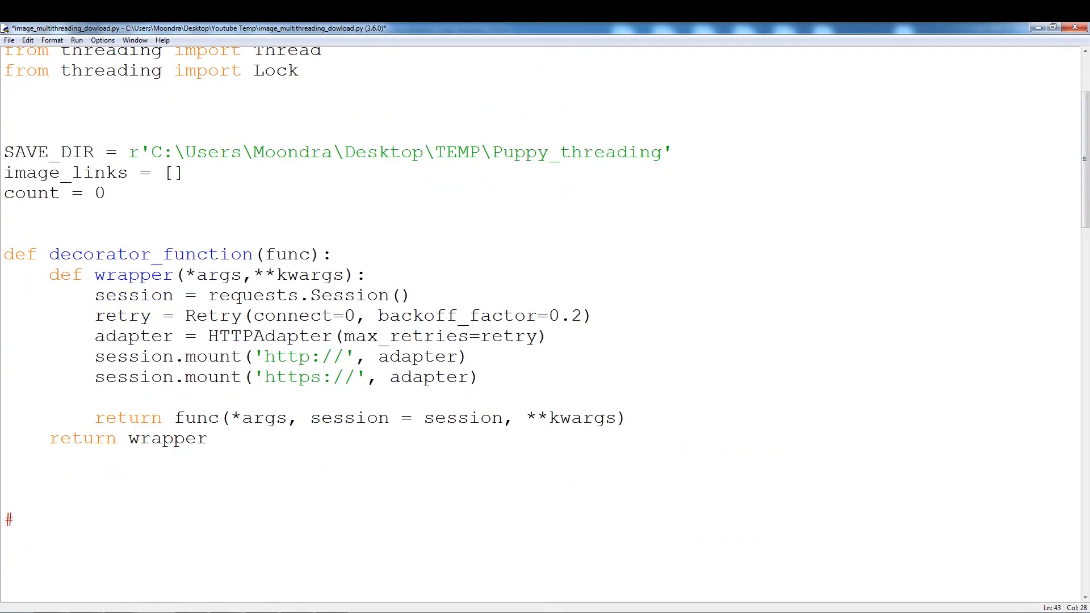
scroll("down", 3)
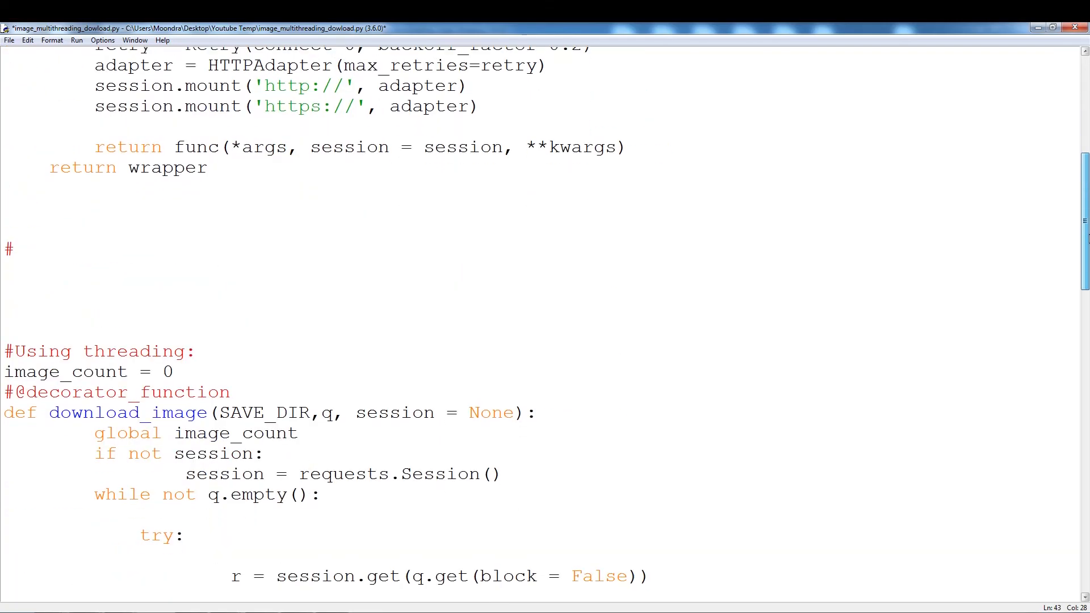
scroll("down", 3)
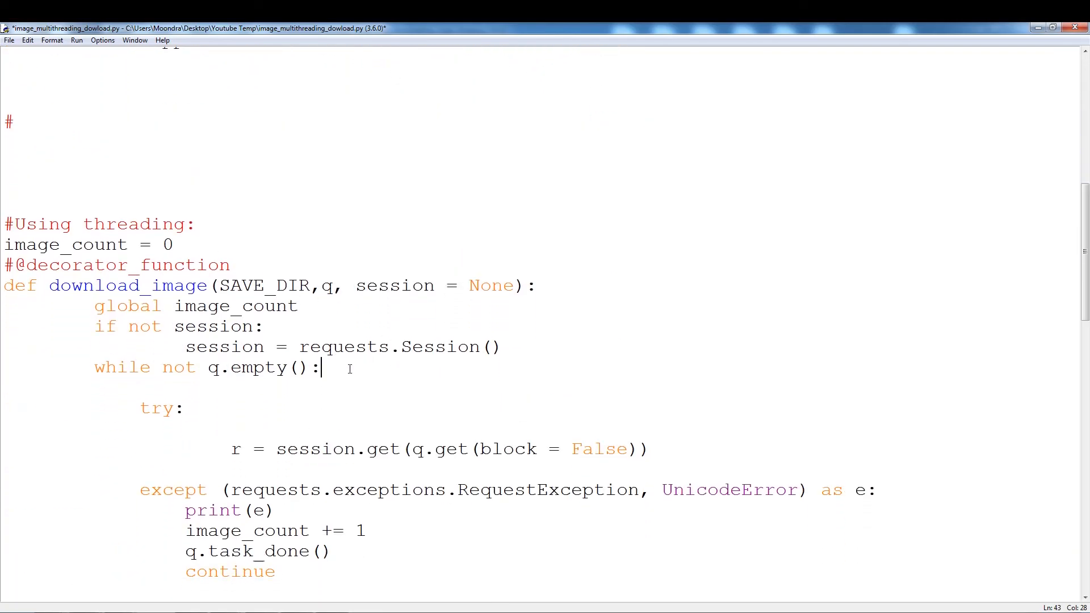
double_click(395, 285)
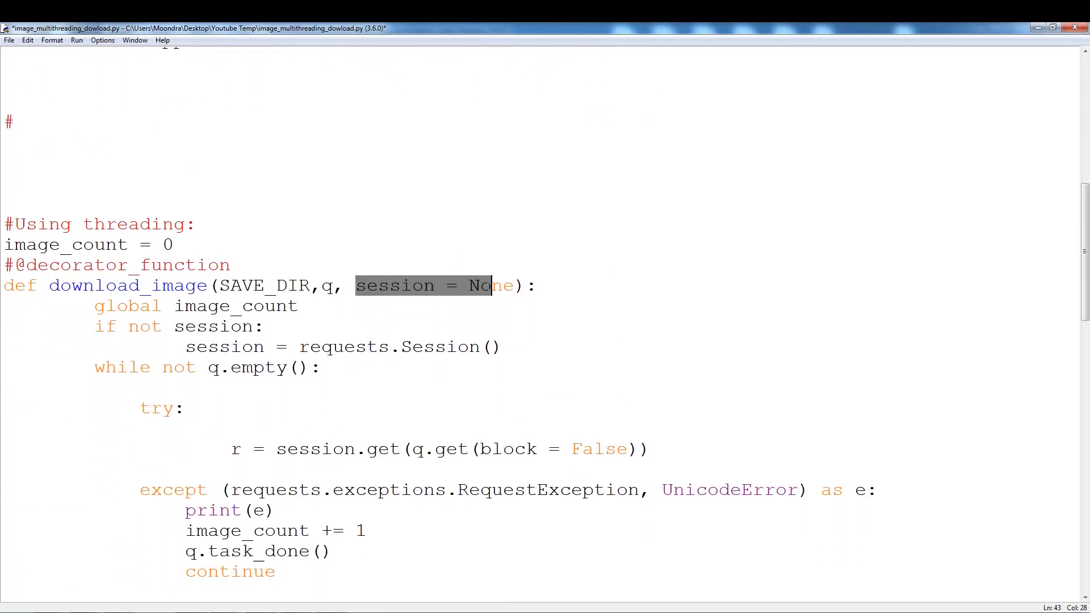
left_click(179, 325)
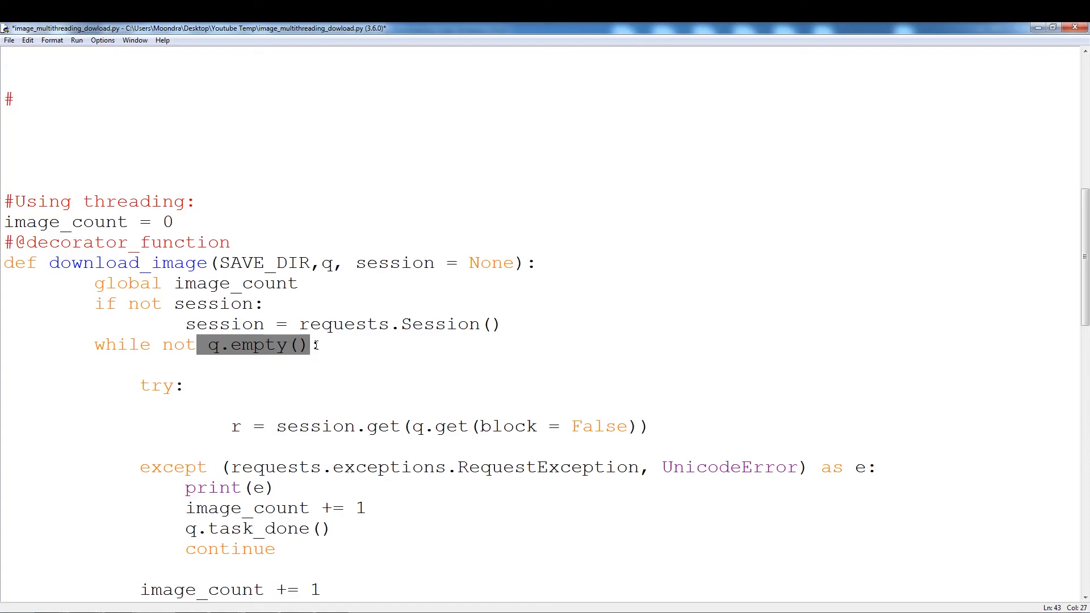
left_click(194, 373)
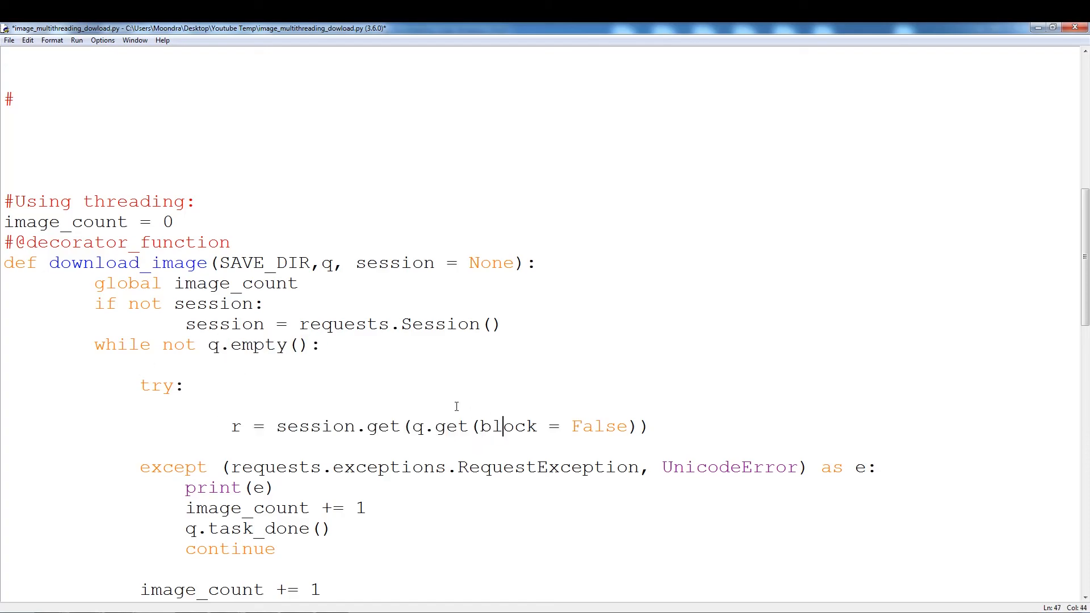
left_click(422, 426)
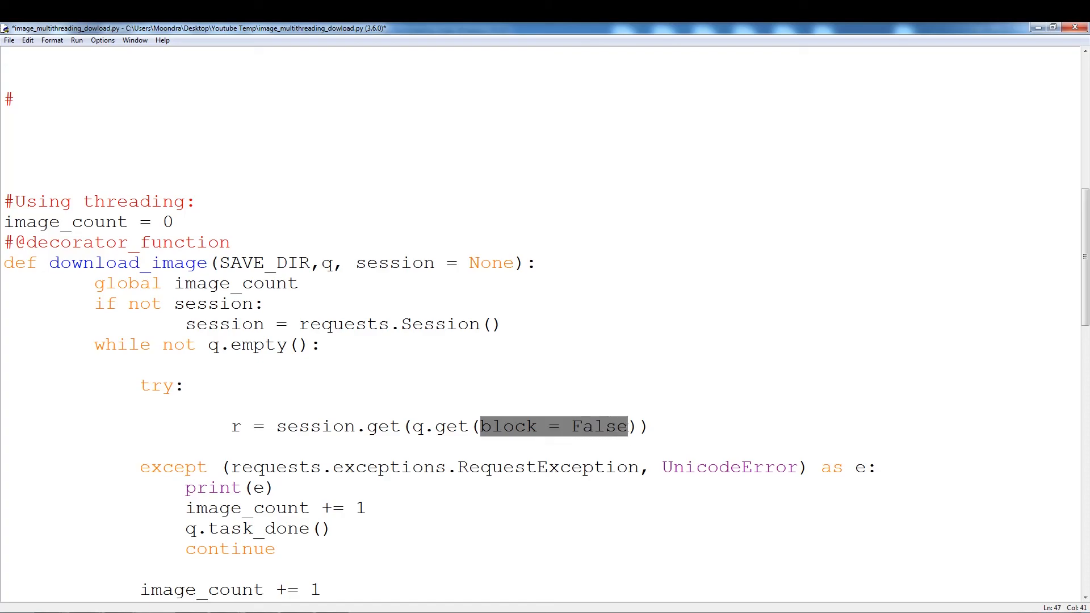
left_click(631, 426)
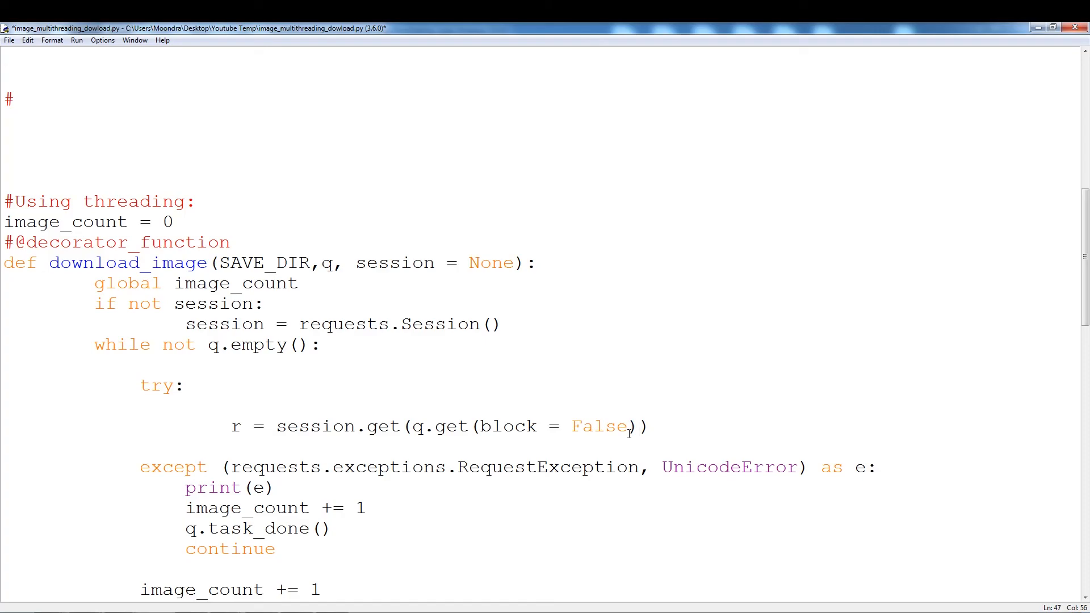
left_click(637, 426)
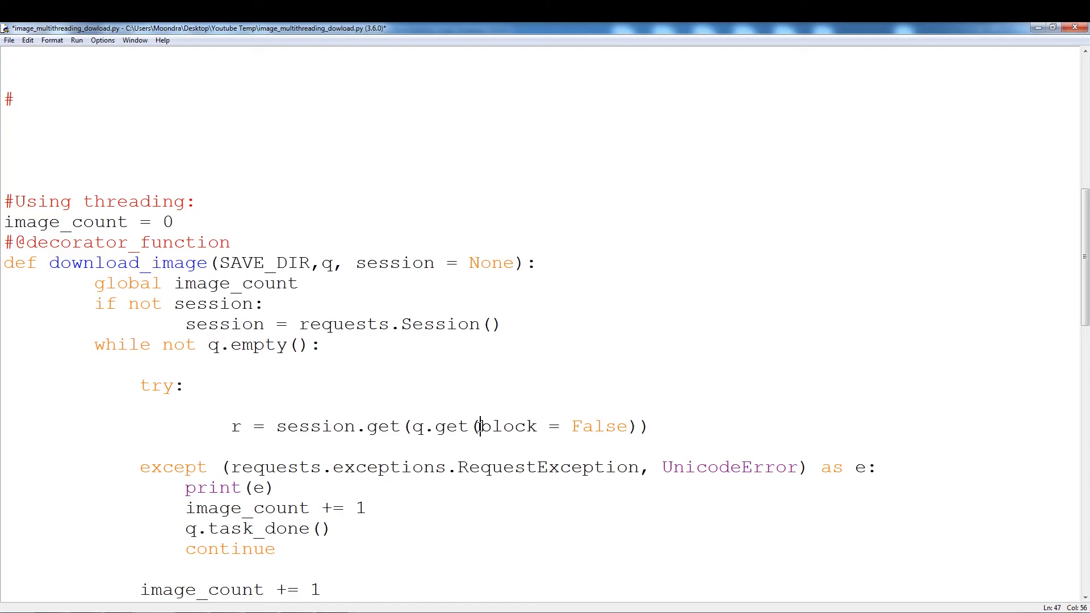
left_click(649, 426)
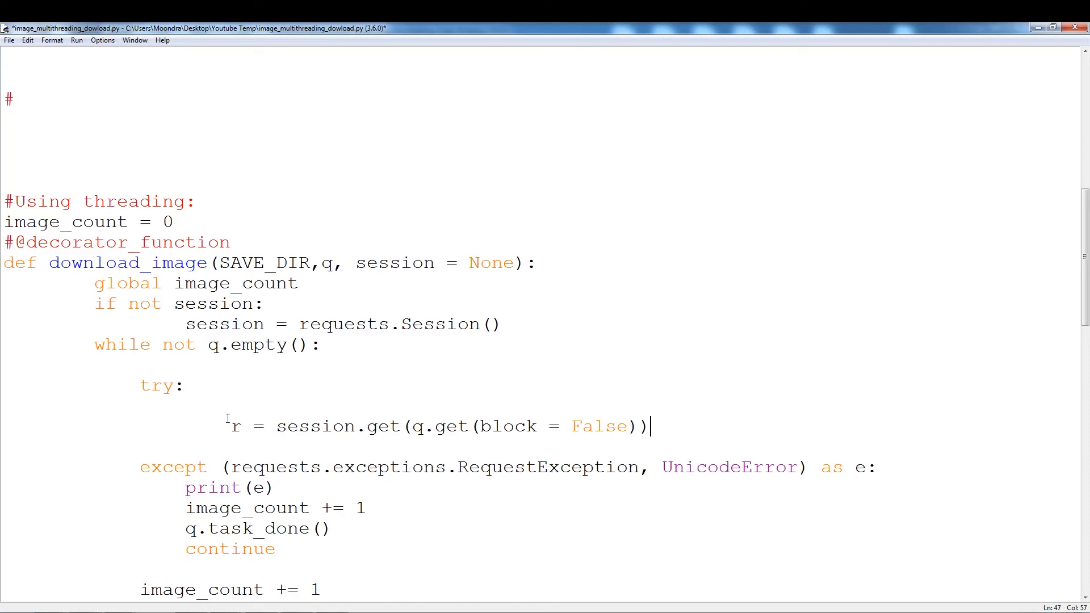
left_click(431, 425)
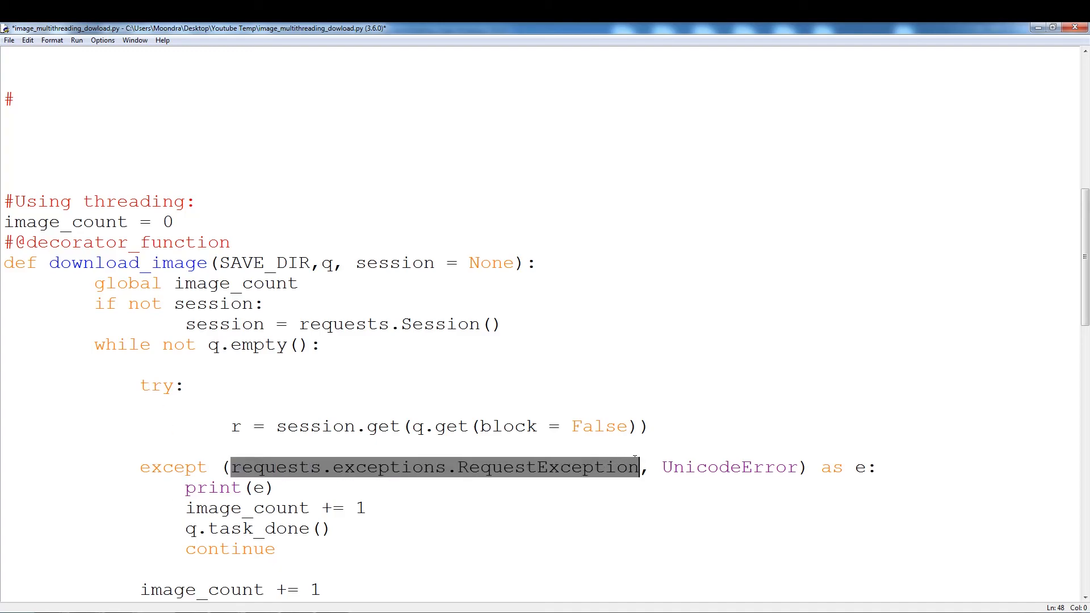
left_click(640, 467)
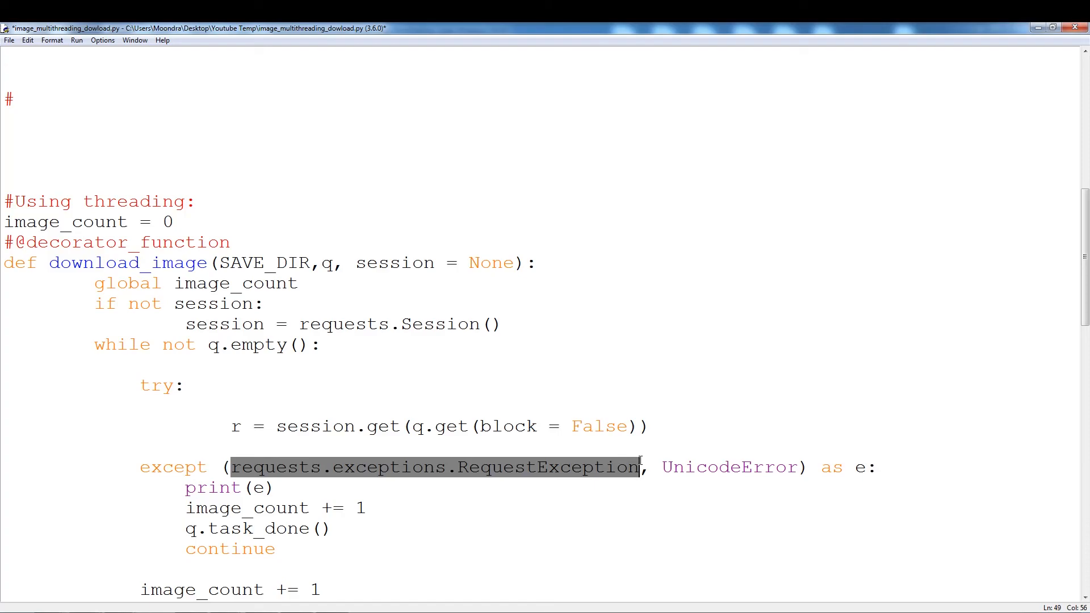
double_click(731, 466)
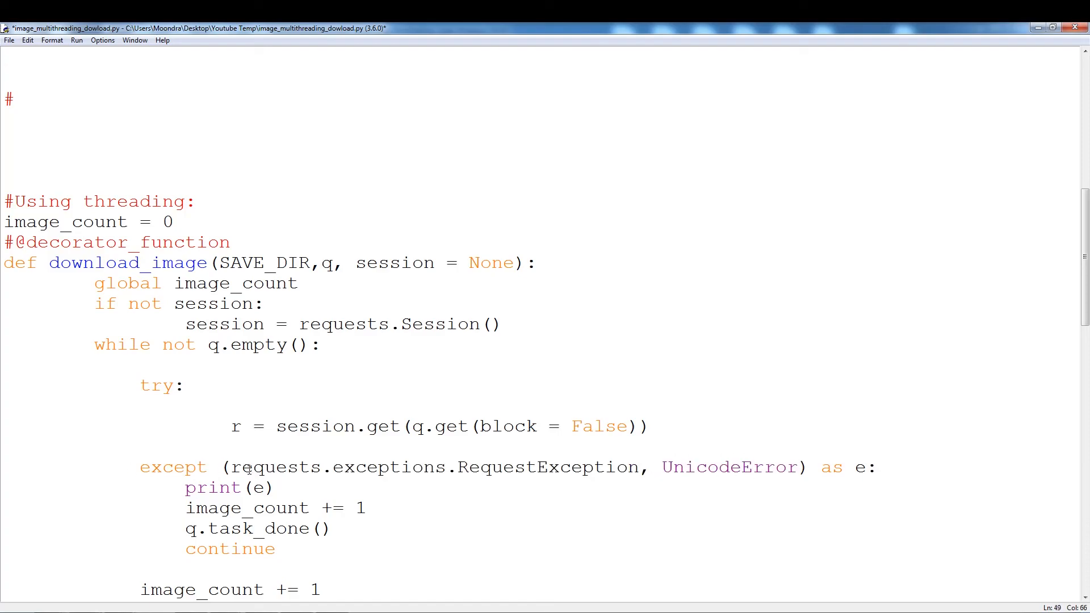
scroll("up", 3)
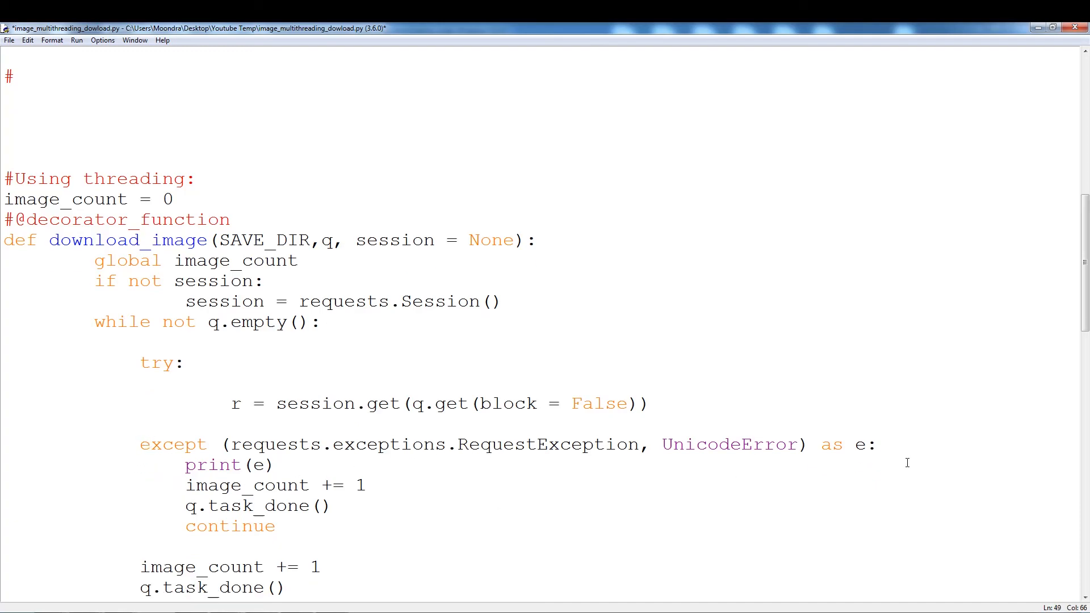
double_click(229, 465)
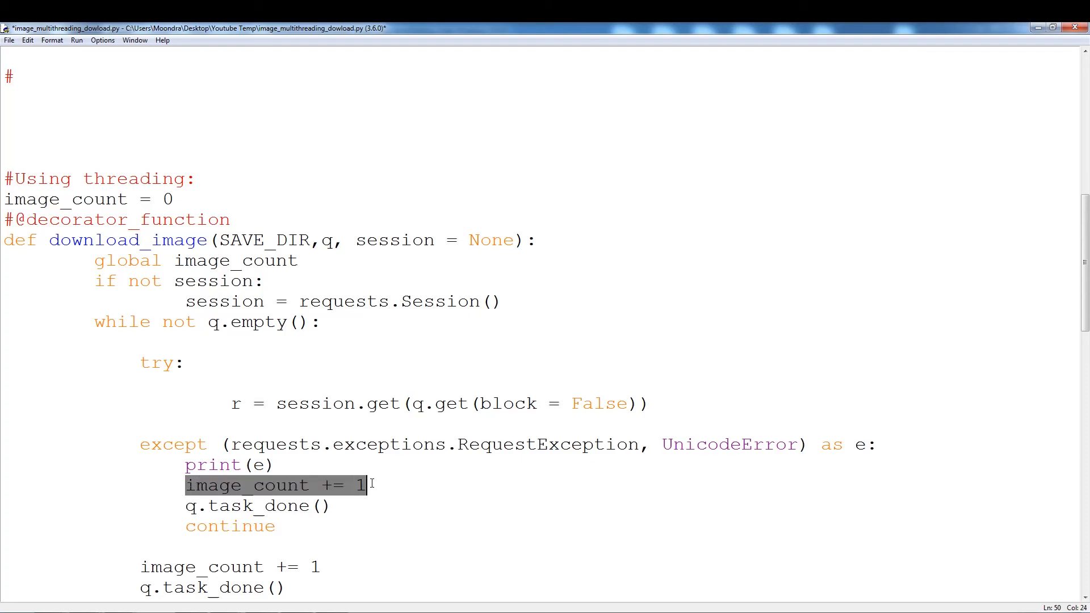
left_click(417, 485)
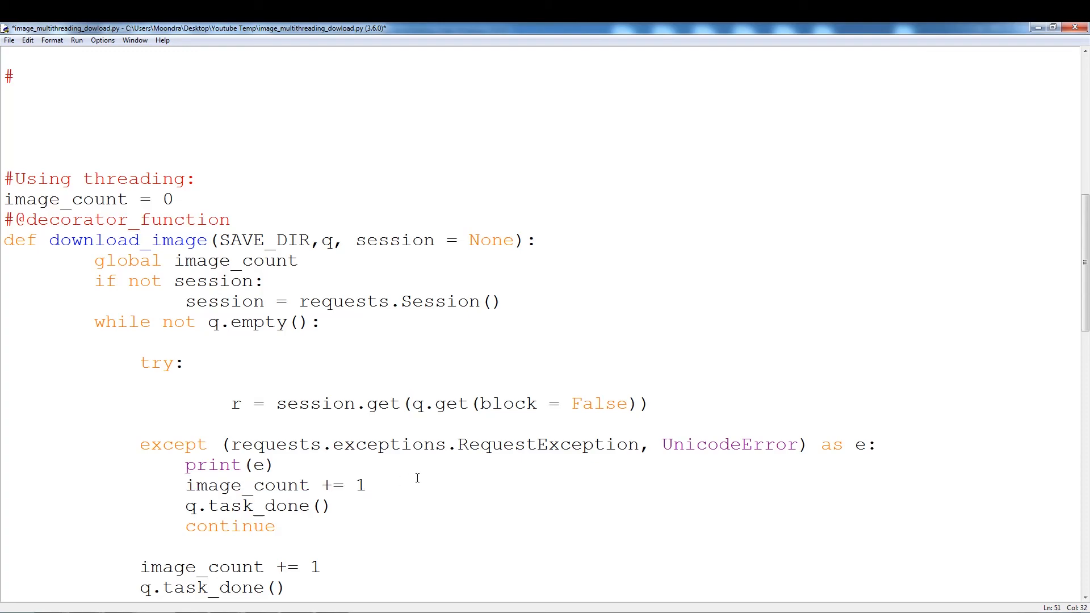
left_click(367, 484)
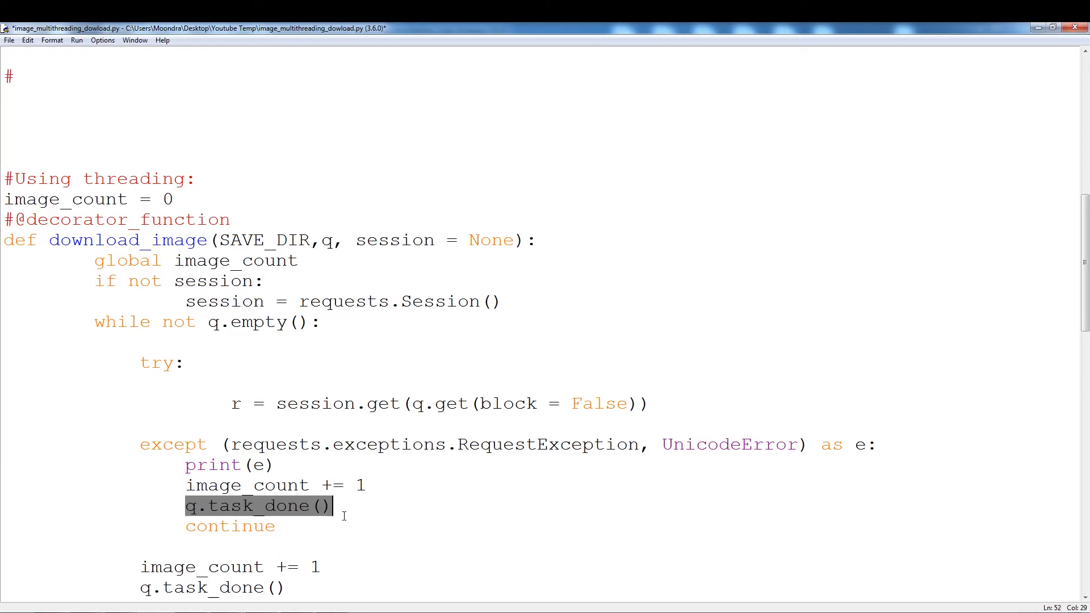
double_click(248, 322)
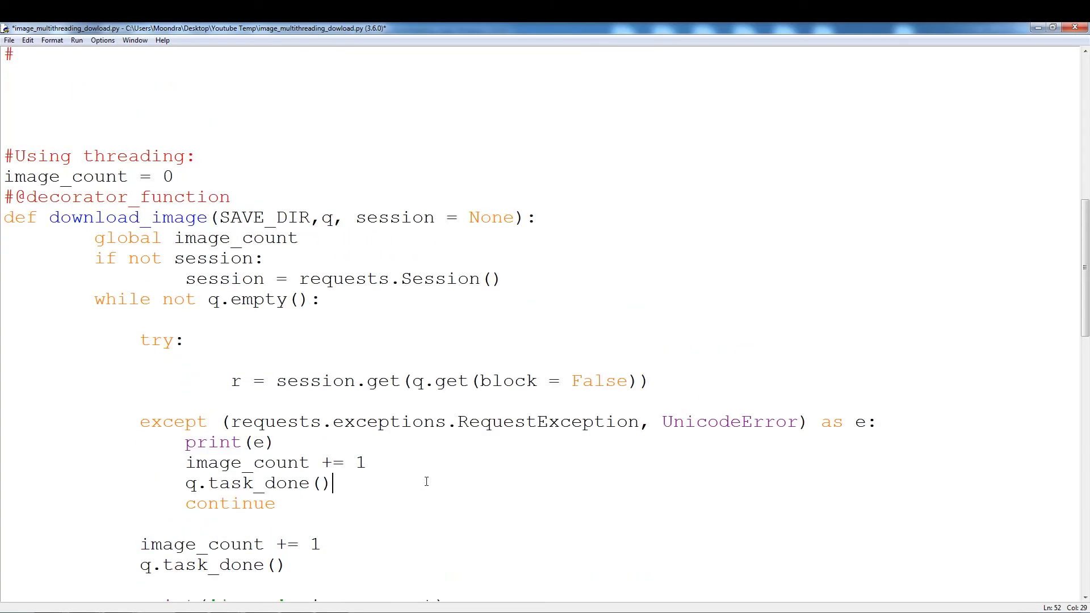
scroll("down", 3)
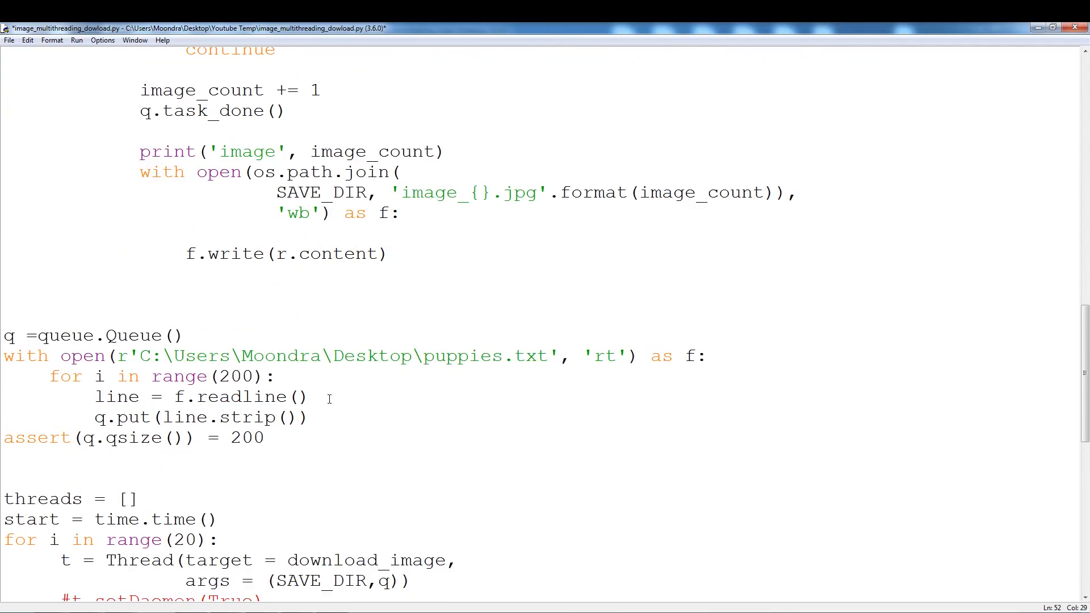
scroll("down", 3)
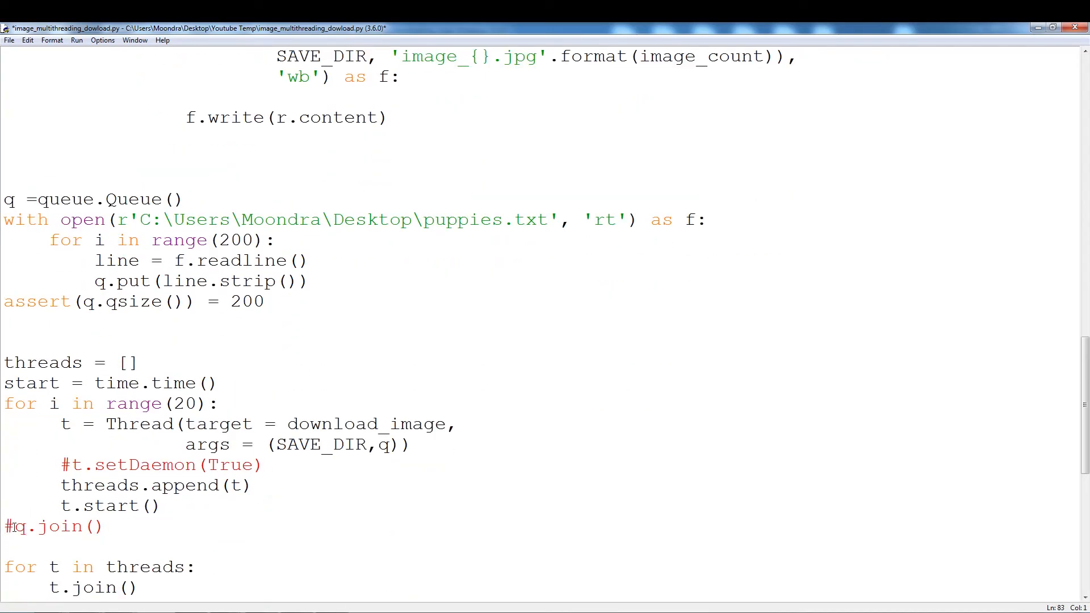
- Uncomment q.join() and review the q.task_done() call after a successful download
key("Delete")
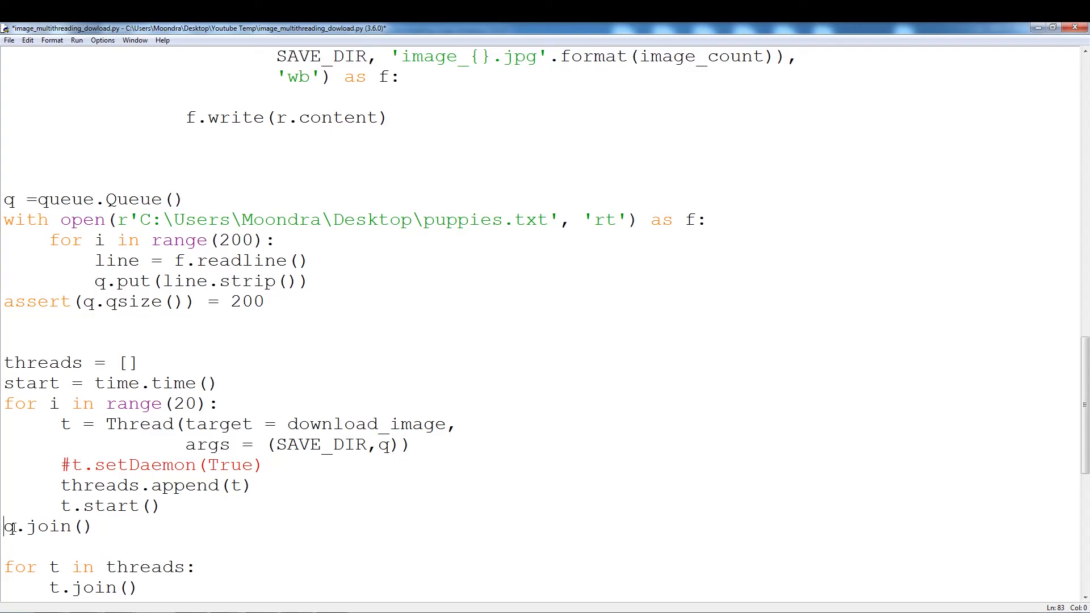
scroll("up", 3)
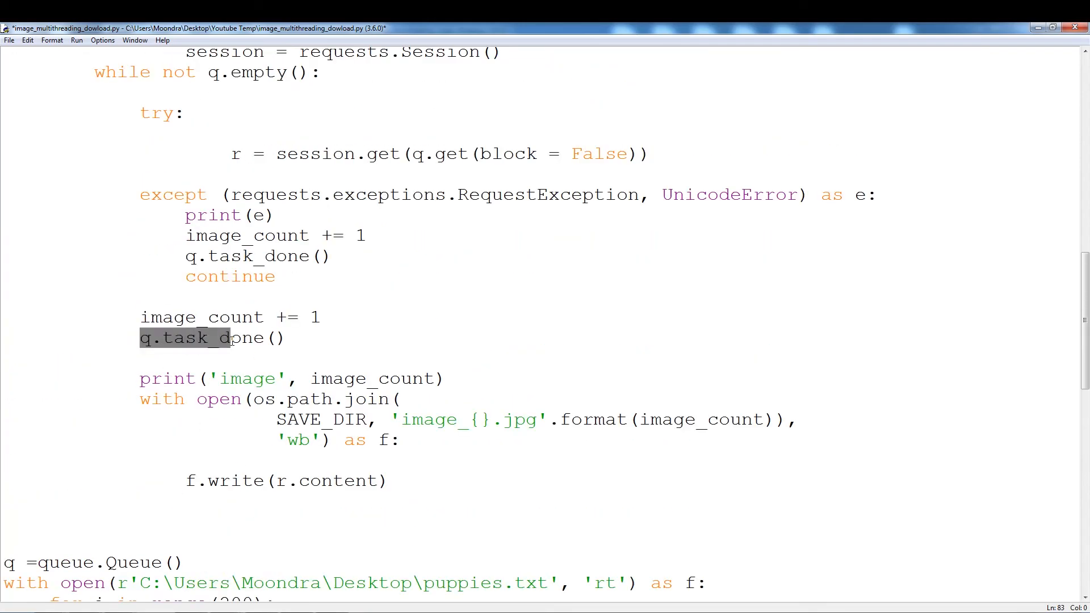
left_click(286, 339)
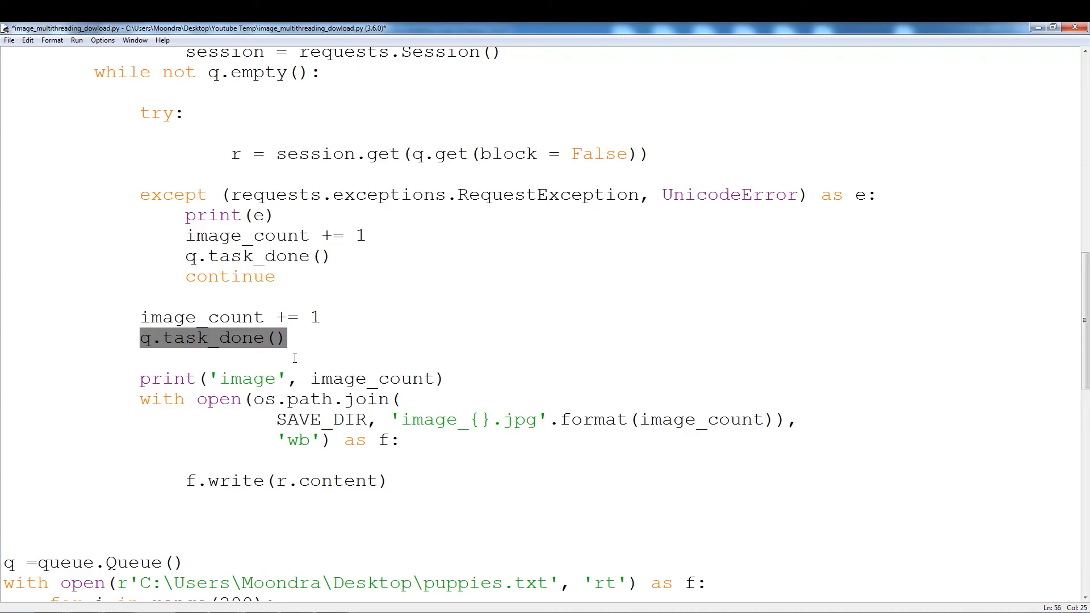
left_click(420, 367)
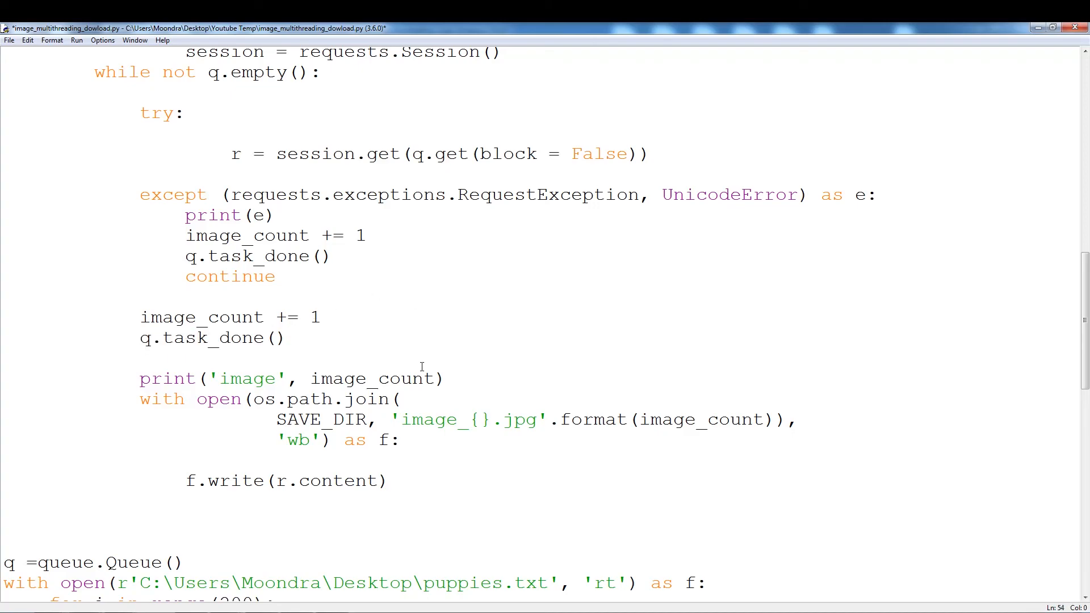
scroll("up", 3)
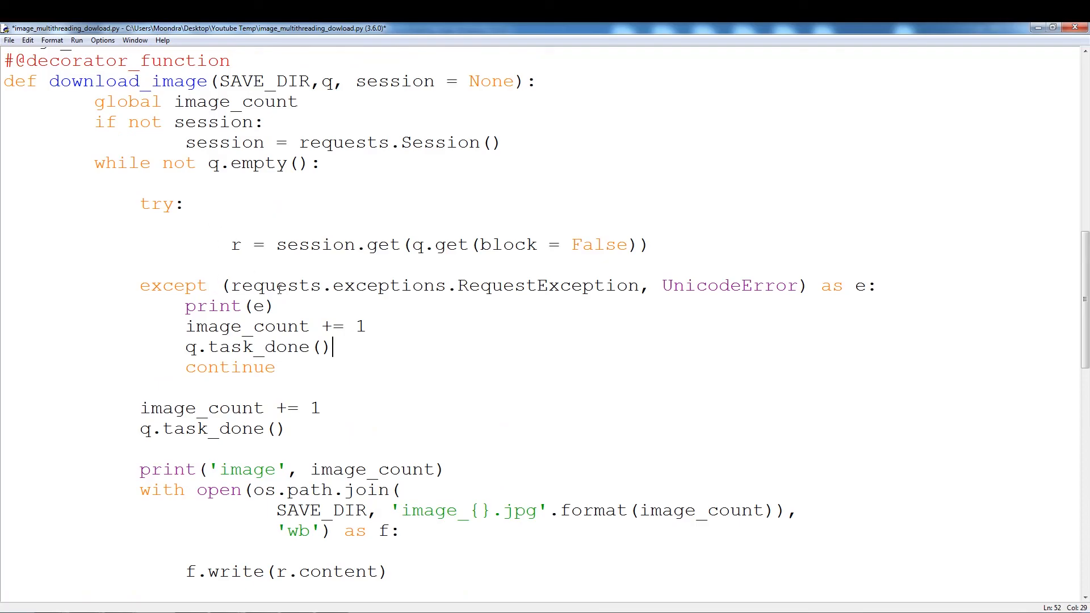
double_click(441, 245)
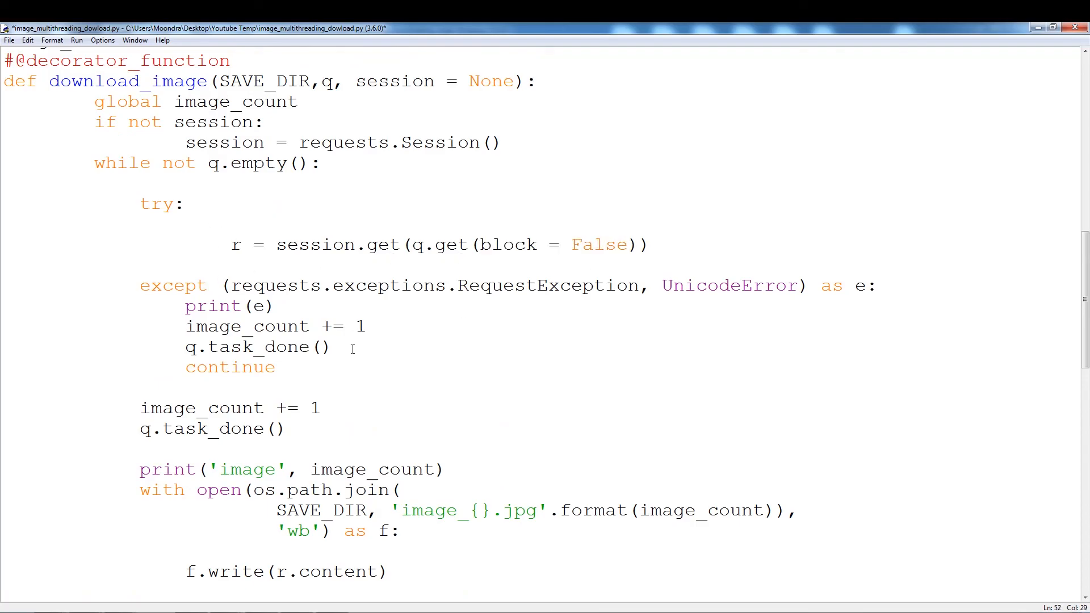
scroll("up", 3)
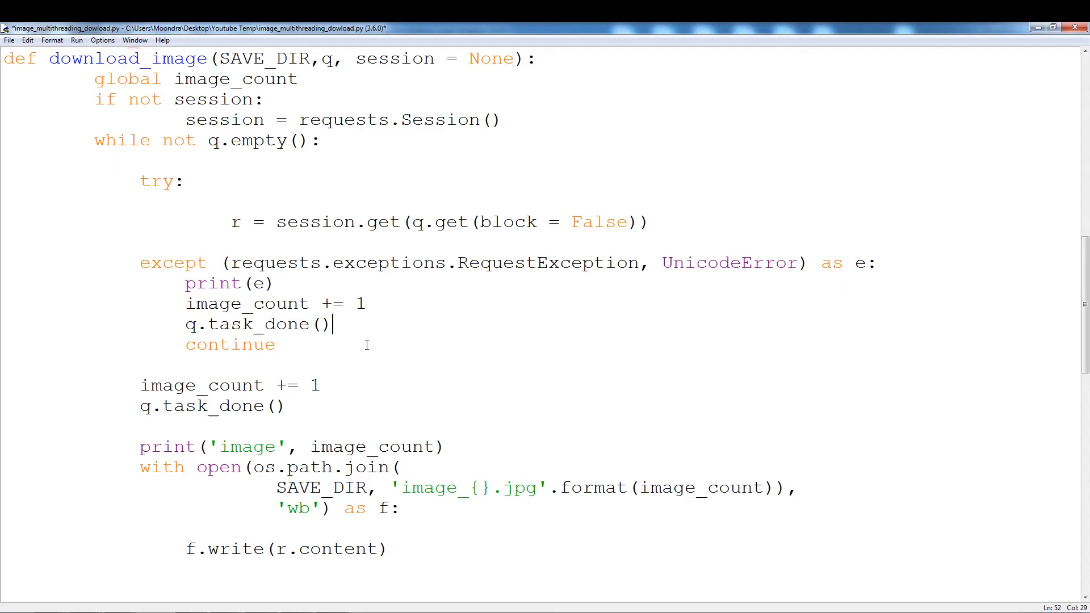
scroll("down", 3)
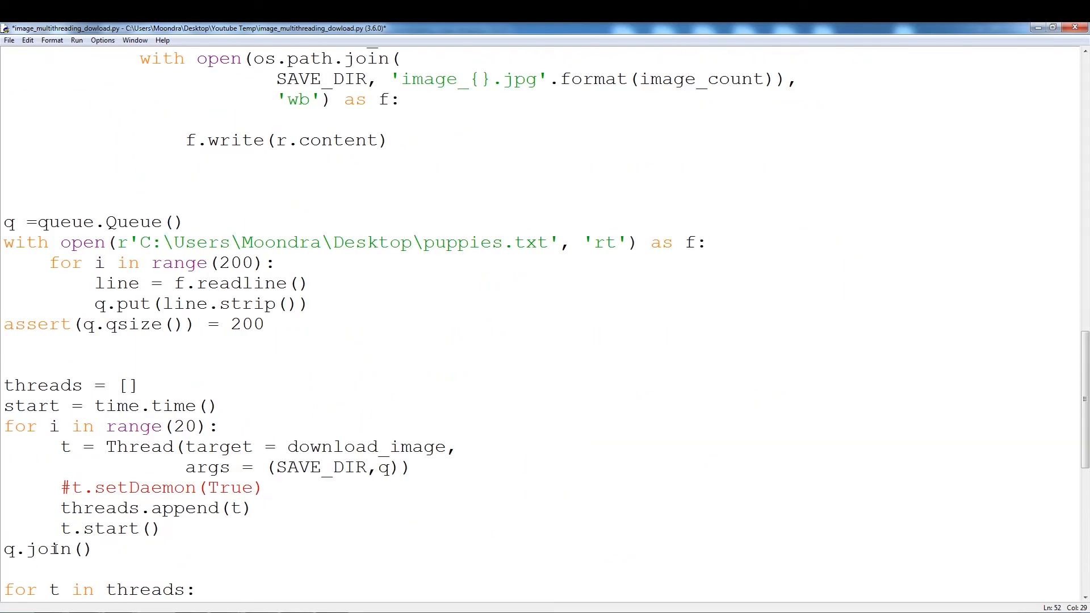
left_click(89, 549)
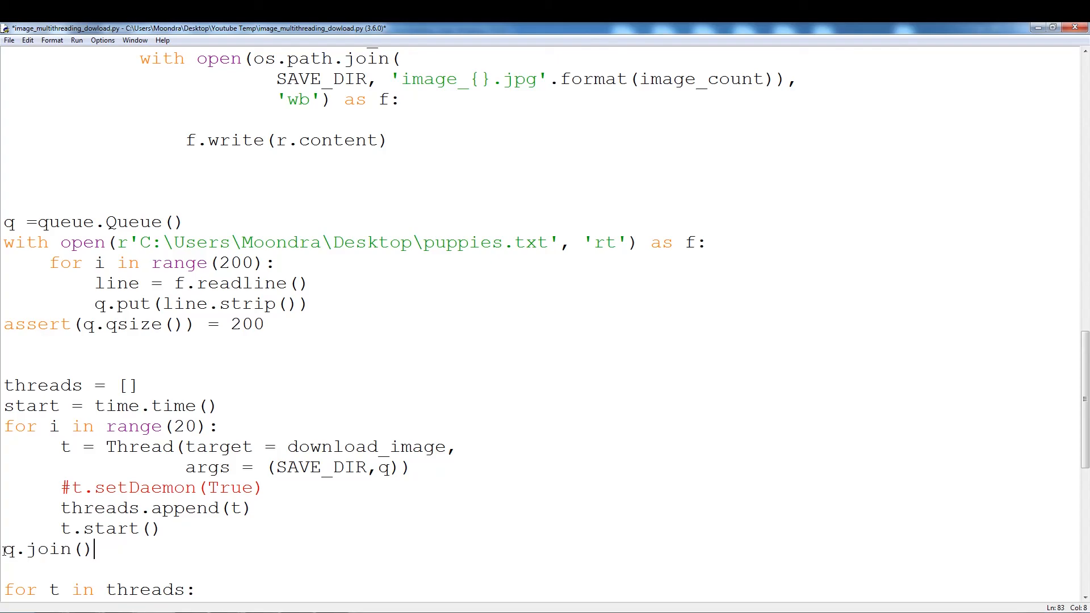
double_click(49, 549)
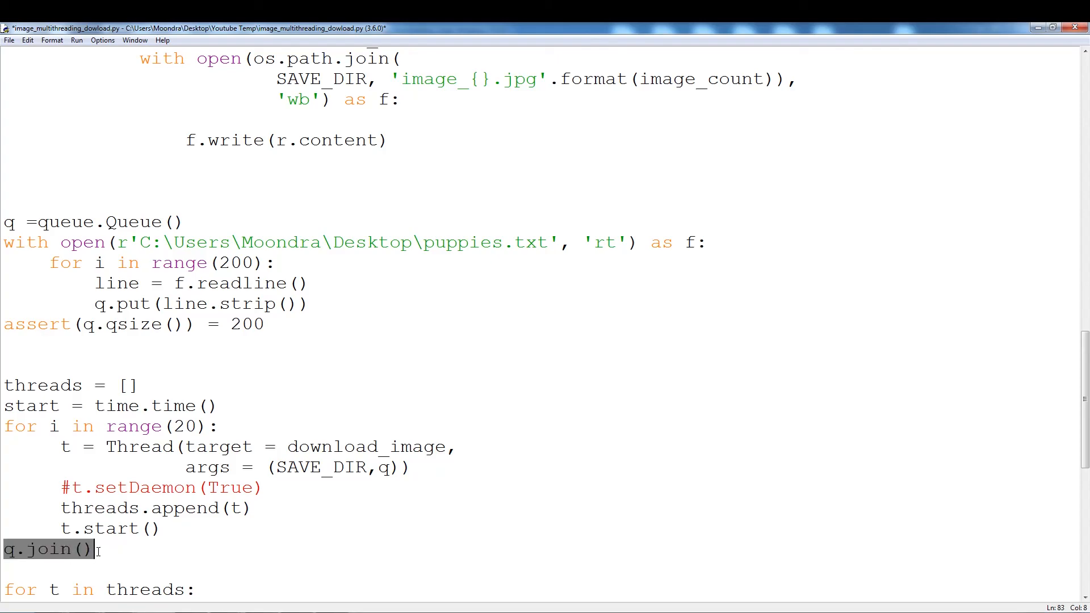
scroll("up", 3)
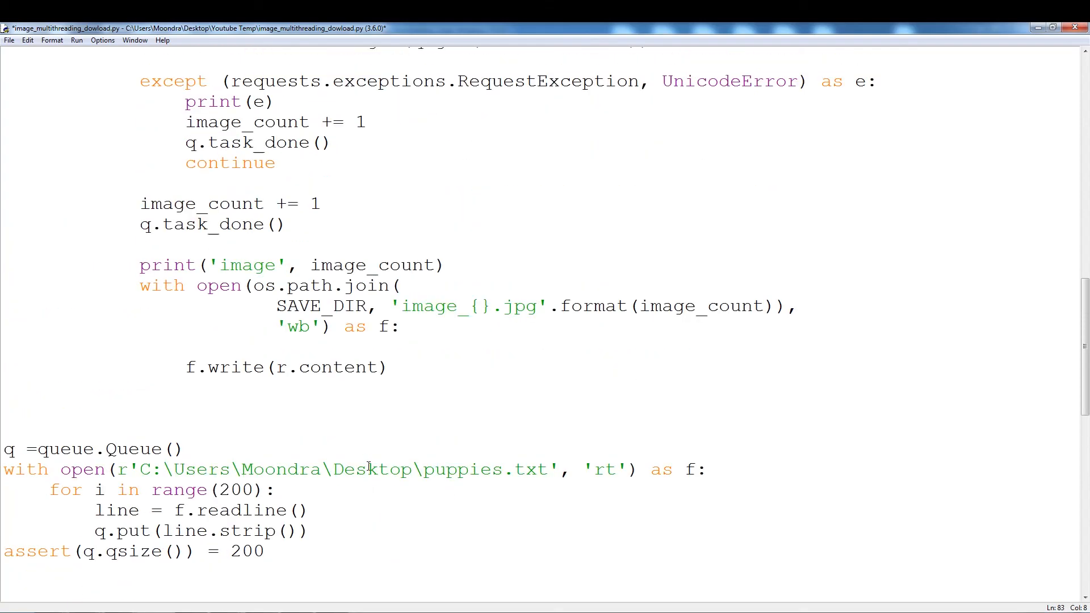
scroll("up", 3)
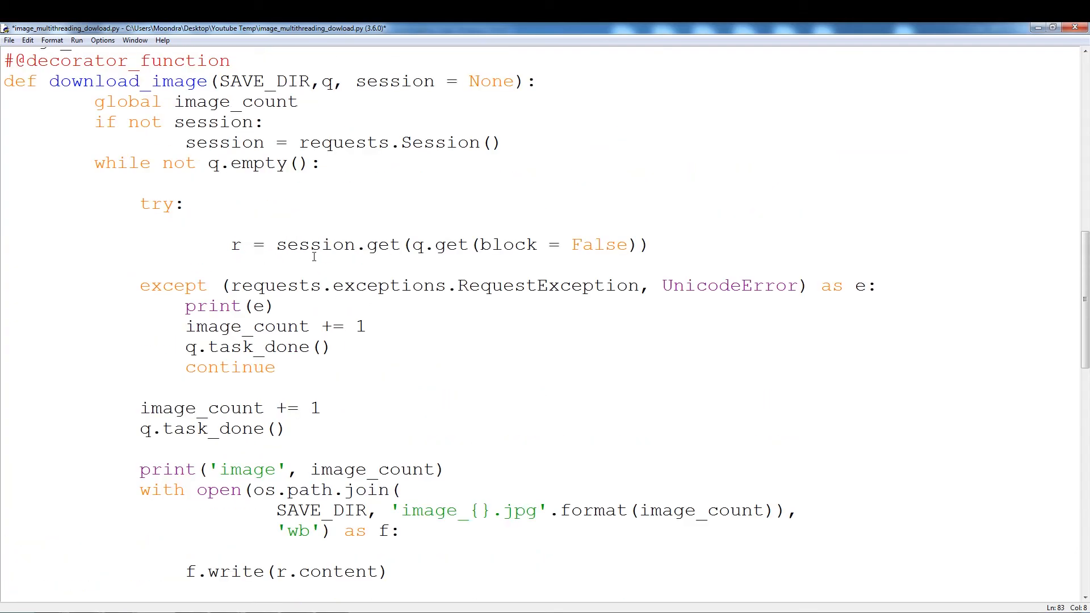
scroll("up", 3)
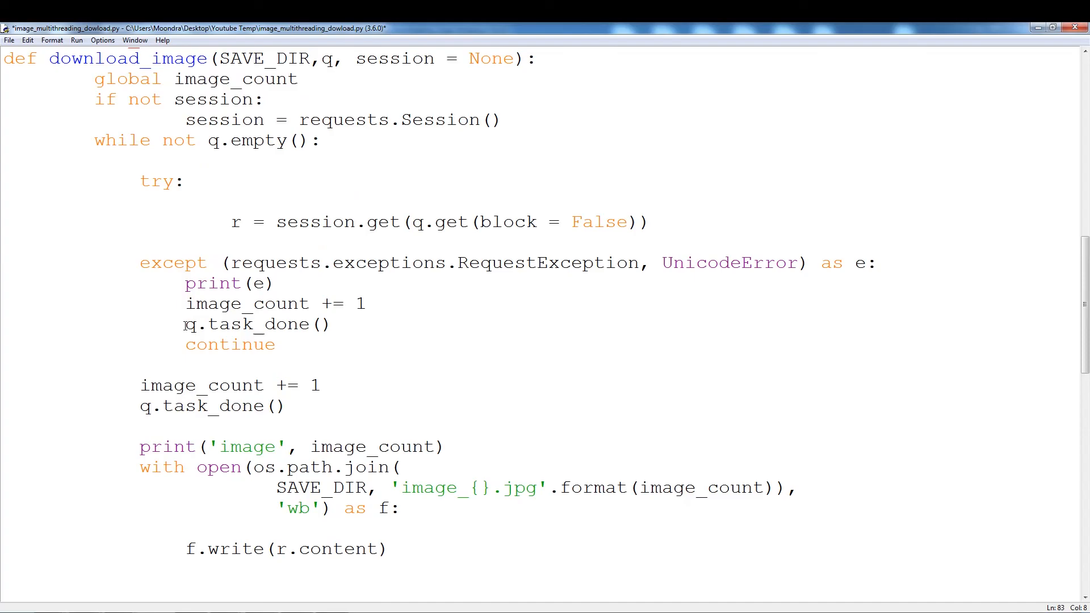
left_click(332, 324)
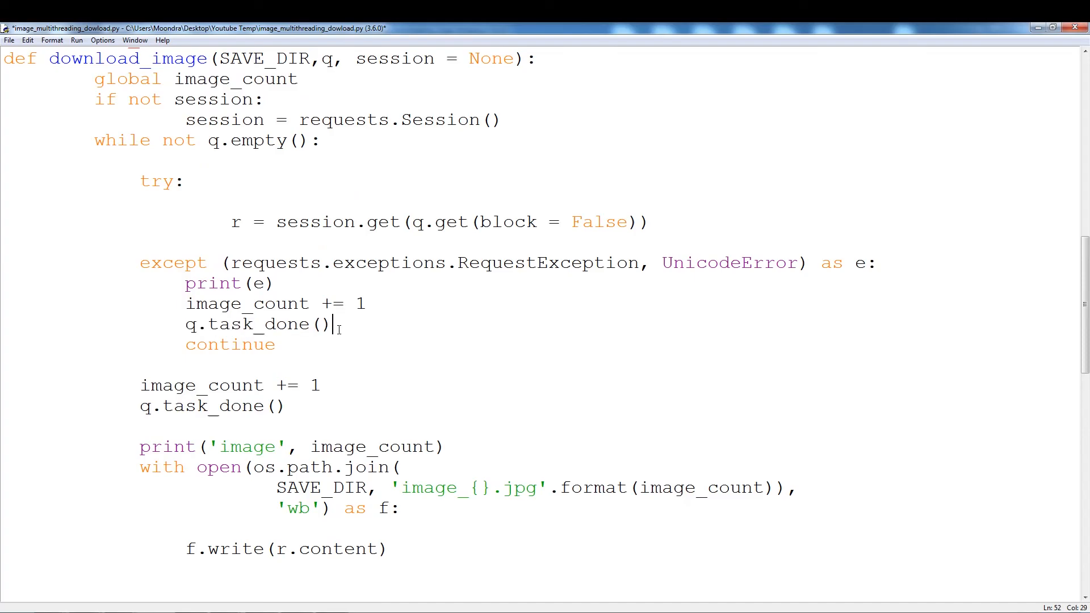
scroll("down", 3)
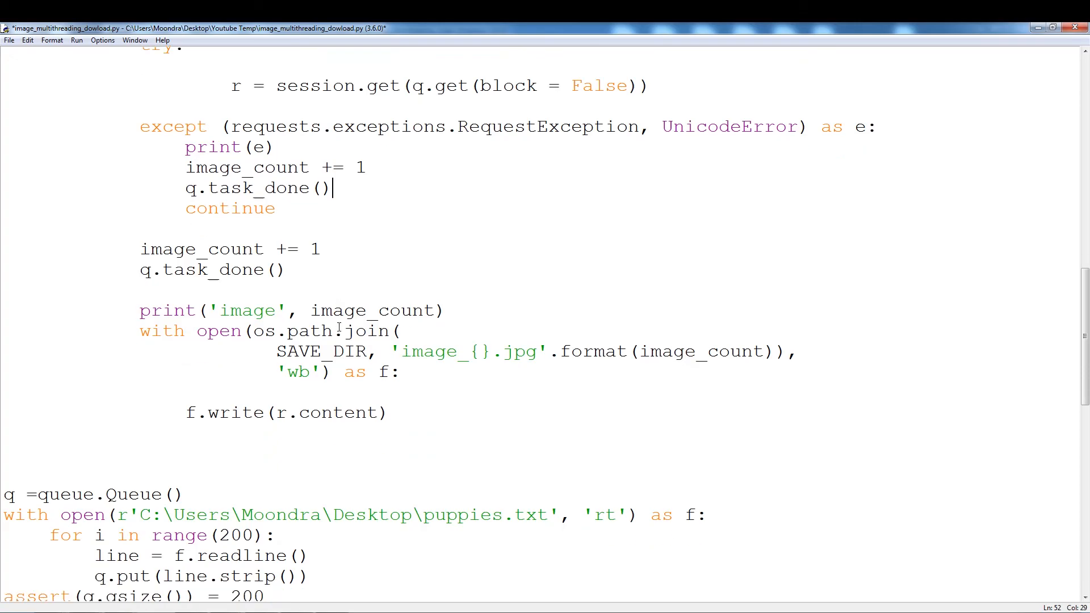
scroll("down", 3)
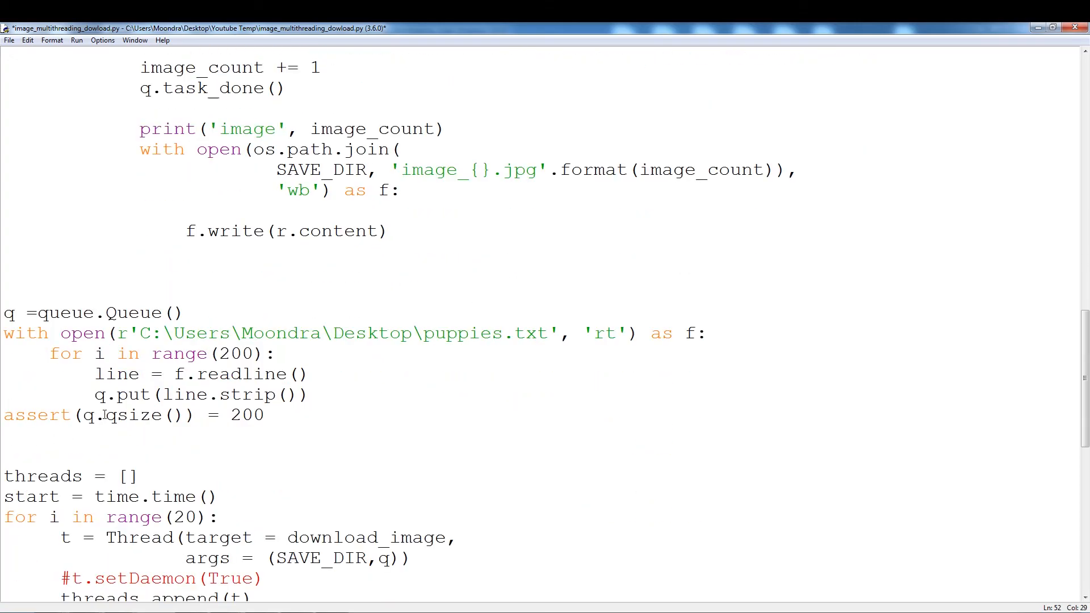
scroll("down", 3)
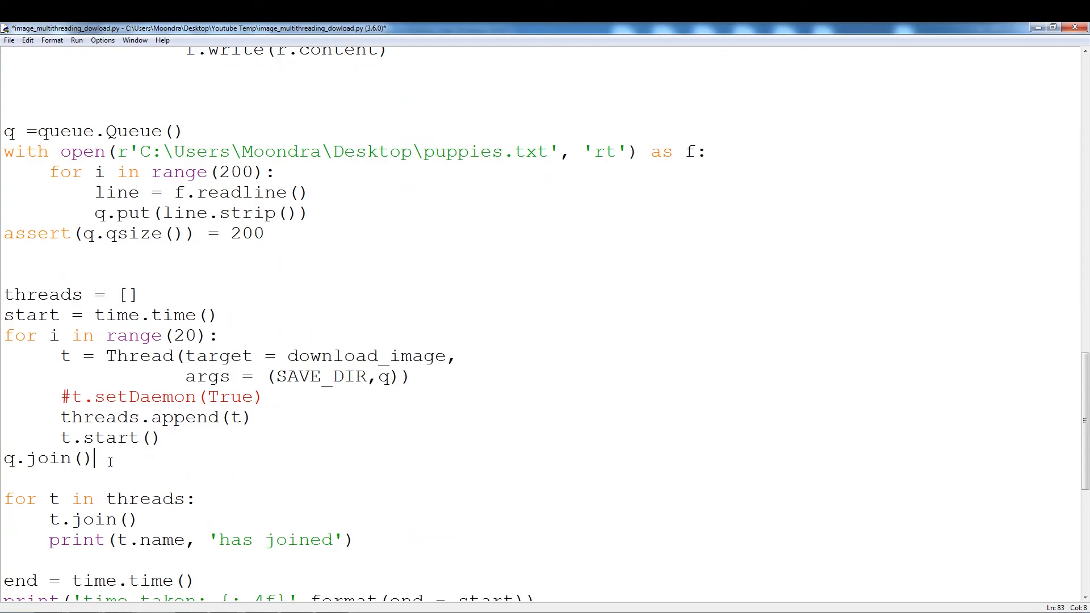
mouse_move(28, 469)
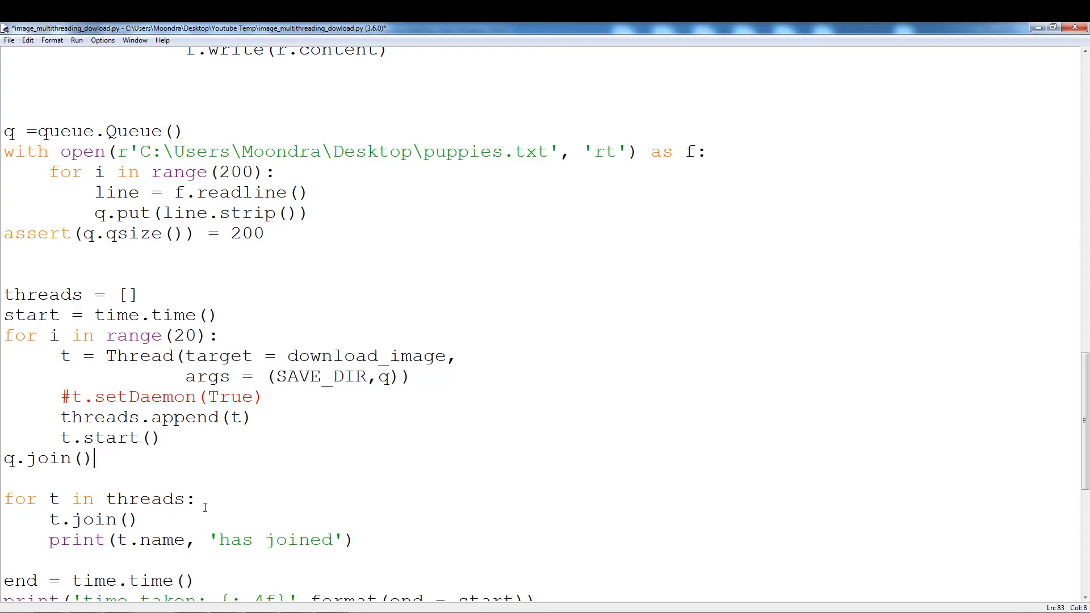
scroll("up", 3)
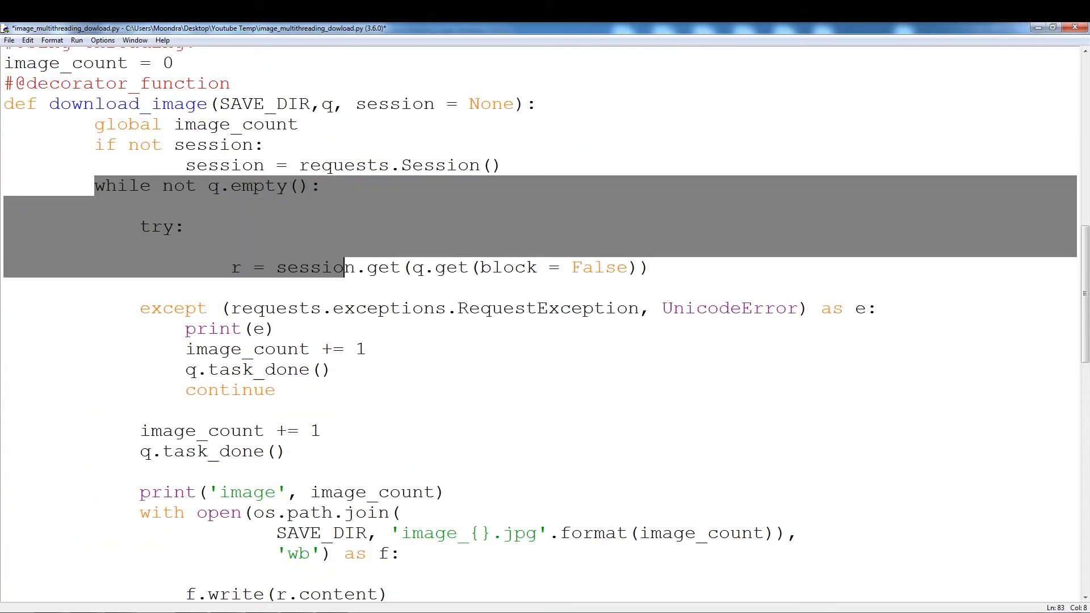
left_click(318, 430)
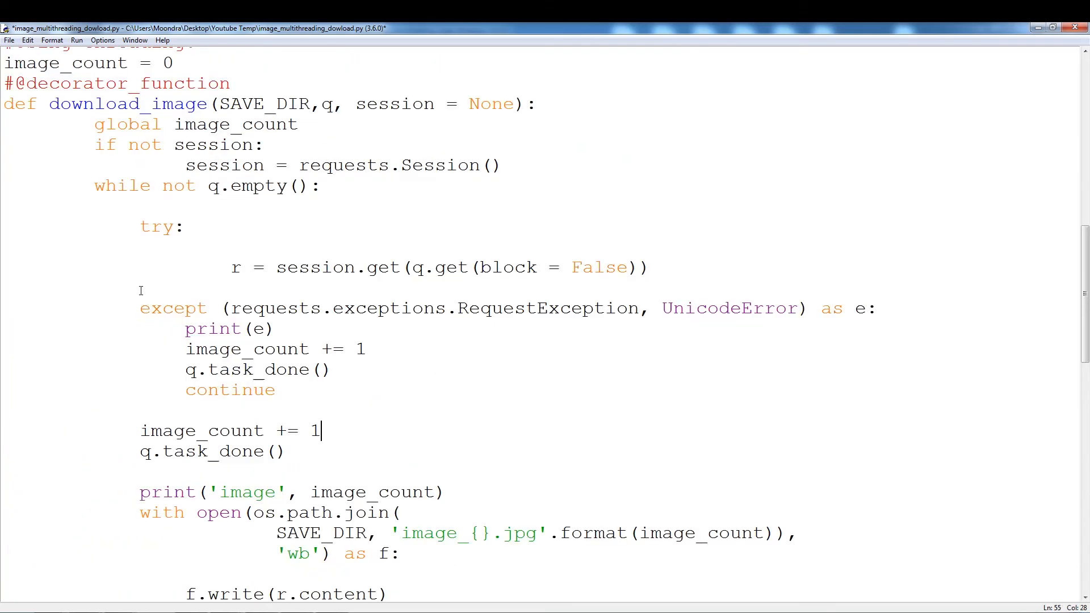
scroll("down", 3)
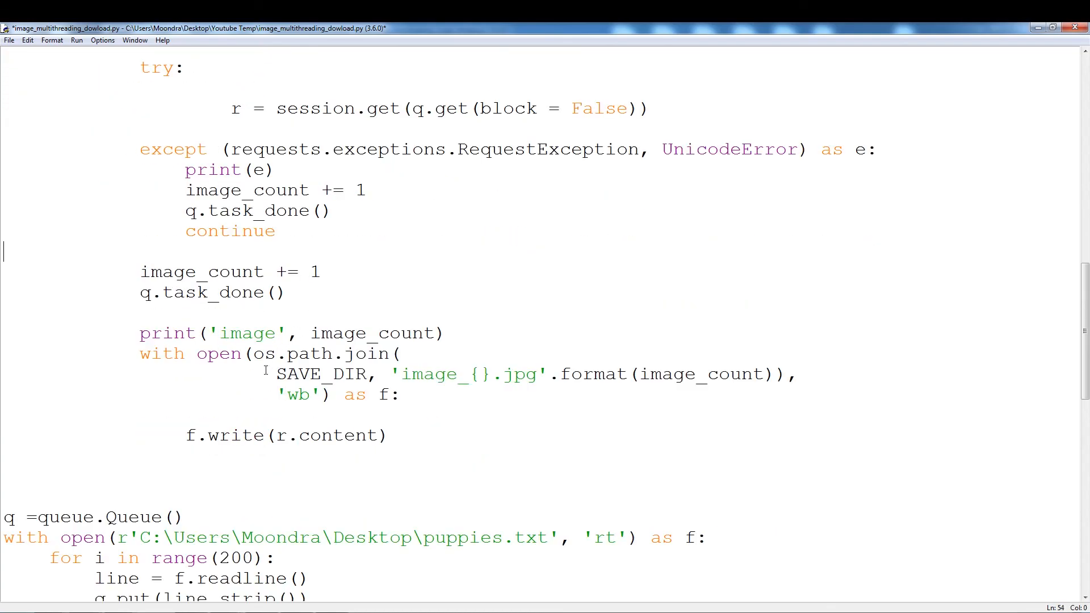
scroll("up", 3)
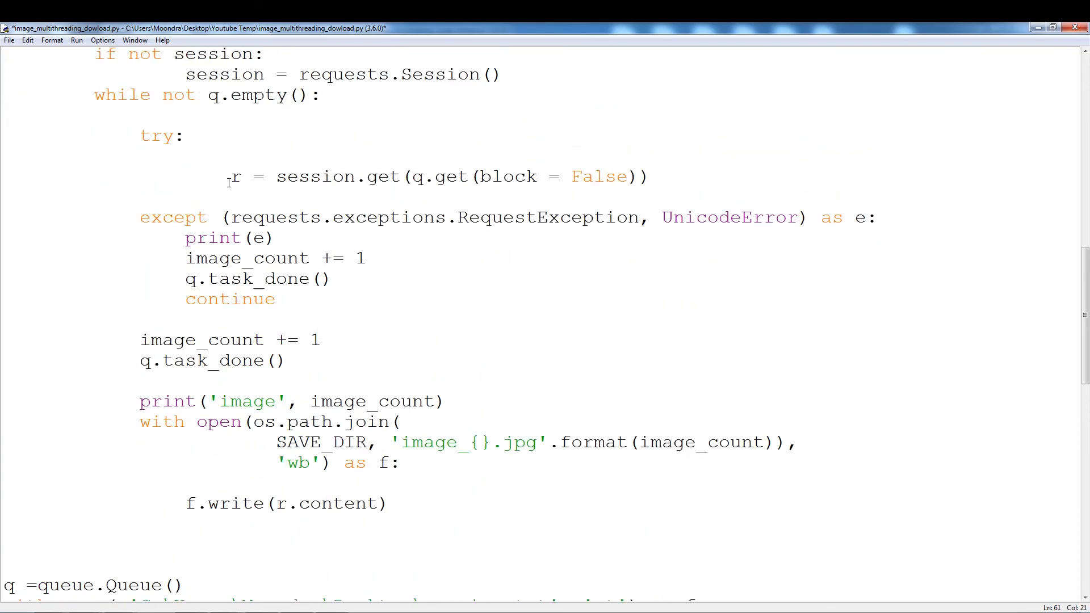
double_click(317, 503)
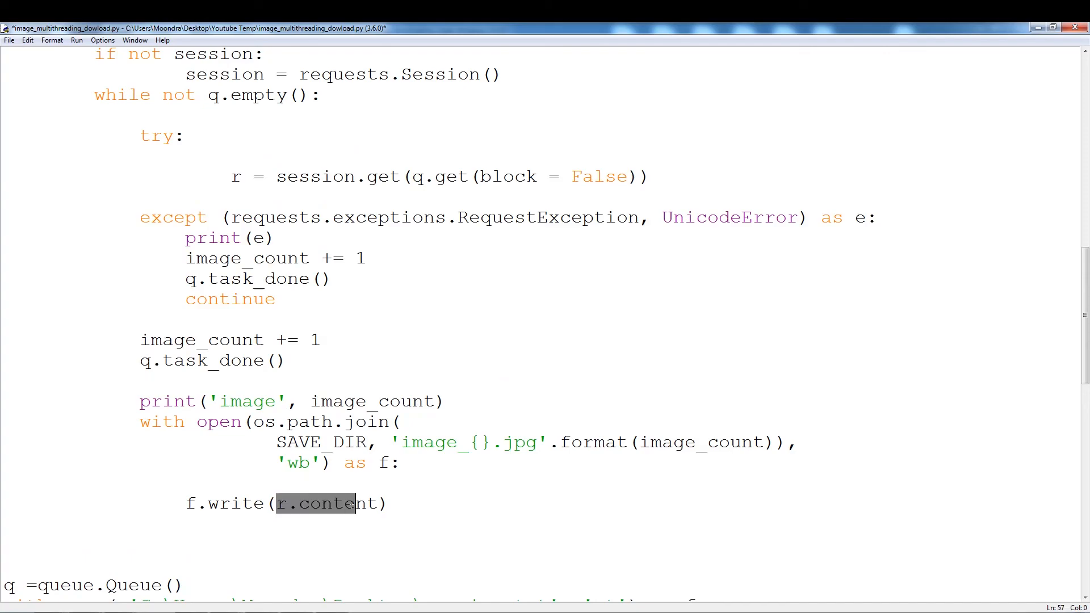
left_click(135, 390)
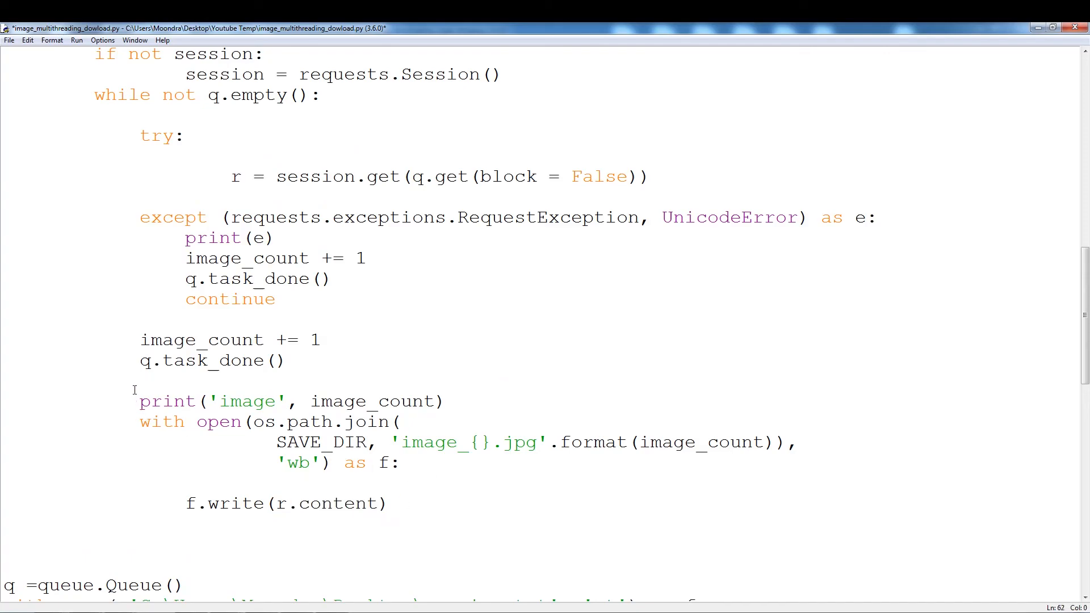
left_click(238, 503)
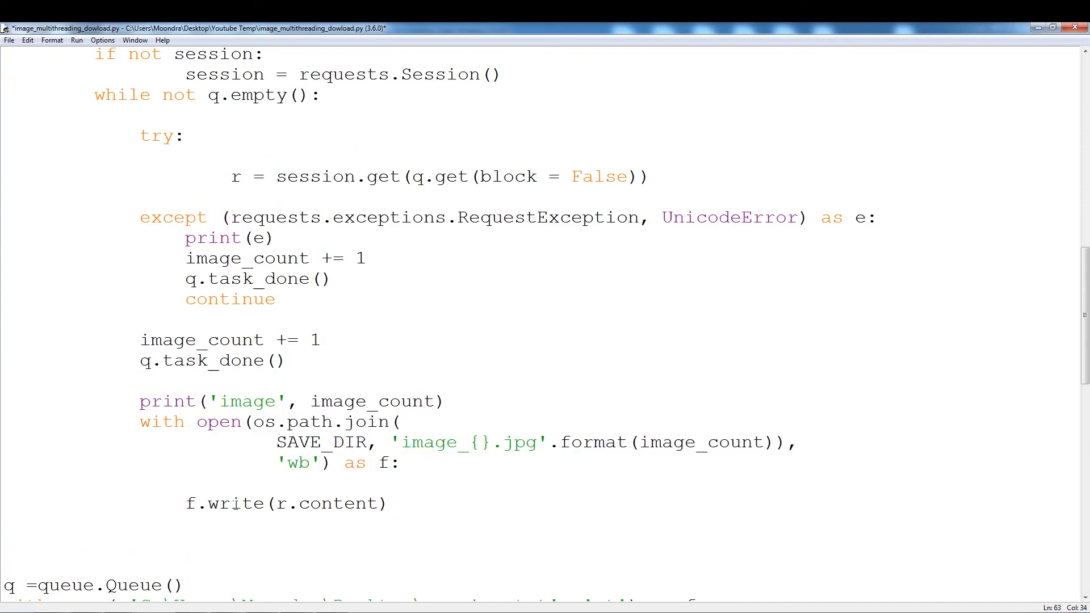
left_click(385, 503)
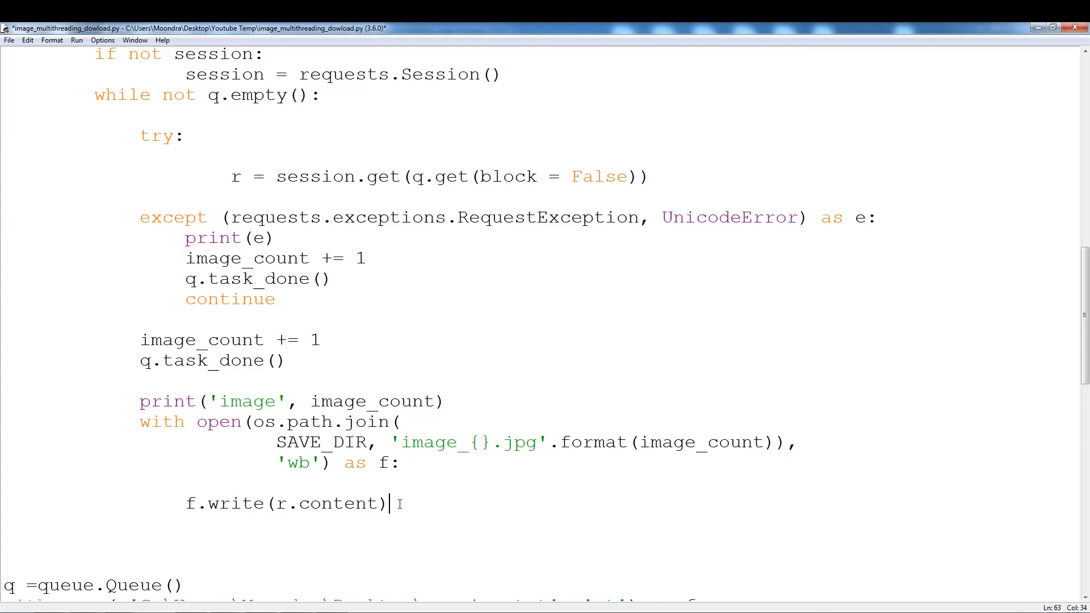
mouse_move(448, 486)
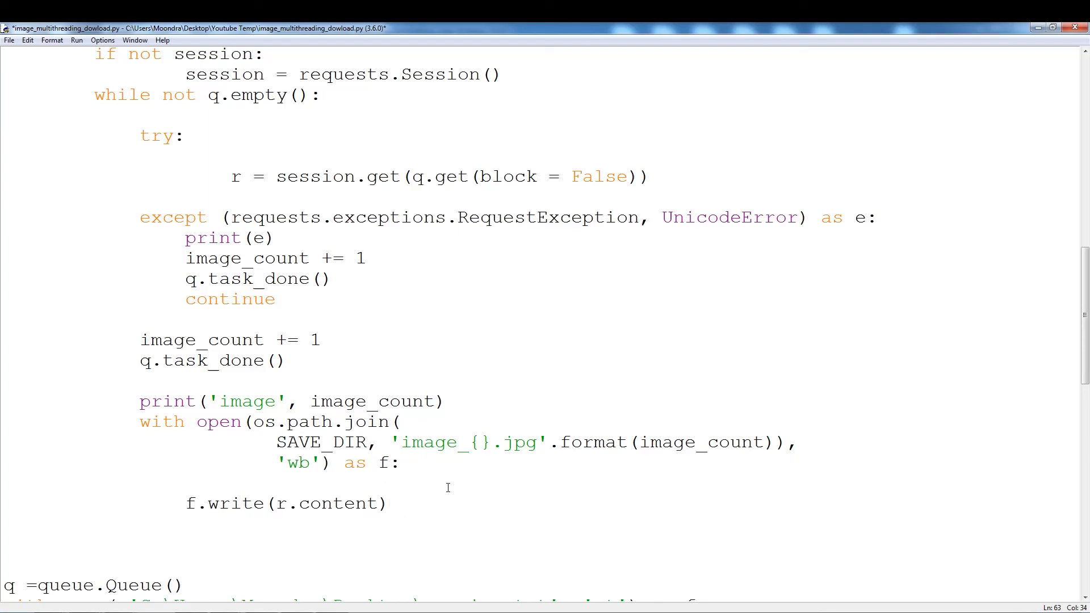
double_click(298, 441)
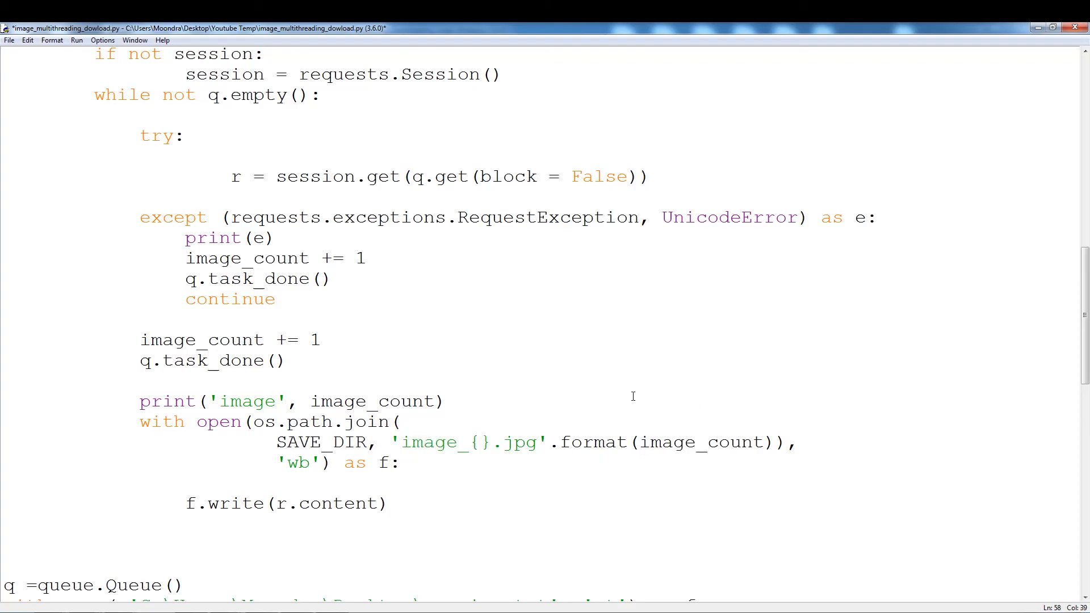
left_click(446, 401)
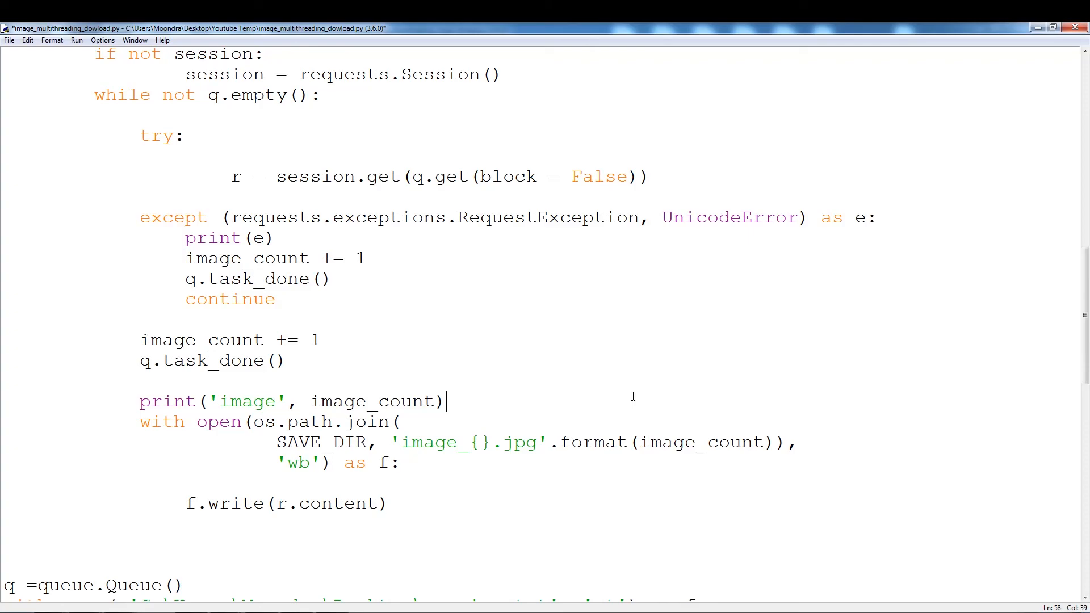
scroll("up", 3)
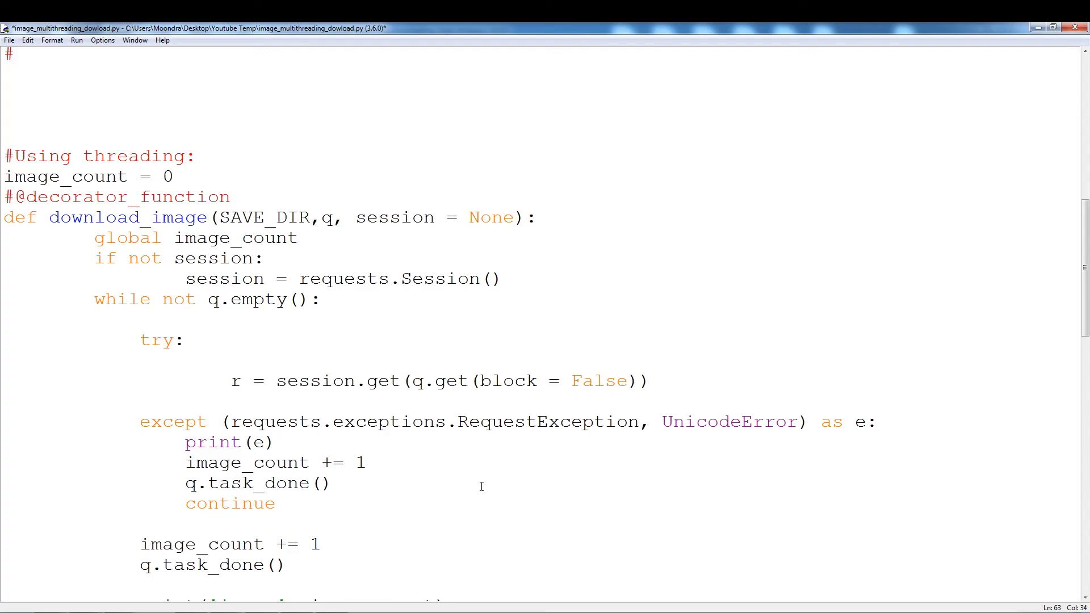
mouse_move(203, 299)
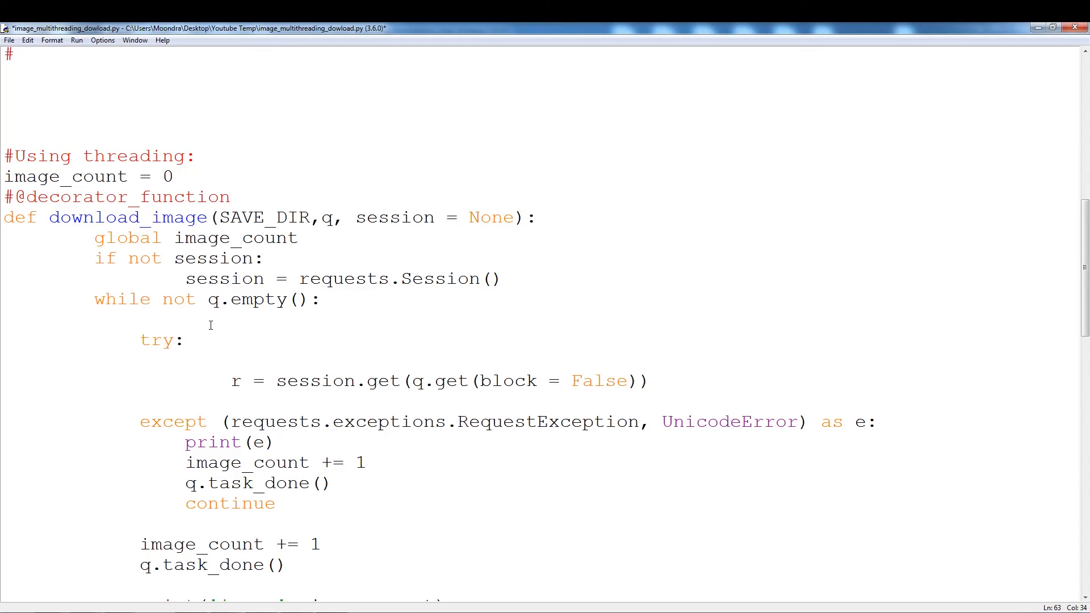
left_click(639, 380)
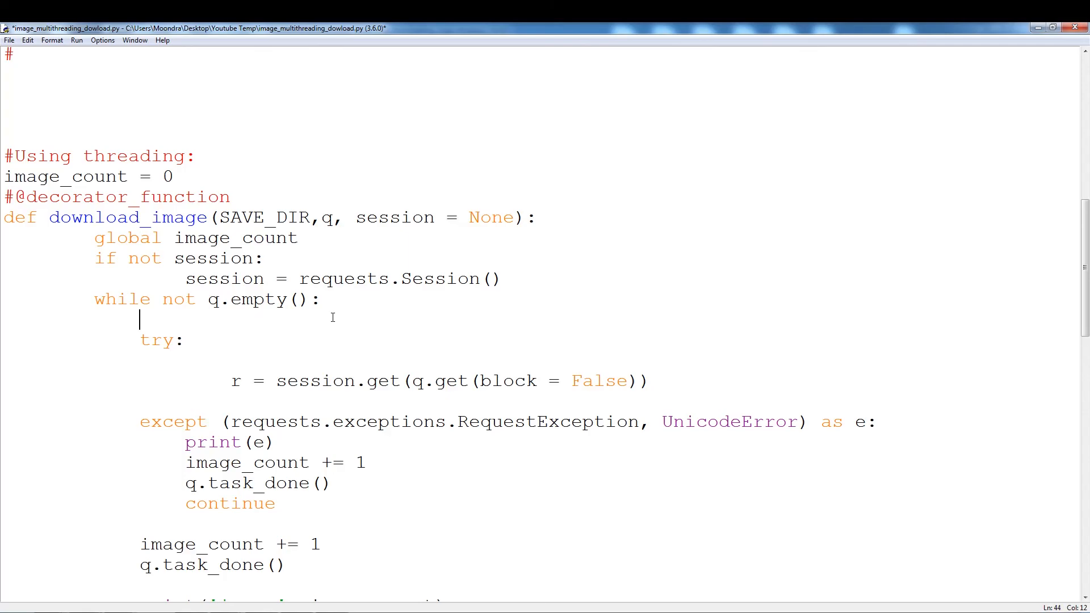
scroll("down", 3)
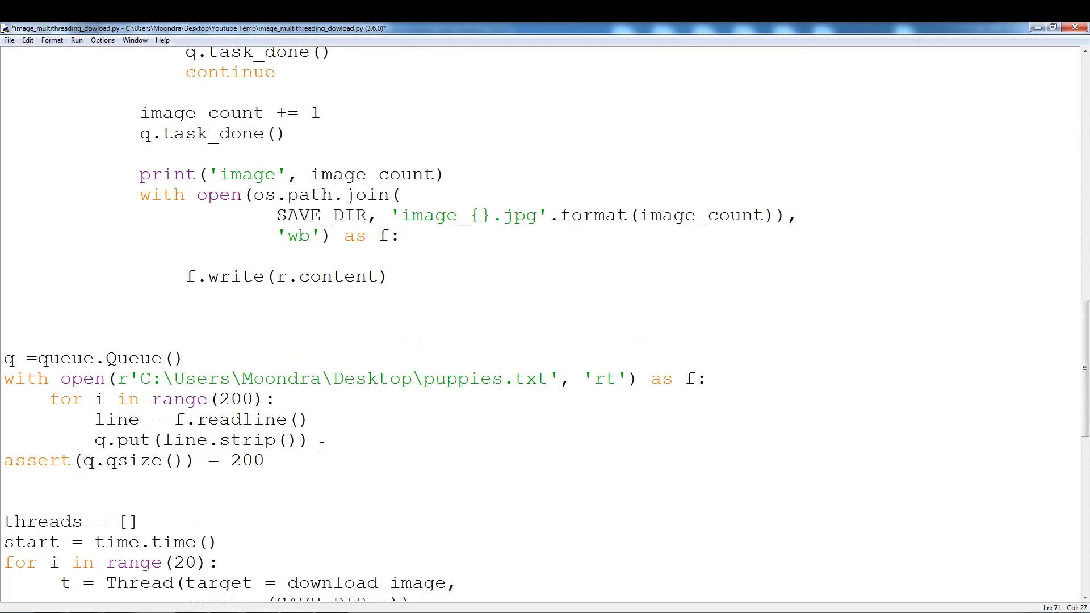
left_click(309, 439)
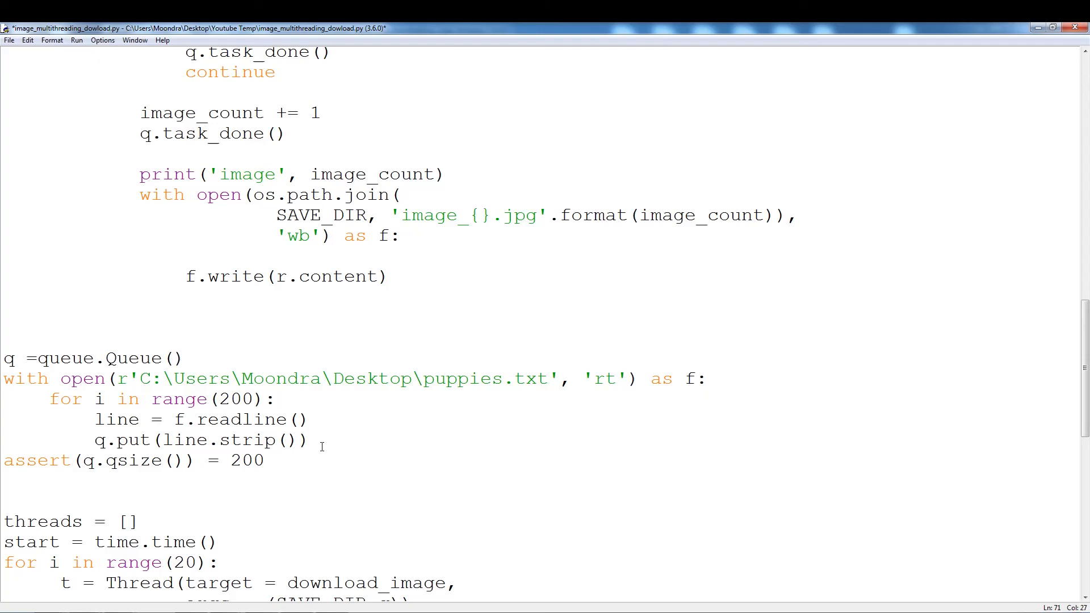
left_click(309, 439)
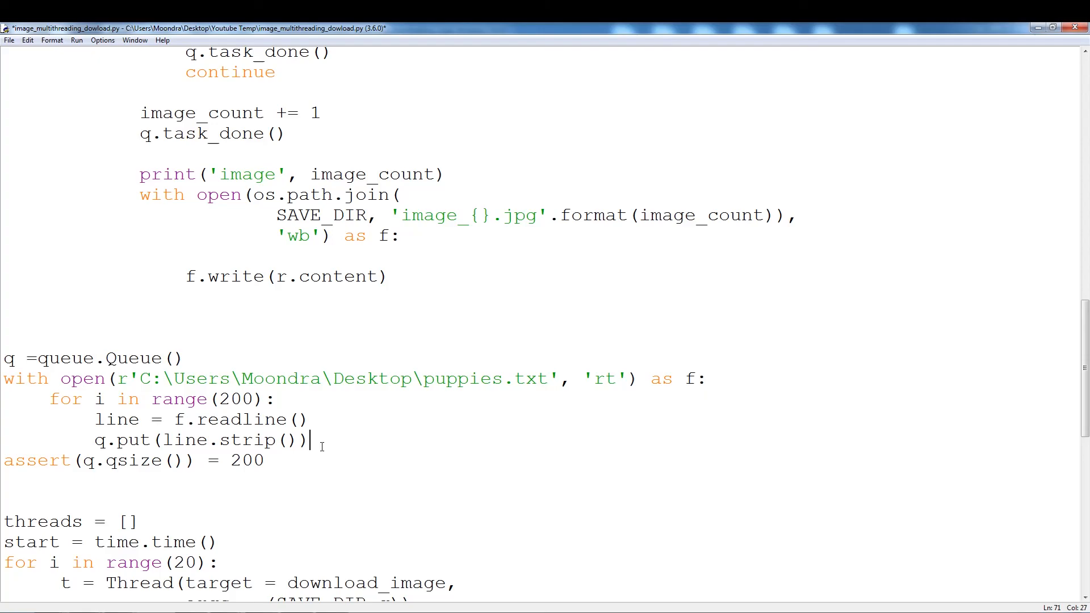
scroll("down", 3)
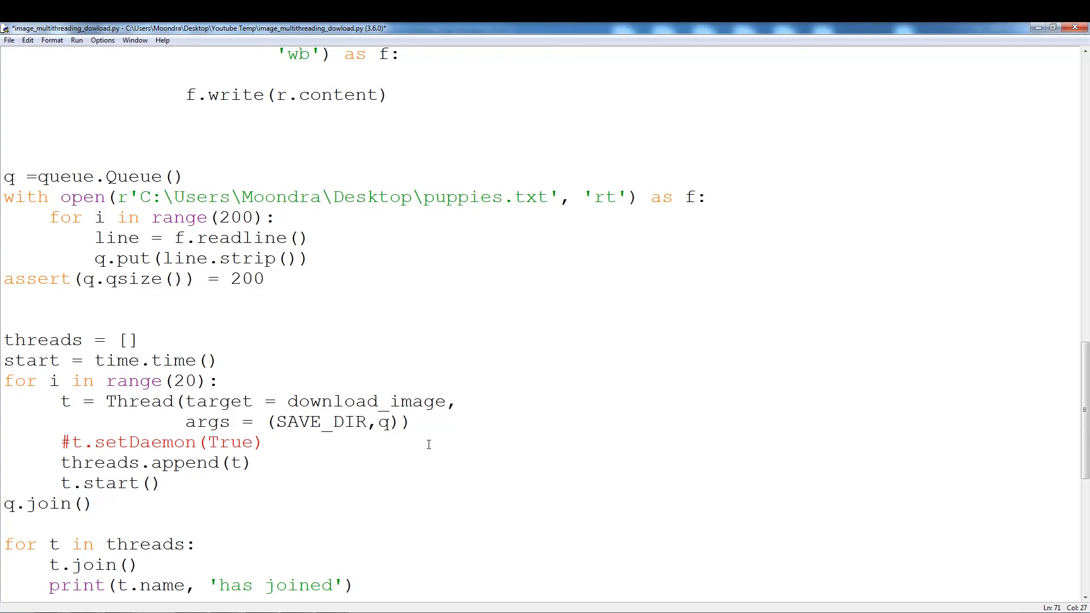
scroll("down", 3)
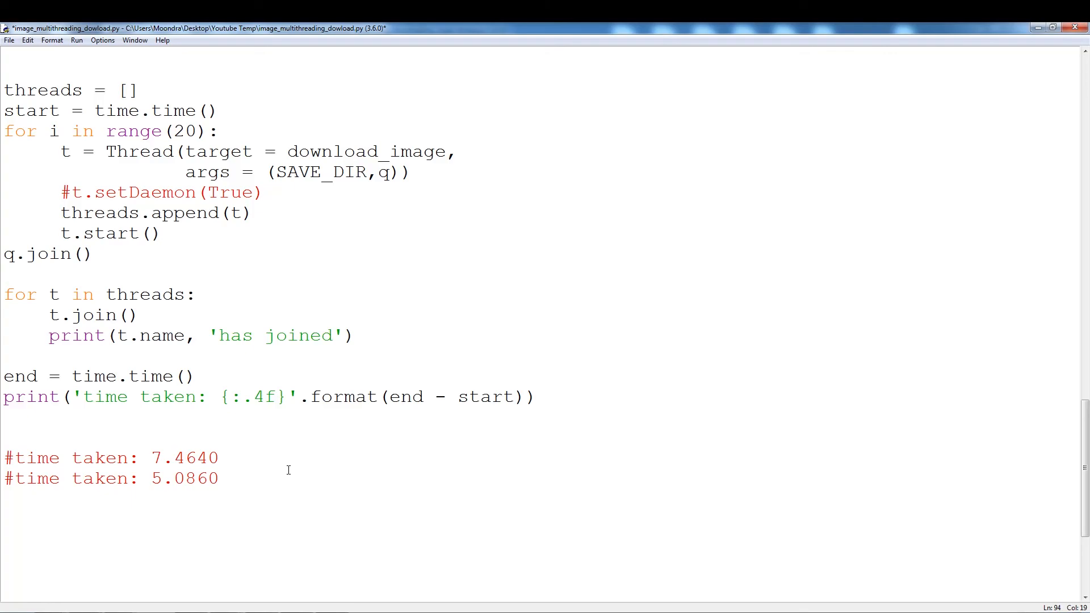
left_click(218, 477)
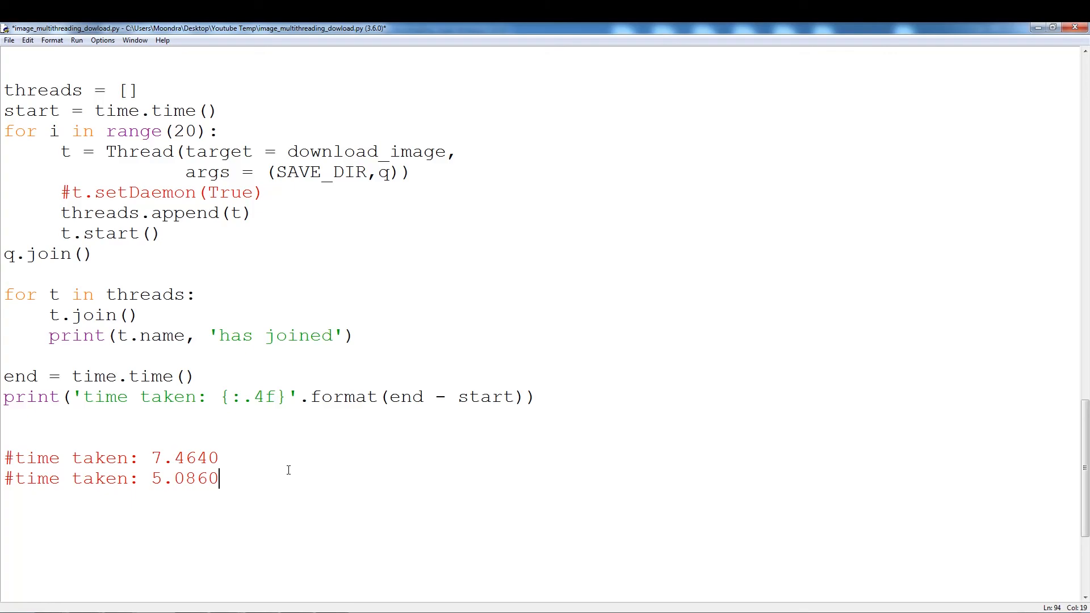
mouse_move(295, 487)
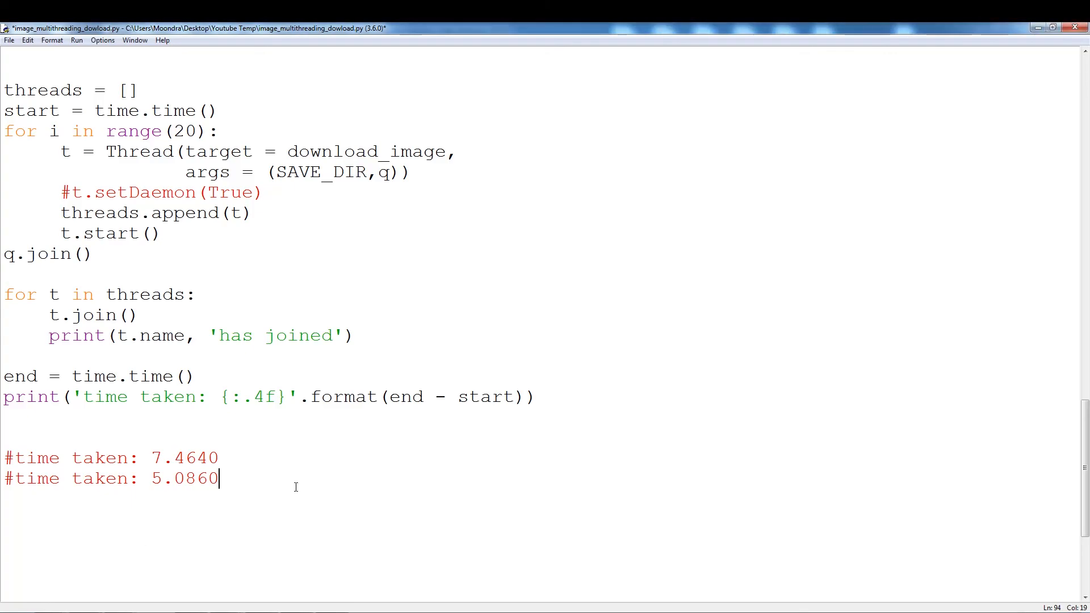